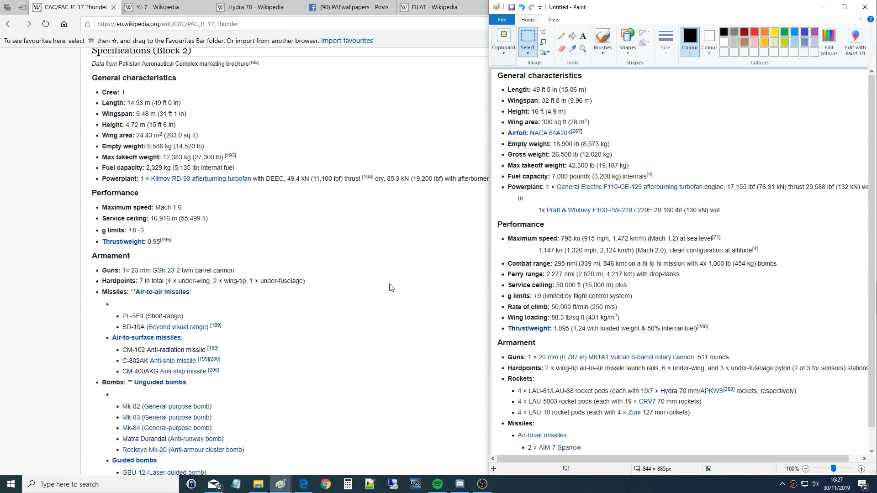
pyautogui.moveTo(358, 279)
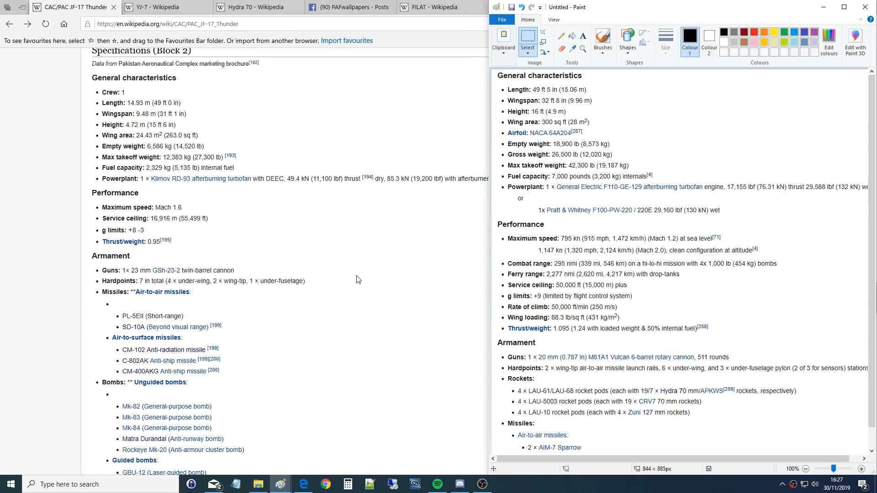
pyautogui.moveTo(364, 289)
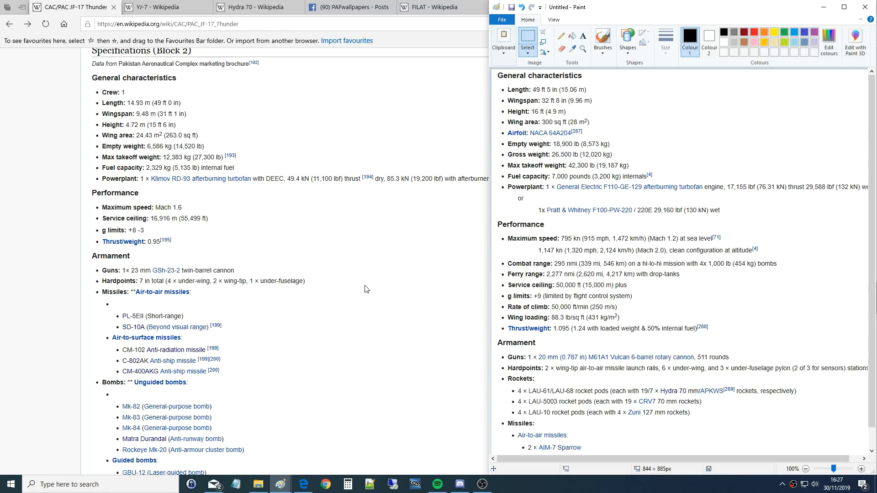
# Scroll the JF-17 article past Weaponry and Avionics to the Variants section
pyautogui.scroll(3)
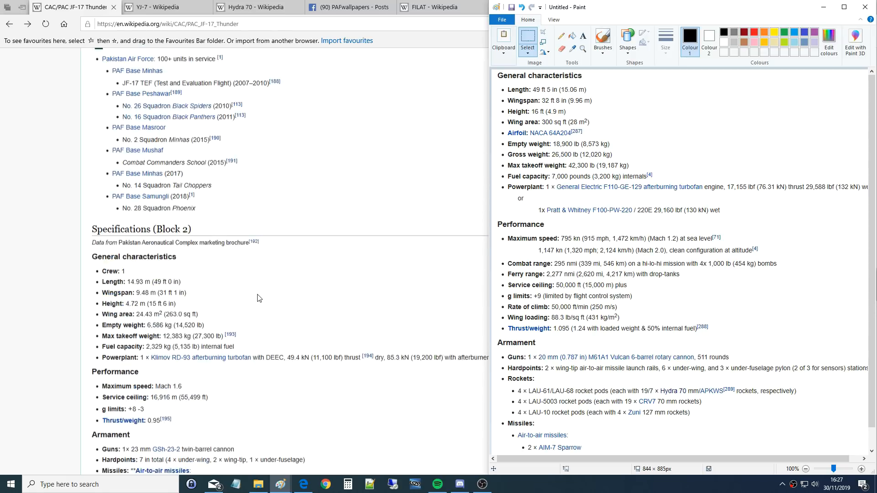
pyautogui.scroll(3)
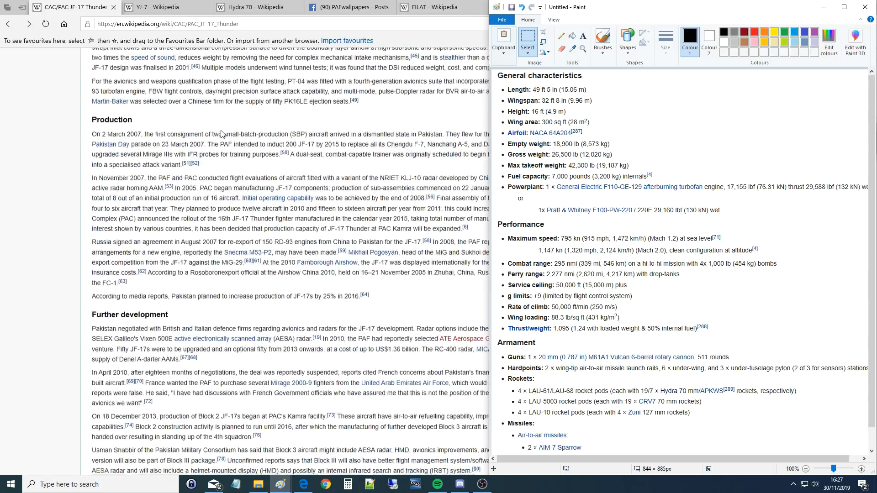
pyautogui.scroll(-3)
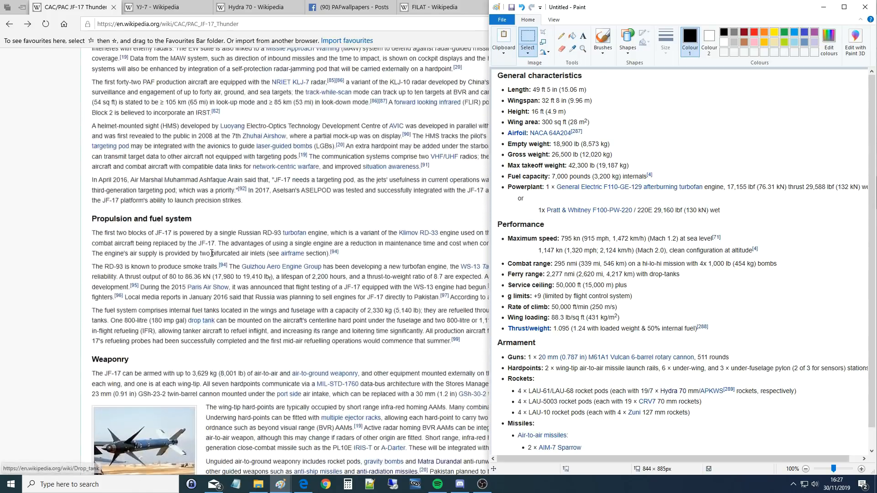
pyautogui.scroll(3)
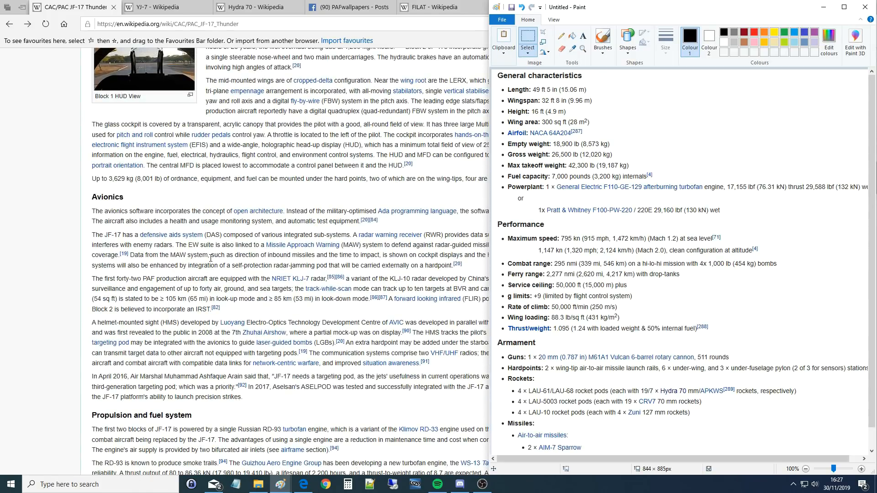
pyautogui.scroll(-3)
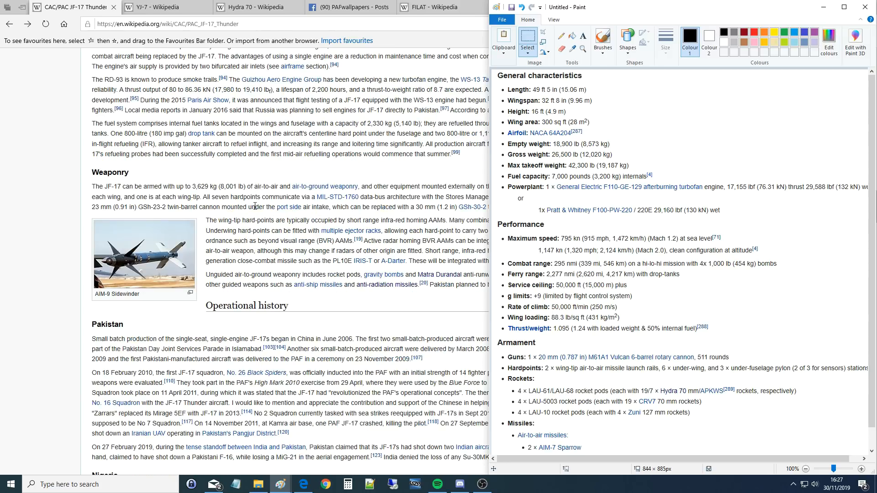
pyautogui.scroll(-3)
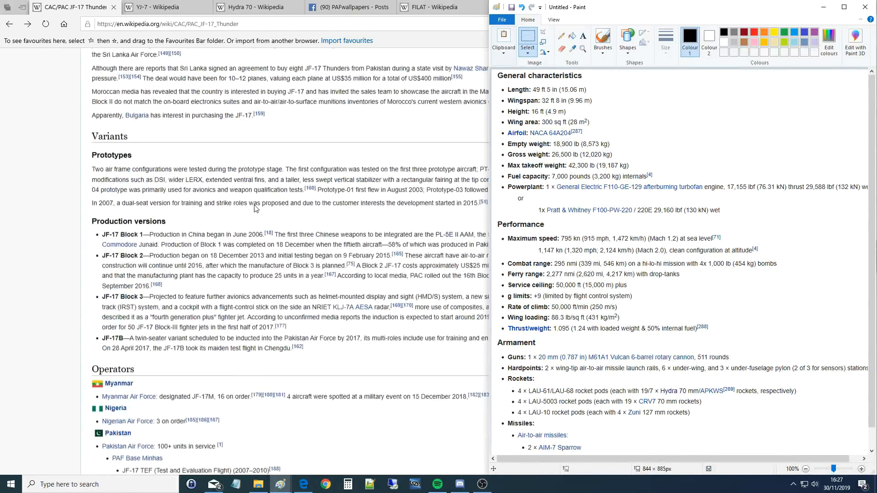
pyautogui.scroll(-3)
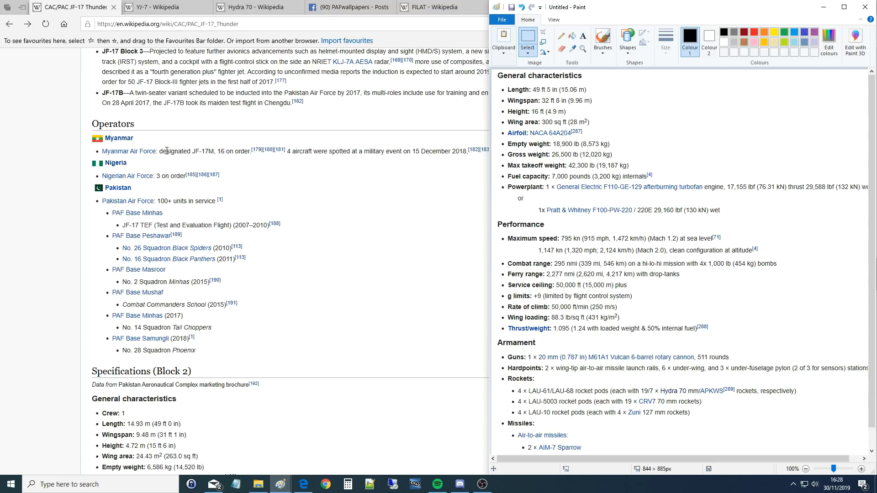
pyautogui.moveTo(120, 138)
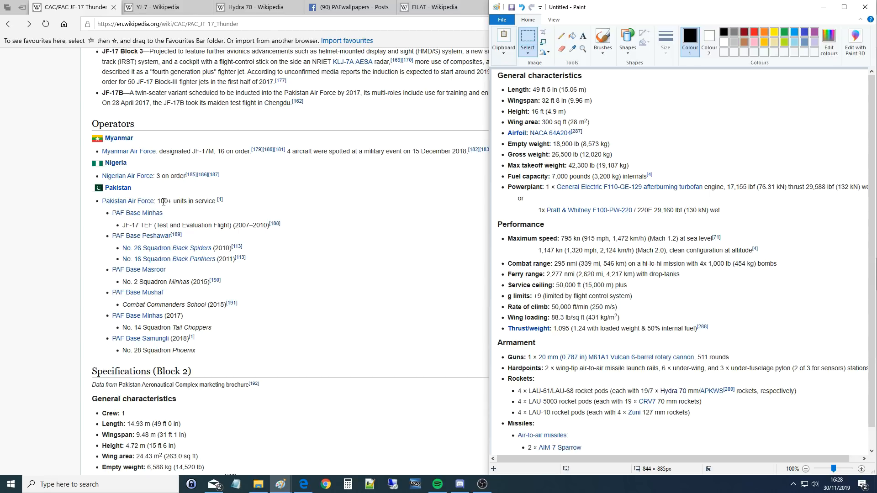
pyautogui.moveTo(210, 217)
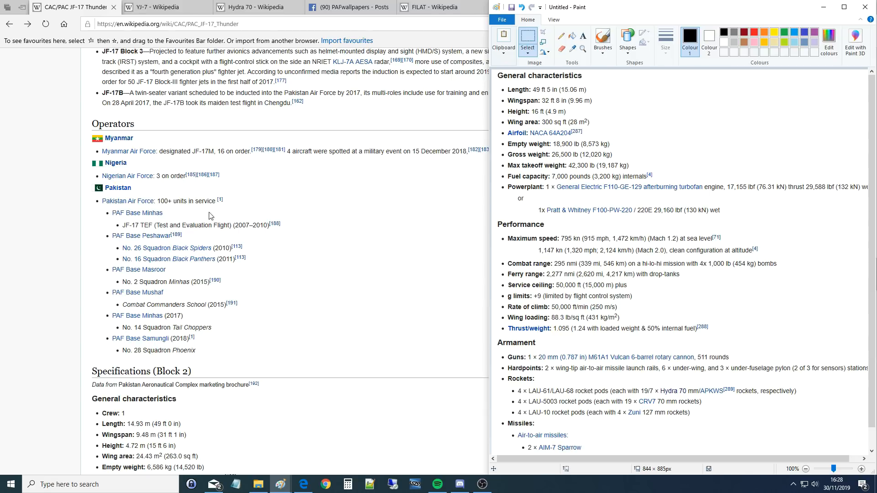
pyautogui.moveTo(196, 201)
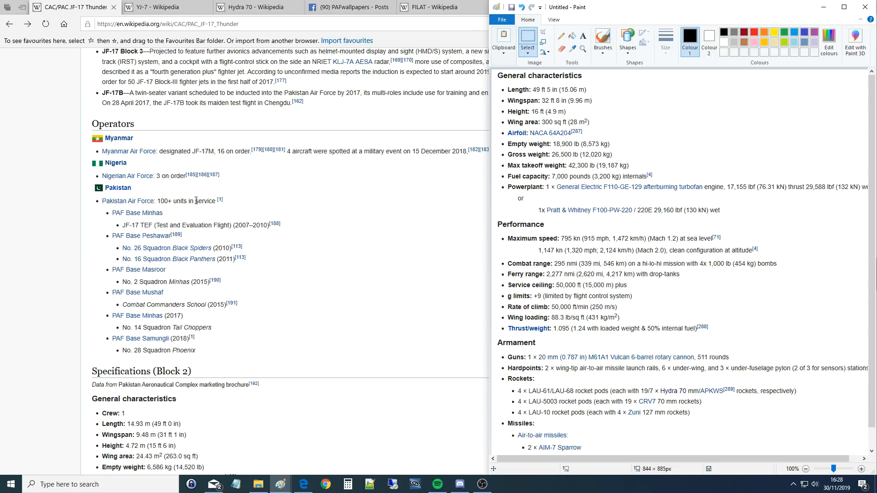
pyautogui.scroll(-3)
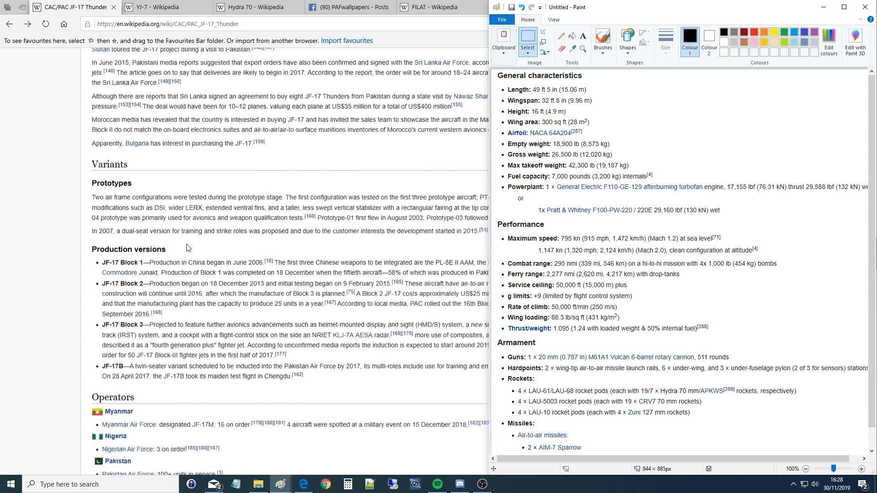
# Scroll the full-window JF-17 article to the Block 2 specifications and armament
pyautogui.scroll(-3)
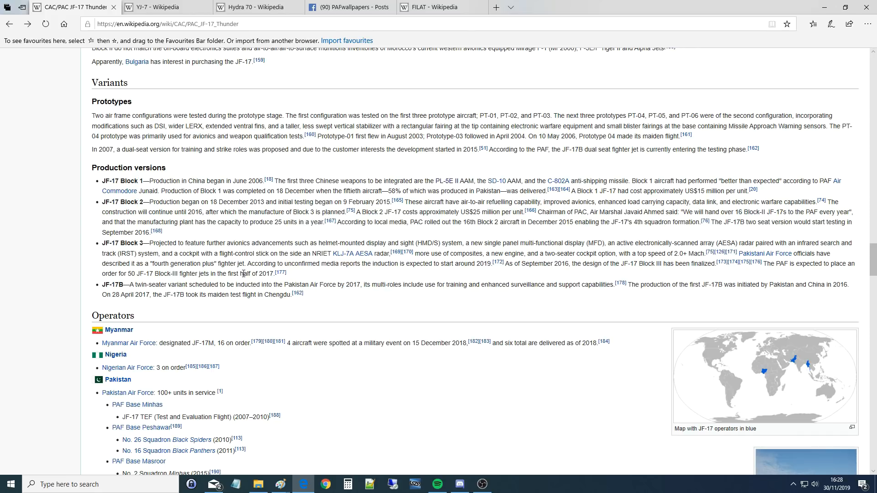
pyautogui.moveTo(488, 446)
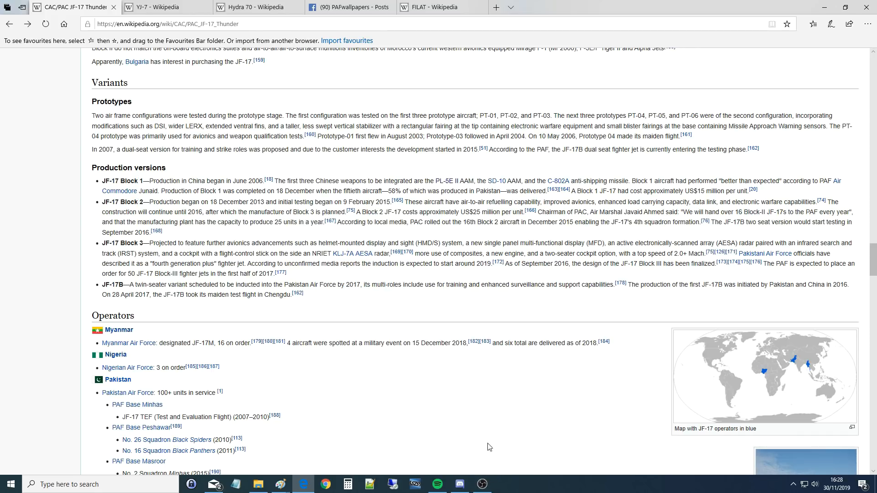
pyautogui.moveTo(384, 52)
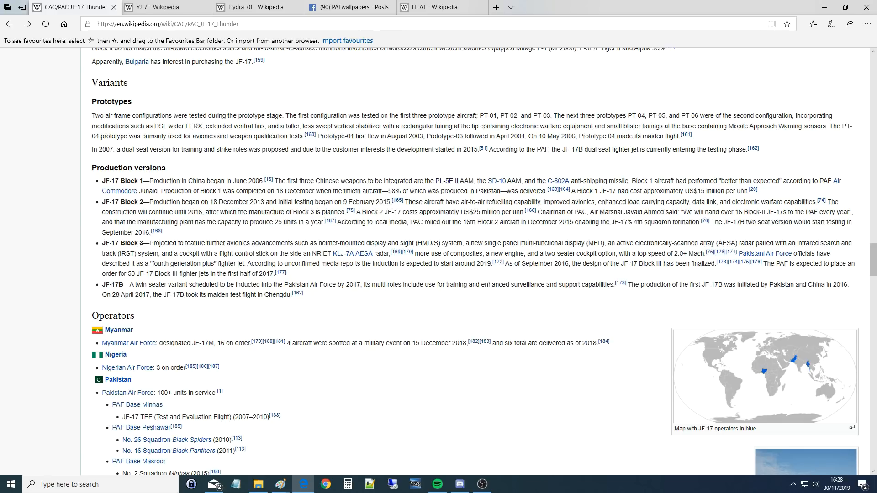
pyautogui.moveTo(220, 221)
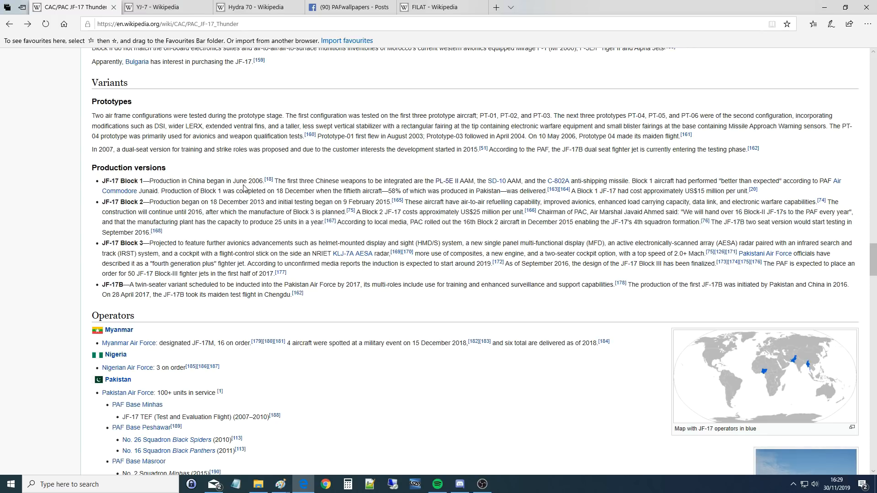
pyautogui.scroll(-3)
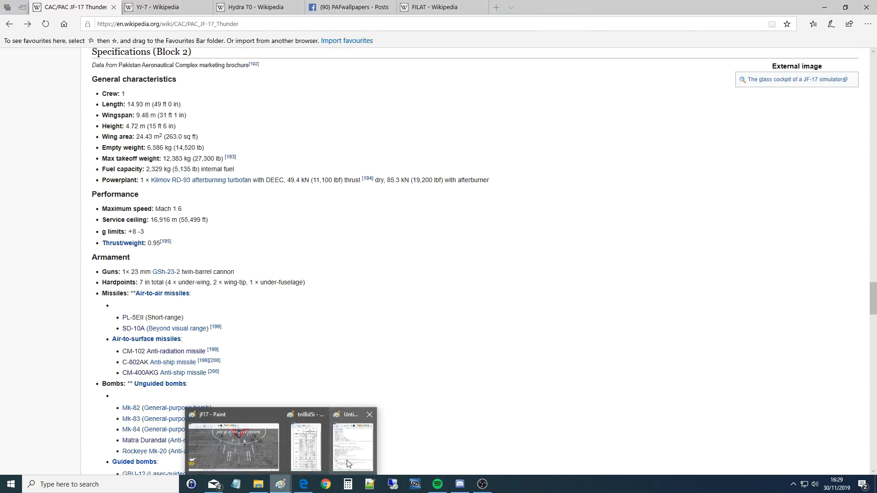
# Restore the untitled Paint specifications image and scroll to more of its missile list
pyautogui.click(352, 444)
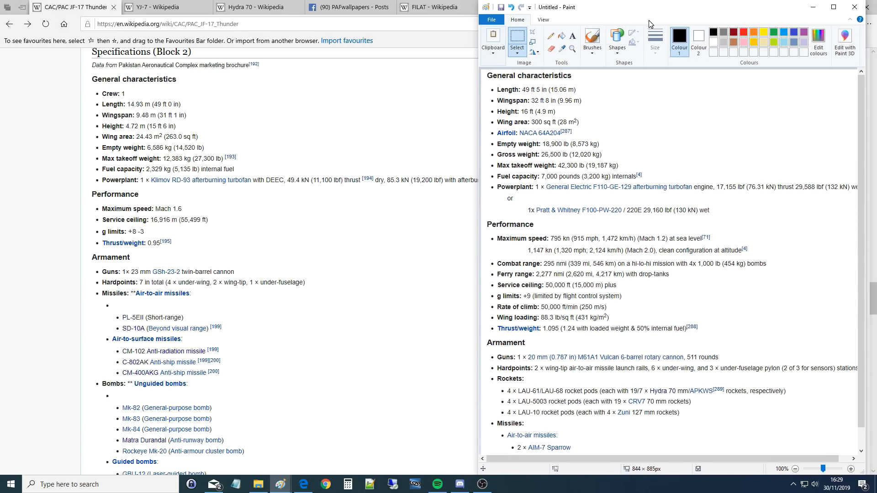
pyautogui.scroll(-3)
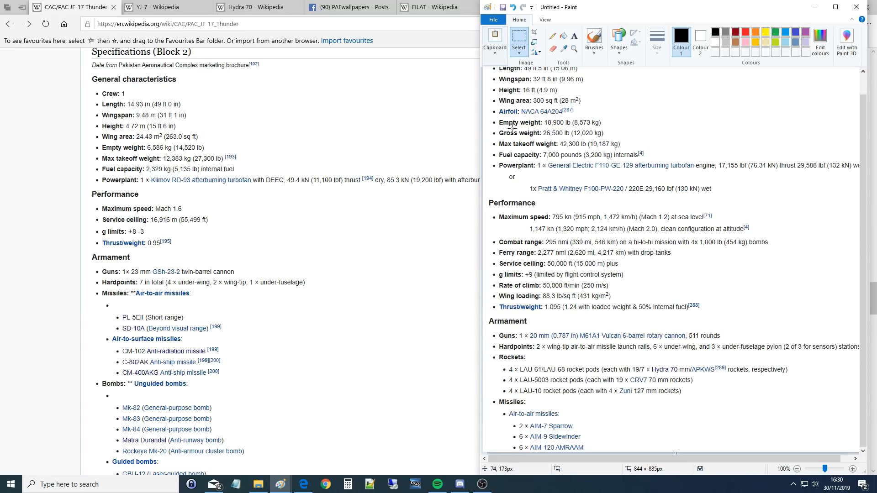
pyautogui.moveTo(120, 116)
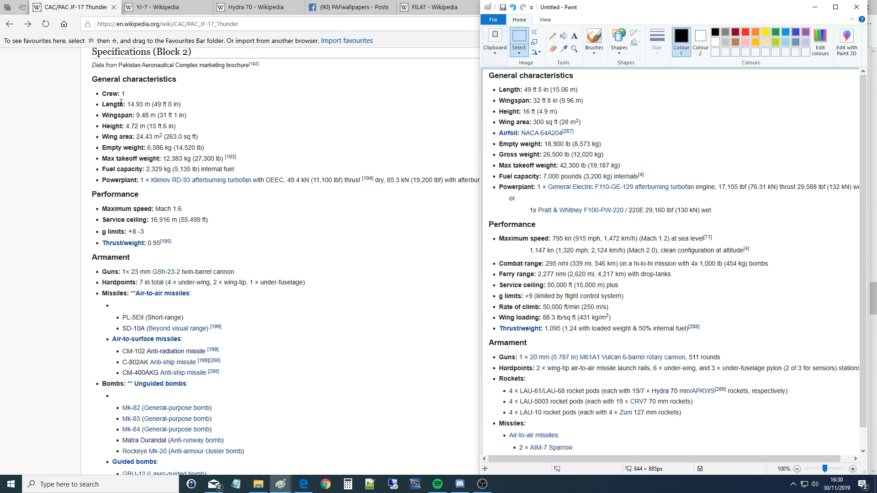
pyautogui.moveTo(121, 116)
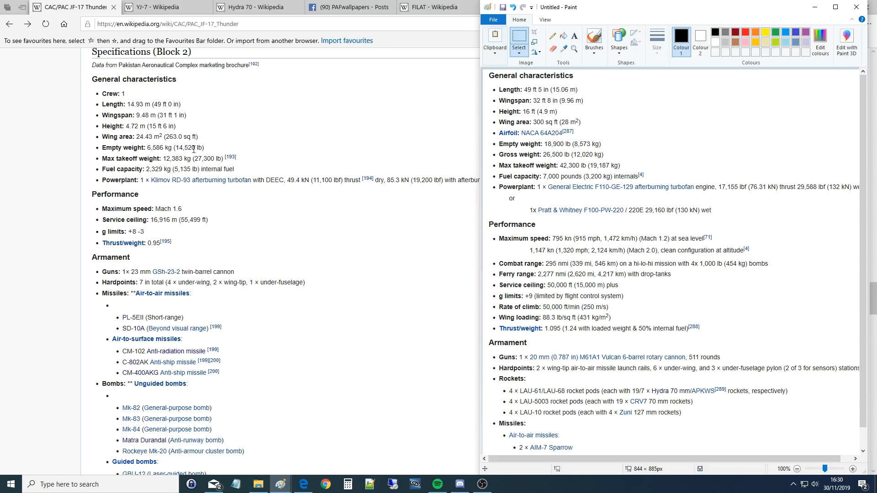
pyautogui.moveTo(554, 142)
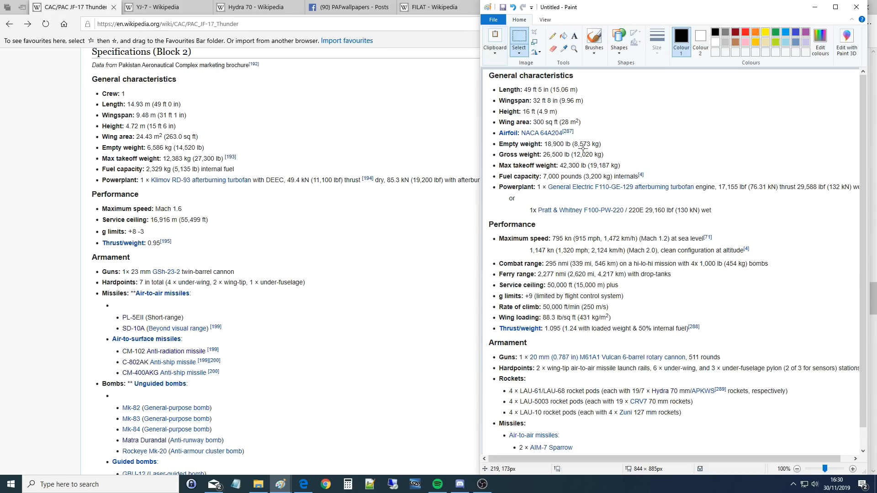
pyautogui.moveTo(580, 145)
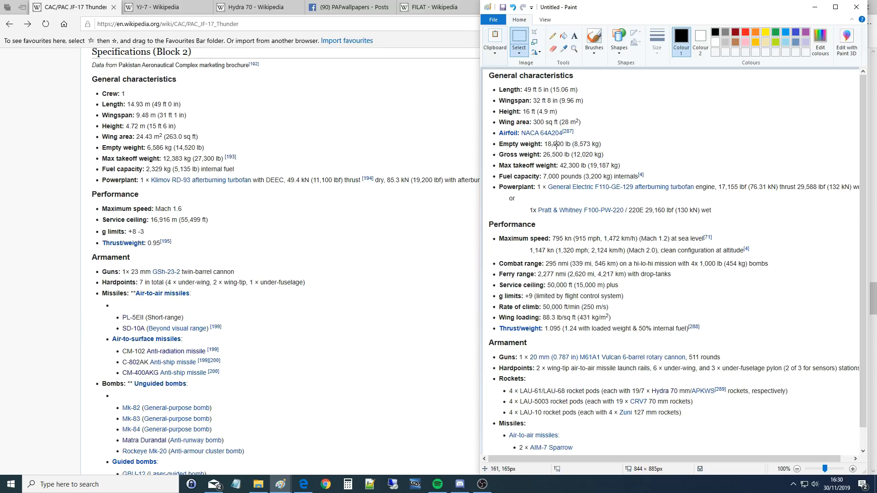
pyautogui.moveTo(552, 145)
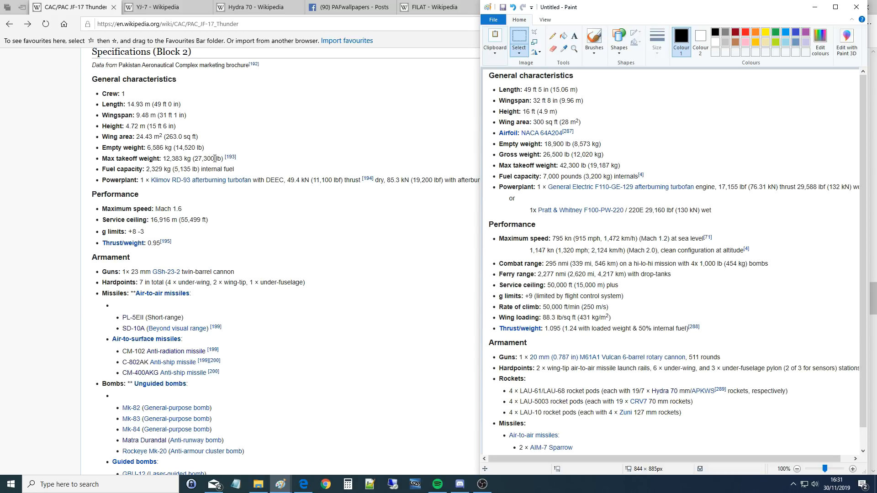
pyautogui.moveTo(512, 164)
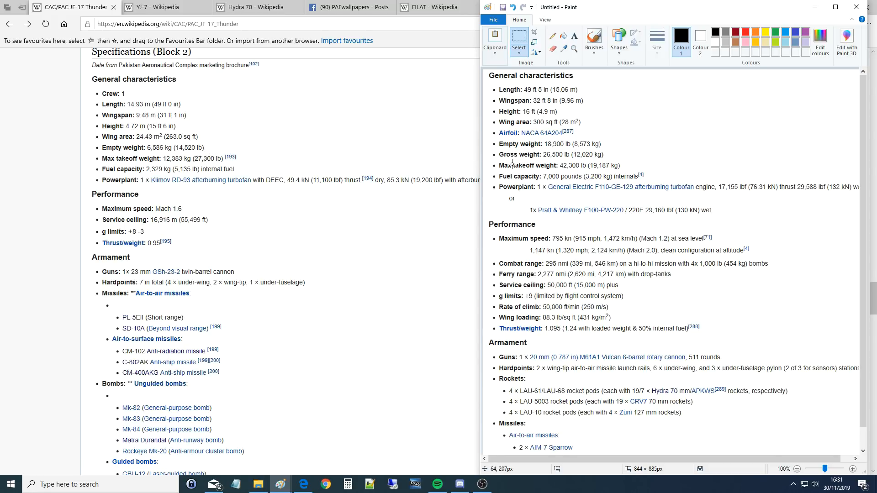
pyautogui.moveTo(557, 165)
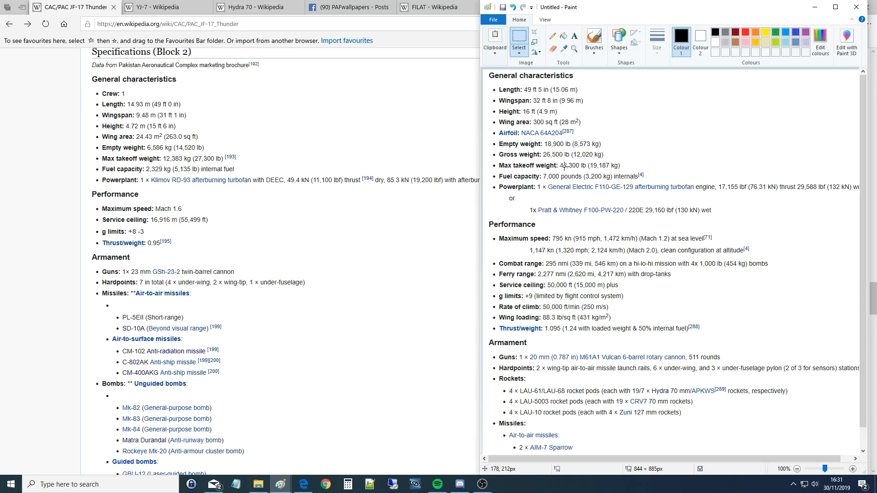
pyautogui.moveTo(547, 164)
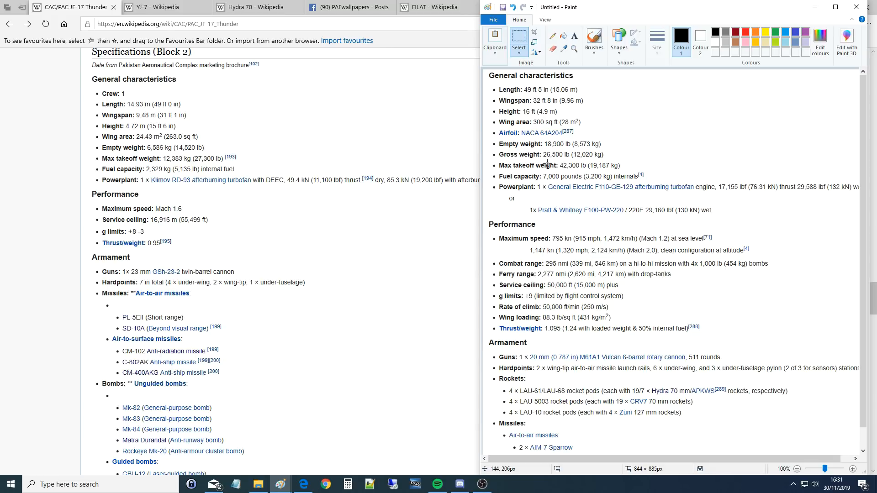
pyautogui.moveTo(552, 178)
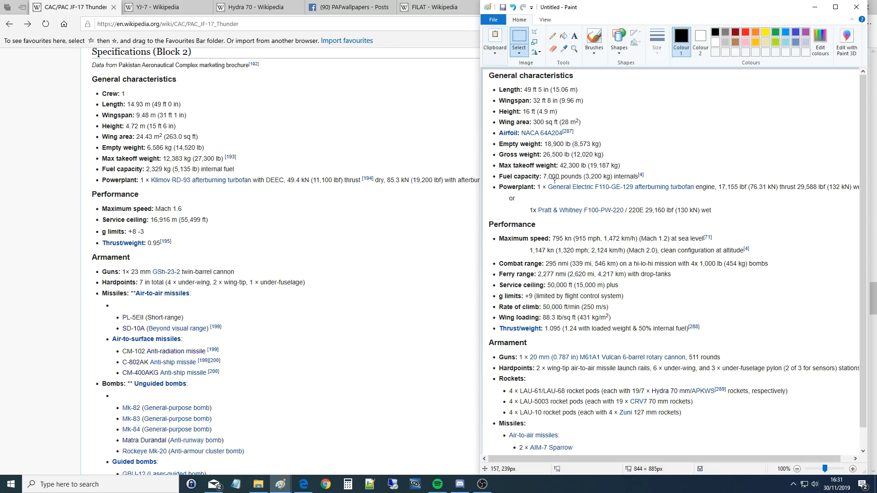
pyautogui.moveTo(518, 179)
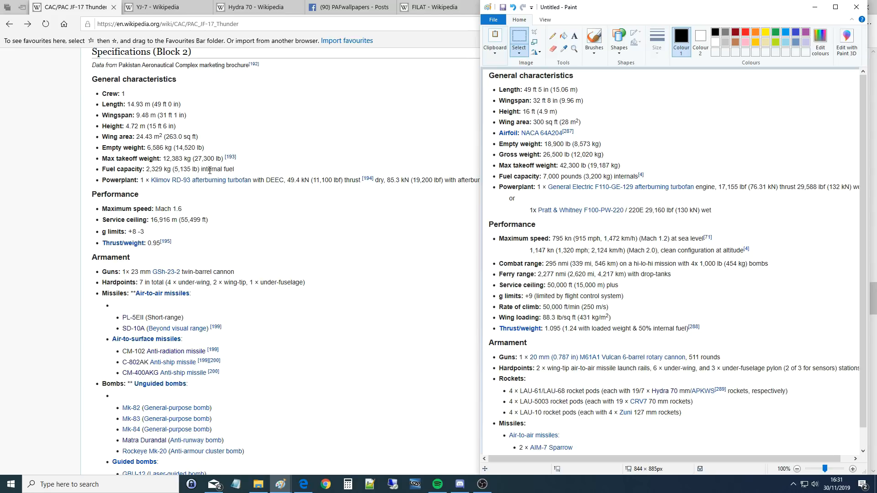
pyautogui.moveTo(317, 177)
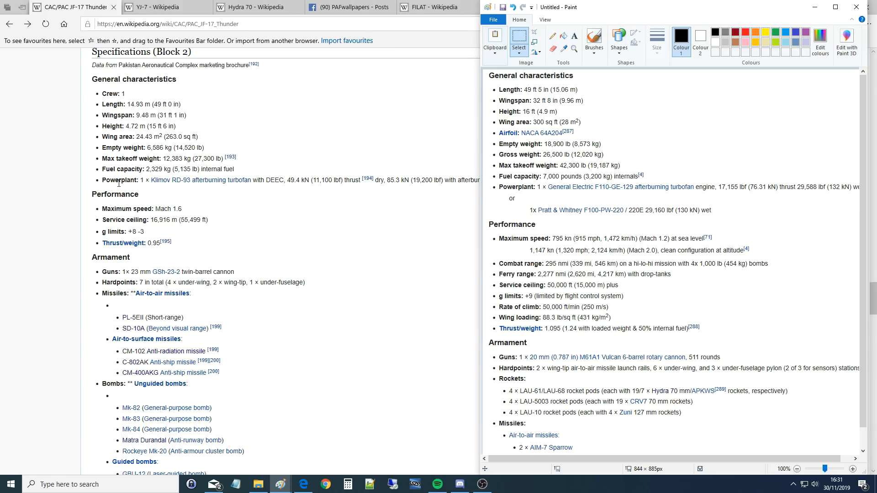
pyautogui.moveTo(172, 180)
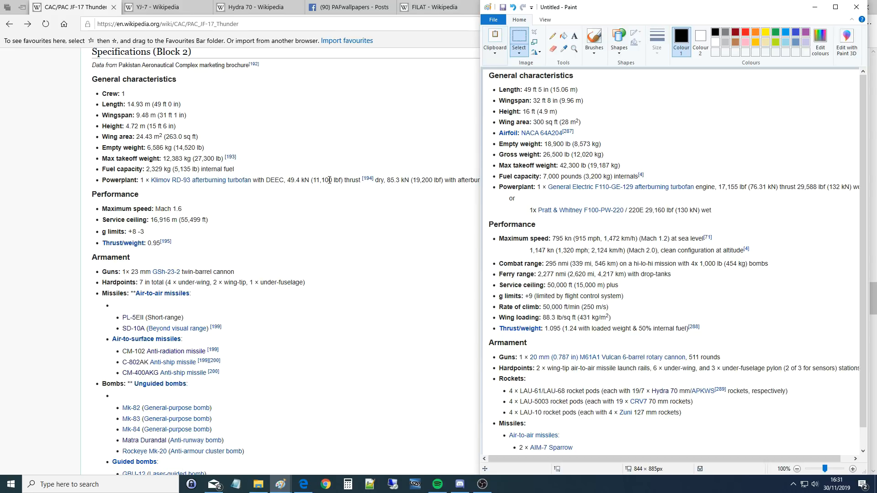
pyautogui.moveTo(613, 184)
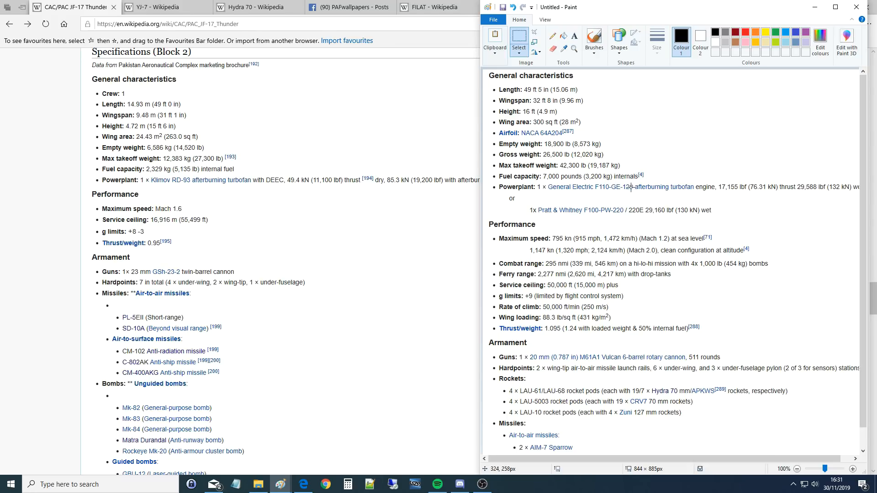
# Launch Calculator from the taskbar over the JF-17 Block 2 specifications
pyautogui.click(481, 484)
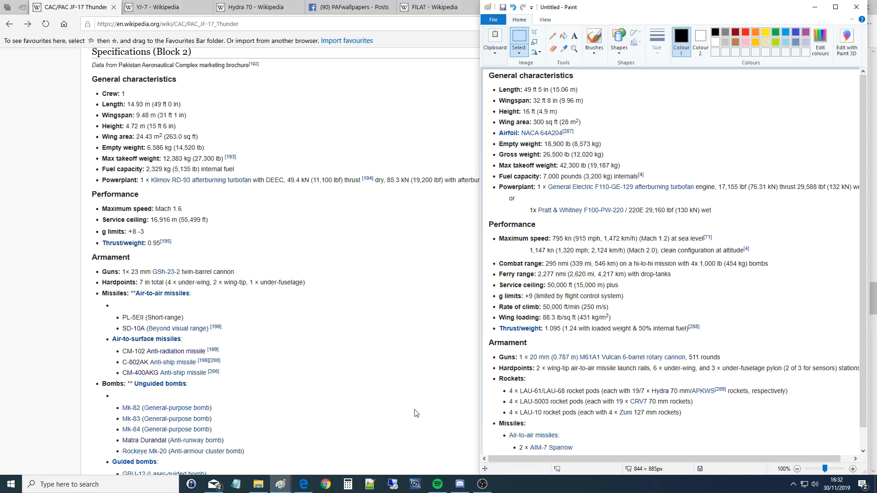
pyautogui.click(347, 484)
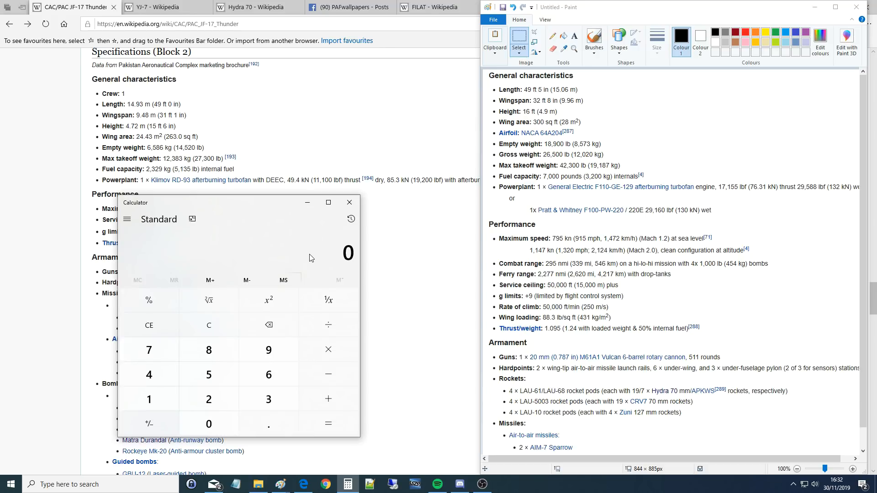
# Divide 19,200 by 14,520, then compute 29,588 ÷ 18,900 = 1.5655
pyautogui.click(149, 399)
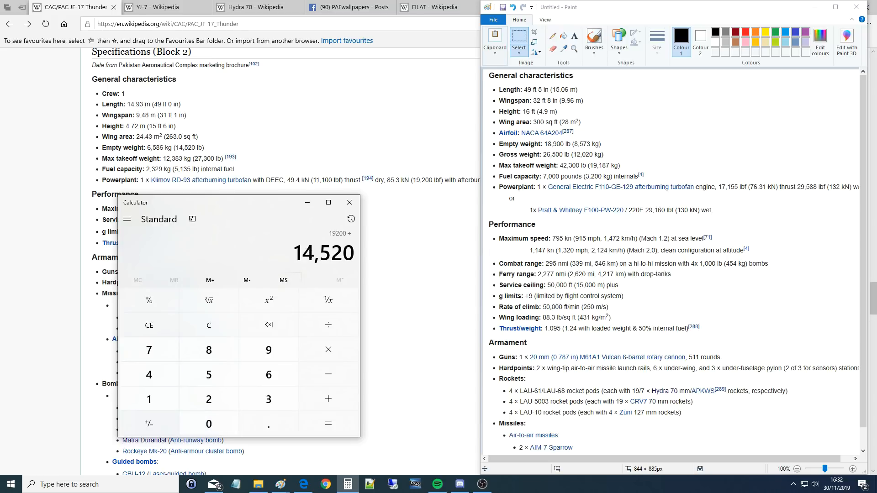
pyautogui.moveTo(241, 202); pyautogui.dragTo(302, 189)
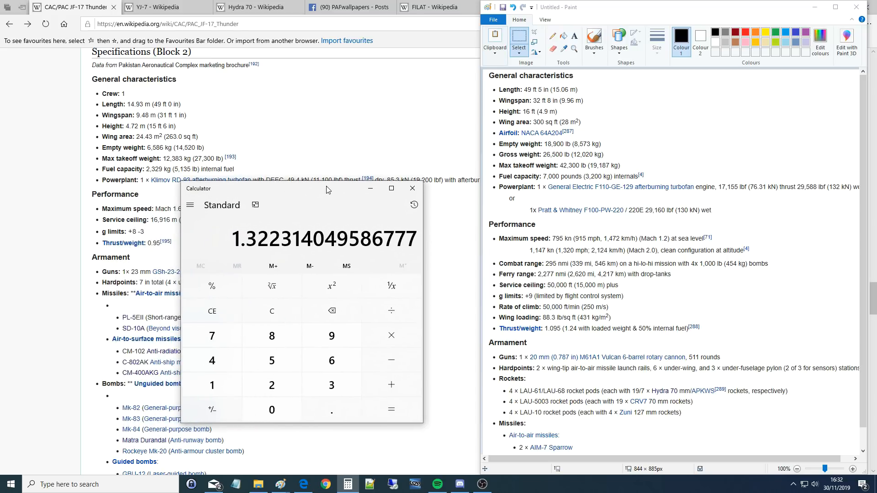
pyautogui.moveTo(212, 286)
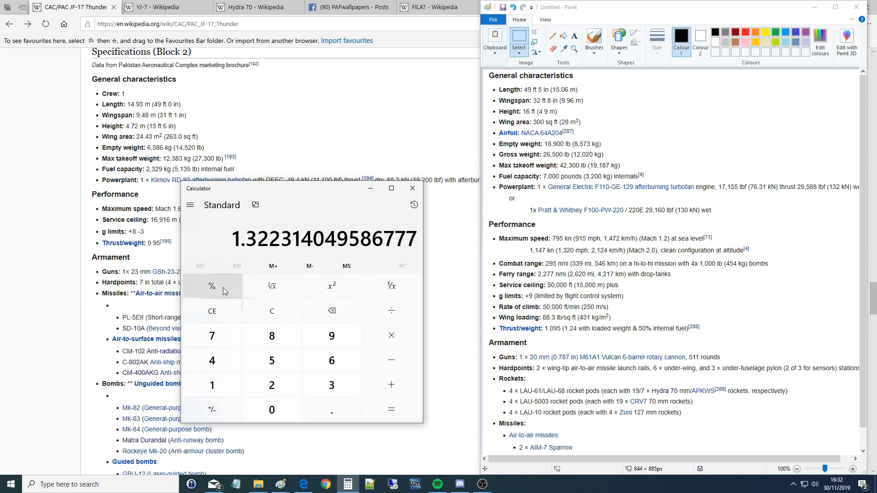
pyautogui.click(272, 310)
pyautogui.write('29')
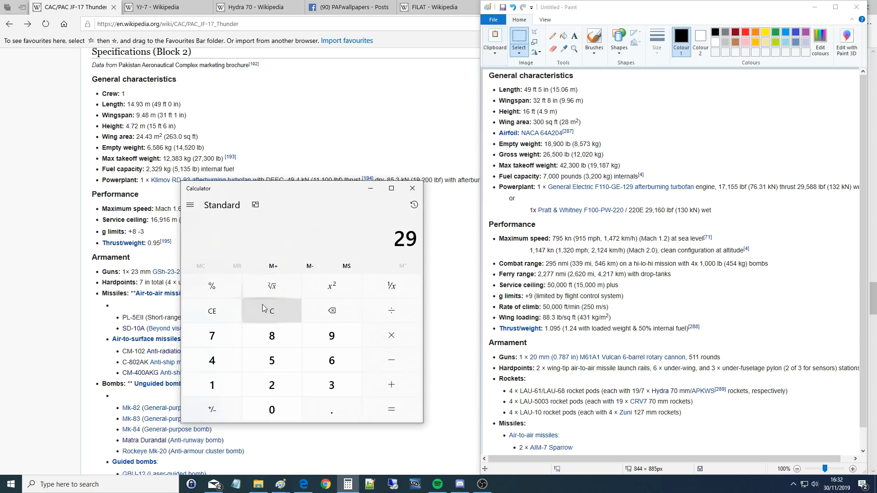
pyautogui.click(391, 311)
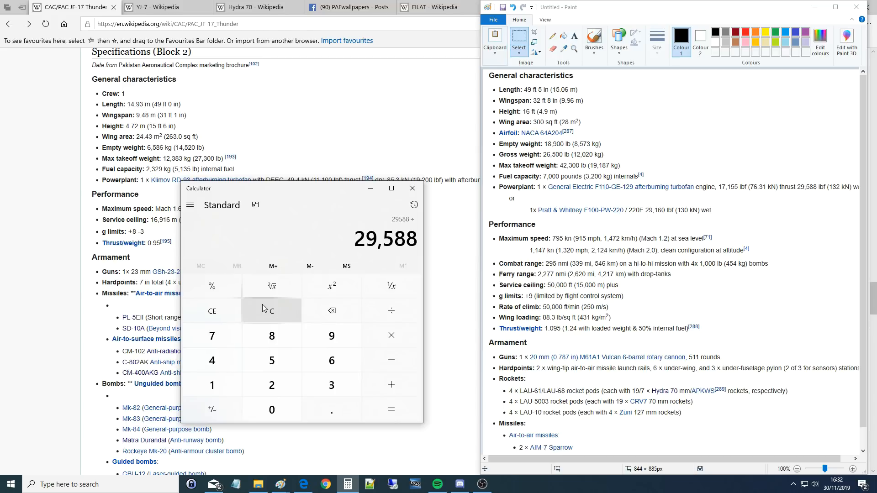
pyautogui.click(272, 409)
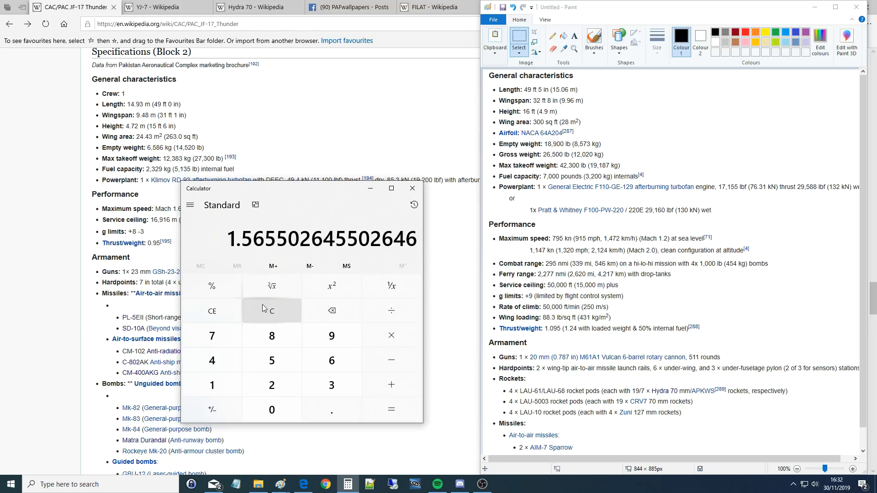
pyautogui.moveTo(480, 174)
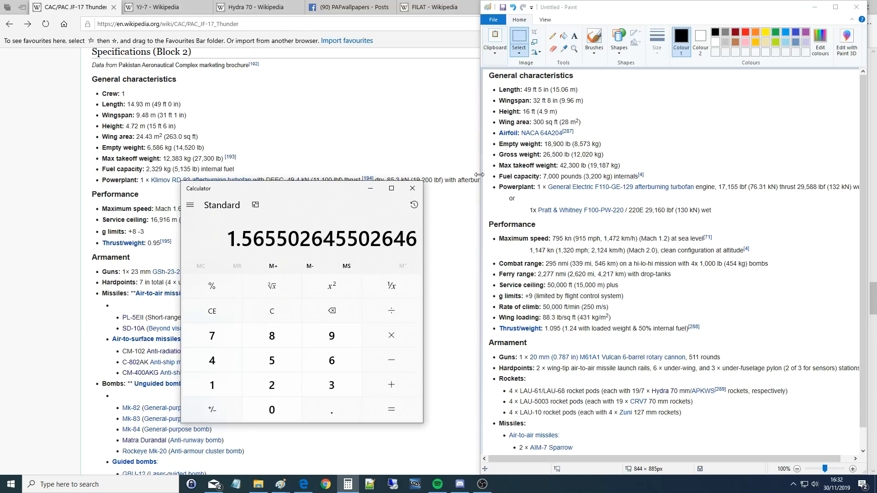
pyautogui.moveTo(350, 196)
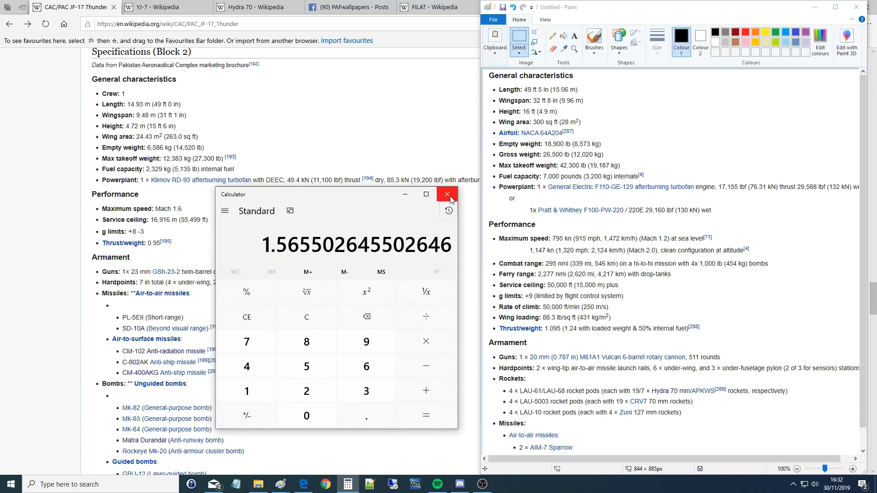
# Close Calculator to uncover the JF-17 specifications beside the F-16 Paint image
pyautogui.click(446, 195)
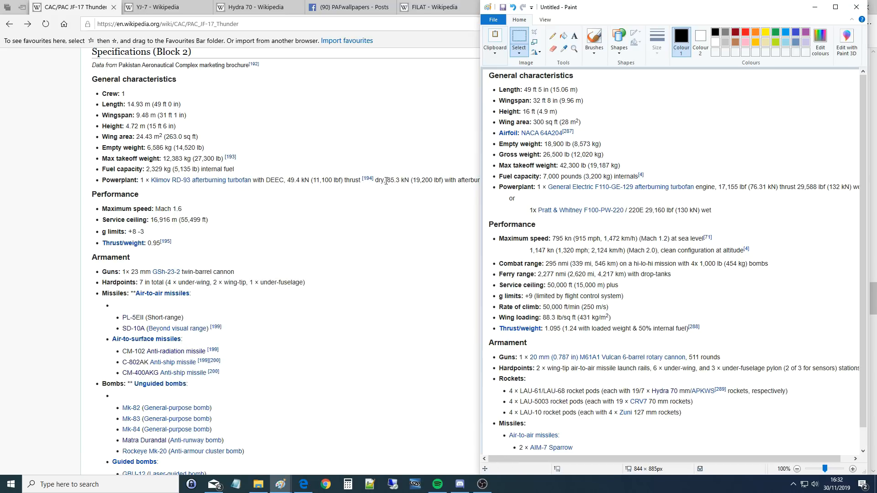
pyautogui.moveTo(157, 228)
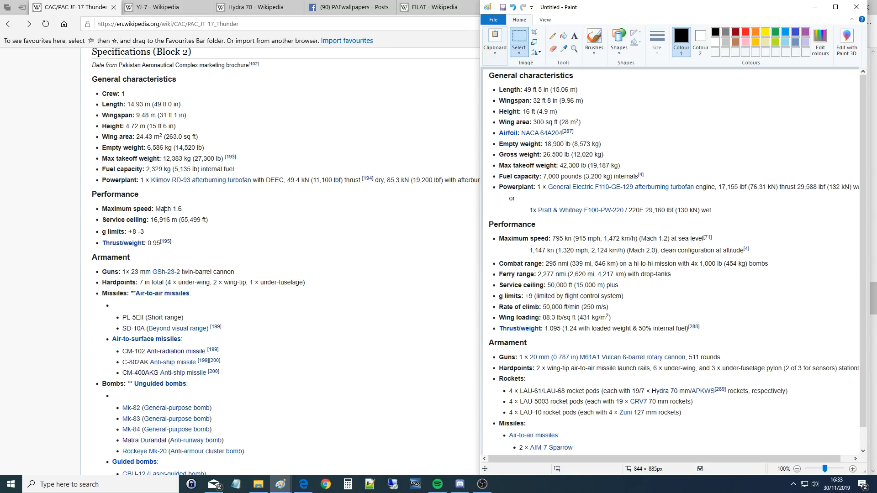
pyautogui.moveTo(135, 230)
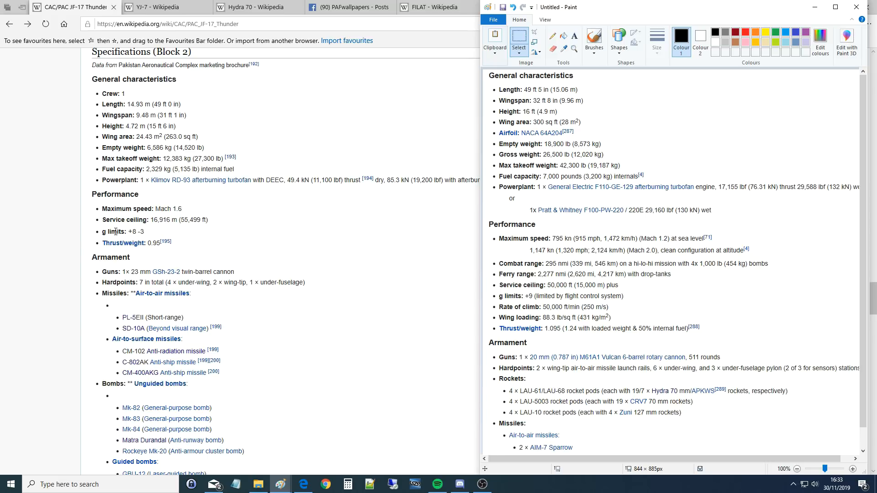
pyautogui.moveTo(132, 231)
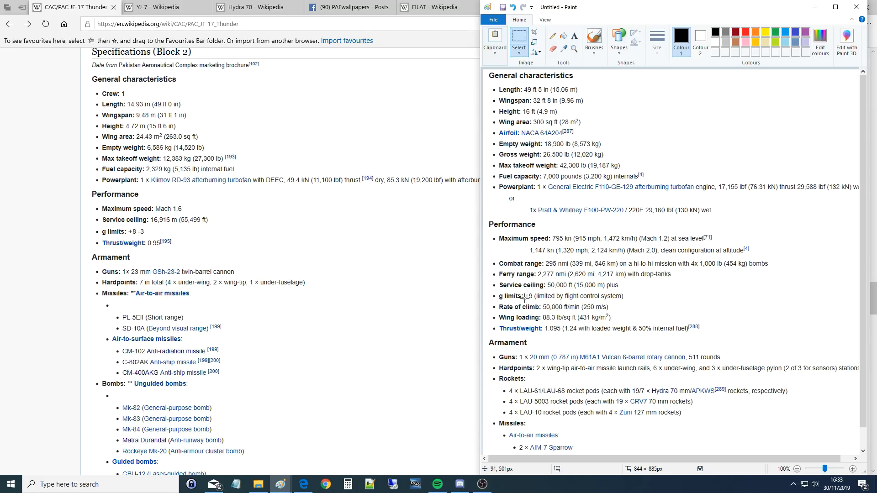
pyautogui.moveTo(526, 299)
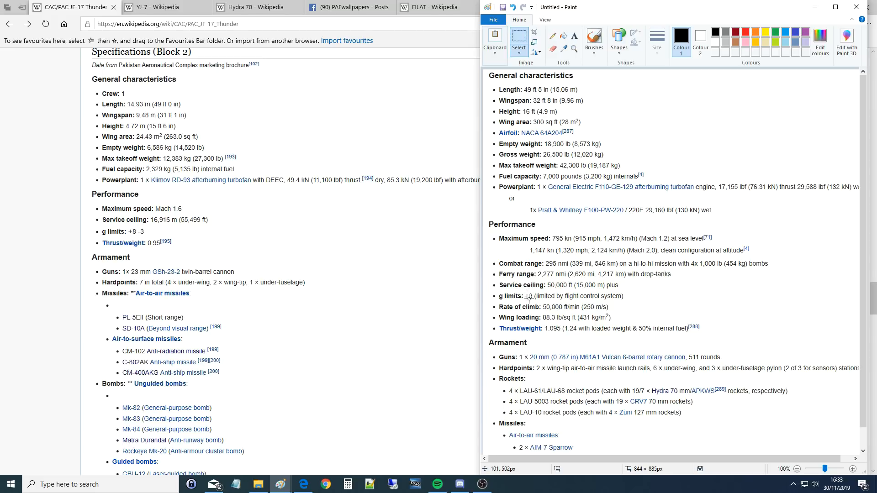
pyautogui.moveTo(533, 299)
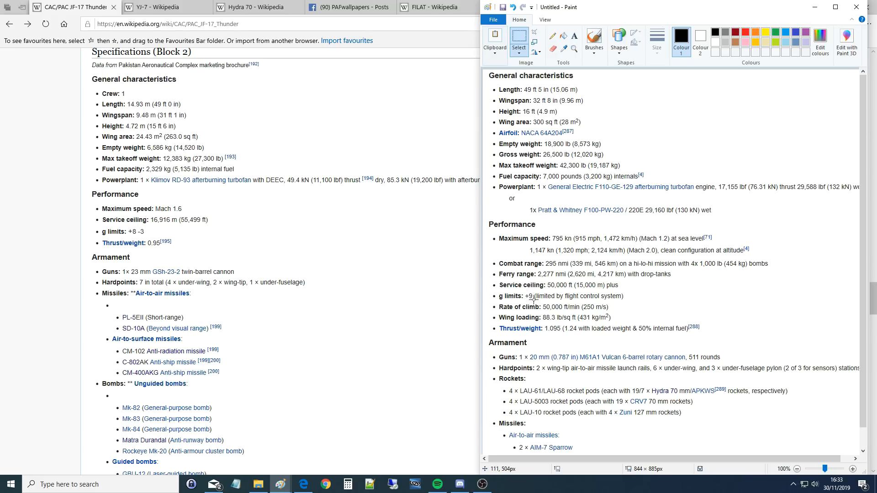
pyautogui.moveTo(525, 301)
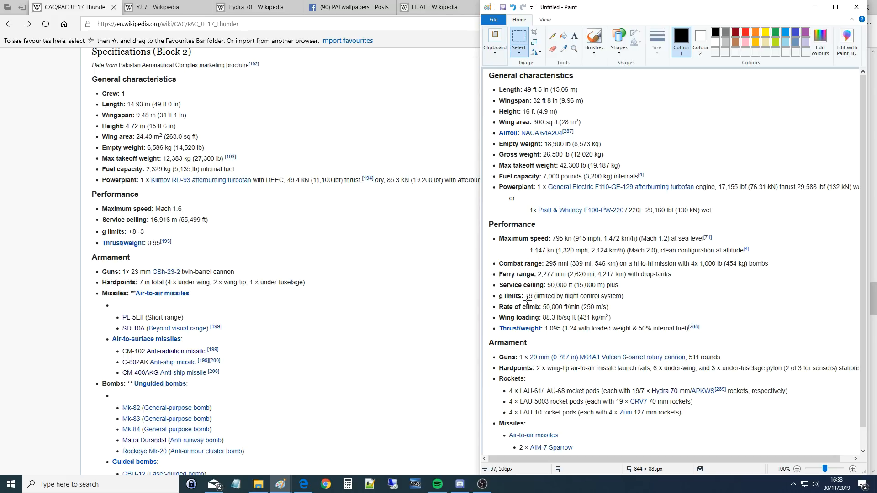
pyautogui.moveTo(534, 297)
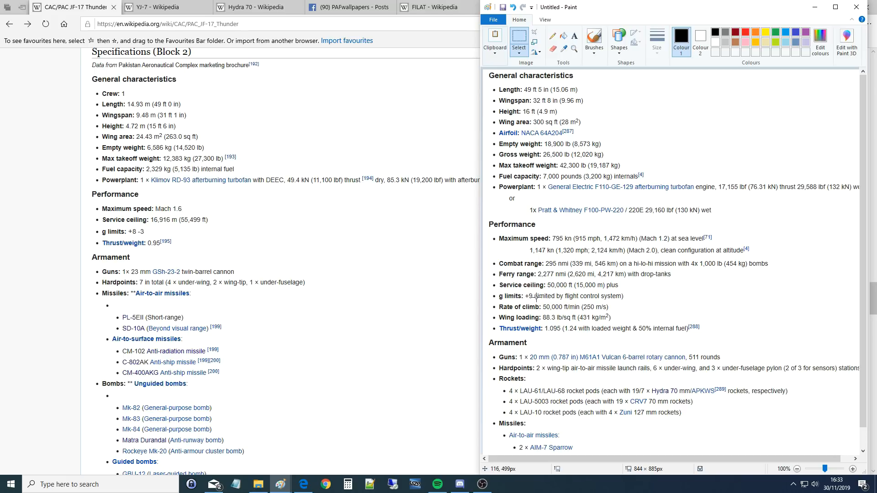
pyautogui.moveTo(530, 298)
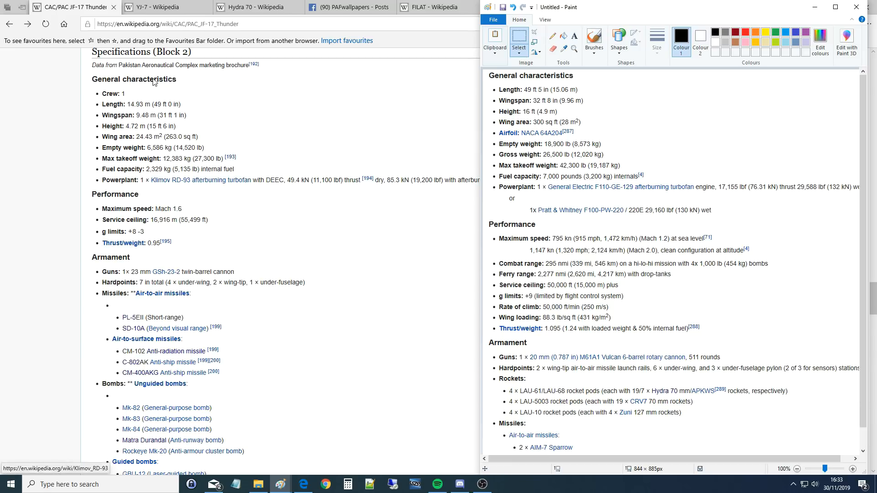
pyautogui.moveTo(453, 333)
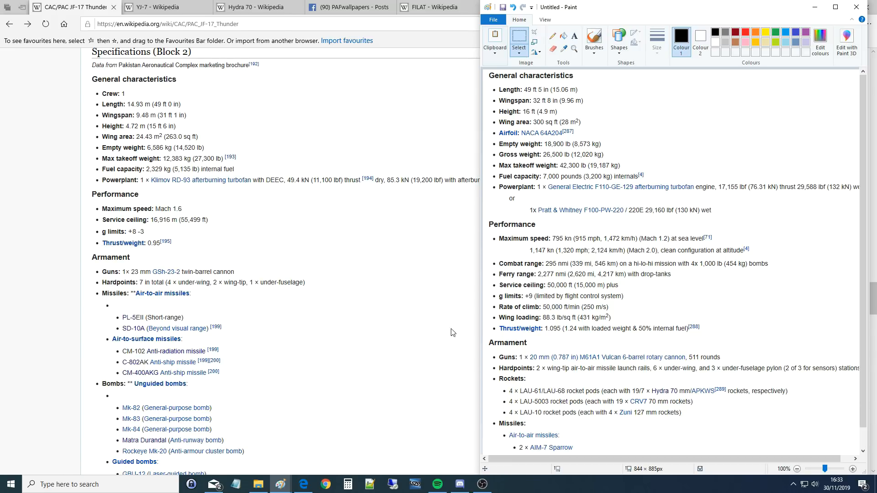
pyautogui.moveTo(544, 311)
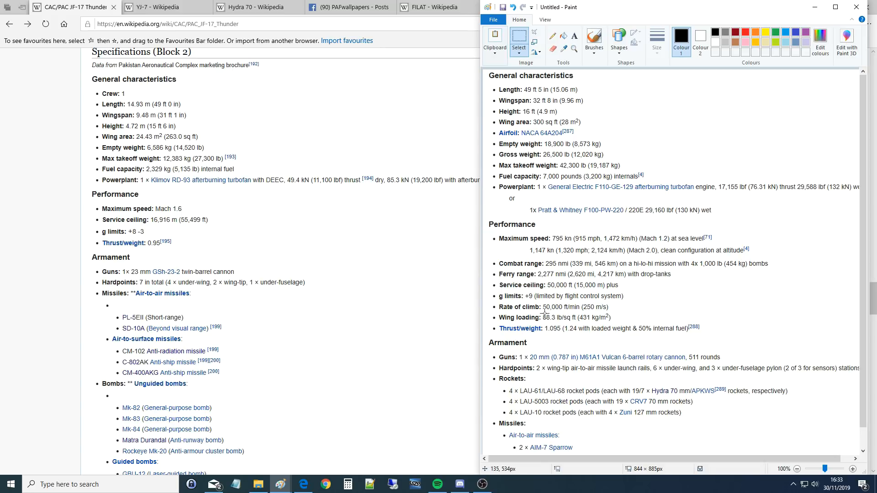
pyautogui.moveTo(517, 297)
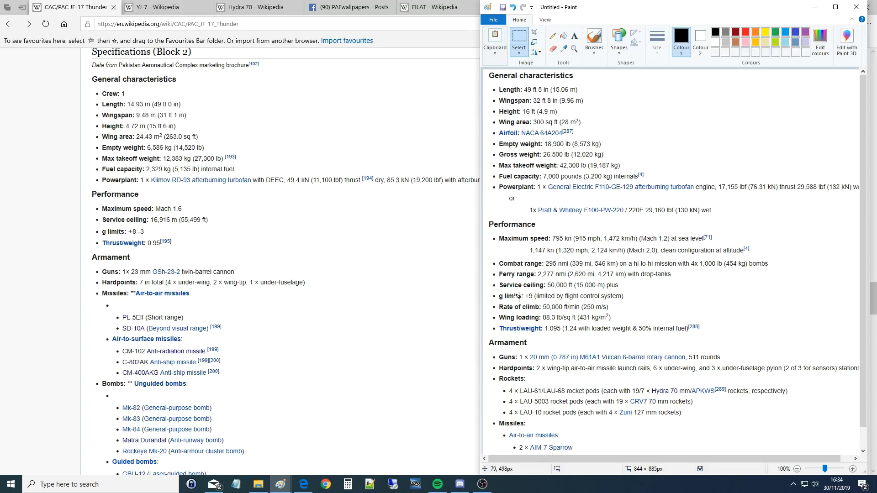
pyautogui.moveTo(531, 319)
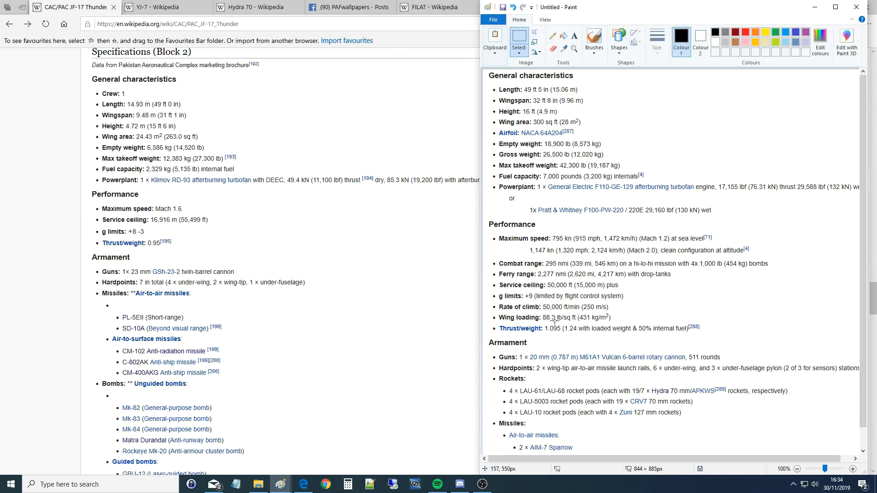
pyautogui.moveTo(384, 302)
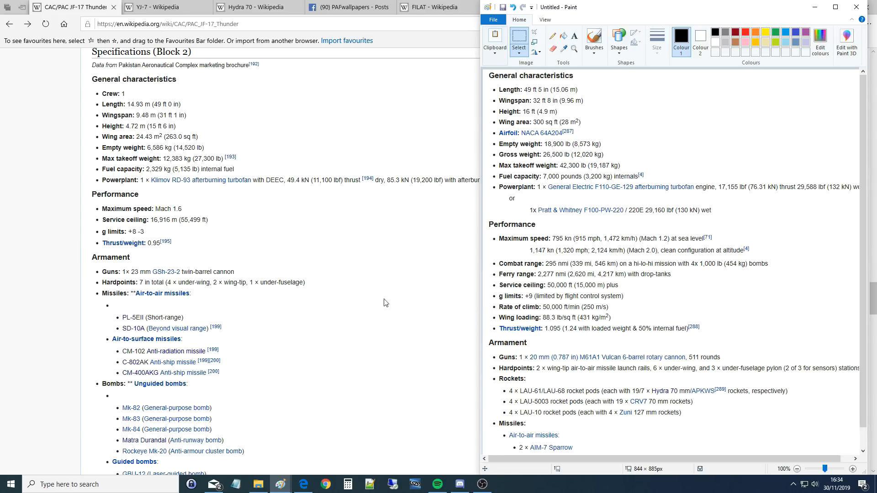
pyautogui.moveTo(120, 157)
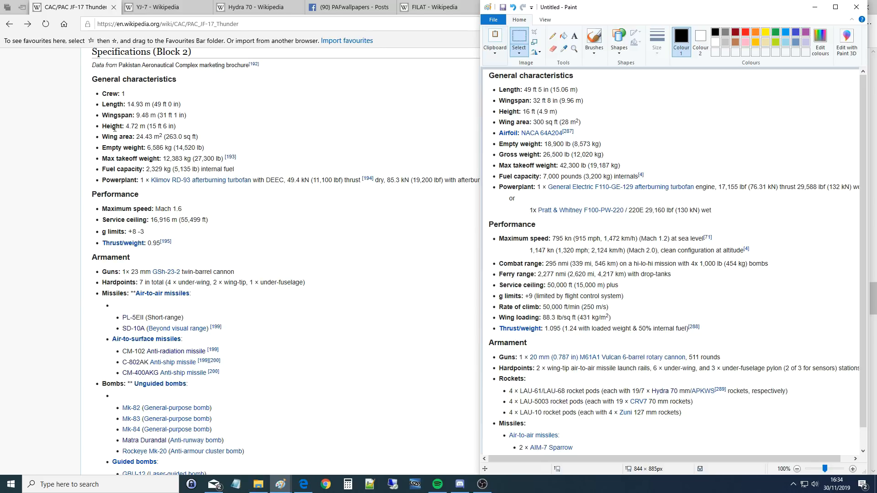
pyautogui.moveTo(476, 349)
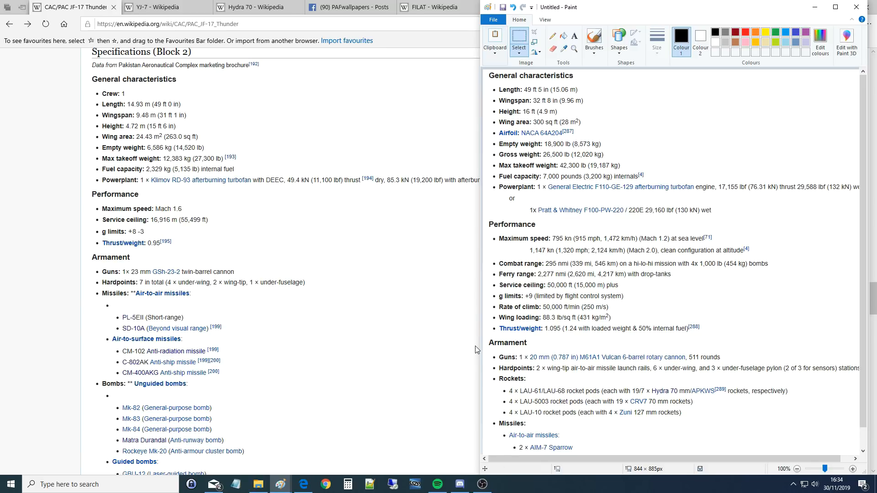
pyautogui.moveTo(806, 22)
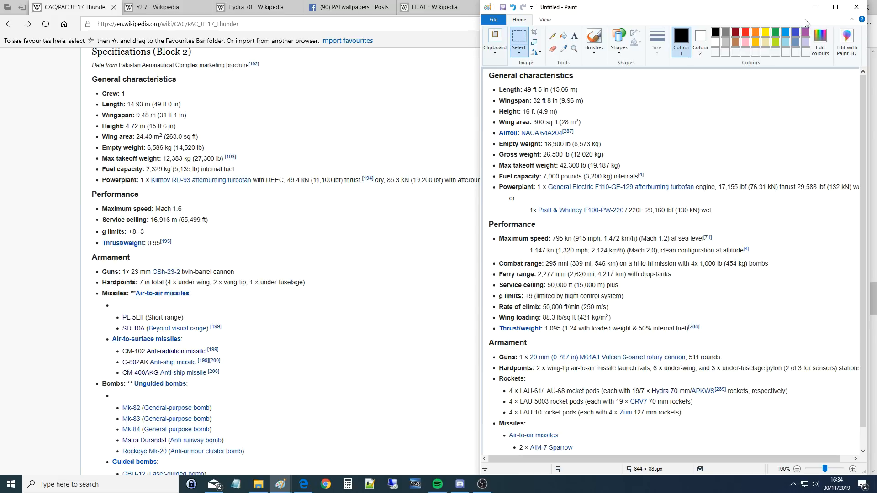
# Minimise Paint, highlight the Mach 1.6 top speed, and scroll to the armament list
pyautogui.click(855, 7)
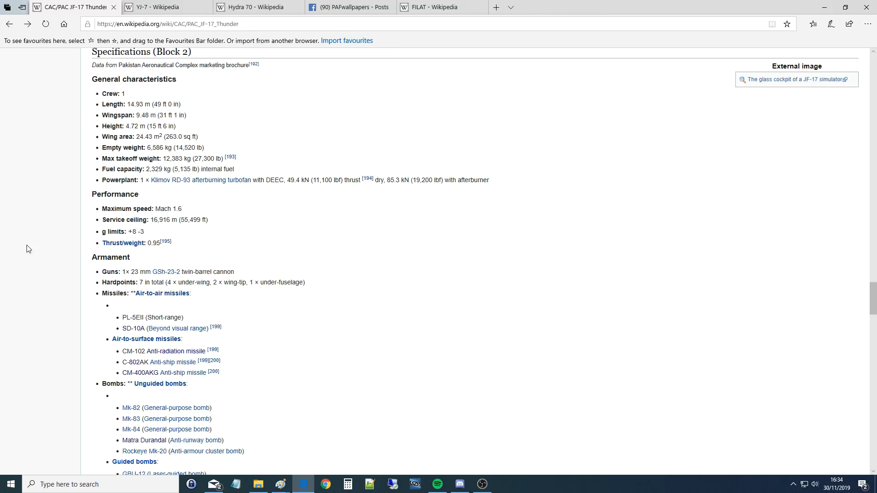
pyautogui.doubleClick(174, 209)
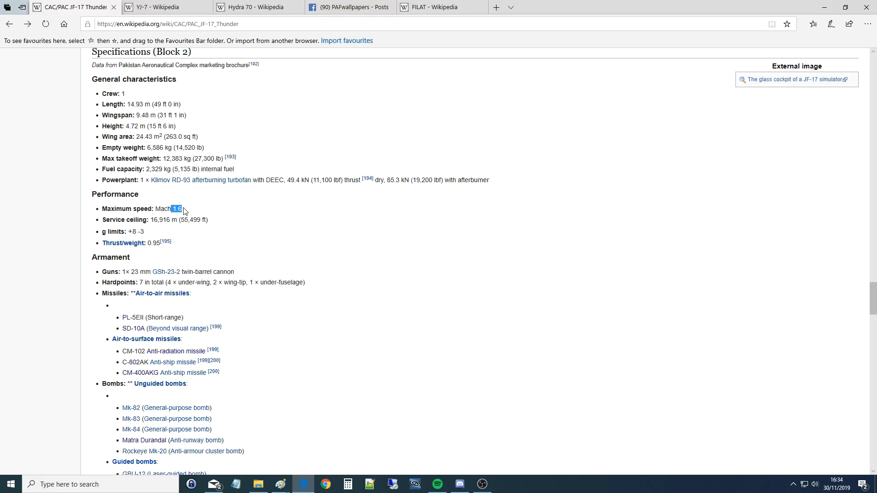
pyautogui.scroll(-3)
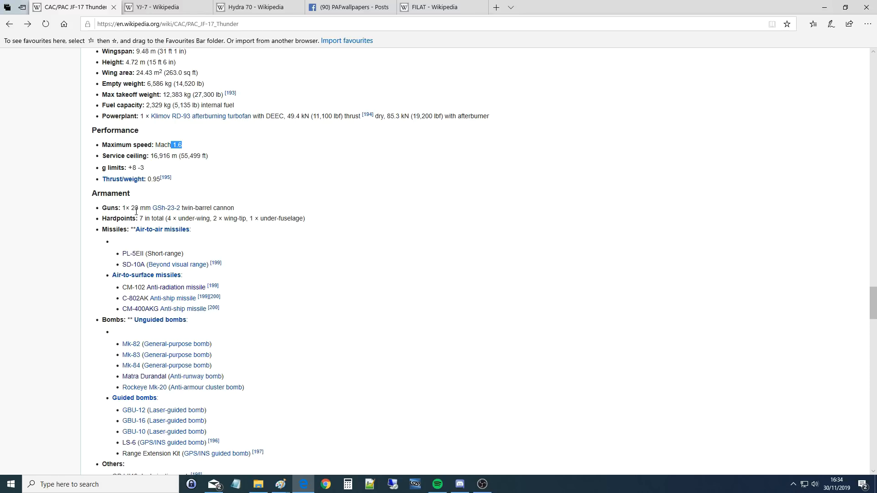
pyautogui.moveTo(166, 207)
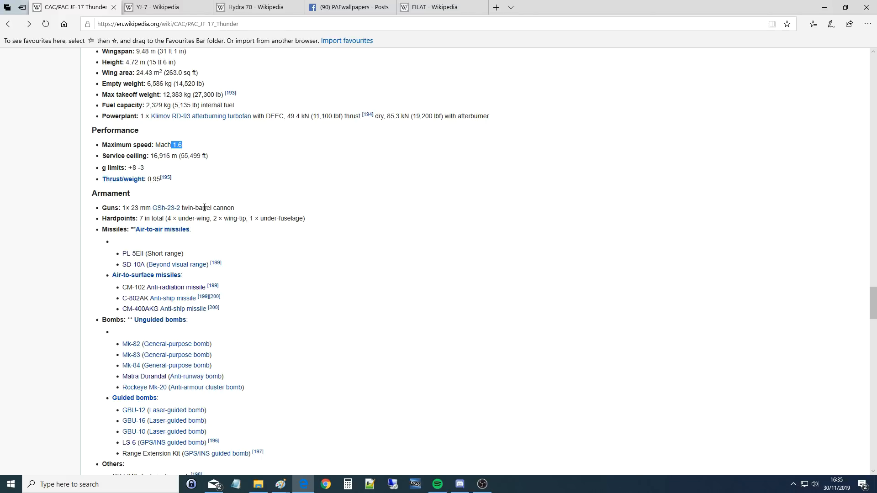
pyautogui.moveTo(202, 212)
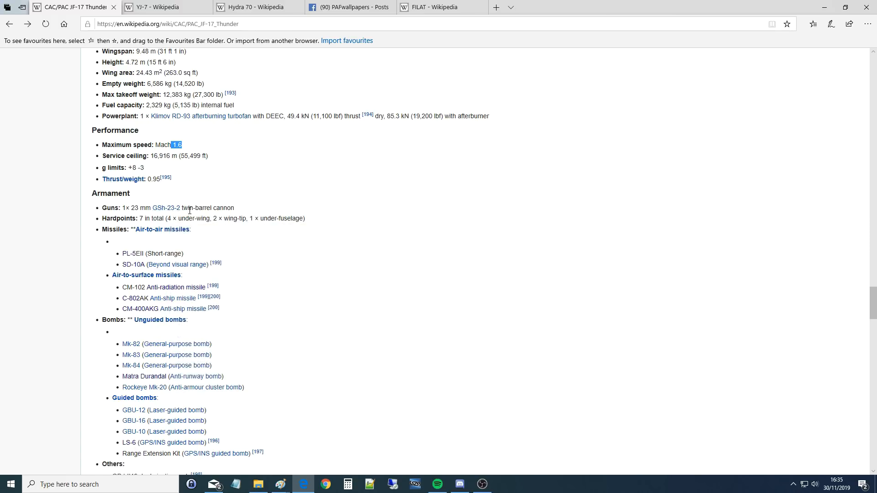
pyautogui.moveTo(171, 208)
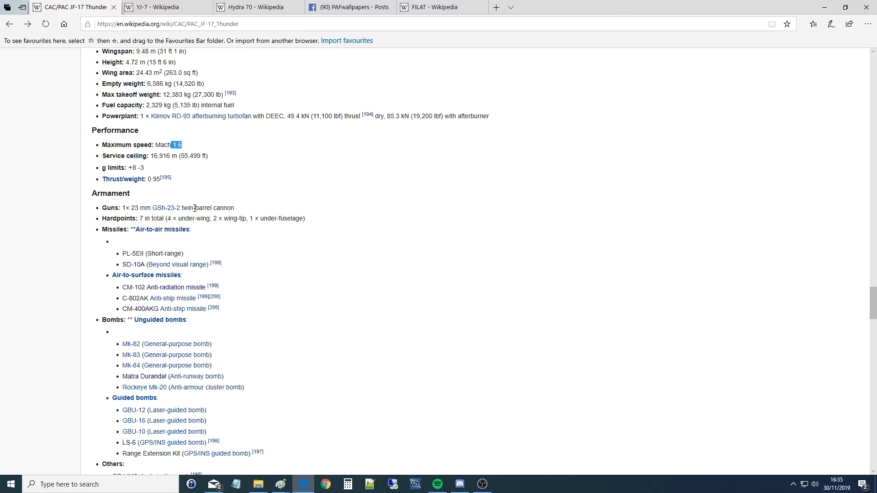
pyautogui.moveTo(166, 207)
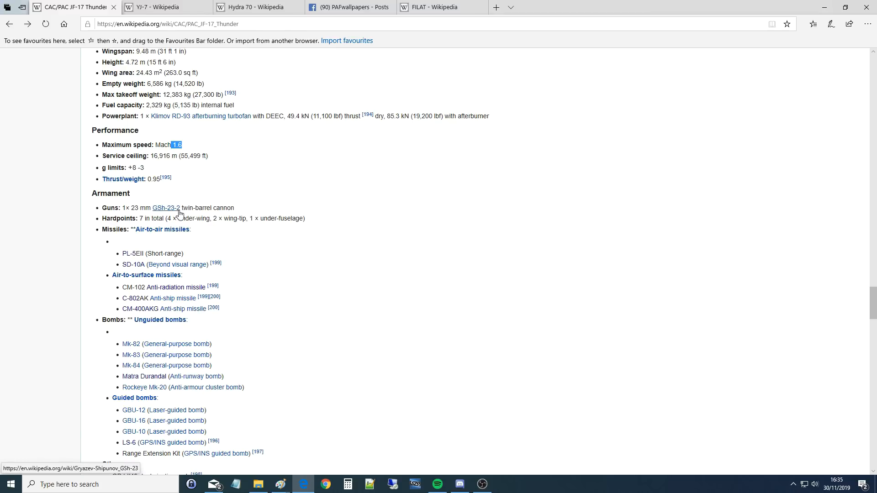
pyautogui.moveTo(115, 218)
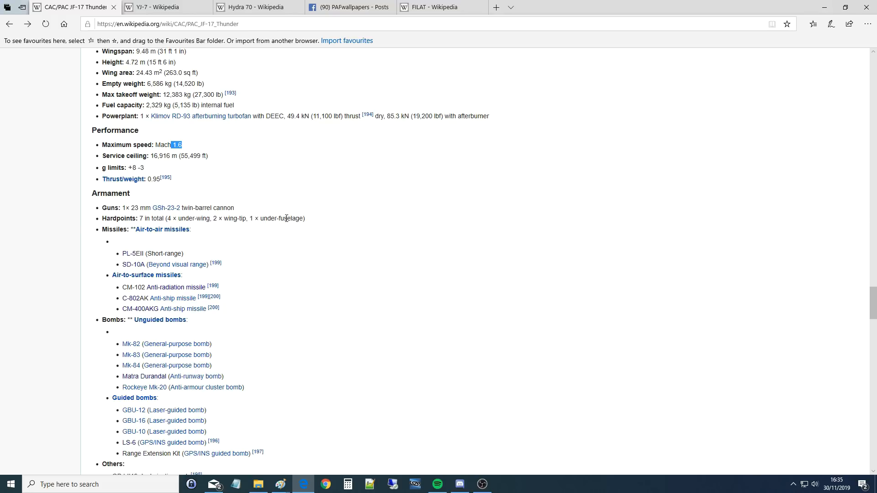
pyautogui.moveTo(264, 434)
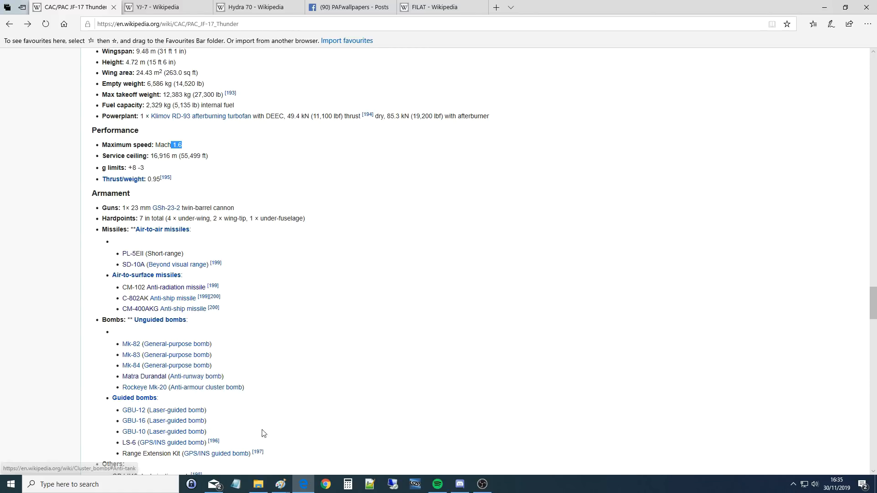
# Scroll down to the Others armament entries and the start of Avionics
pyautogui.scroll(-3)
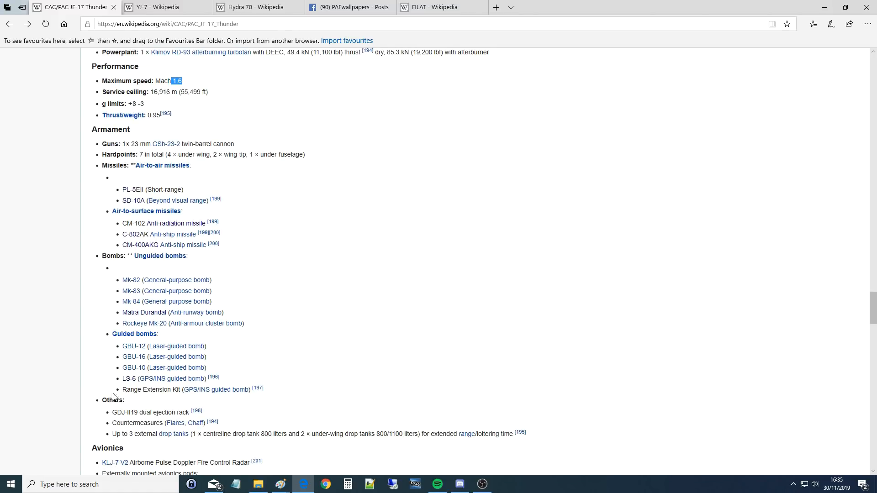
pyautogui.moveTo(258, 390)
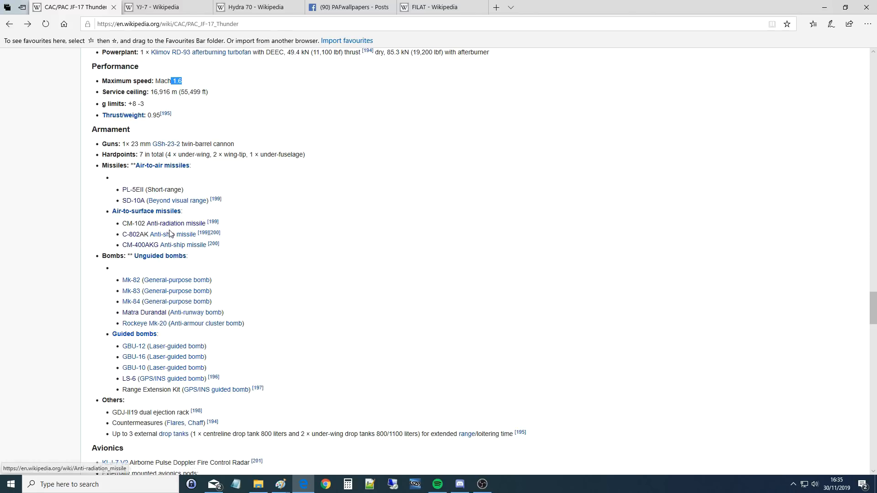
pyautogui.moveTo(171, 234)
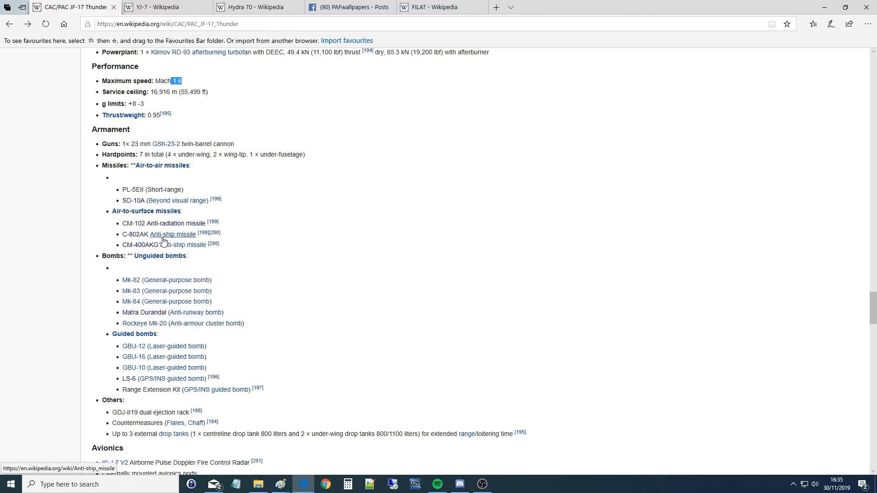
pyautogui.moveTo(2, 274)
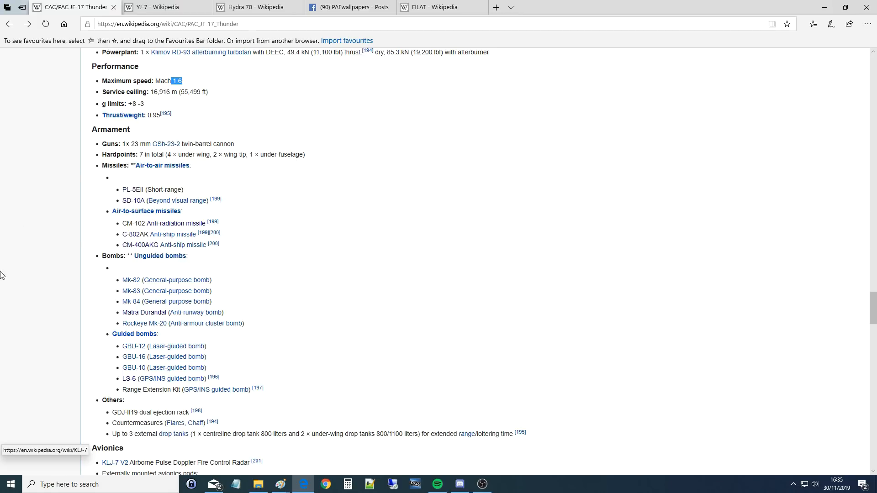
pyautogui.moveTo(41, 437)
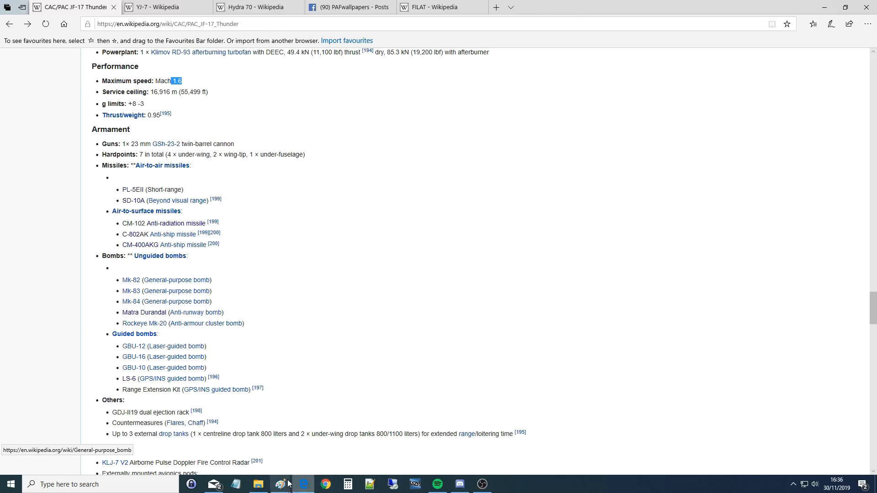
# Bring up the Paint weapon loadout chart and scroll through its hardpoint listings
pyautogui.click(279, 484)
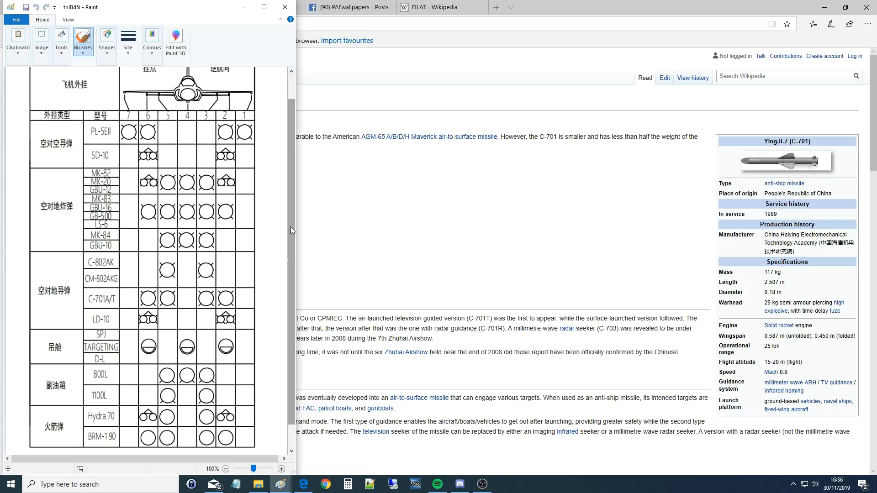
pyautogui.scroll(3)
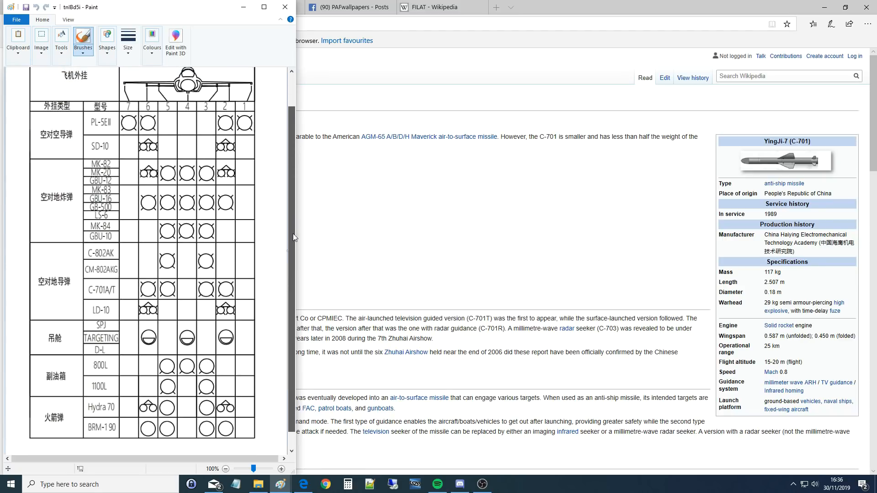
pyautogui.scroll(3)
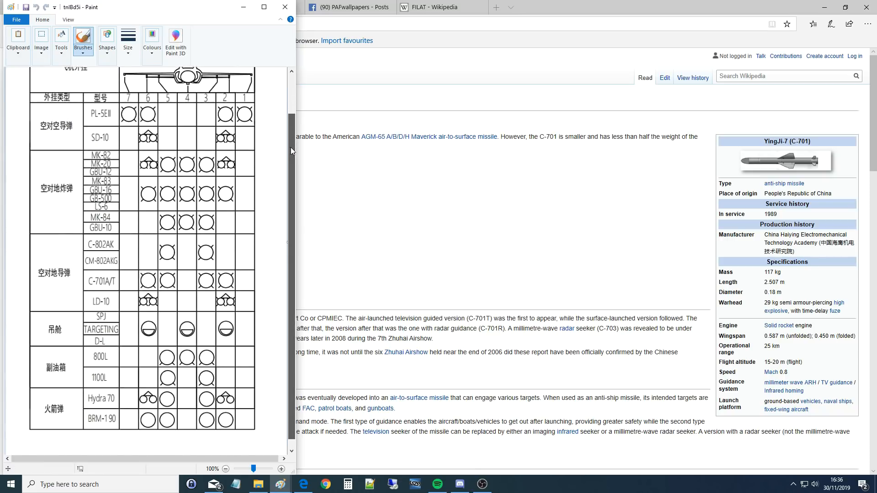
pyautogui.scroll(3)
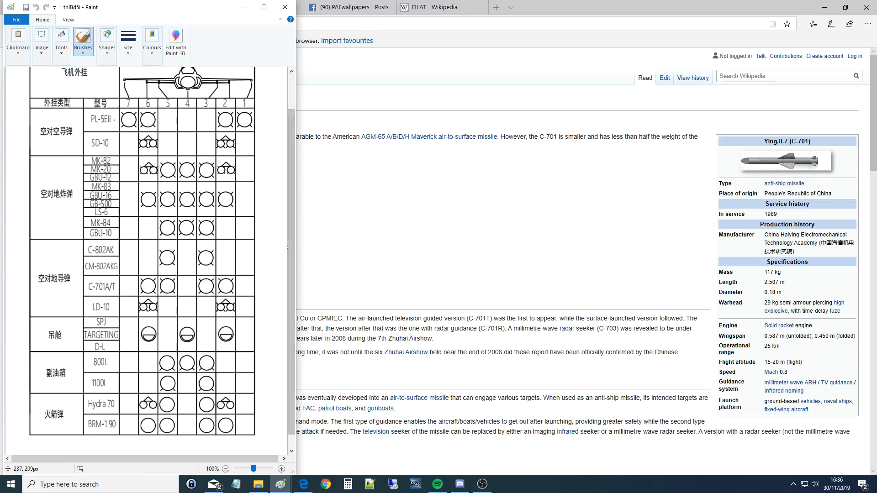
pyautogui.moveTo(111, 121)
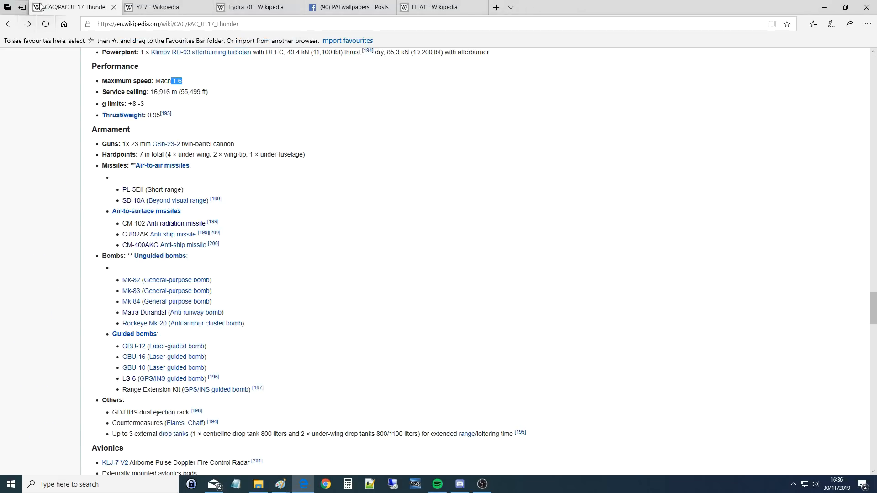
pyautogui.moveTo(133, 190)
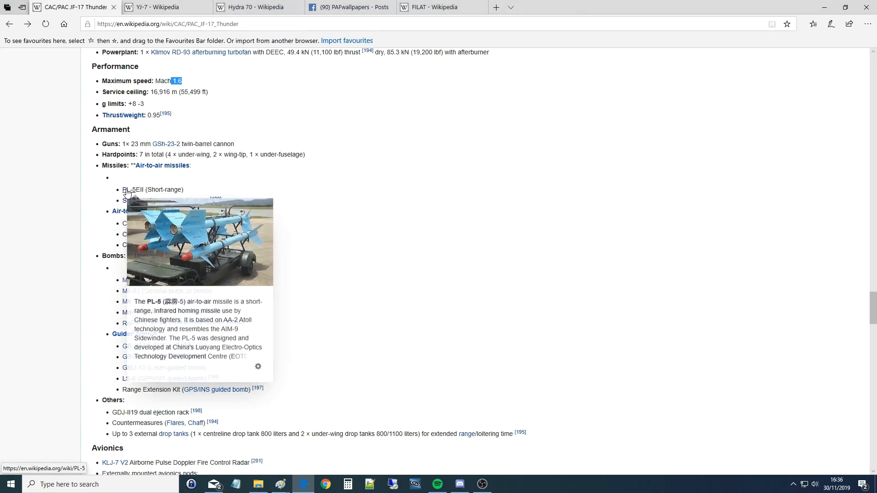
# Open the PL-5EII link and browse the PL-5 missile article
pyautogui.click(134, 189)
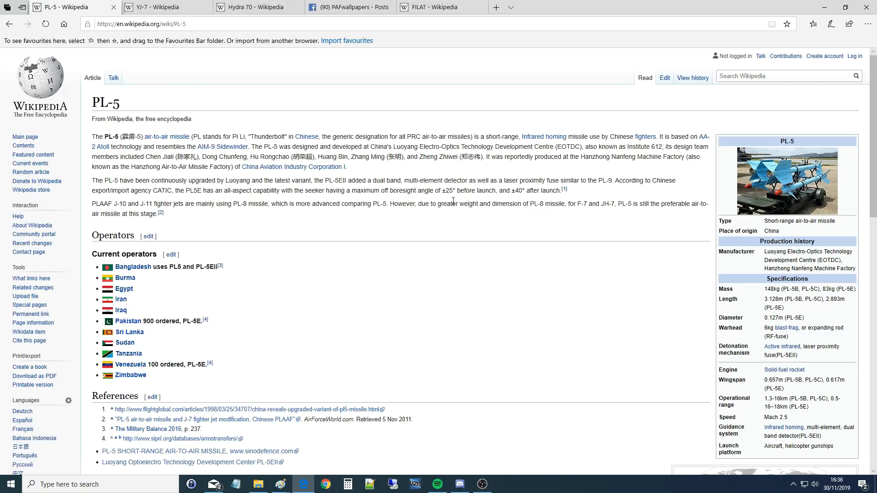
pyautogui.scroll(-3)
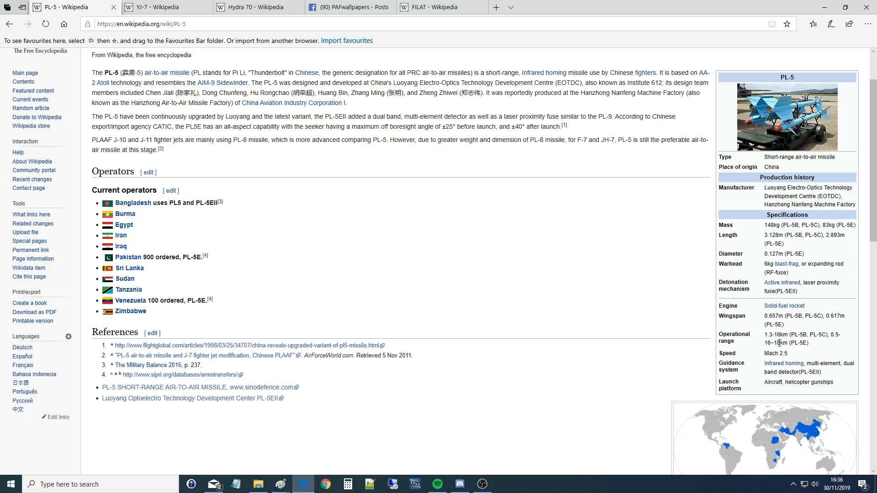
pyautogui.moveTo(739, 264)
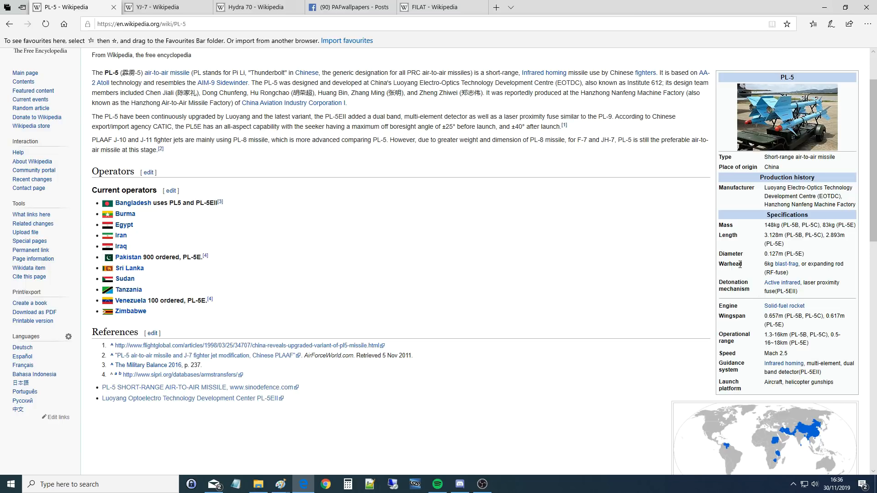
pyautogui.moveTo(695, 134)
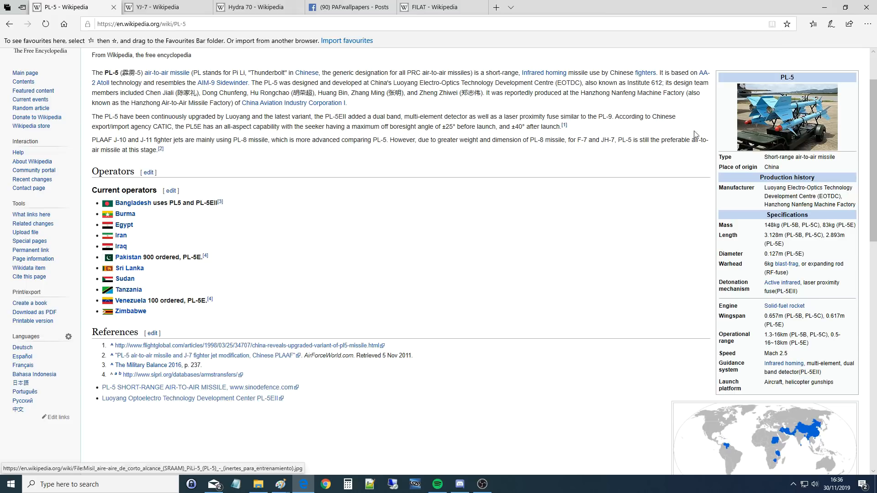
pyautogui.scroll(3)
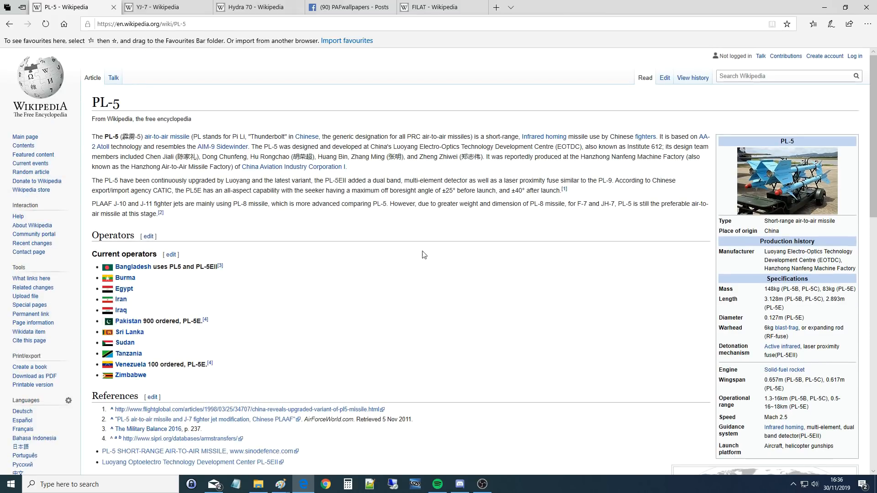
pyautogui.moveTo(533, 206)
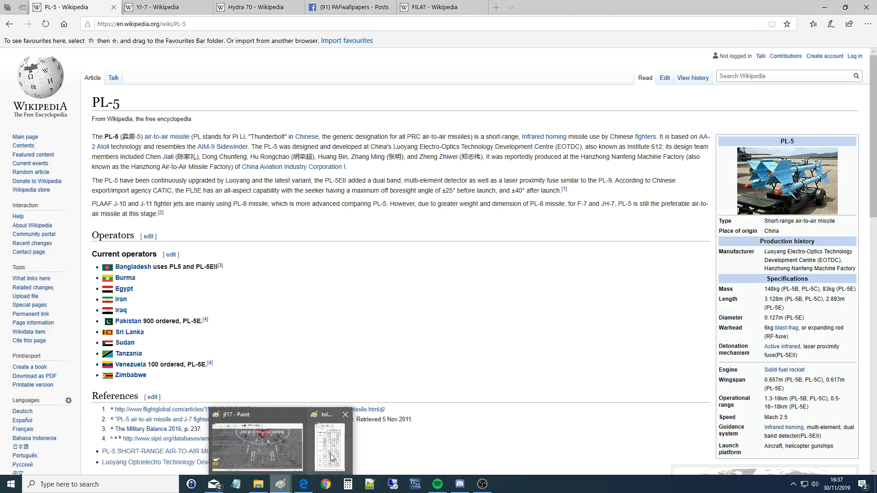
# Bring the Chinese-labelled JF-17 weapons loadout chart in Paint to the front
pyautogui.click(329, 442)
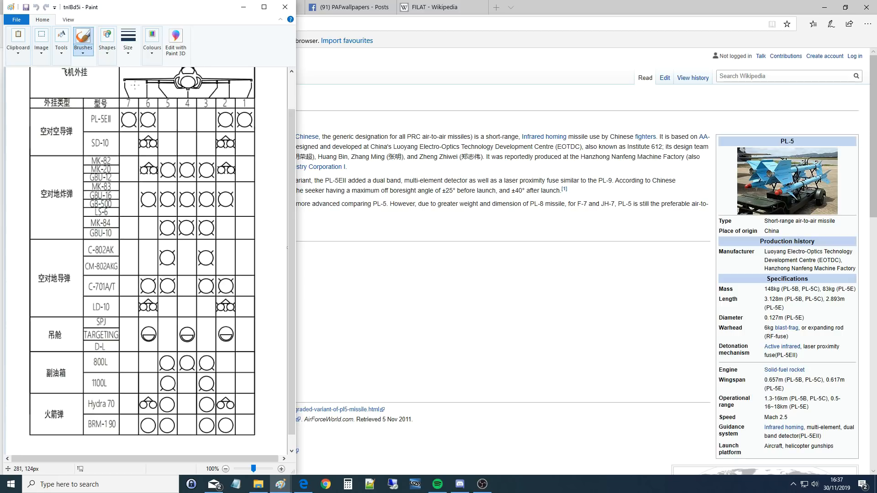
pyautogui.moveTo(137, 93)
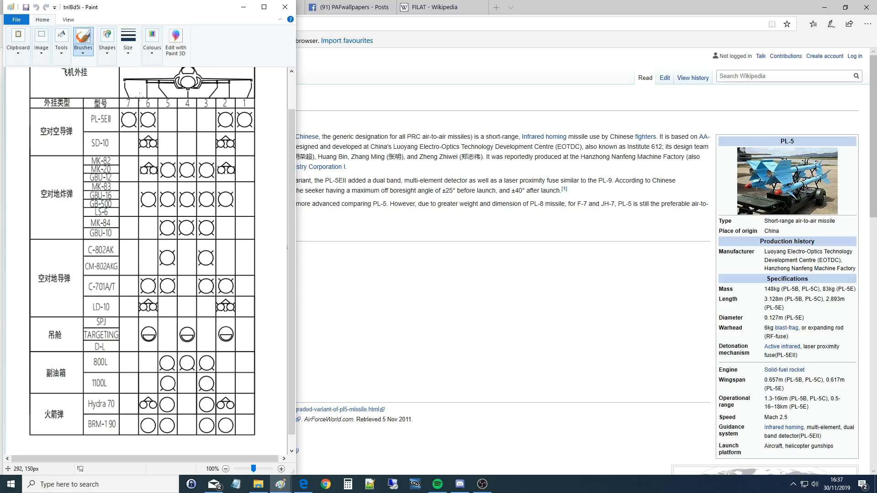
pyautogui.moveTo(139, 100)
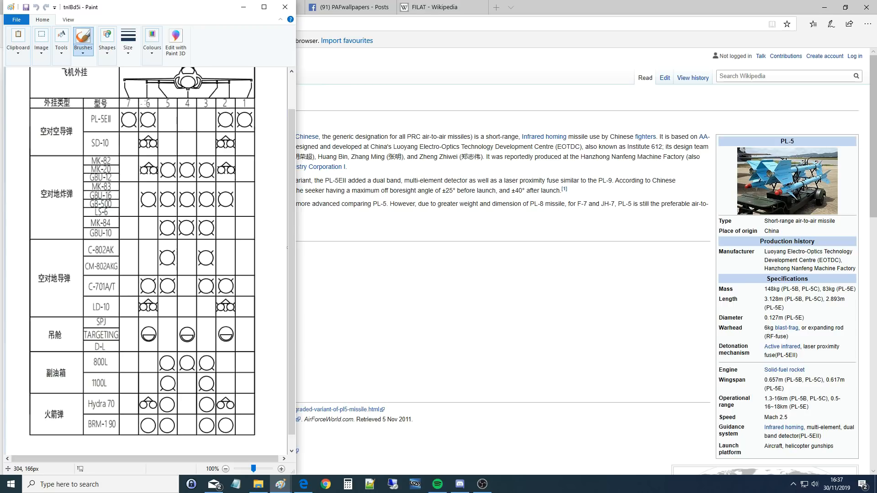
pyautogui.moveTo(138, 143)
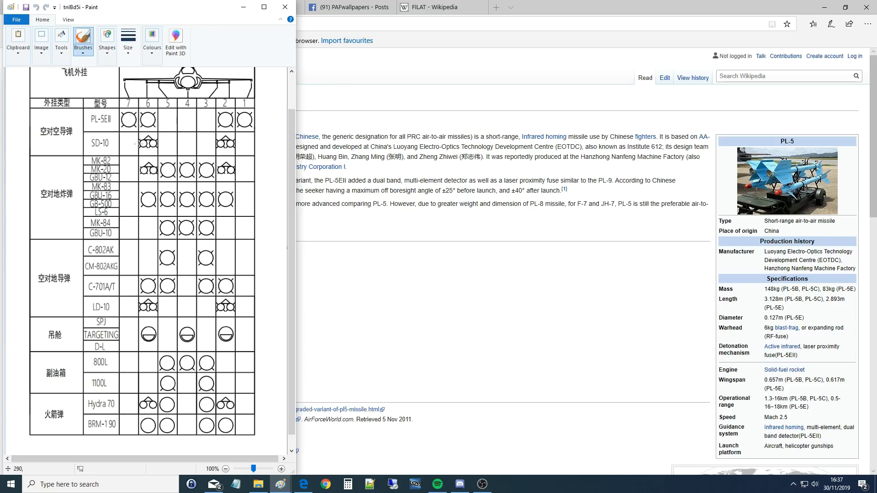
pyautogui.moveTo(142, 143)
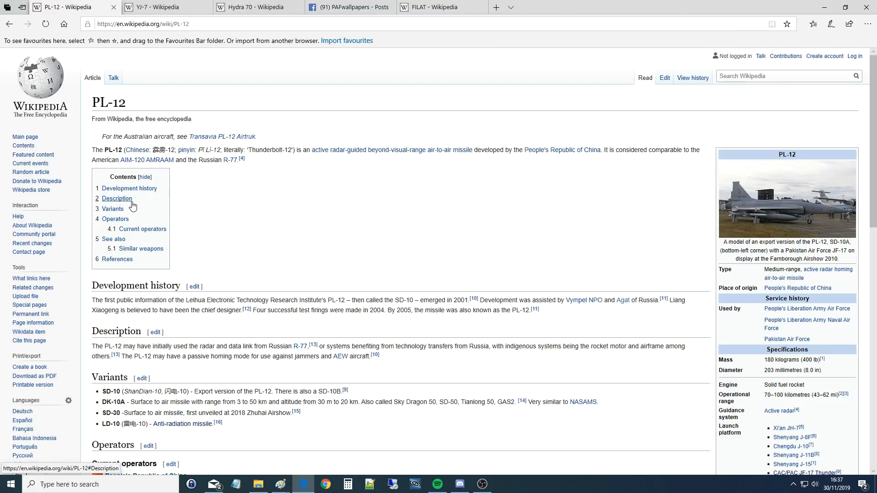
pyautogui.moveTo(733, 203)
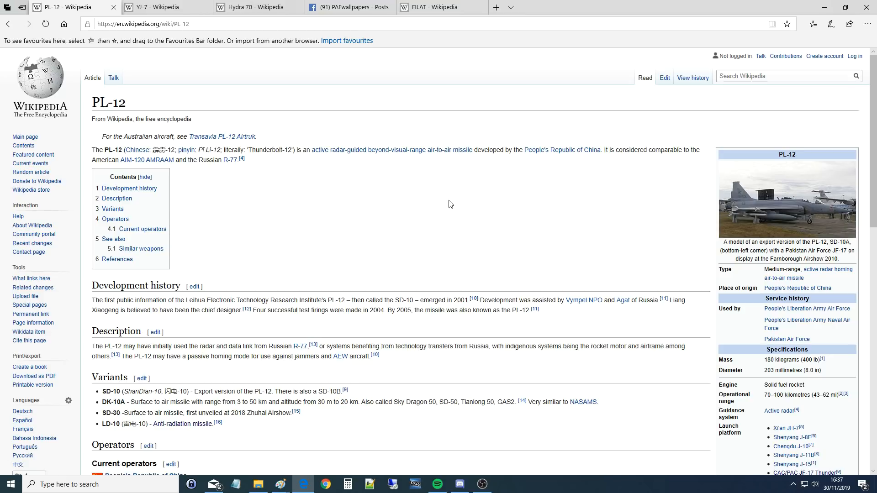
pyautogui.moveTo(445, 203)
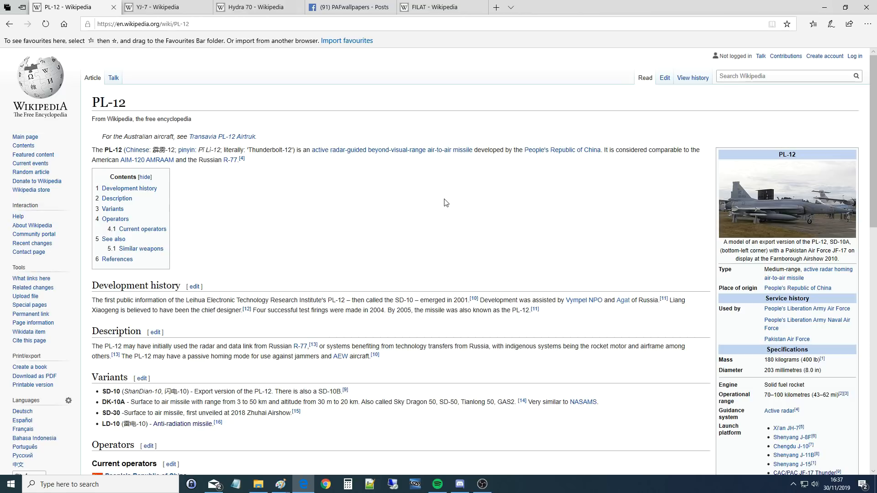
# Highlight 'is considered comparable' in the PL-12 article's introduction
pyautogui.doubleClick(621, 150)
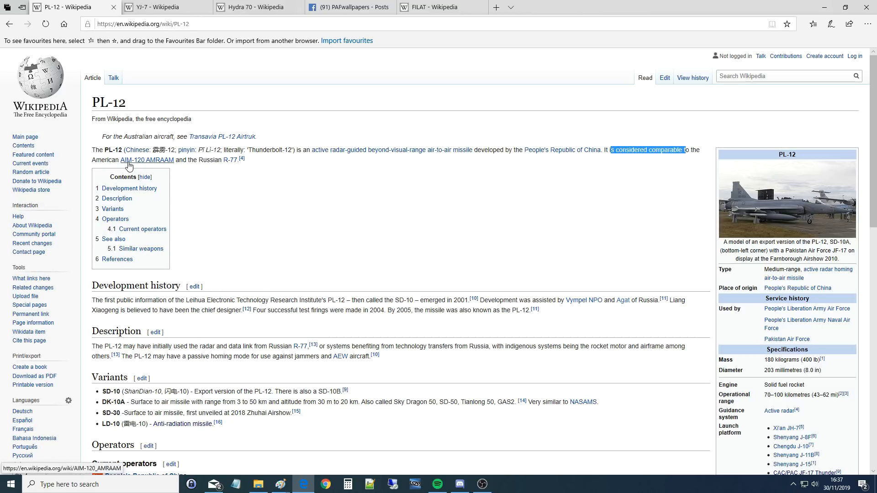
pyautogui.moveTo(146, 160)
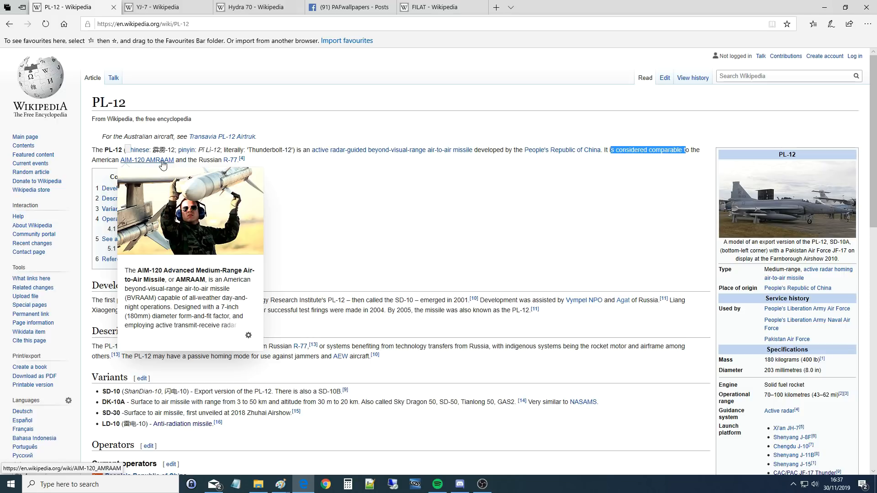
pyautogui.moveTo(230, 159)
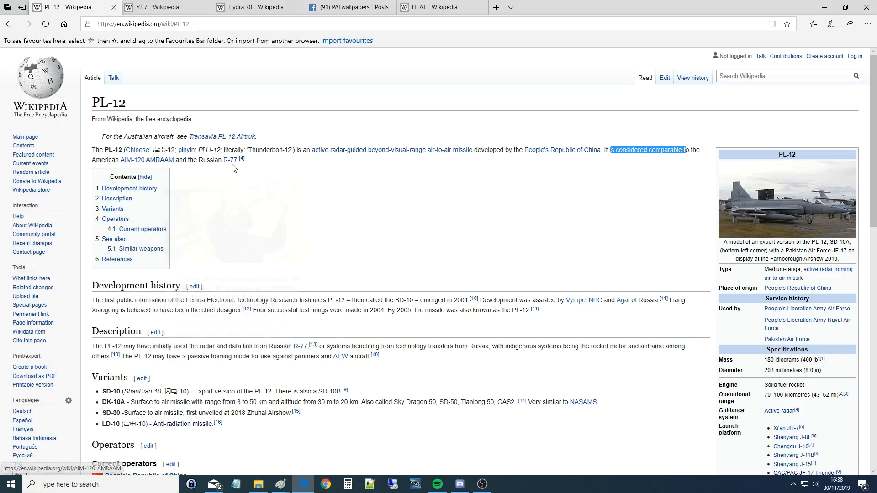
pyautogui.moveTo(229, 159)
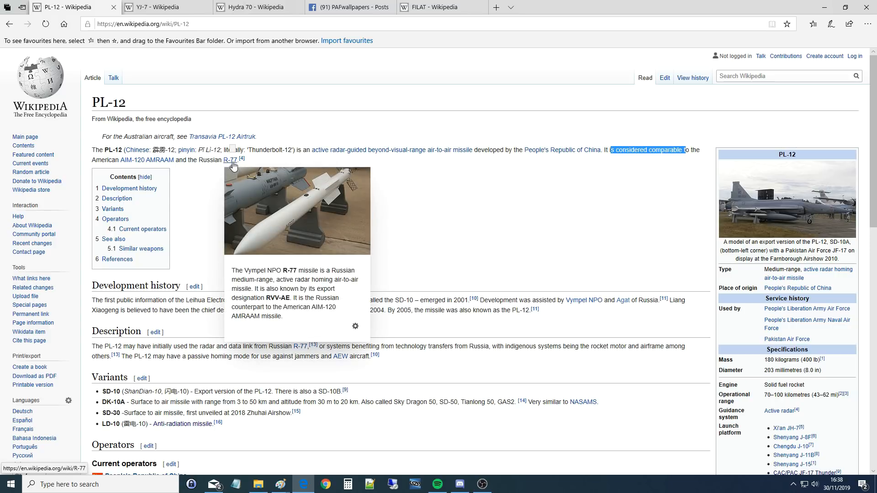
pyautogui.moveTo(146, 159)
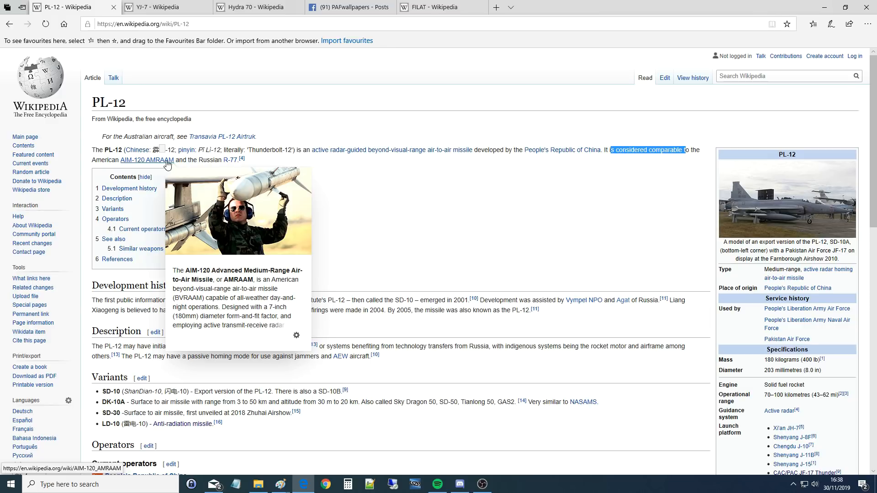
pyautogui.moveTo(189, 162)
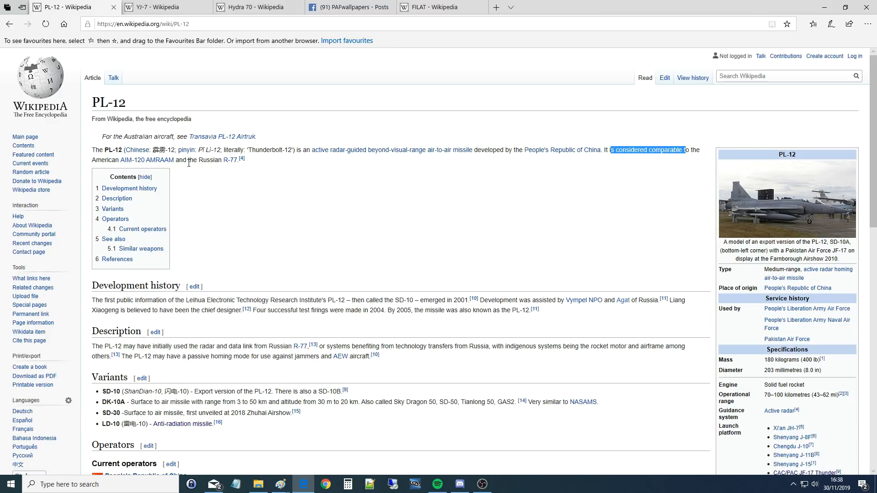
pyautogui.moveTo(146, 160)
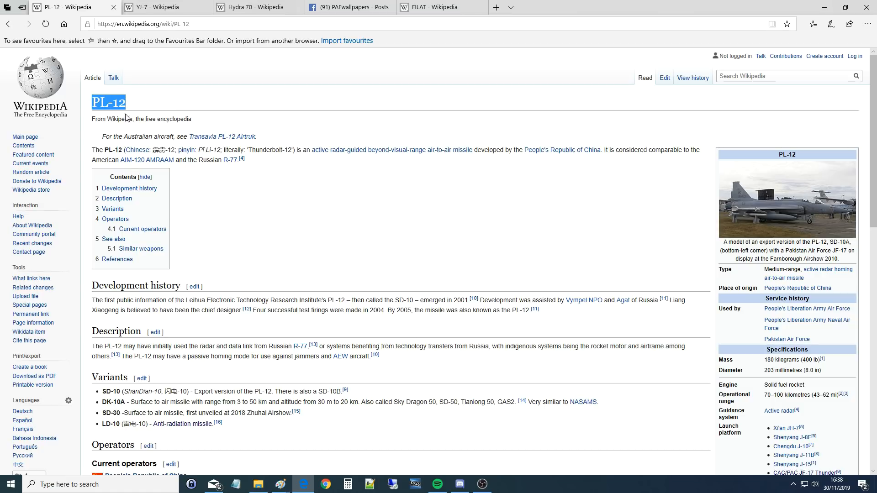
pyautogui.moveTo(147, 160)
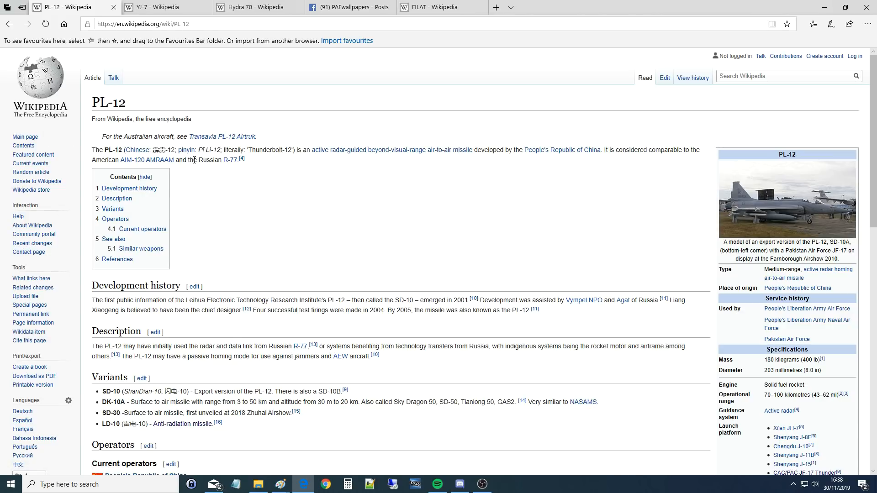
pyautogui.moveTo(305, 72)
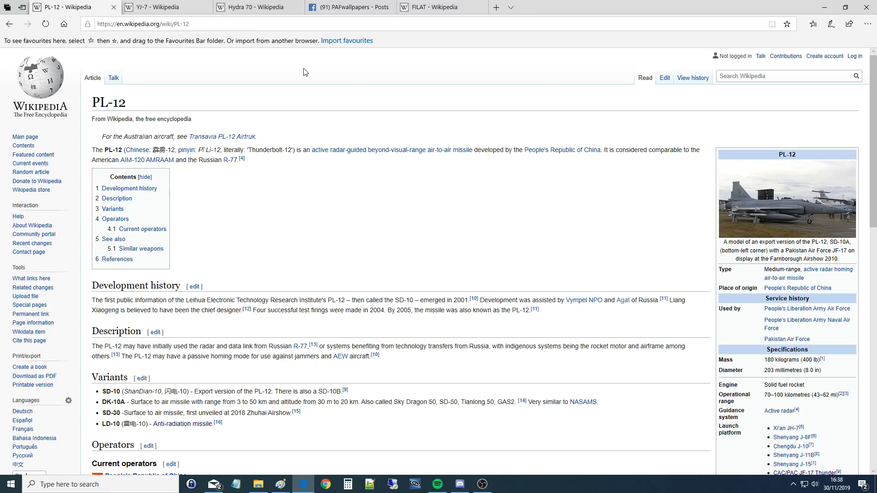
# Bring Paint's pylon weapon loadout chart back in front of the PL-12 article
pyautogui.click(280, 484)
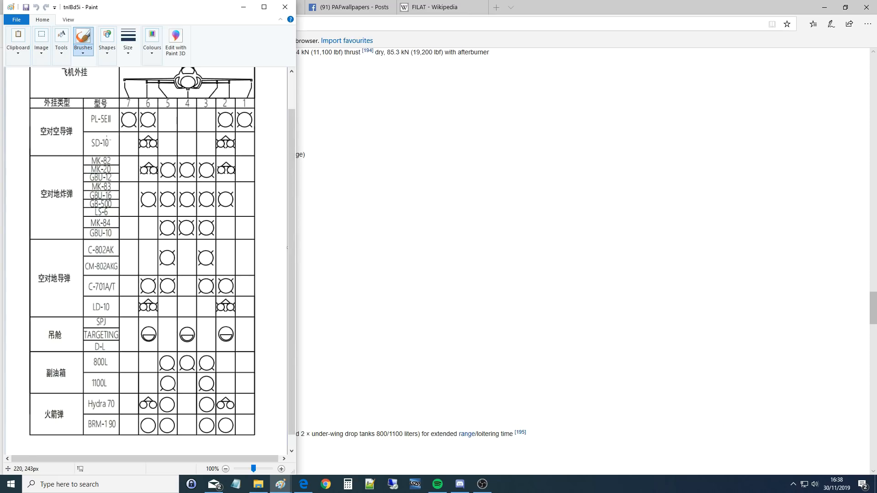
pyautogui.moveTo(129, 175)
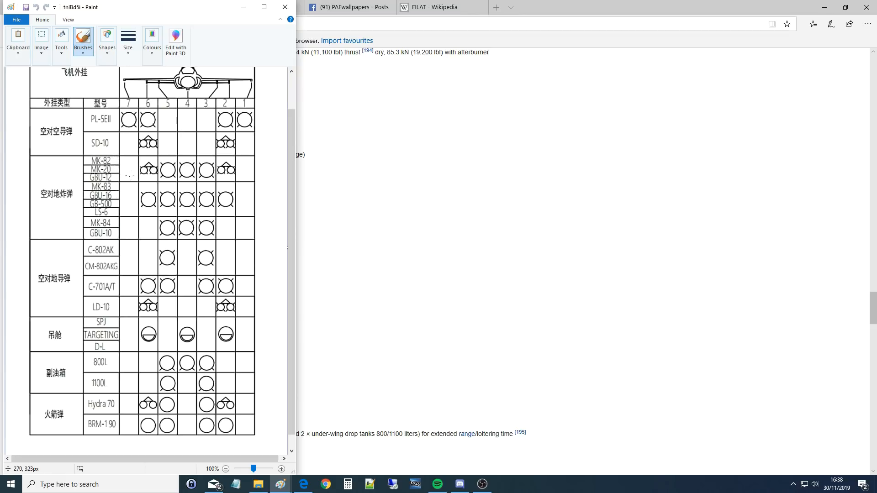
pyautogui.moveTo(146, 178)
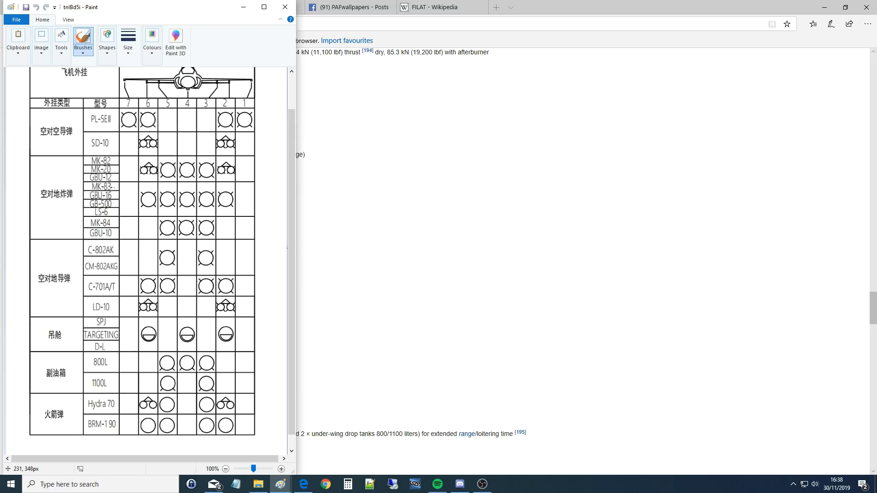
pyautogui.moveTo(109, 188)
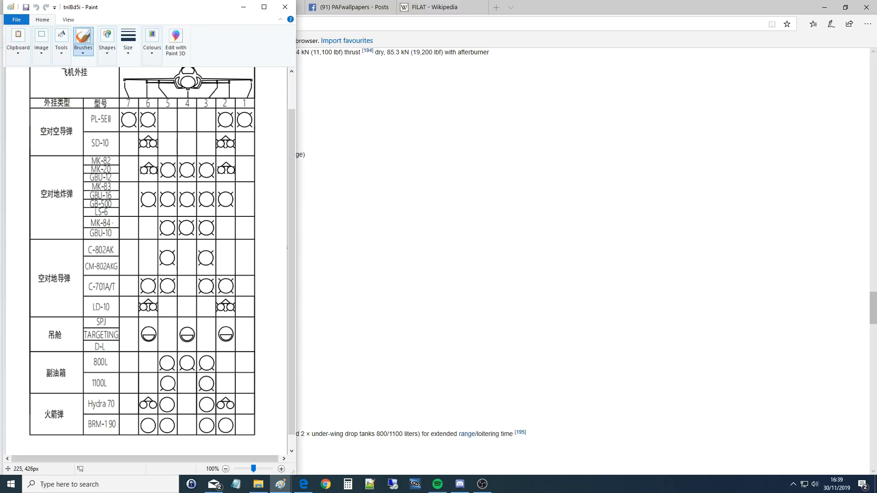
pyautogui.moveTo(107, 222)
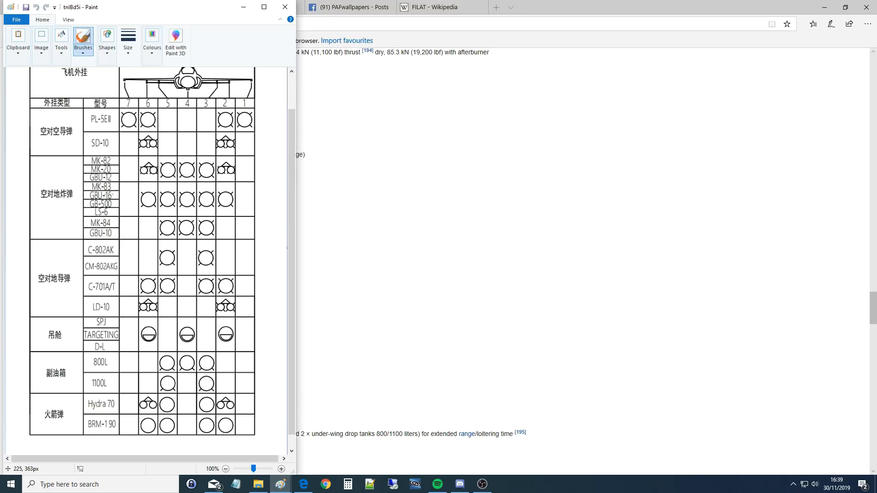
pyautogui.moveTo(101, 194)
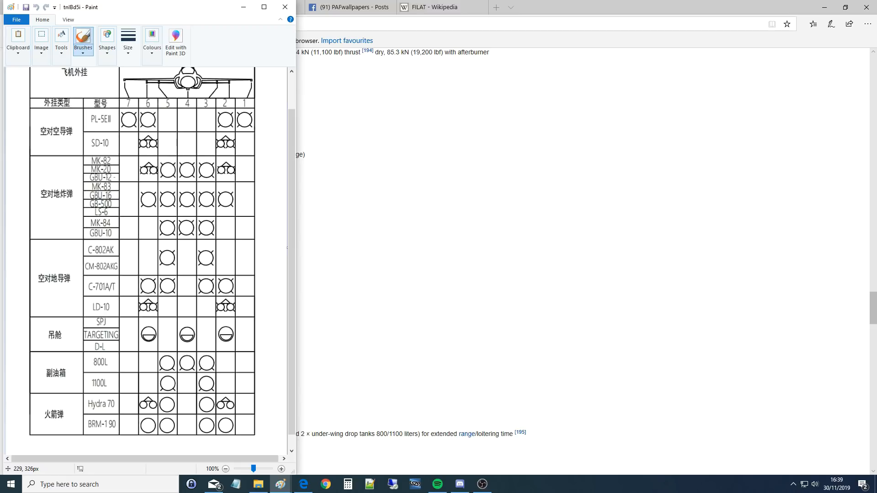
pyautogui.moveTo(110, 198)
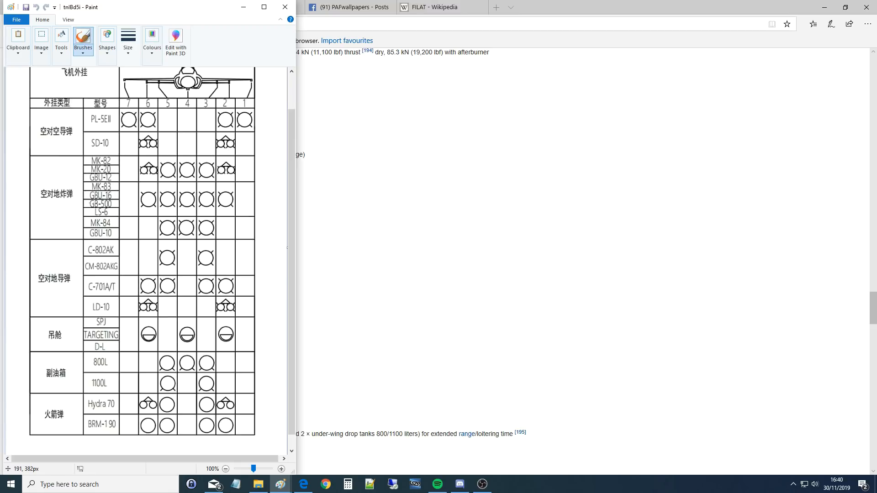
pyautogui.moveTo(176, 202)
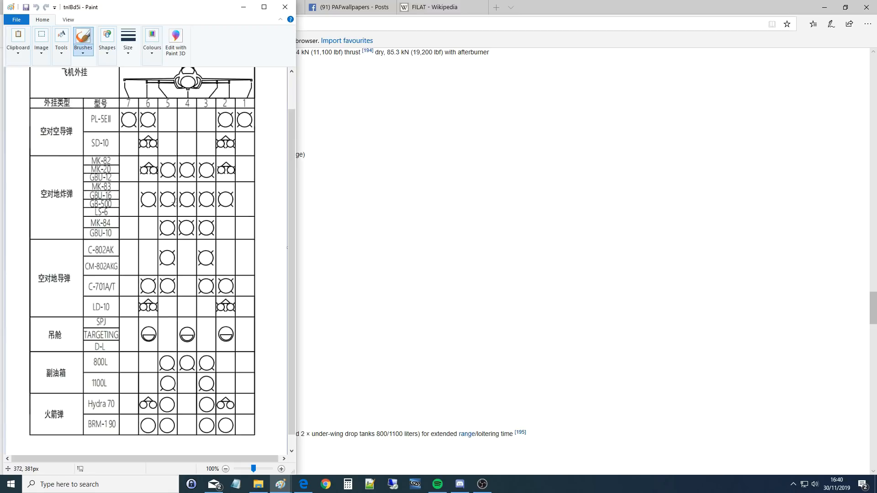
pyautogui.moveTo(123, 233)
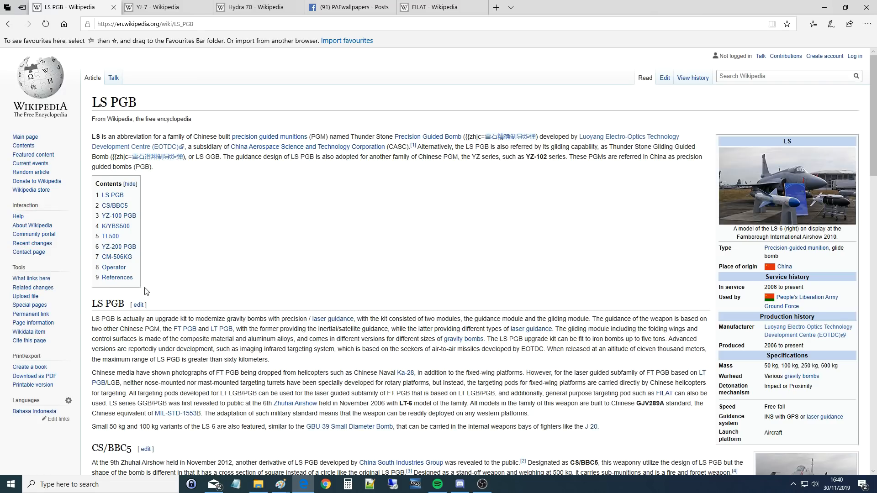
pyautogui.moveTo(194, 272)
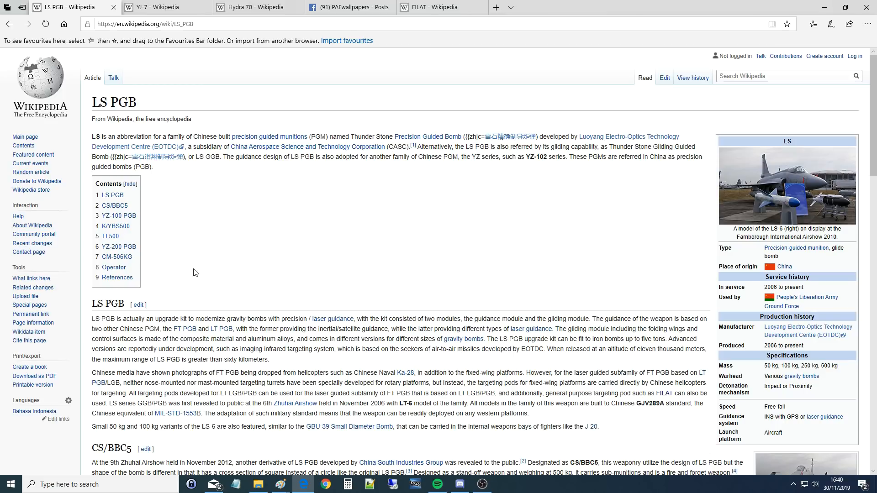
pyautogui.moveTo(257, 285)
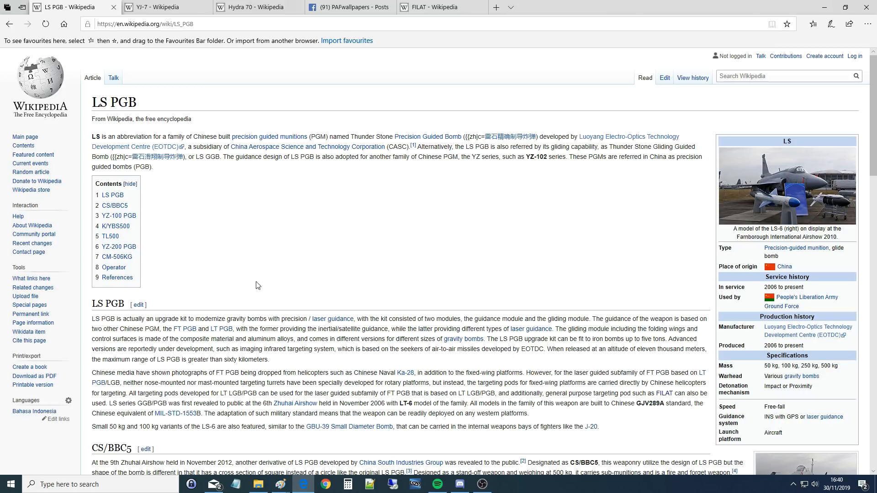
pyautogui.moveTo(844, 189)
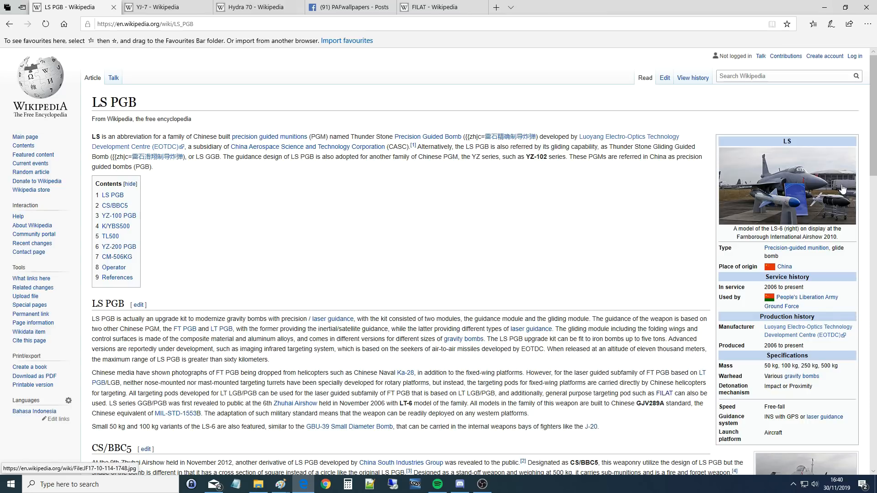
pyautogui.moveTo(733, 287)
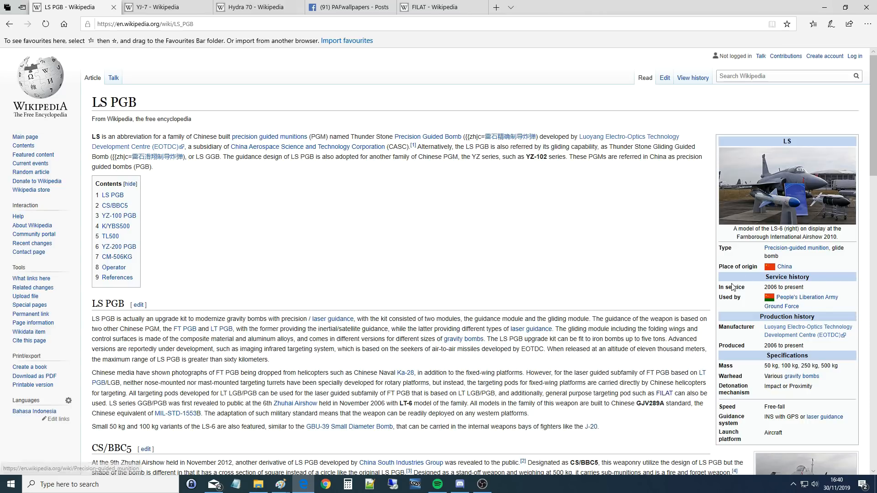
pyautogui.moveTo(758, 218)
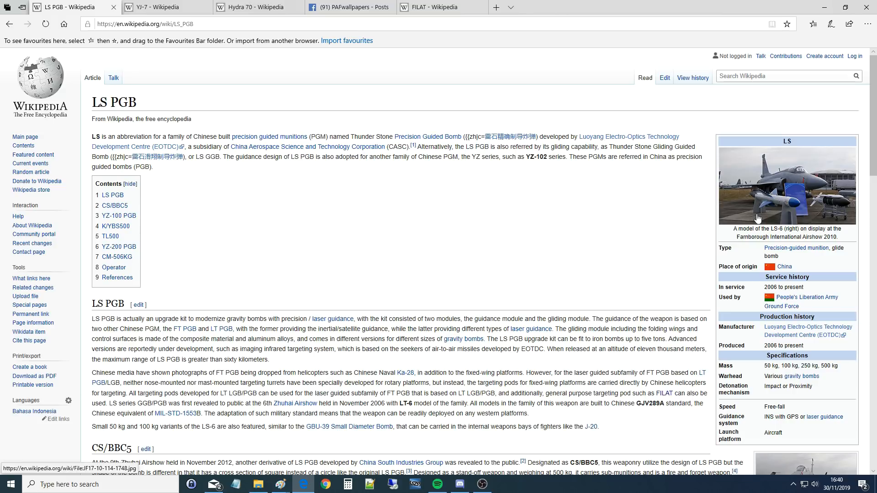
# Scroll down through the LS PGB guided bomb article and back up
pyautogui.scroll(-3)
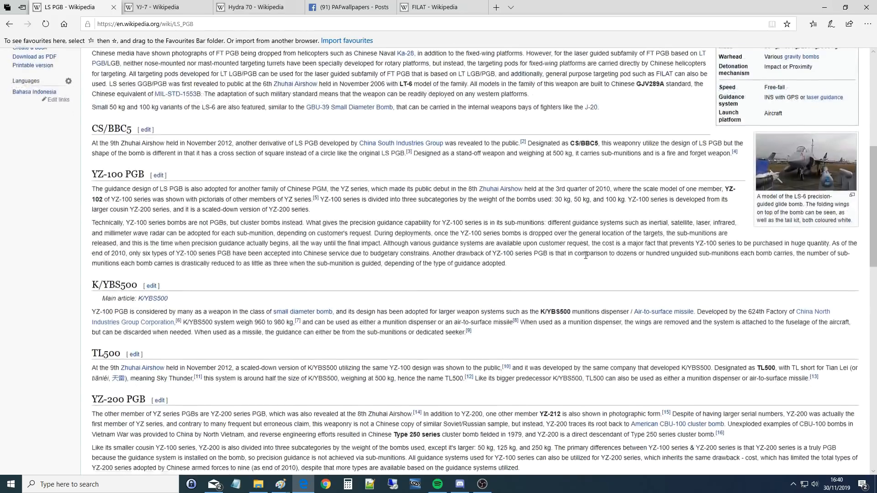
pyautogui.scroll(3)
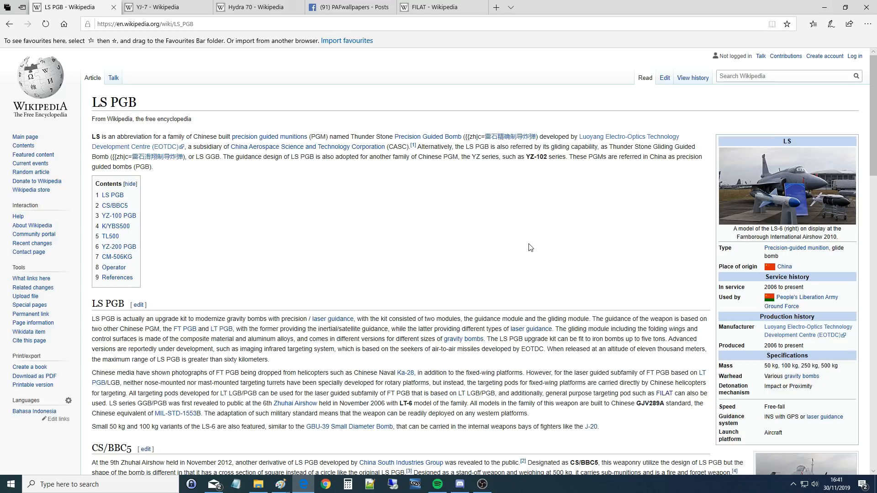
pyautogui.moveTo(772, 369)
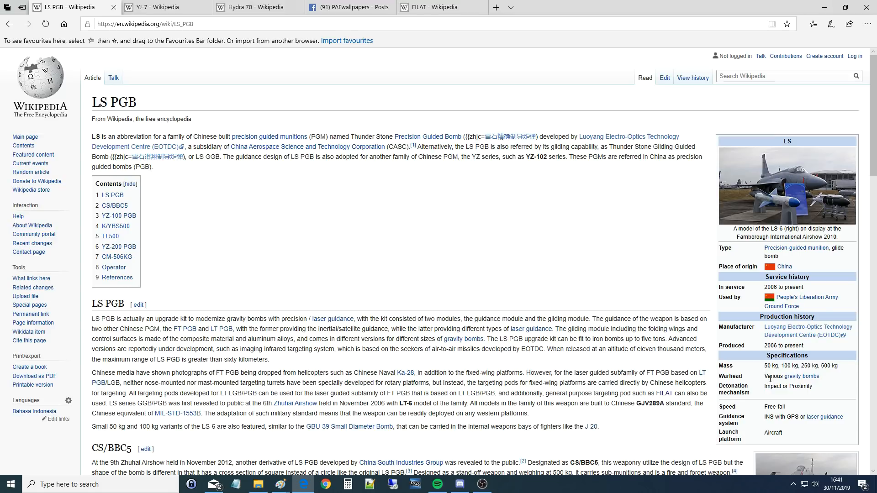
pyautogui.moveTo(803, 376)
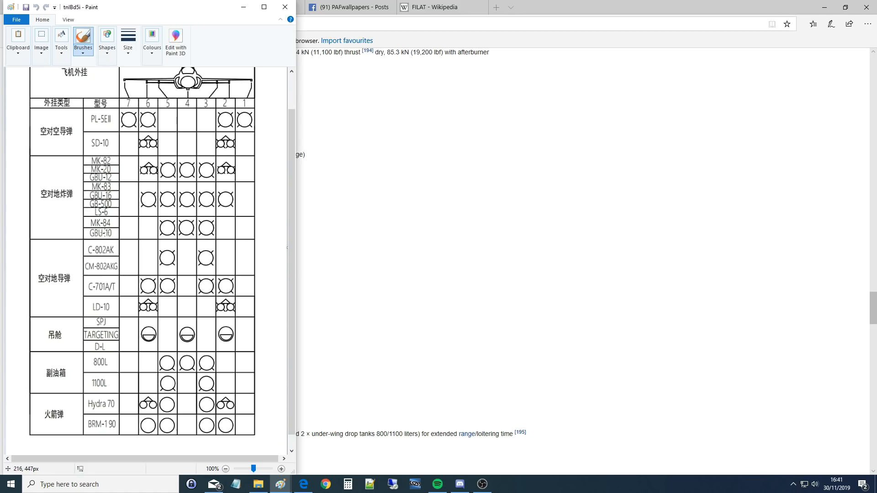
pyautogui.moveTo(112, 253)
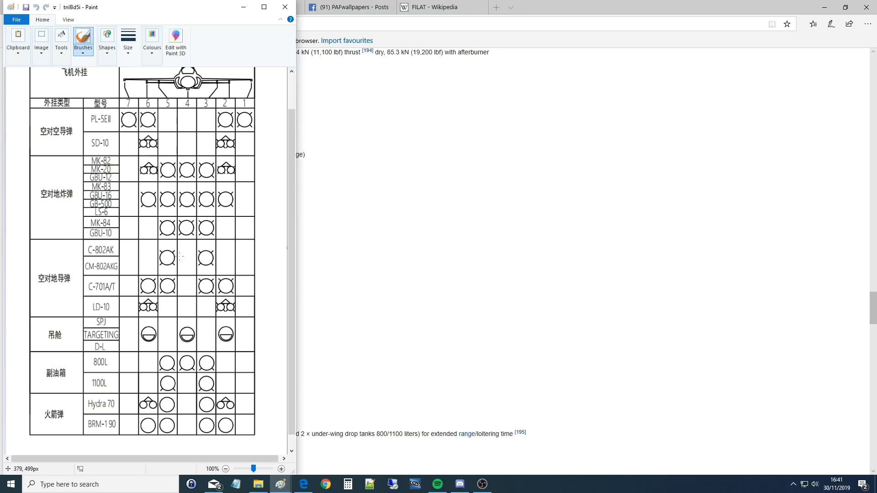
pyautogui.moveTo(279, 484)
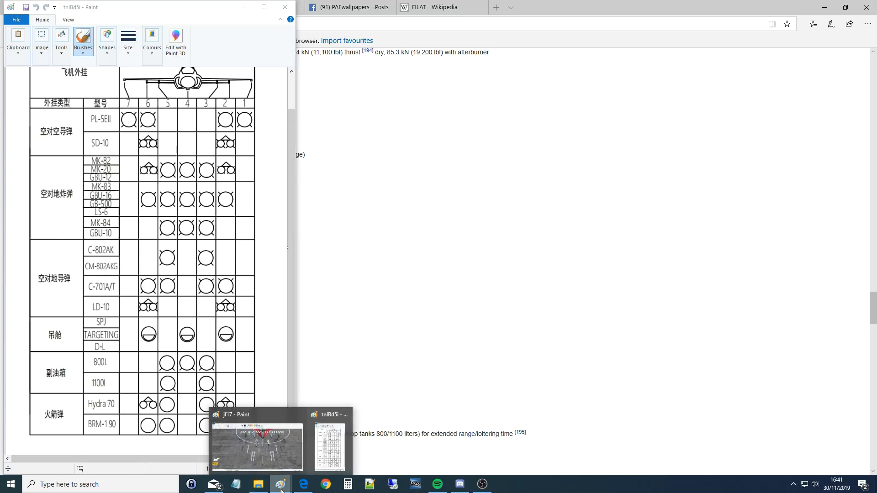
# Switch to the jf17 Paint image of the JF-17 weapons render and scroll through it
pyautogui.click(256, 446)
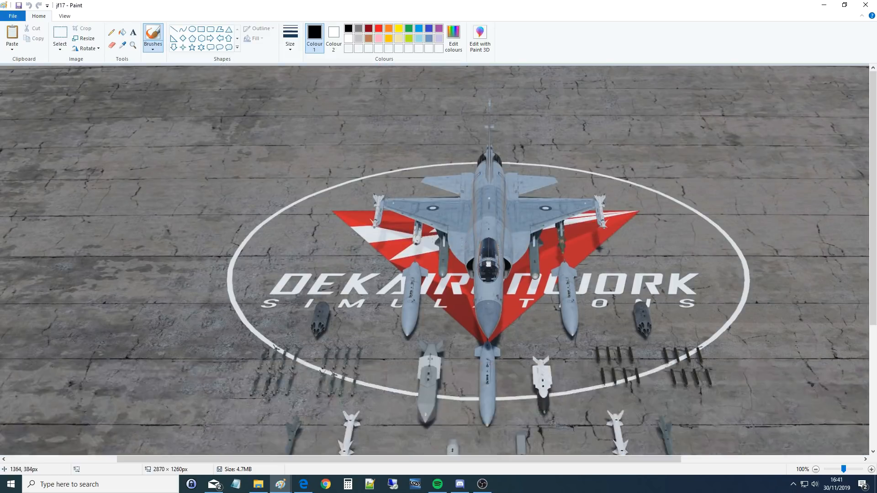
pyautogui.scroll(-3)
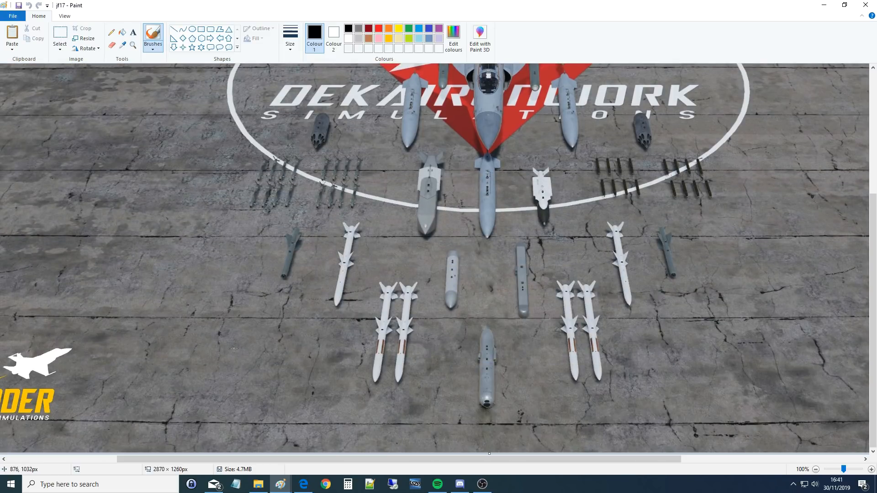
pyautogui.scroll(3)
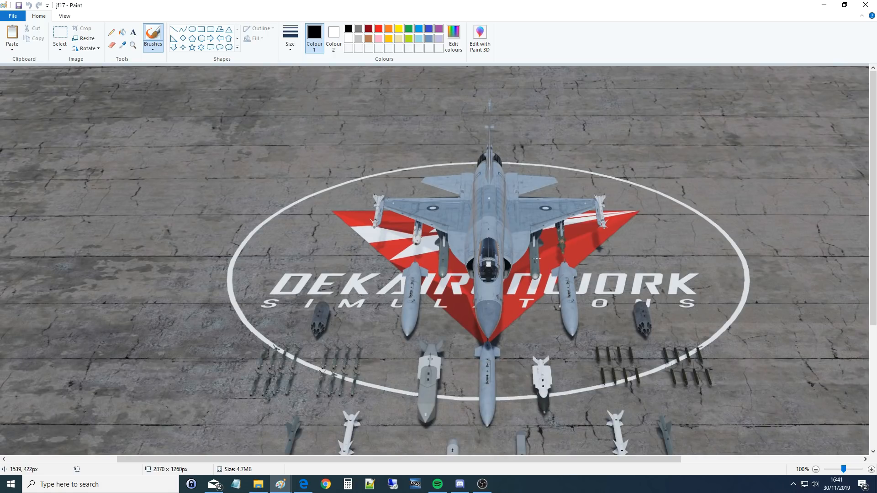
# Return to the JF-17 article and follow its C-802AK armament link to YJ-83
pyautogui.click(302, 484)
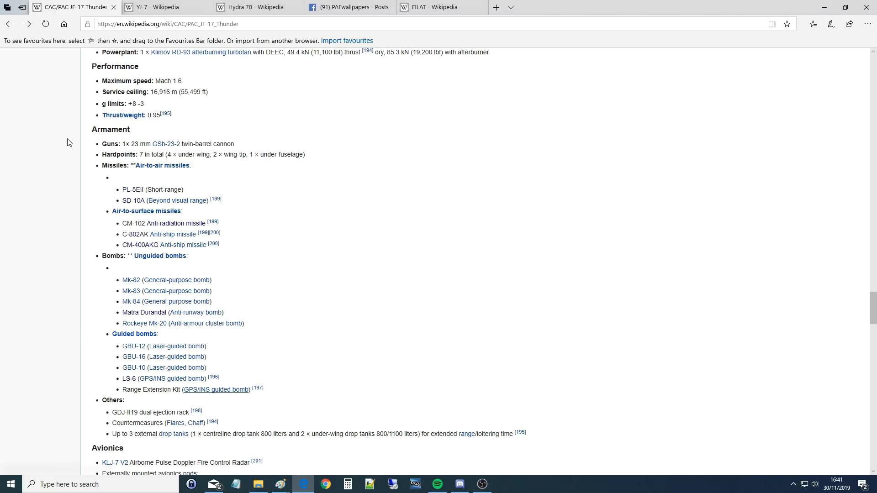
pyautogui.moveTo(110, 342)
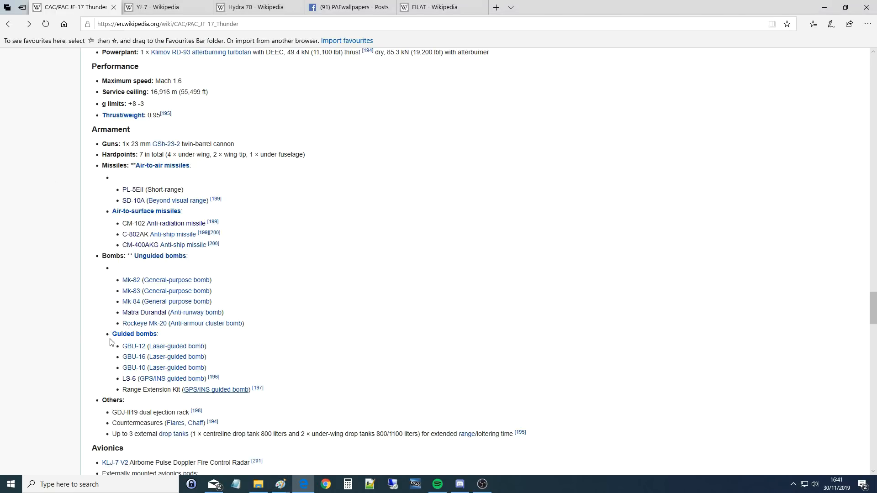
pyautogui.moveTo(135, 233)
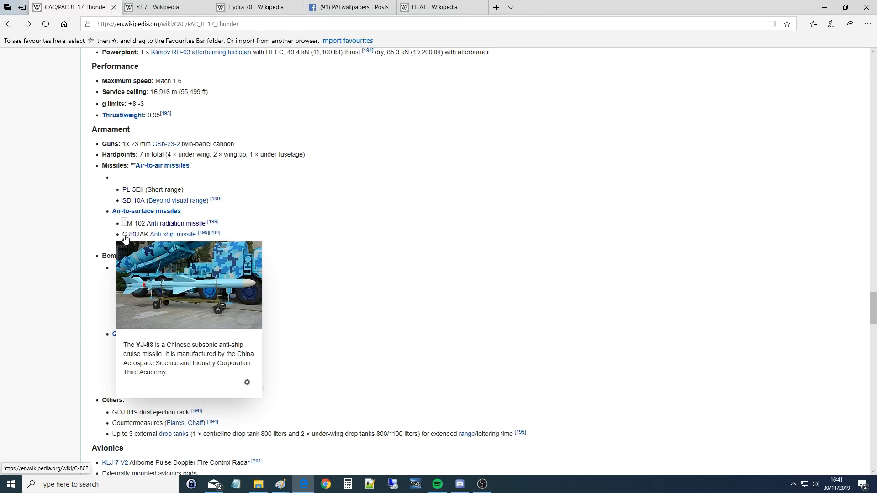
pyautogui.click(133, 234)
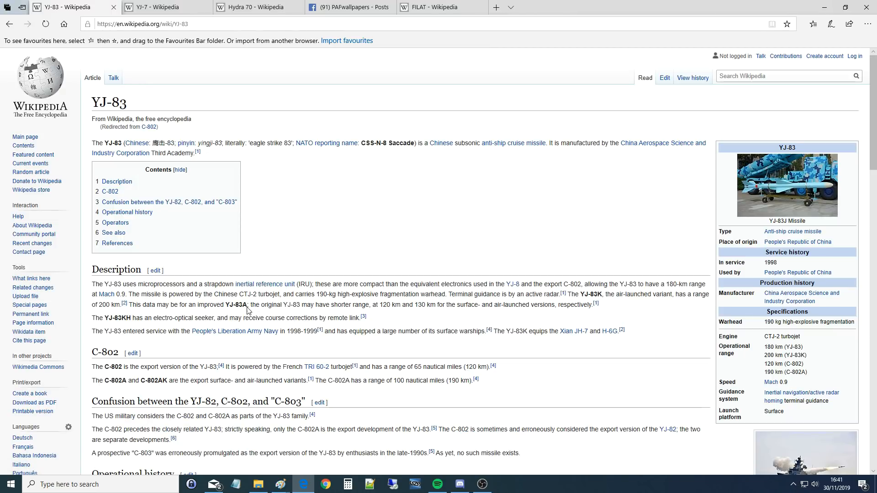
pyautogui.doubleClick(106, 102)
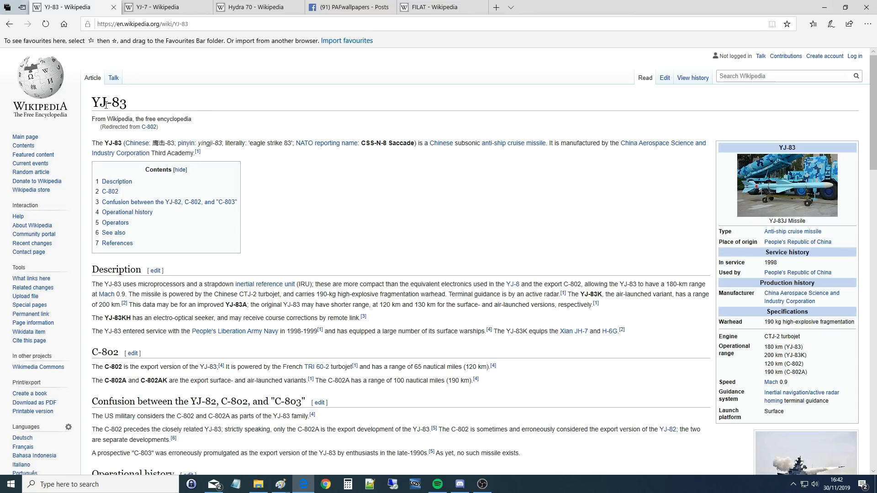
pyautogui.moveTo(113, 118)
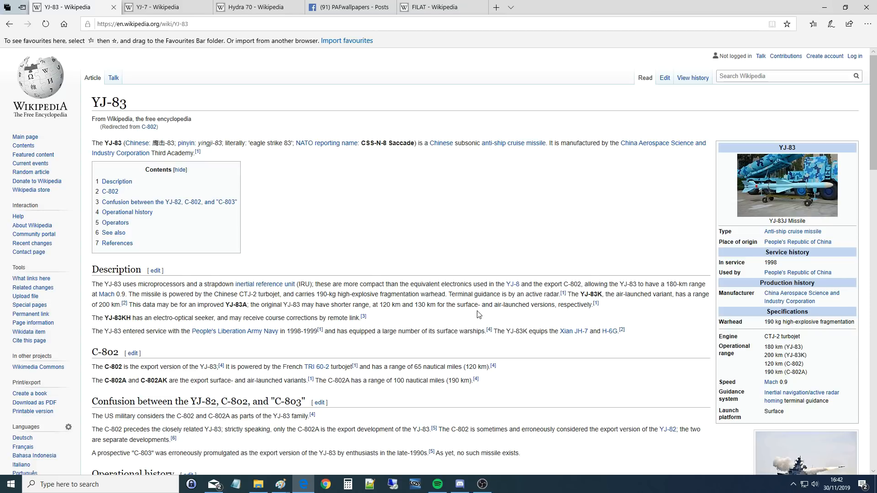
pyautogui.moveTo(479, 314)
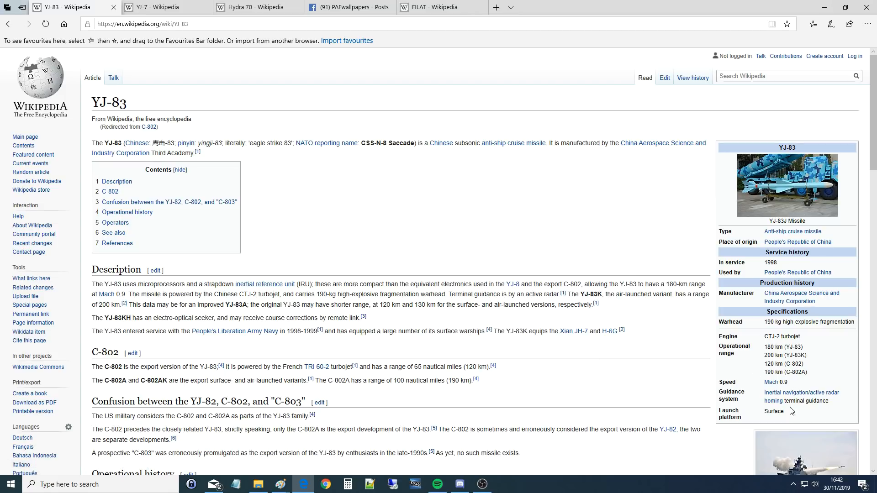
pyautogui.moveTo(675, 320)
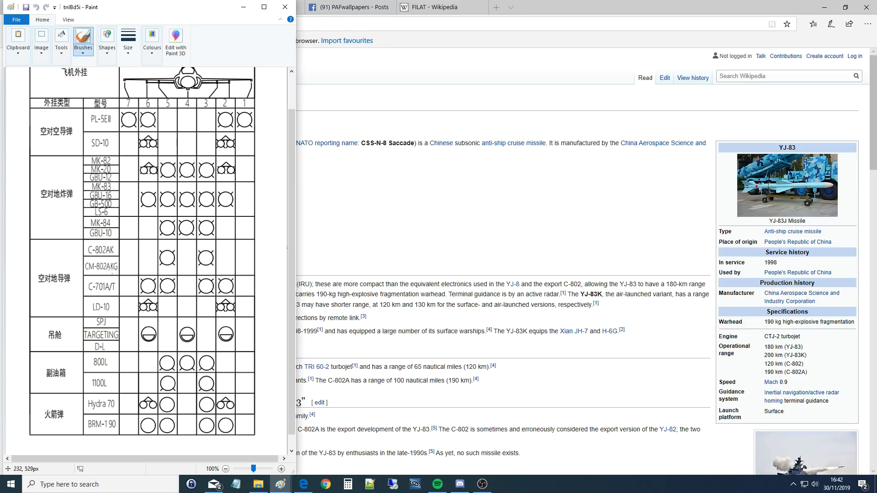
pyautogui.moveTo(374, 282)
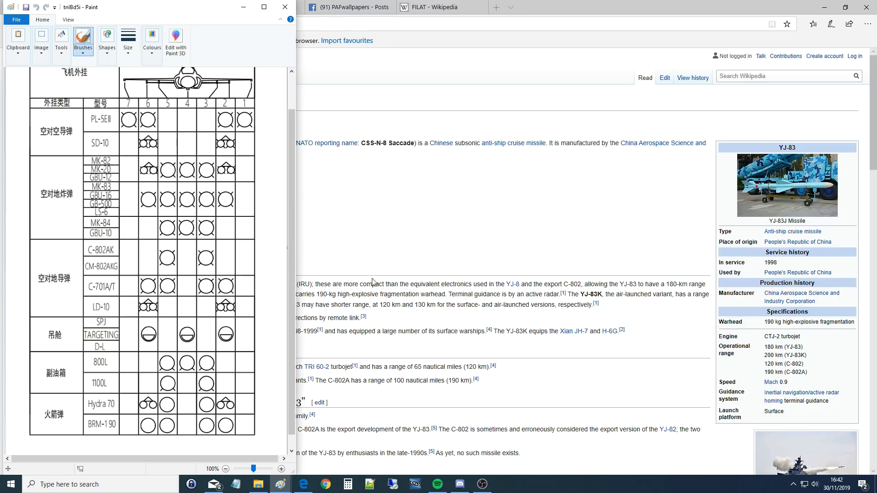
# Scroll the YJ-83 article down to its Operational history section
pyautogui.scroll(-3)
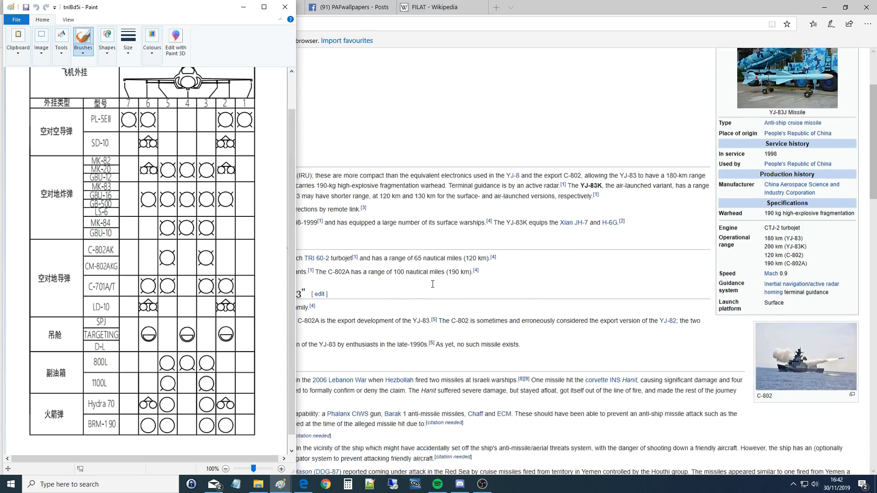
pyautogui.scroll(-3)
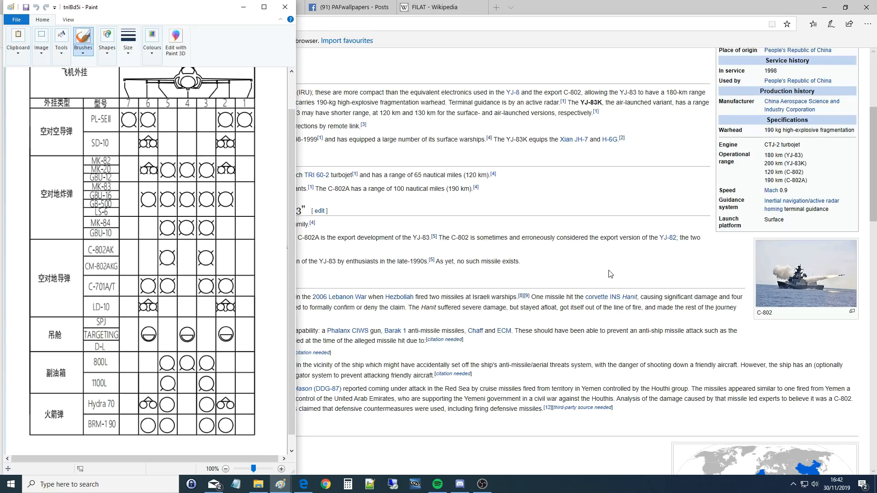
pyautogui.scroll(3)
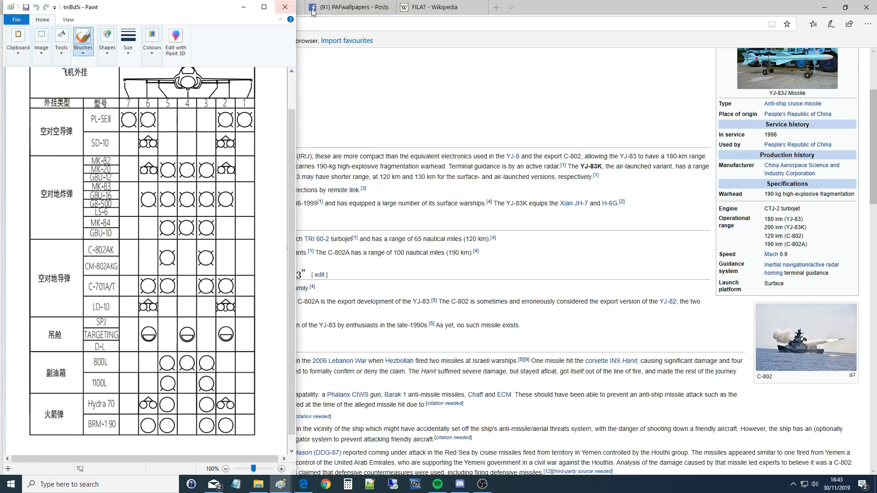
# Restore the Edge window and switch to the YJ-7 Wikipedia tab
pyautogui.click(459, 484)
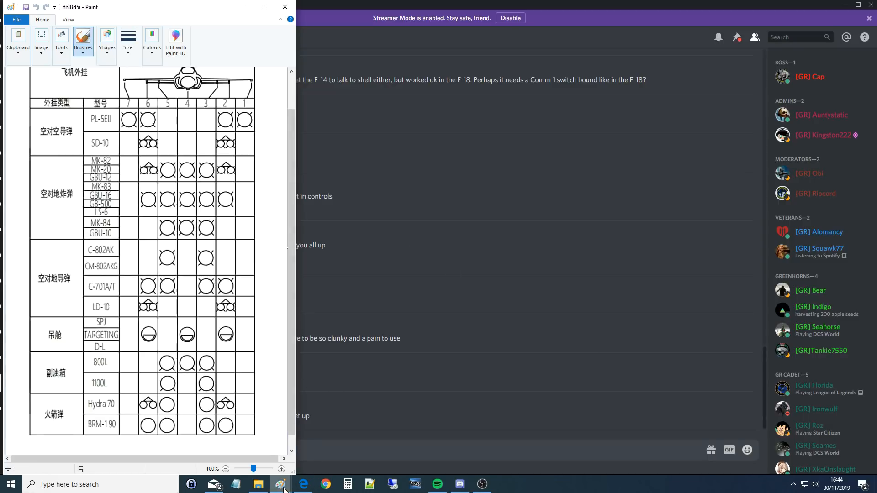
pyautogui.moveTo(280, 484)
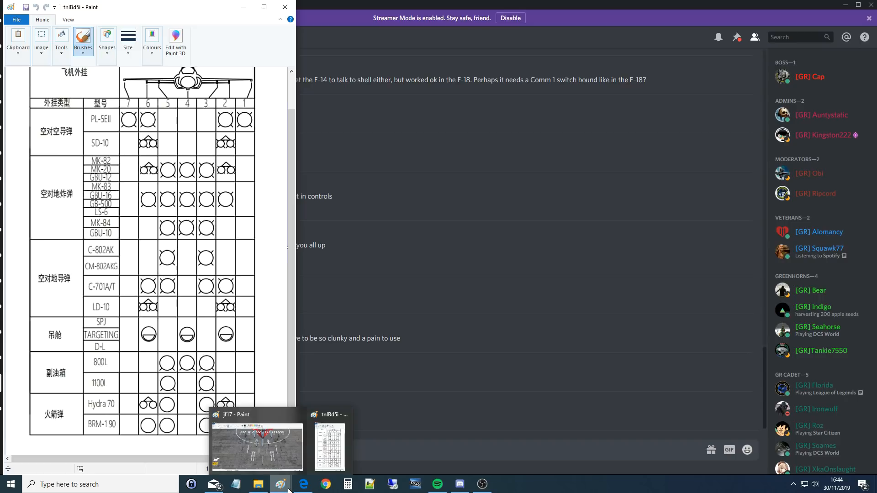
pyautogui.click(302, 484)
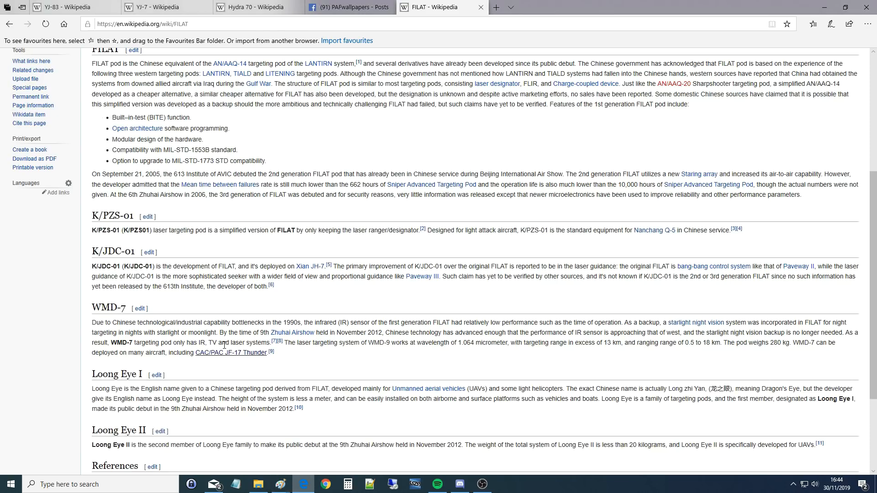
pyautogui.click(163, 7)
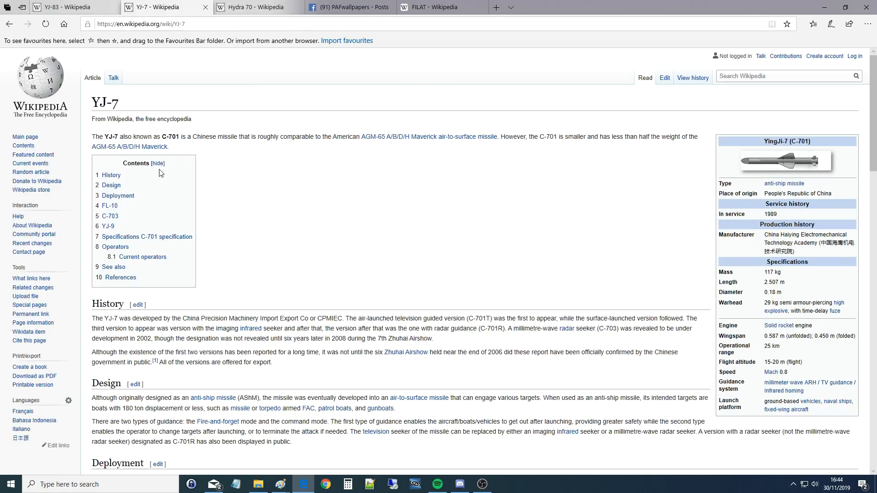
# Bring Edge back in front of Paint, showing the PL-12 article
pyautogui.doubleClick(104, 102)
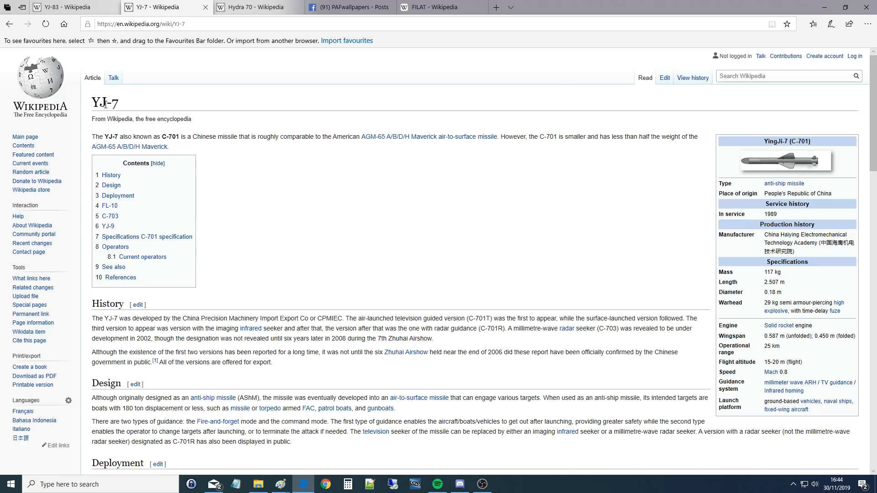
pyautogui.moveTo(274, 149)
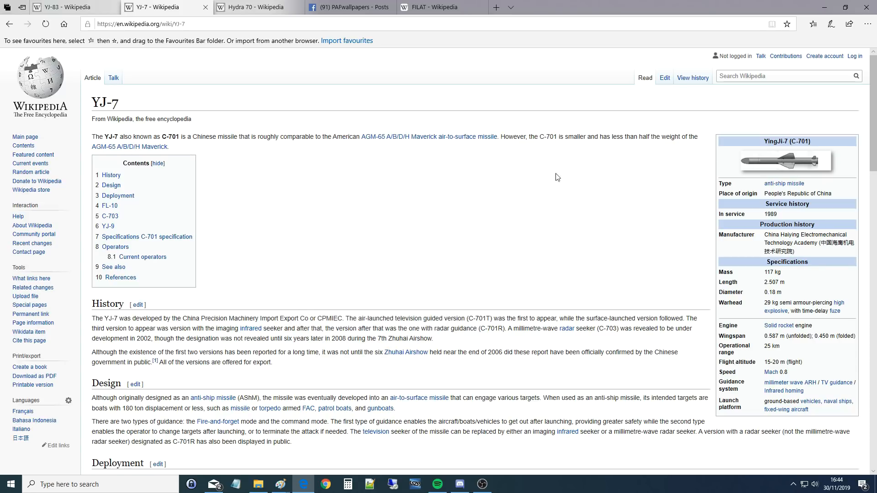
pyautogui.moveTo(581, 349)
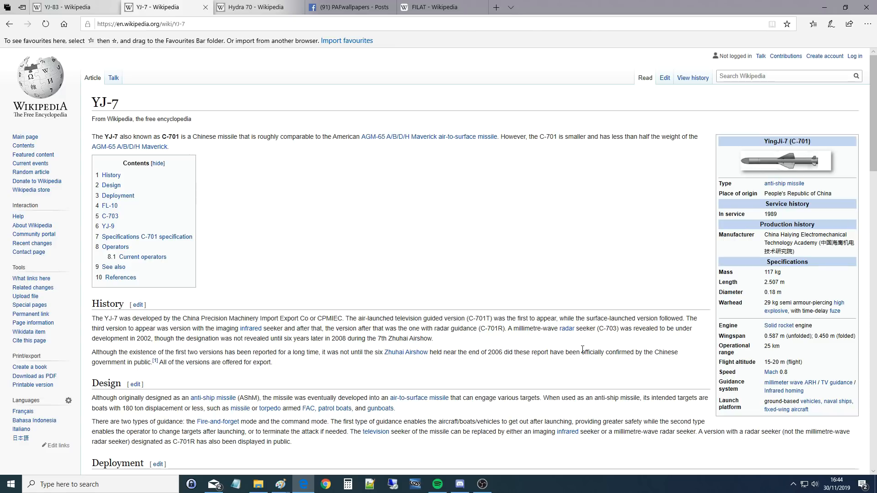
pyautogui.moveTo(768, 171)
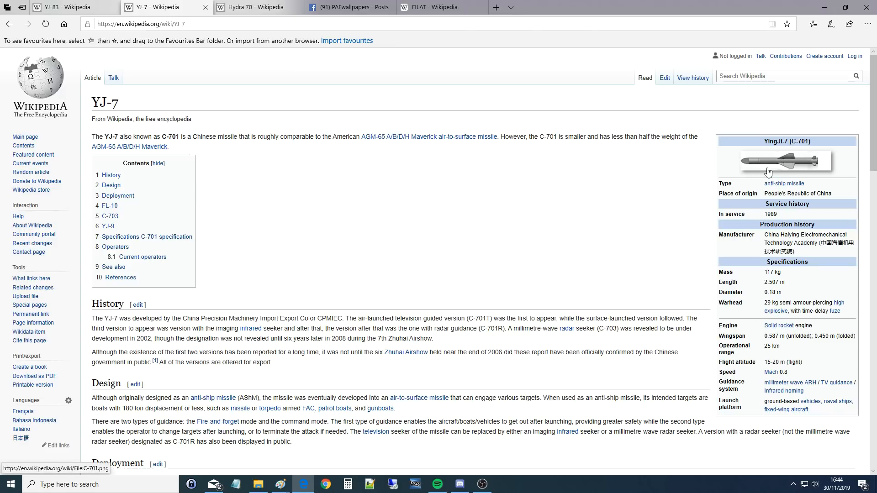
pyautogui.moveTo(690, 208)
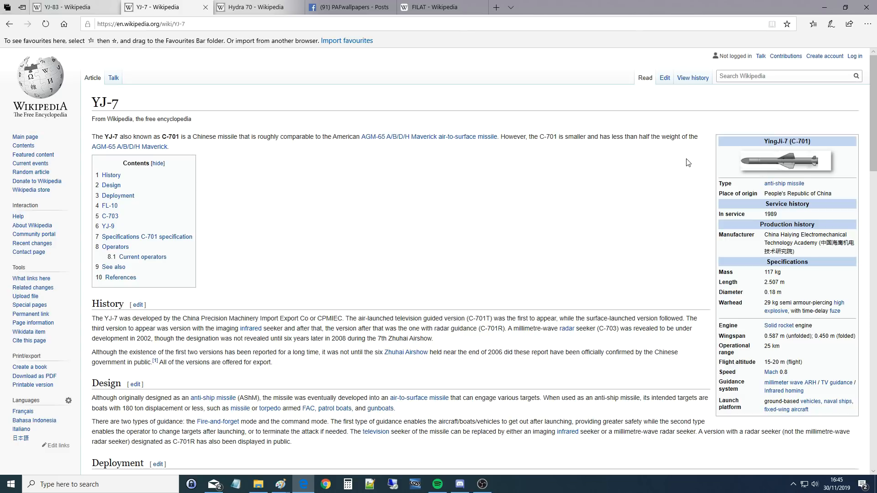
pyautogui.moveTo(784, 184)
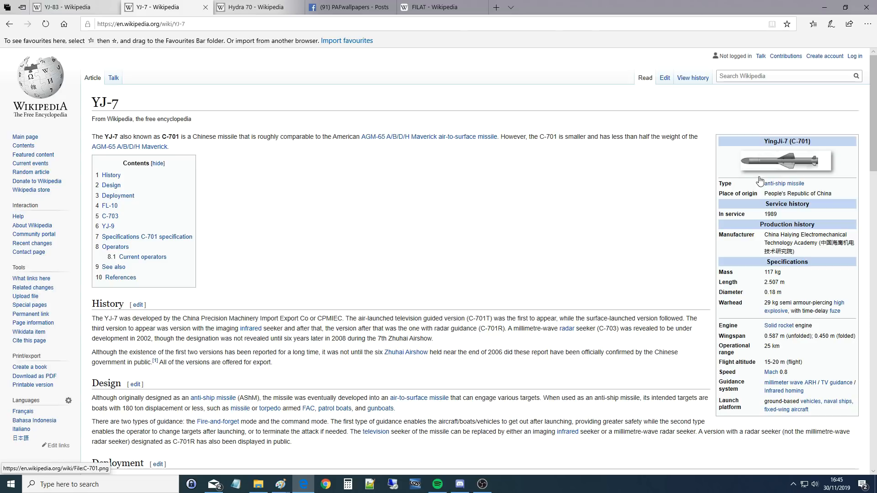
pyautogui.moveTo(746, 396)
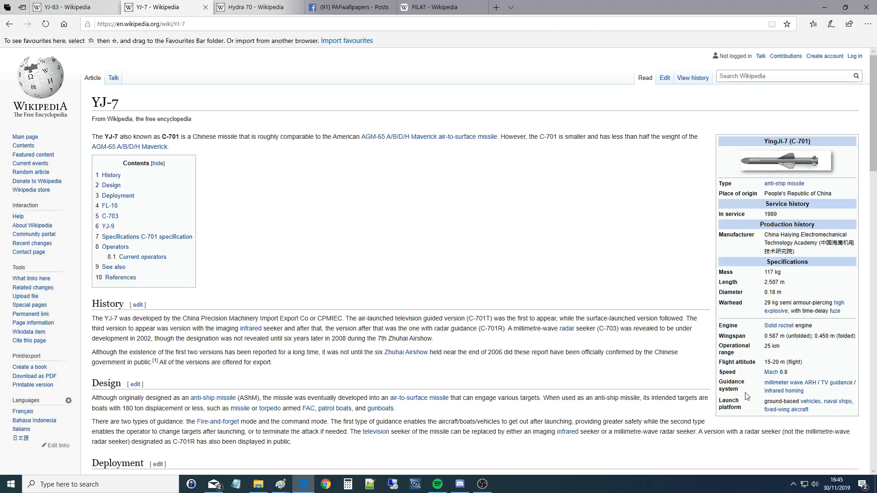
pyautogui.moveTo(718, 297)
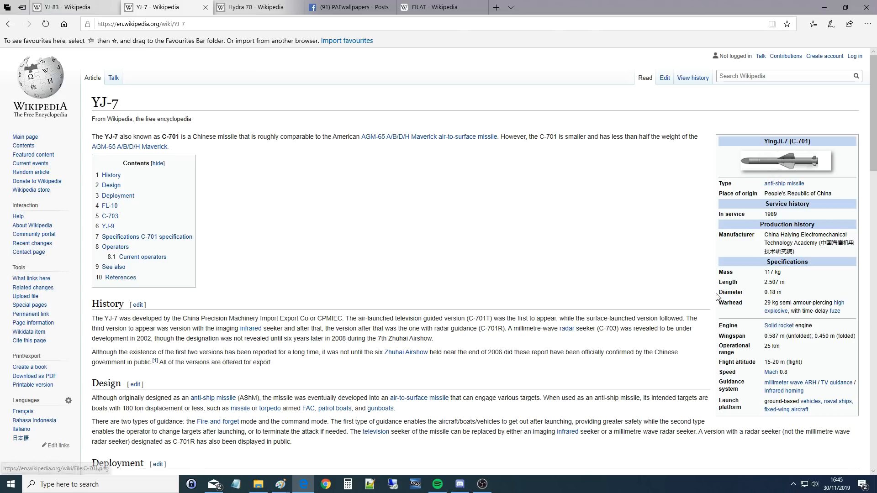
pyautogui.moveTo(771, 372)
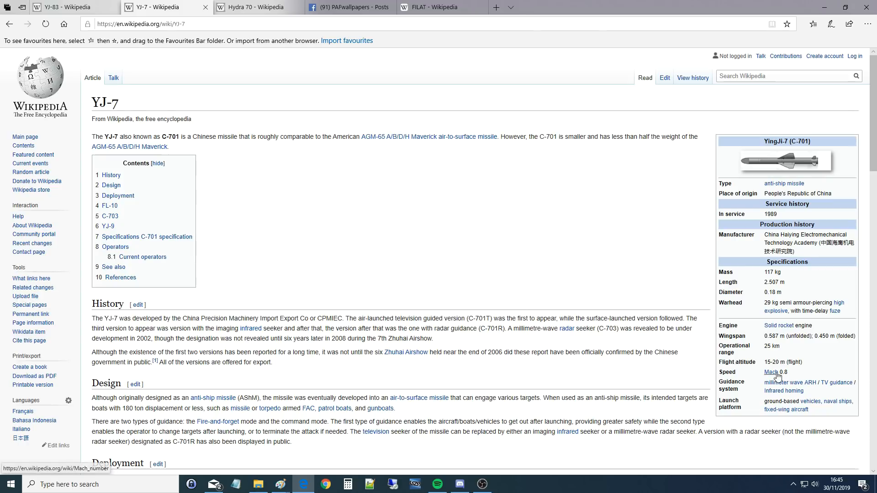
pyautogui.moveTo(740, 381)
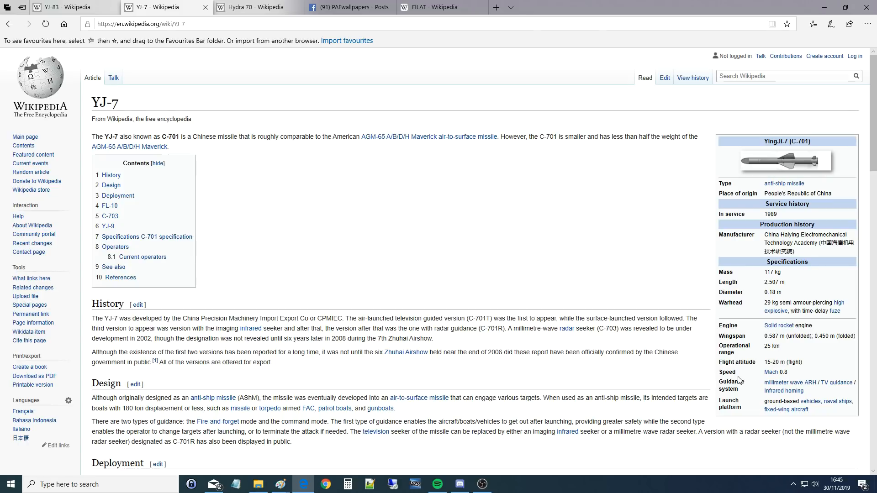
pyautogui.moveTo(782, 383)
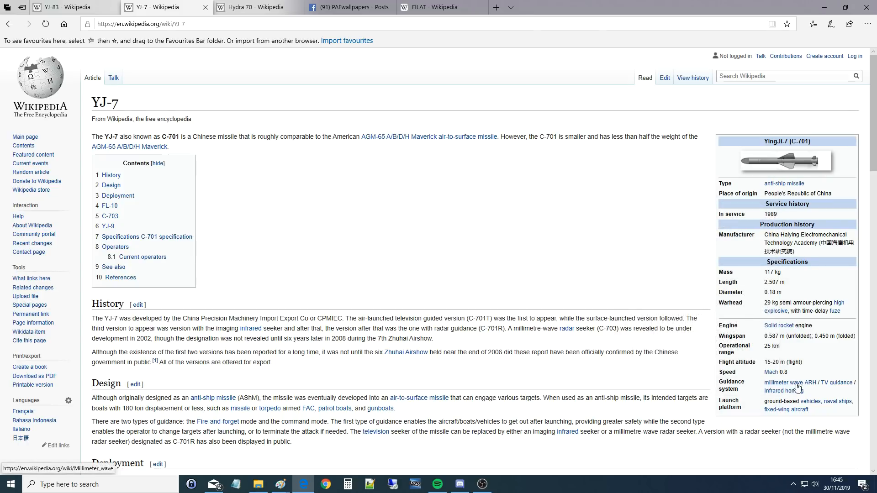
pyautogui.moveTo(812, 383)
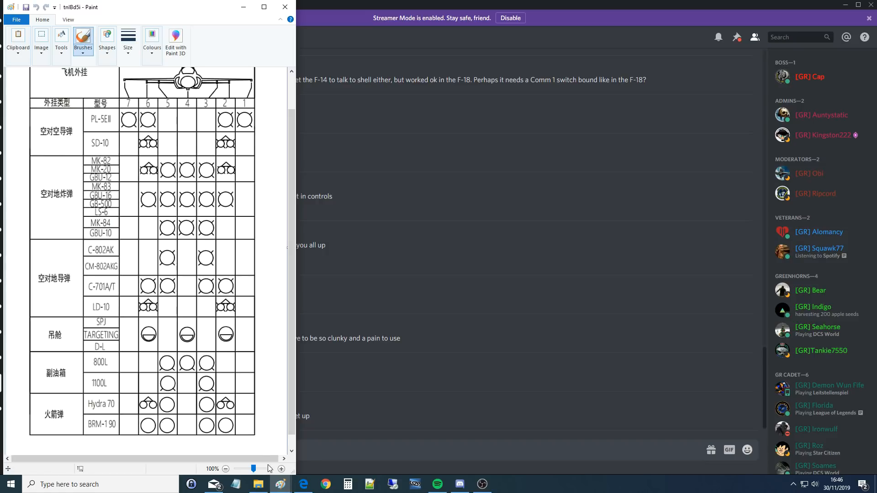
pyautogui.moveTo(304, 483)
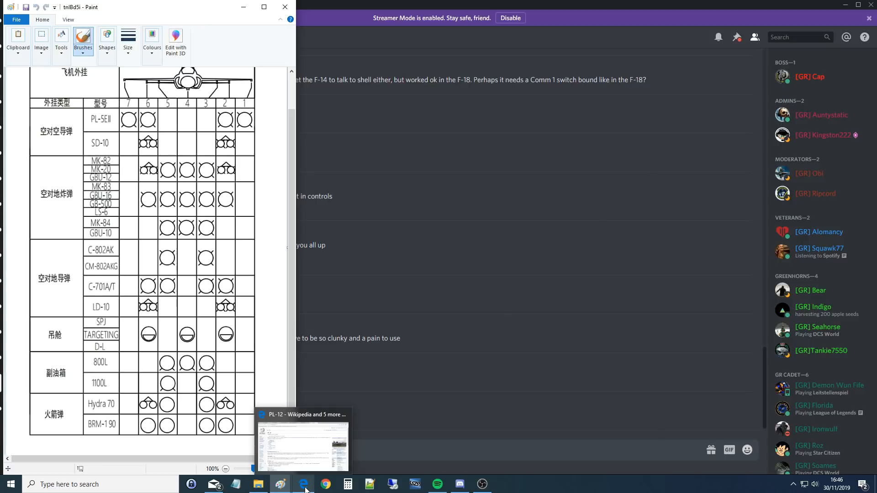
pyautogui.click(304, 442)
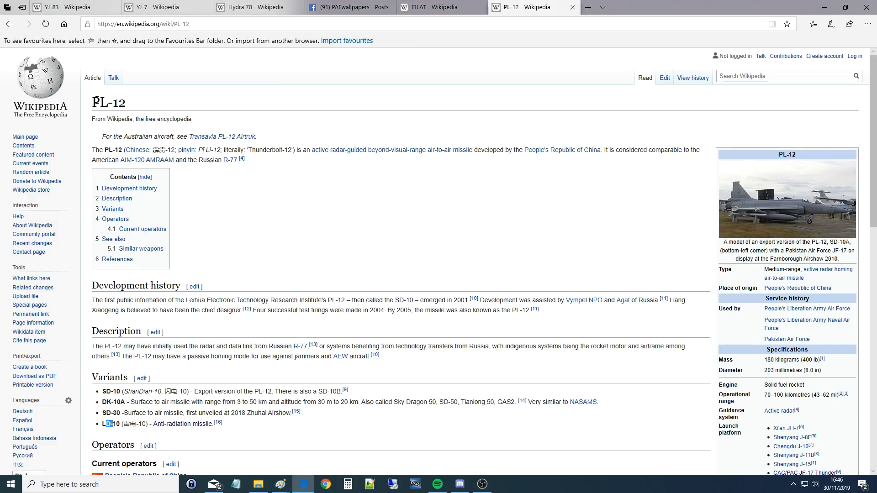
pyautogui.doubleClick(109, 102)
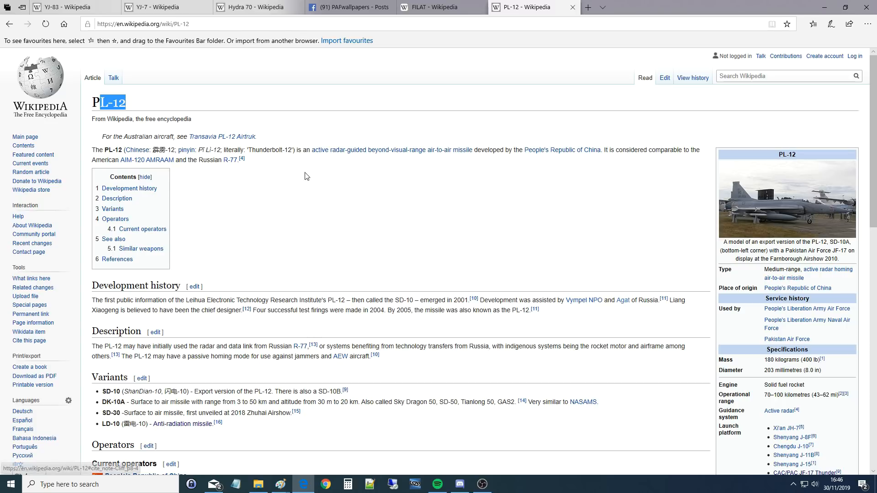
pyautogui.moveTo(380, 149)
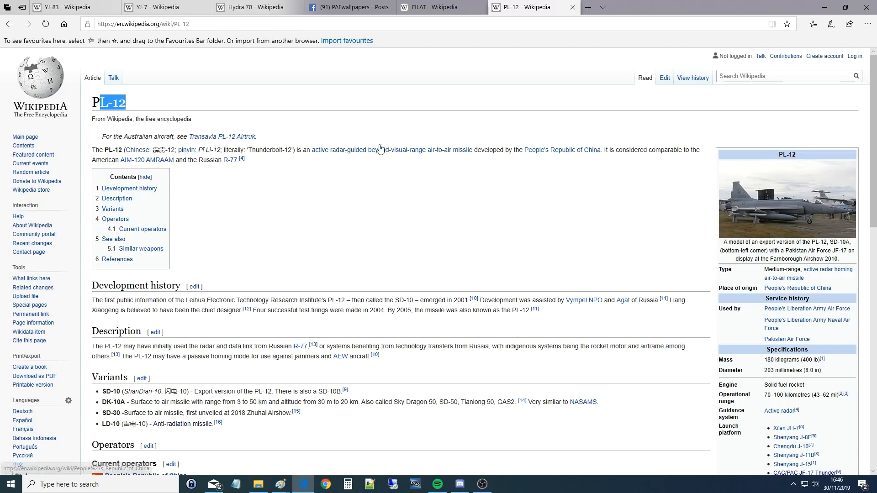
pyautogui.moveTo(214, 392)
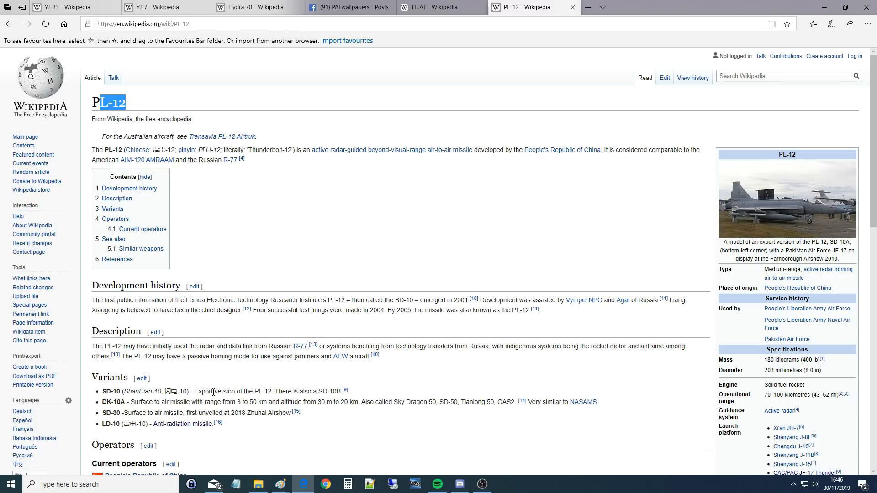
pyautogui.moveTo(182, 424)
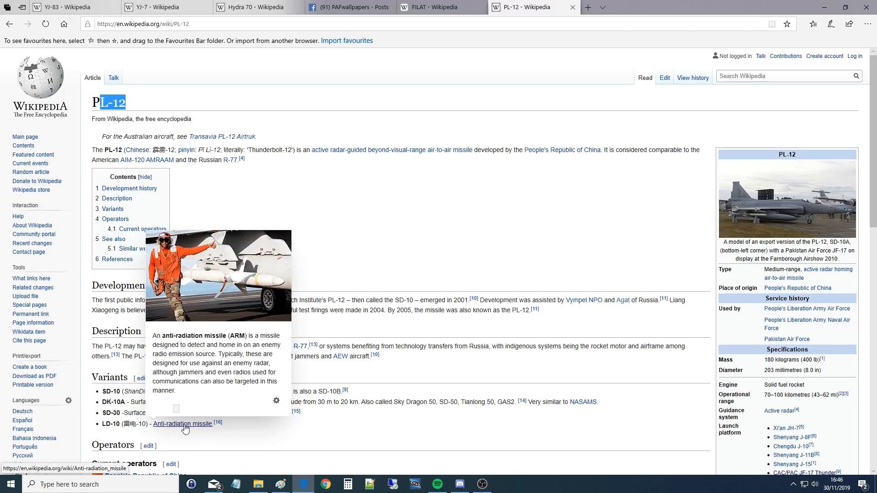
pyautogui.moveTo(278, 431)
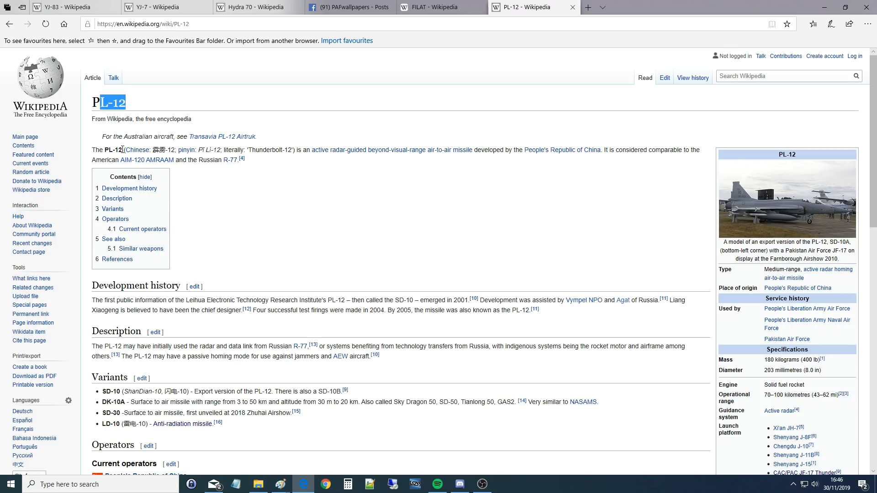
pyautogui.moveTo(498, 226)
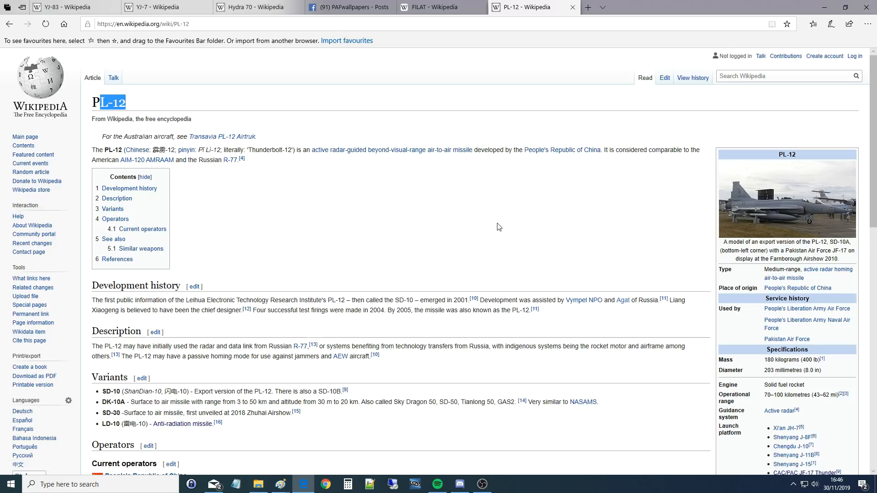
pyautogui.moveTo(313, 346)
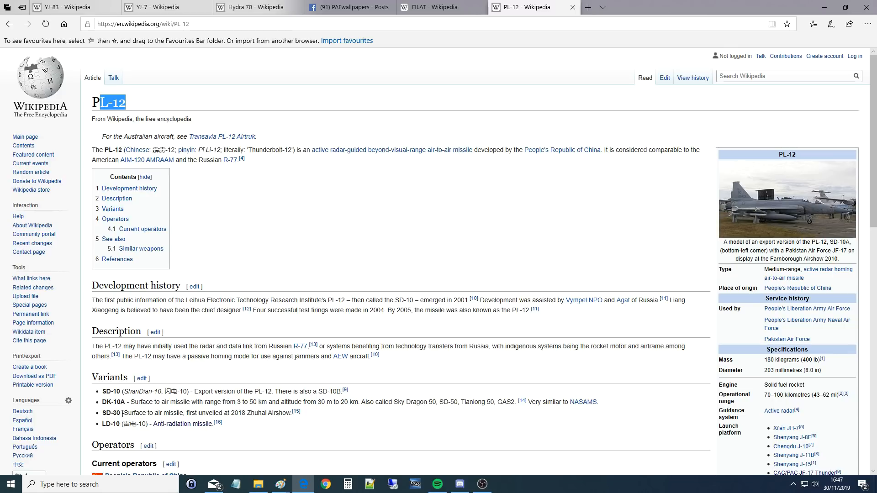
pyautogui.moveTo(159, 434)
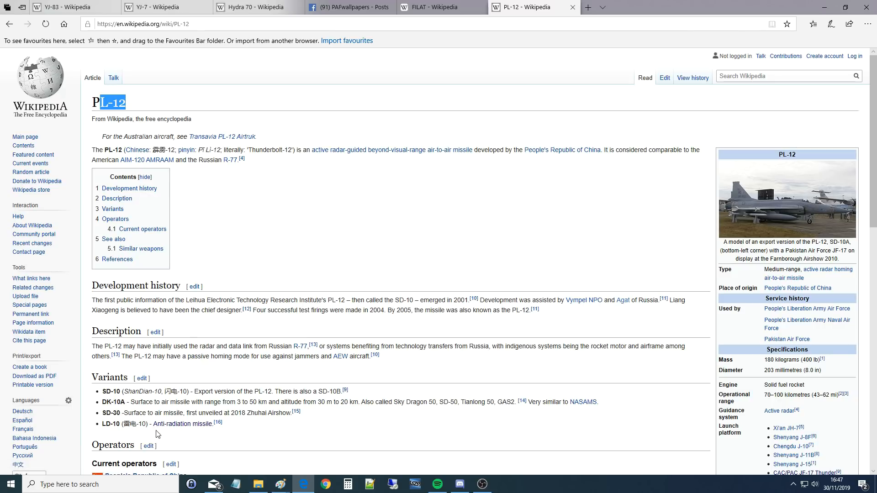
pyautogui.moveTo(159, 226)
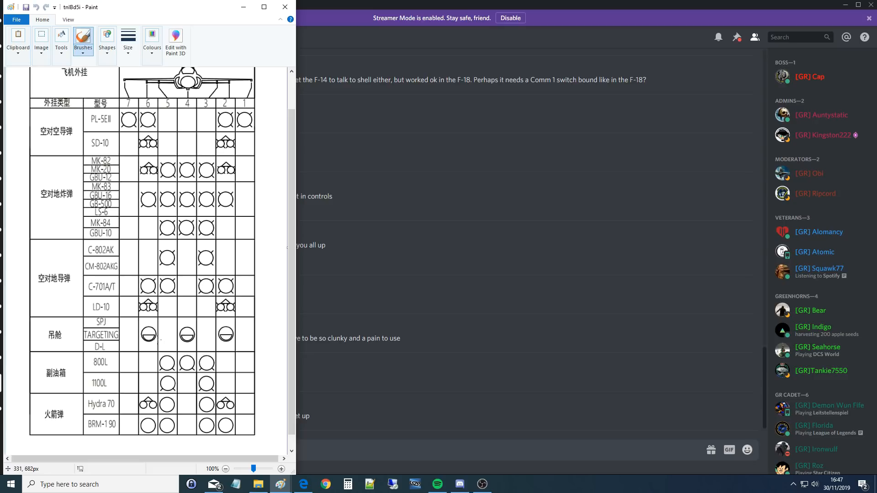
pyautogui.moveTo(178, 446)
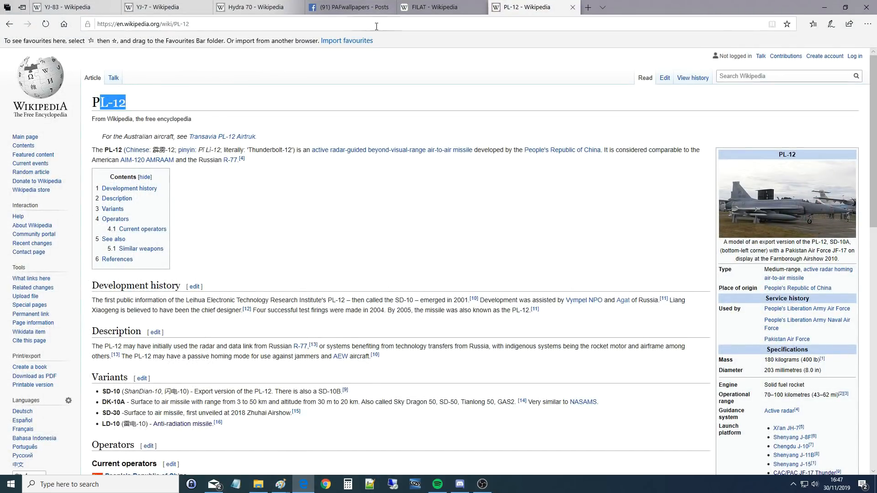
# Switch to the FILAT tab, scroll toward References, and return to the top
pyautogui.click(439, 7)
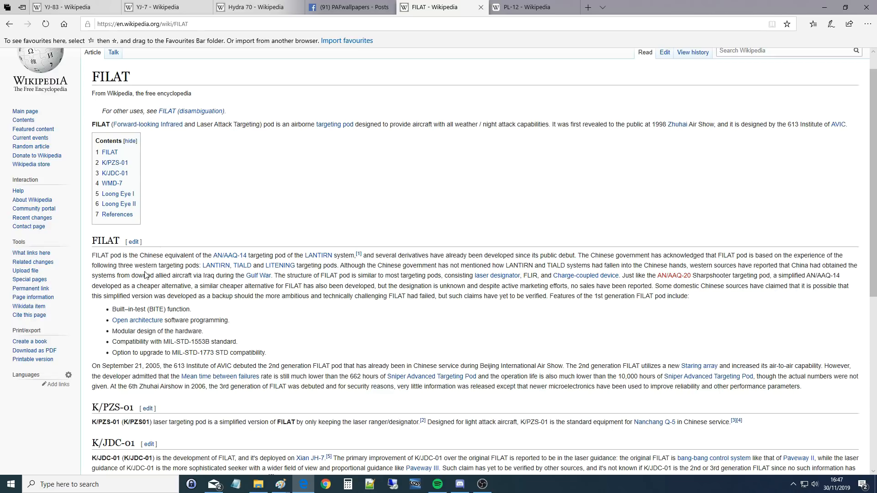
pyautogui.moveTo(229, 255)
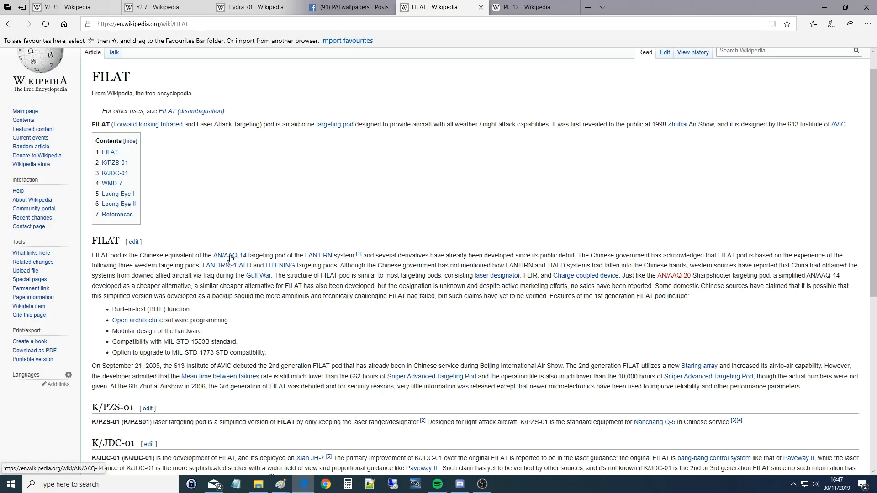
pyautogui.moveTo(318, 255)
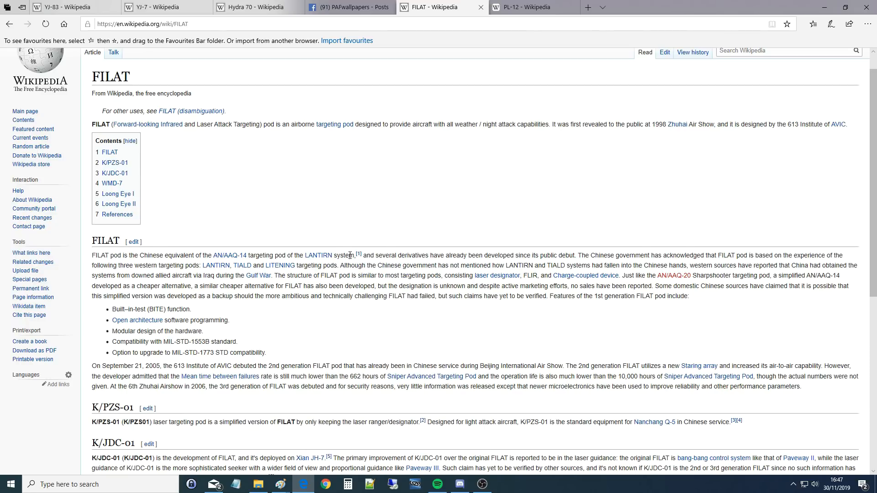
pyautogui.moveTo(316, 255)
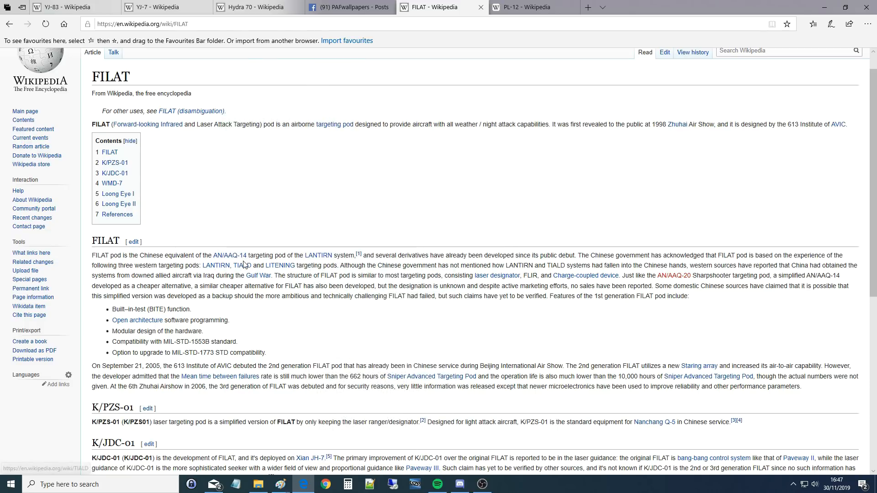
pyautogui.moveTo(279, 265)
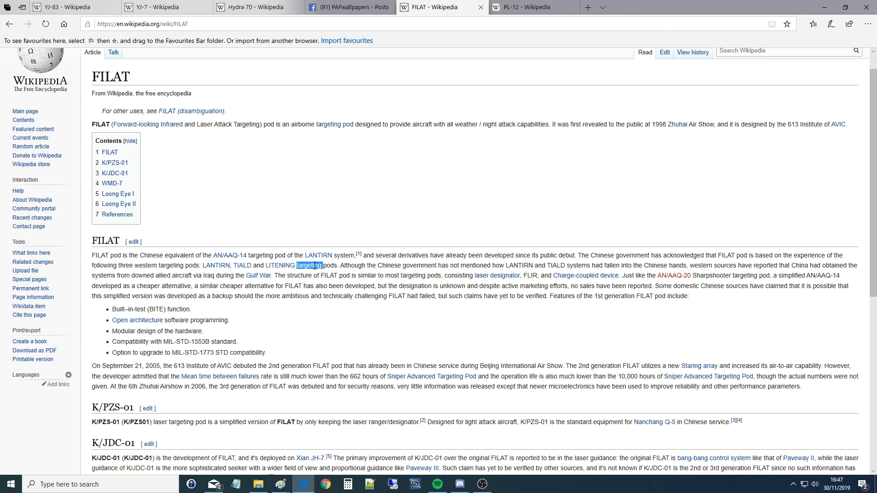
pyautogui.moveTo(280, 265)
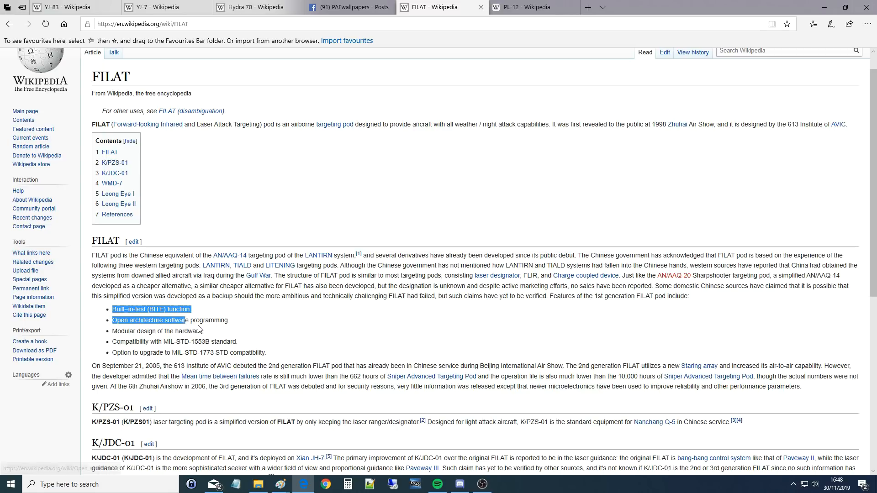
pyautogui.scroll(-3)
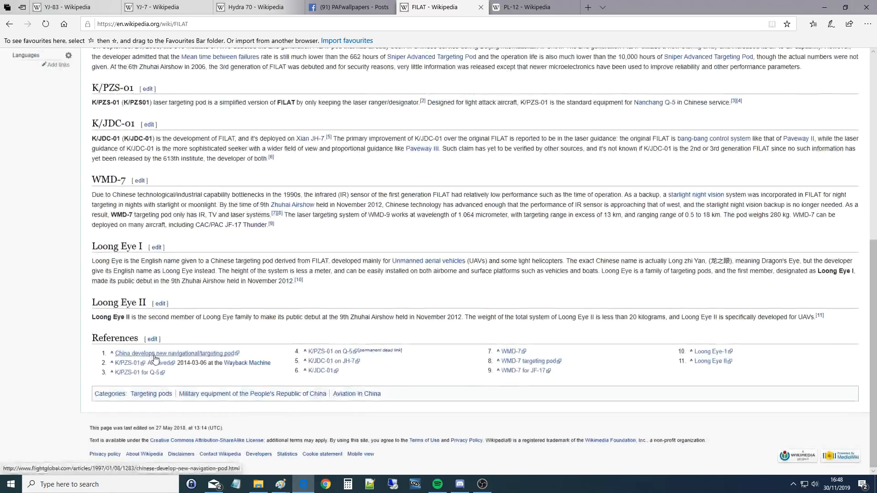
pyautogui.moveTo(251, 135)
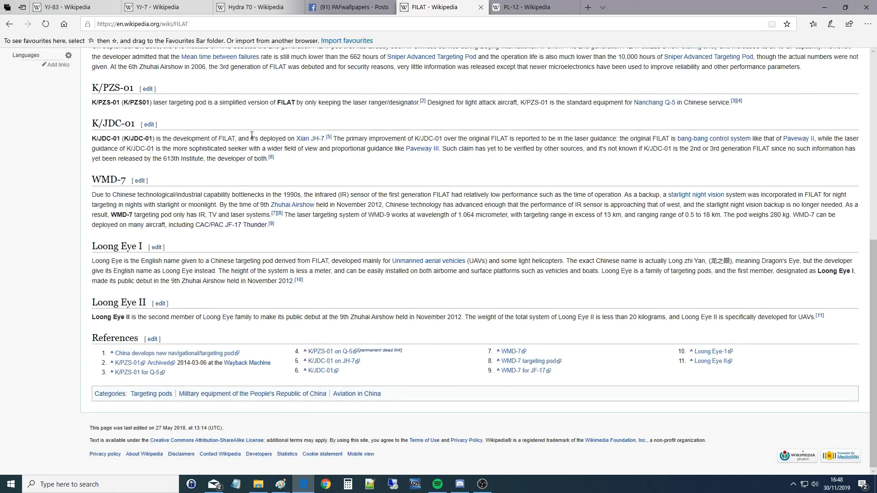
pyautogui.scroll(3)
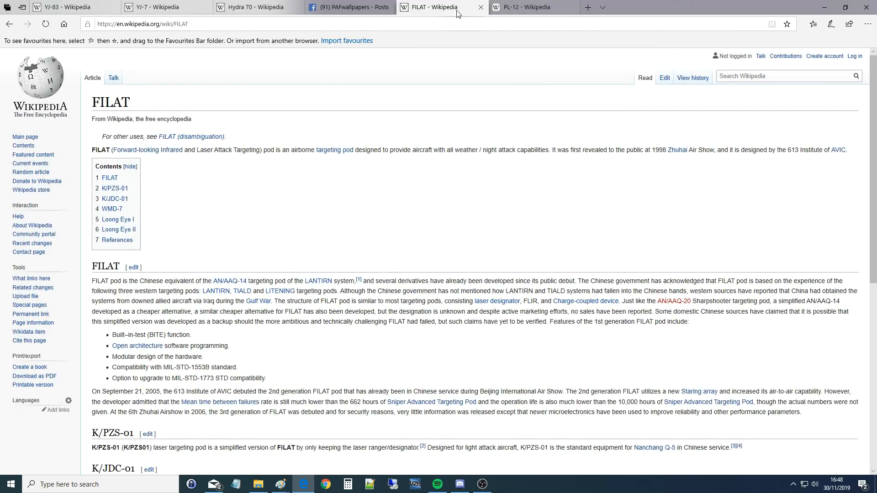
pyautogui.moveTo(411, 458)
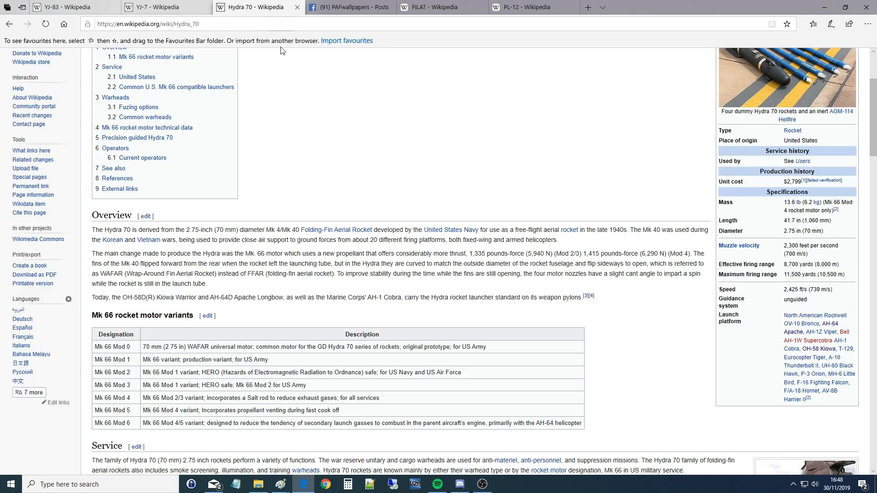
pyautogui.moveTo(179, 284)
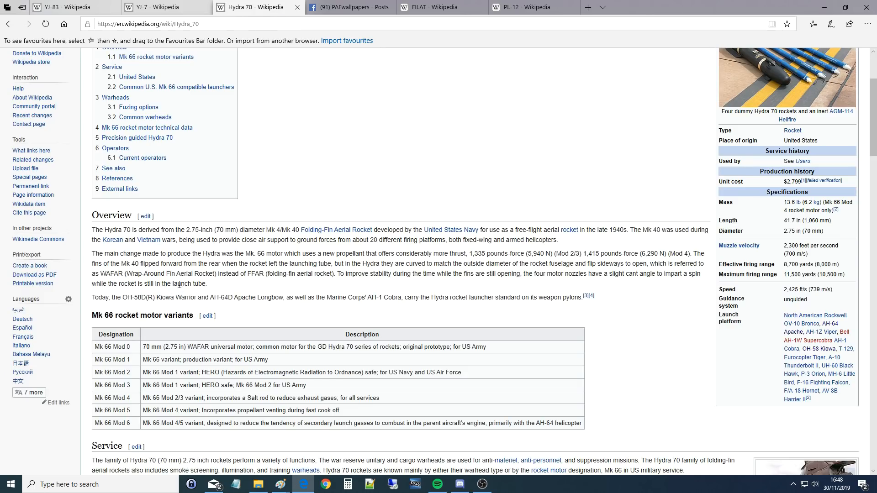
# Scroll through the Hydra 70 Mk 66 variants table, then bring the Paint loadout chart forward
pyautogui.scroll(3)
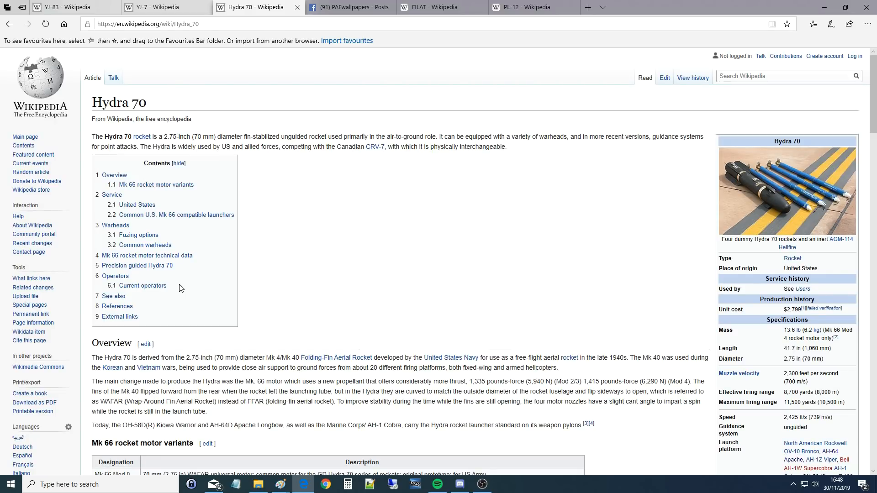
pyautogui.scroll(-3)
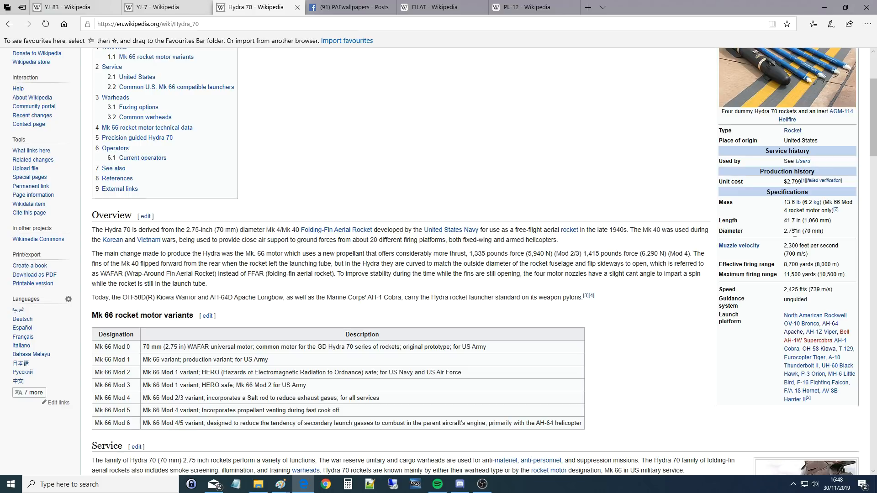
pyautogui.scroll(-3)
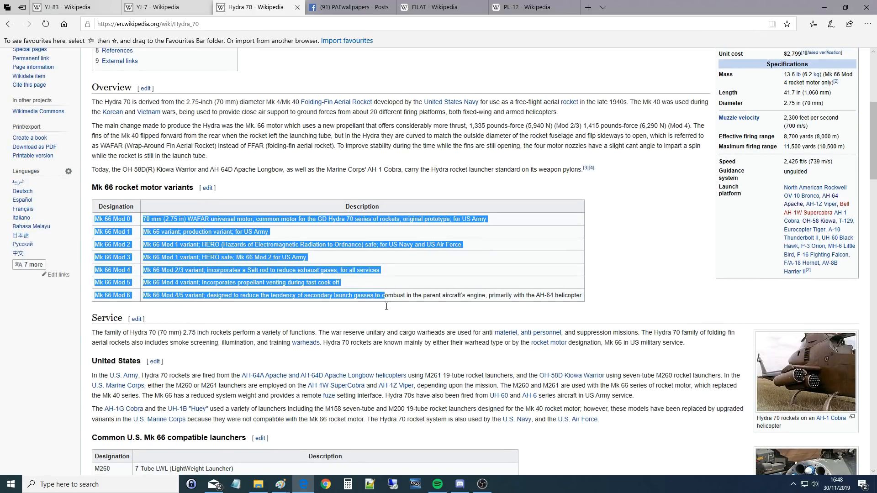
pyautogui.moveTo(318, 300)
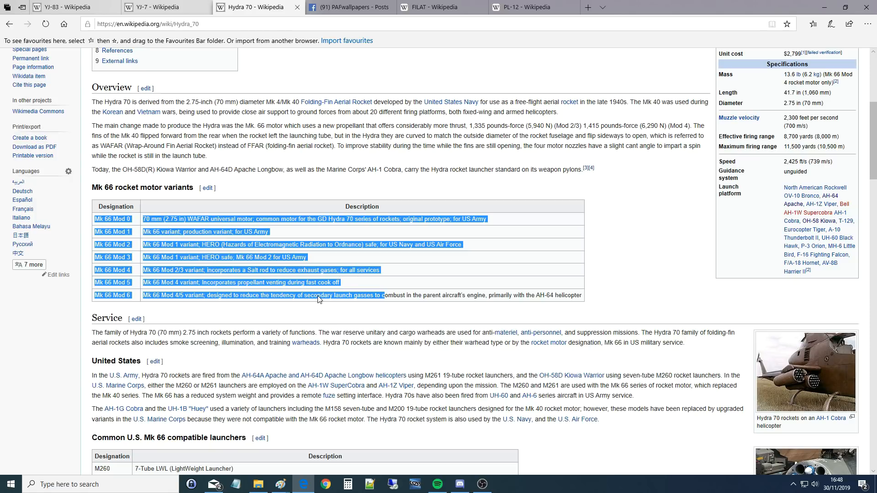
pyautogui.click(280, 484)
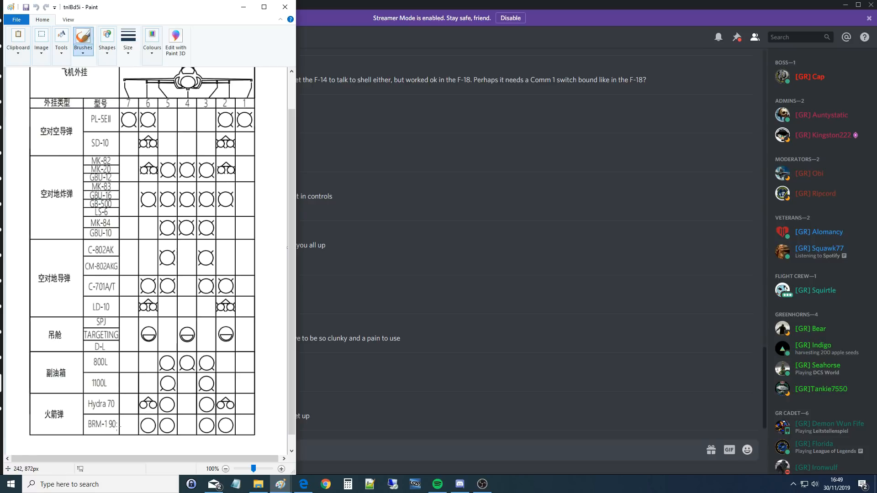
pyautogui.moveTo(213, 378)
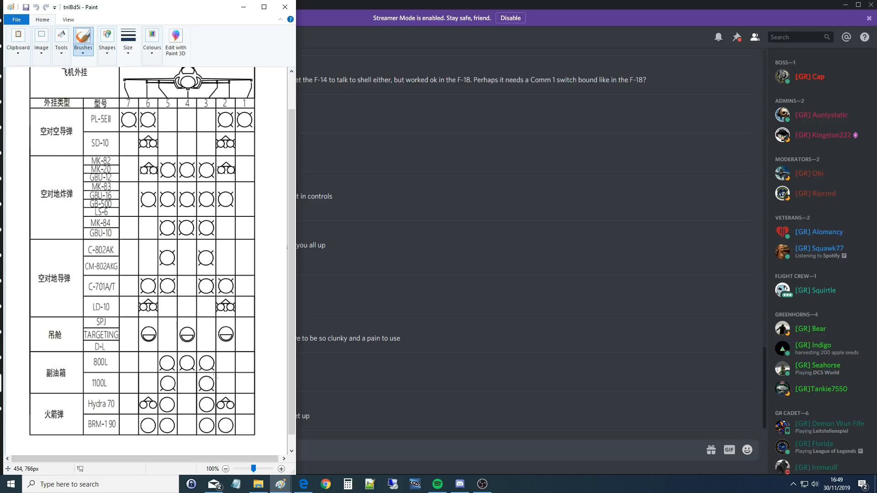
pyautogui.moveTo(304, 484)
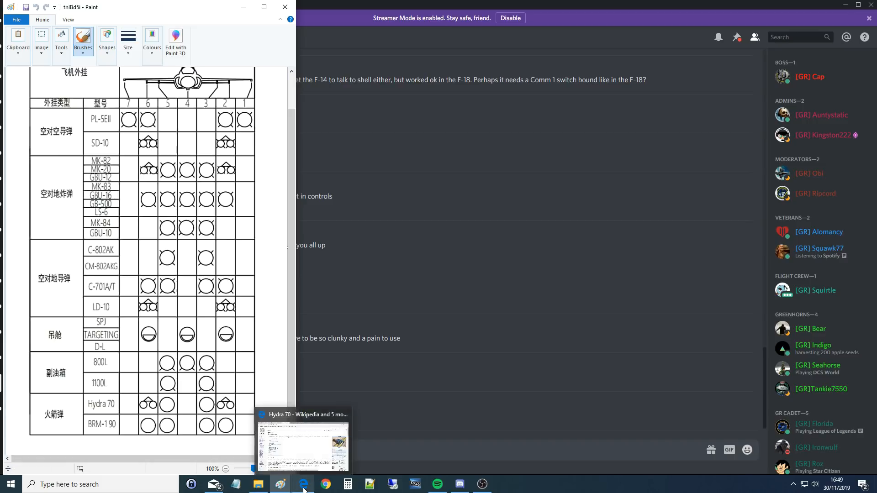
# Return to Edge and show the PAFwallpapers Facebook photo of the BRM1 90 rocket
pyautogui.click(304, 484)
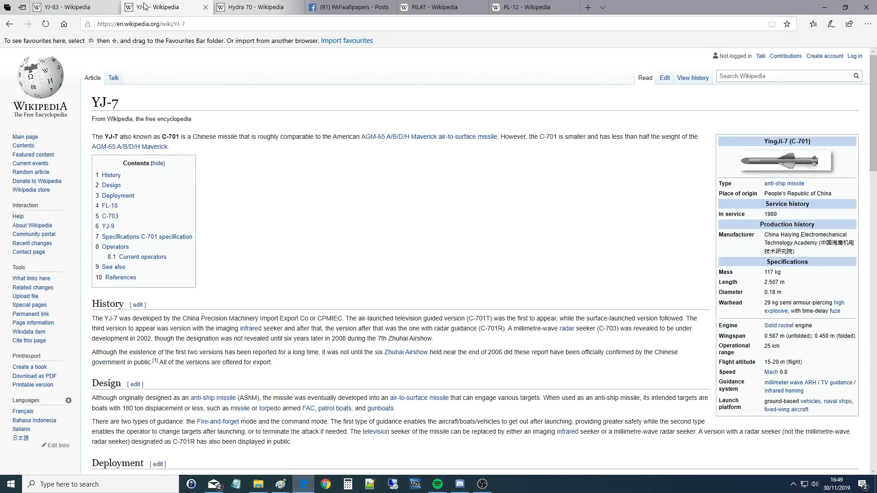
pyautogui.click(347, 7)
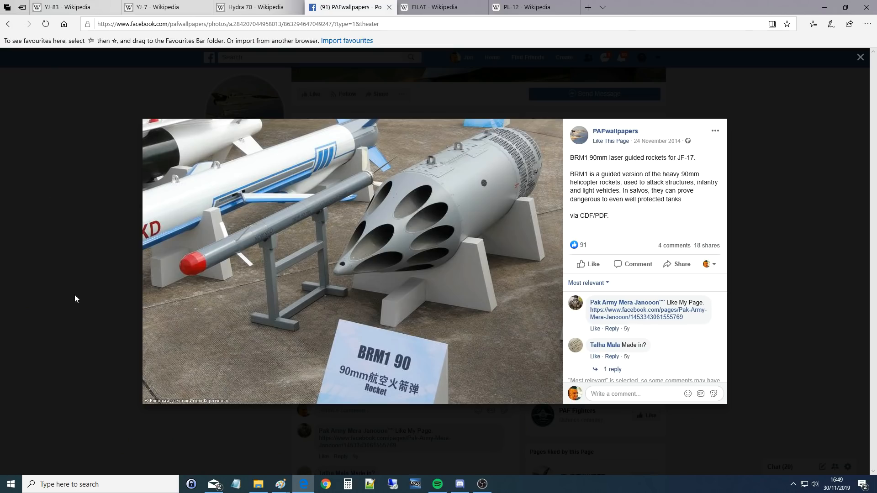
pyautogui.moveTo(27, 341)
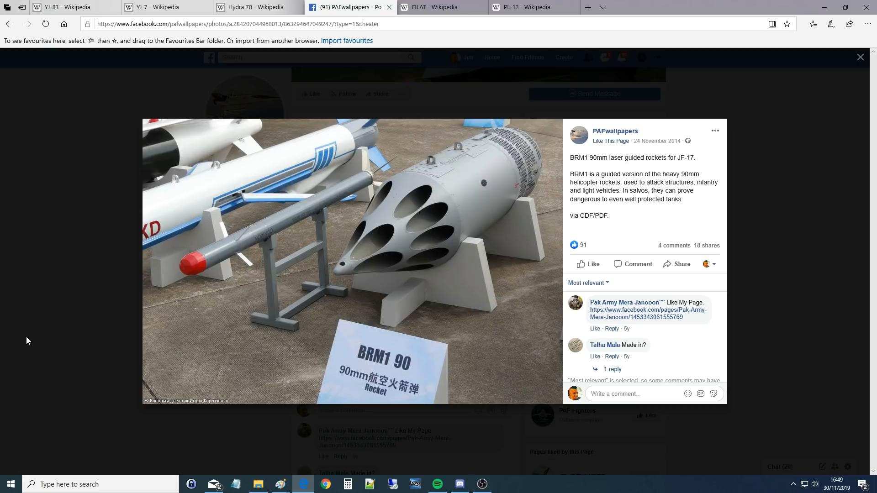
pyautogui.moveTo(389, 301)
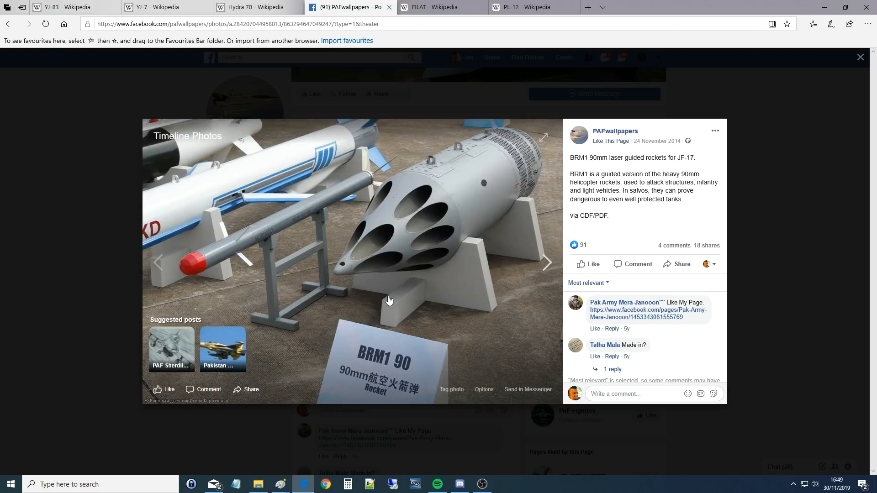
pyautogui.moveTo(402, 232)
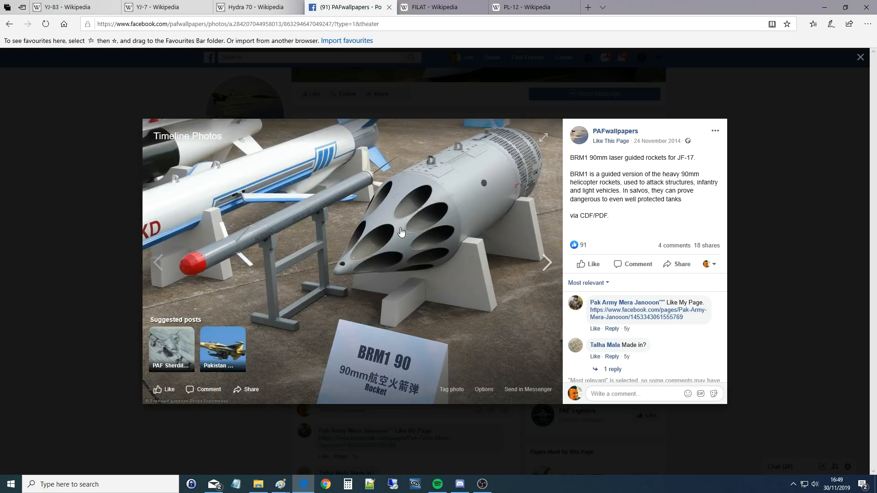
pyautogui.moveTo(454, 213)
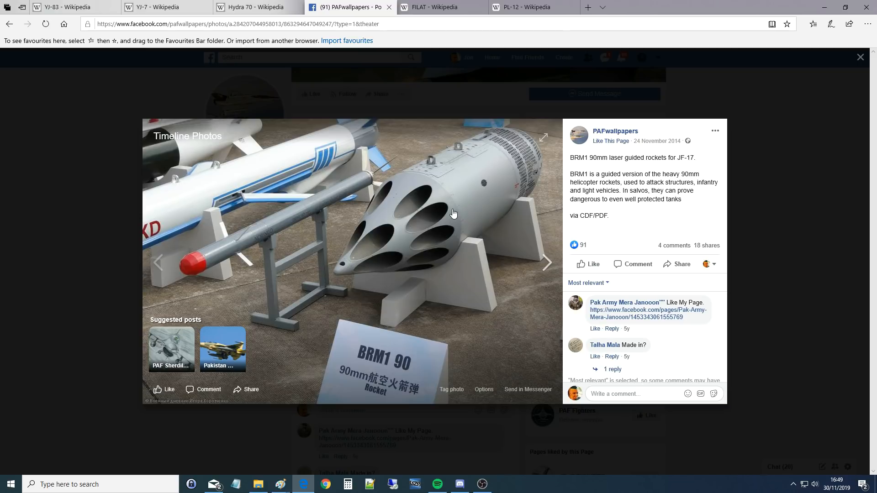
pyautogui.moveTo(441, 214)
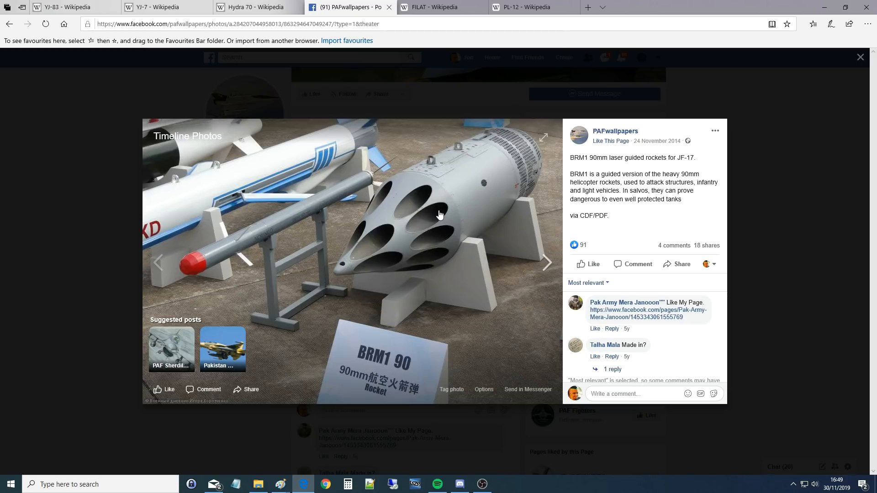
pyautogui.moveTo(3, 349)
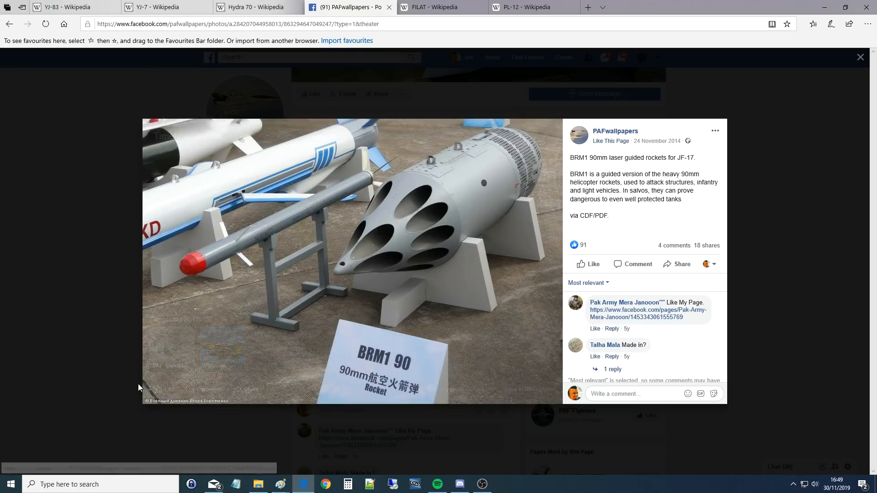
pyautogui.moveTo(411, 209)
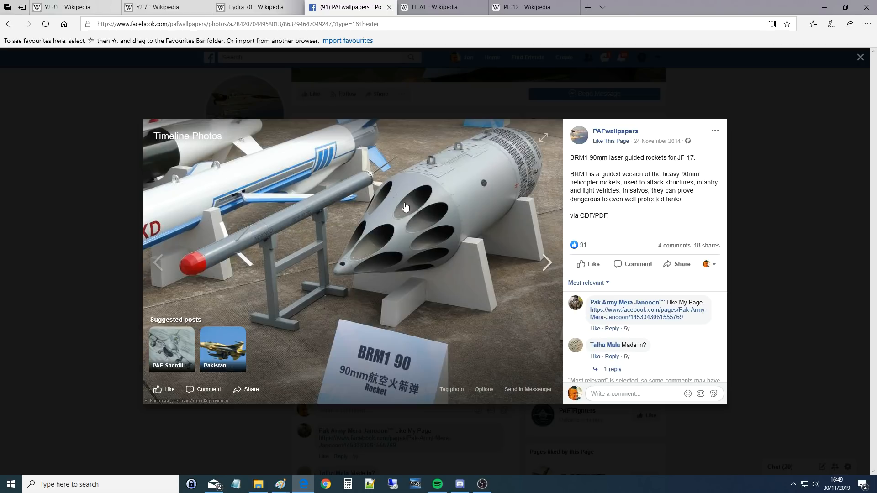
pyautogui.moveTo(487, 203)
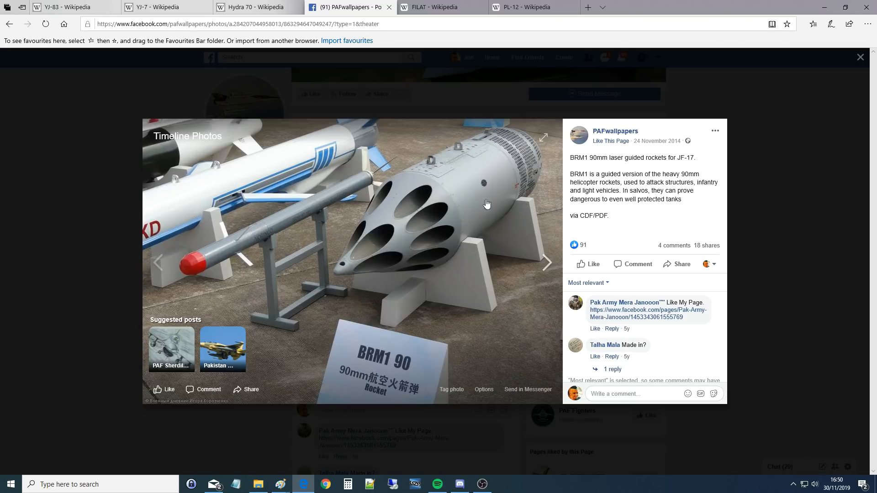
pyautogui.moveTo(467, 190)
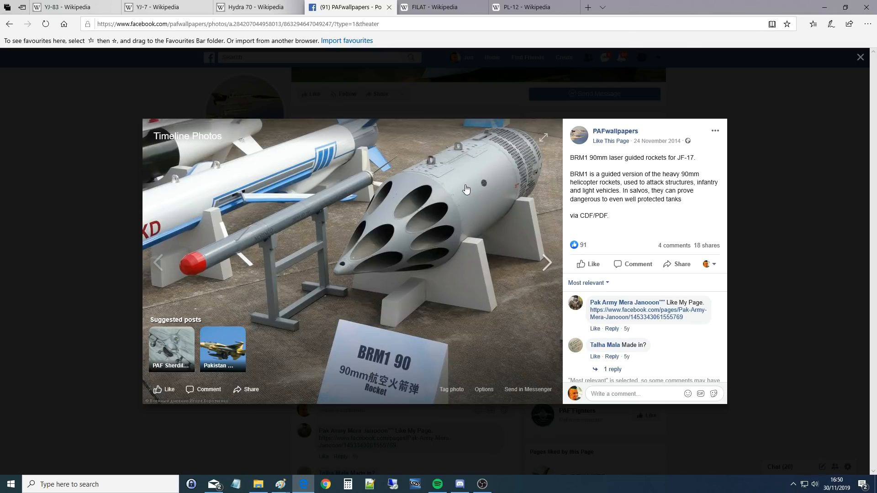
pyautogui.moveTo(418, 193)
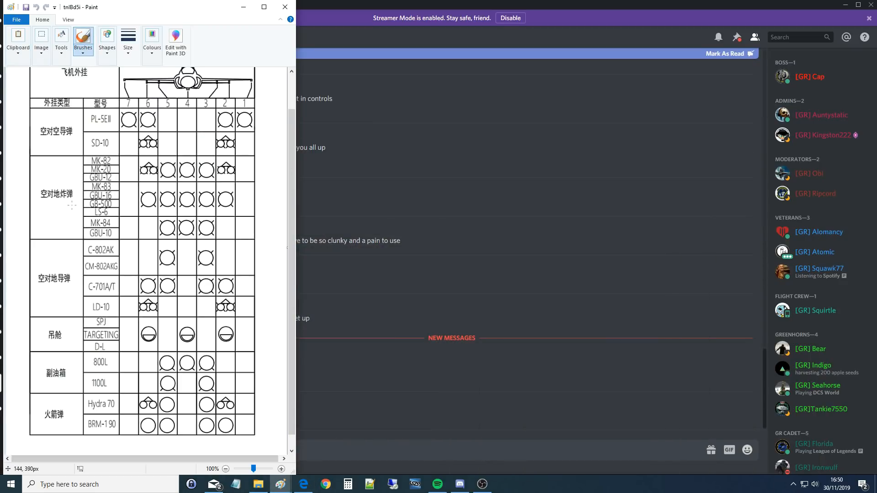
pyautogui.moveTo(84, 352)
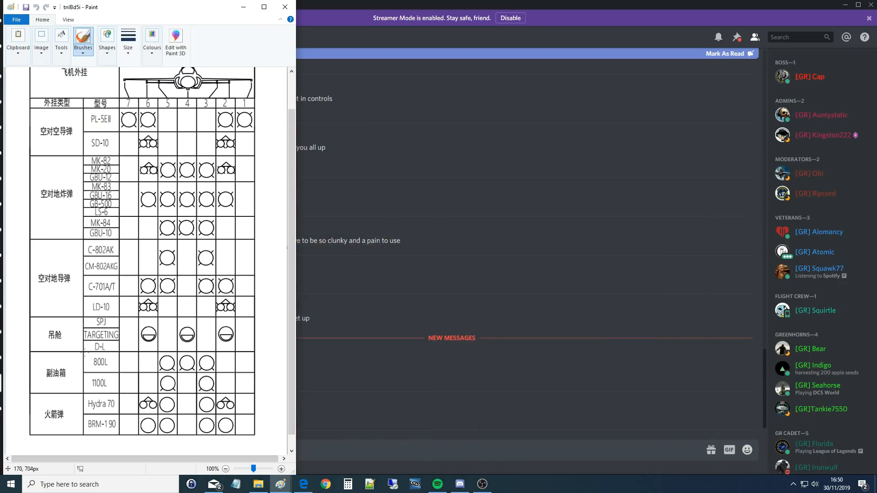
pyautogui.moveTo(239, 396)
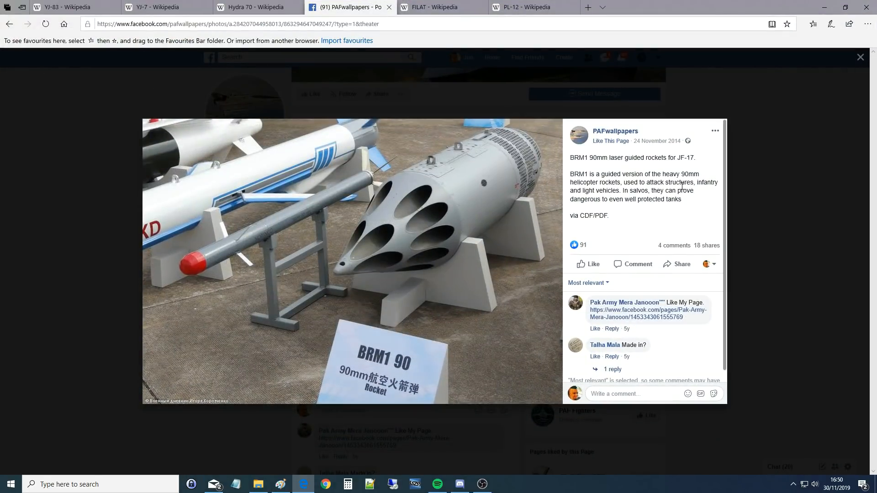
# Close the BRM1 90 photo viewer and return to the JF-17 Thunder Wikipedia article
pyautogui.click(860, 57)
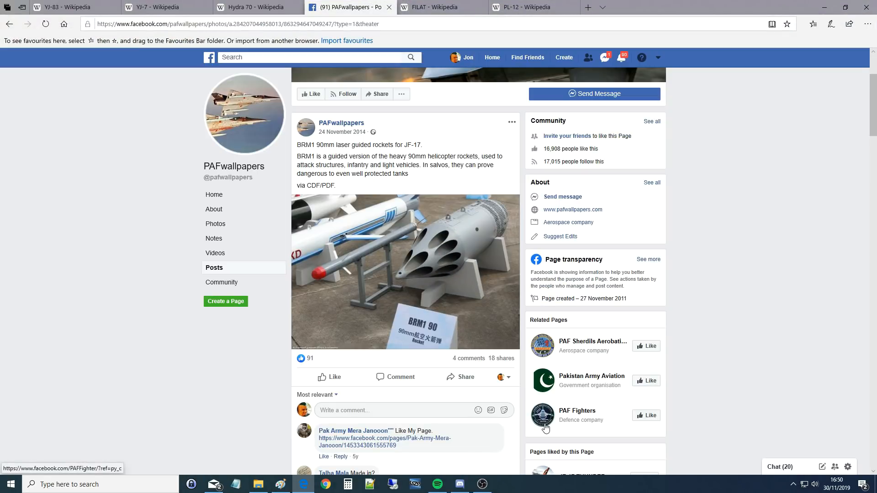
pyautogui.click(73, 7)
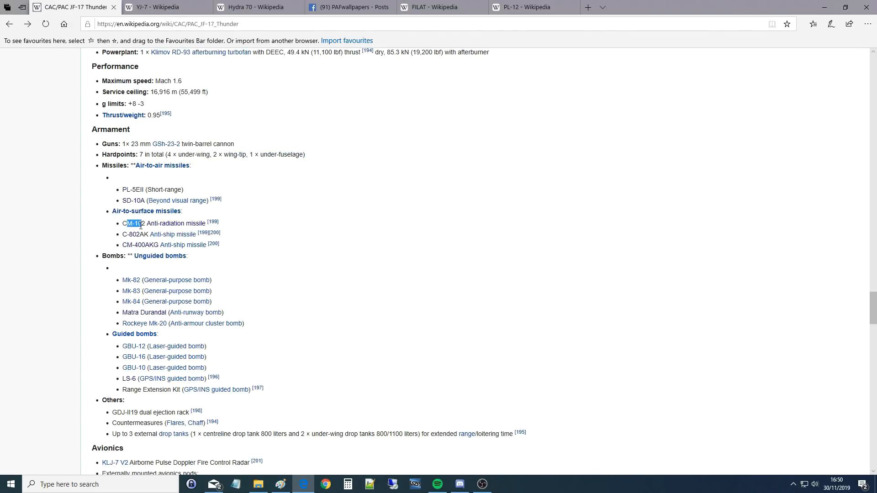
pyautogui.moveTo(175, 223)
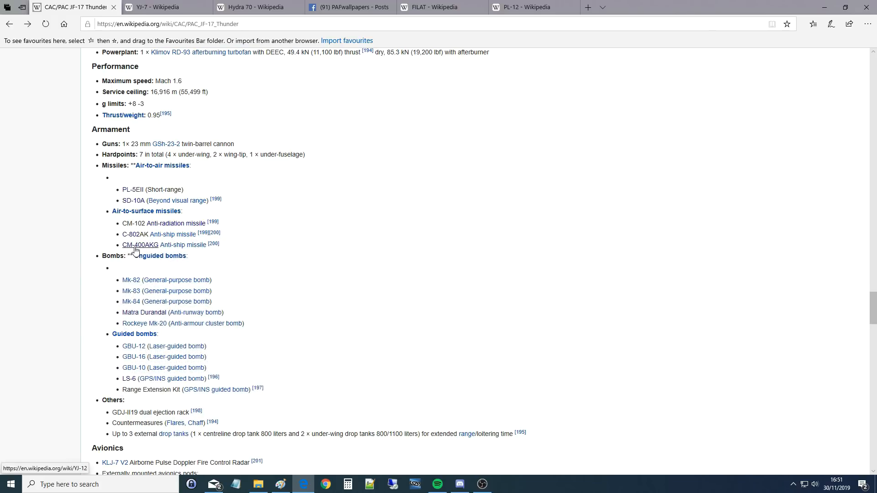
pyautogui.moveTo(143, 246)
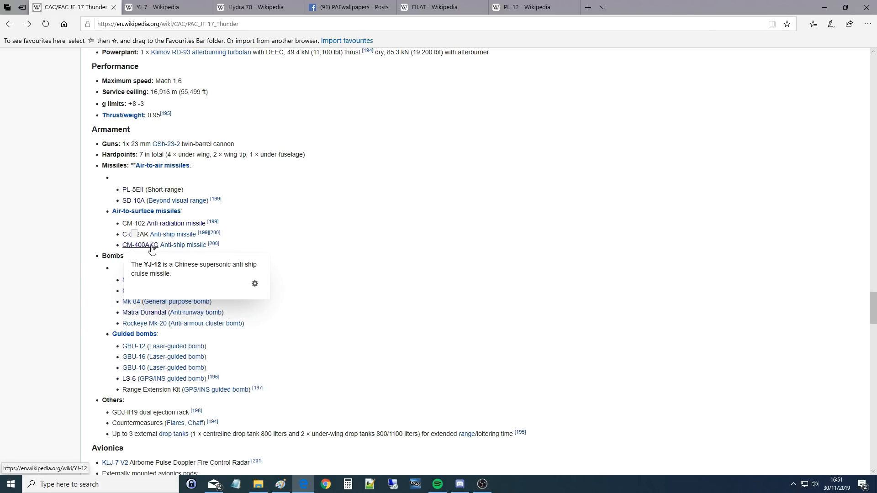
pyautogui.moveTo(157, 250)
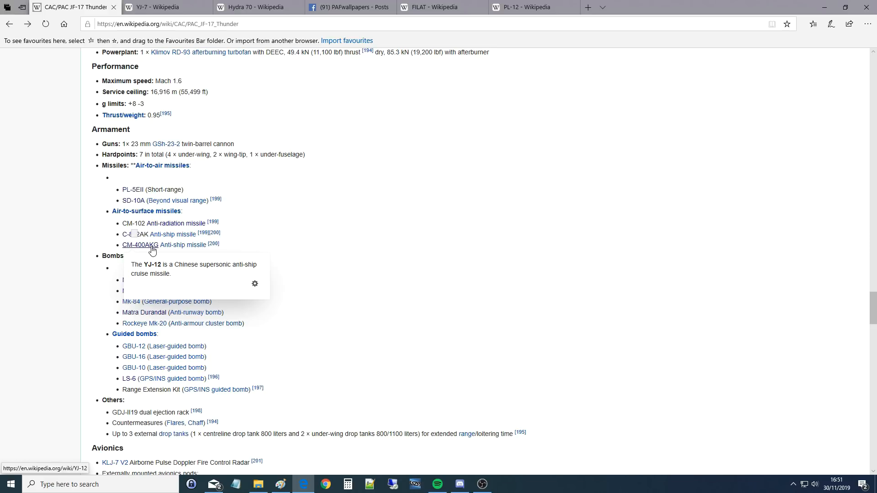
pyautogui.moveTo(134, 269)
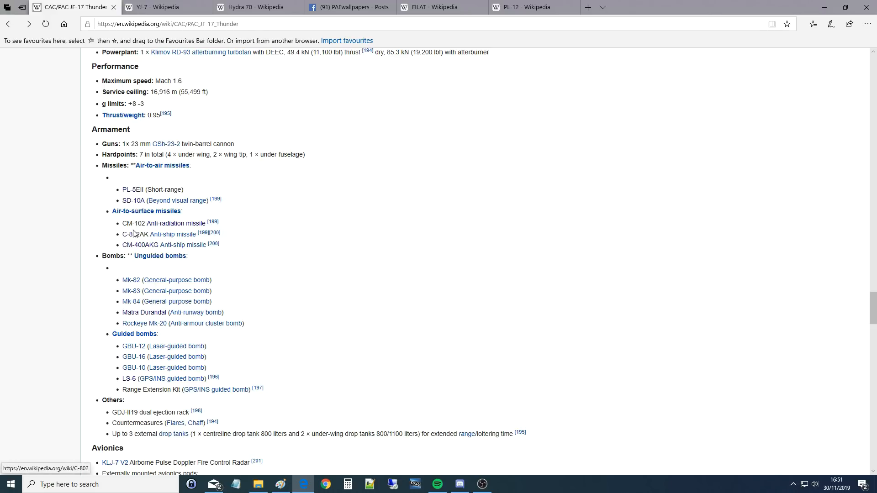
pyautogui.moveTo(140, 244)
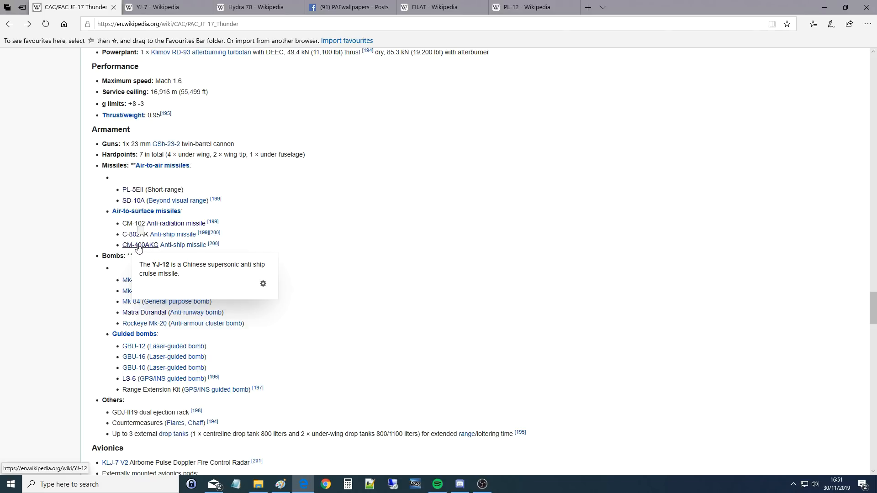
pyautogui.moveTo(140, 265)
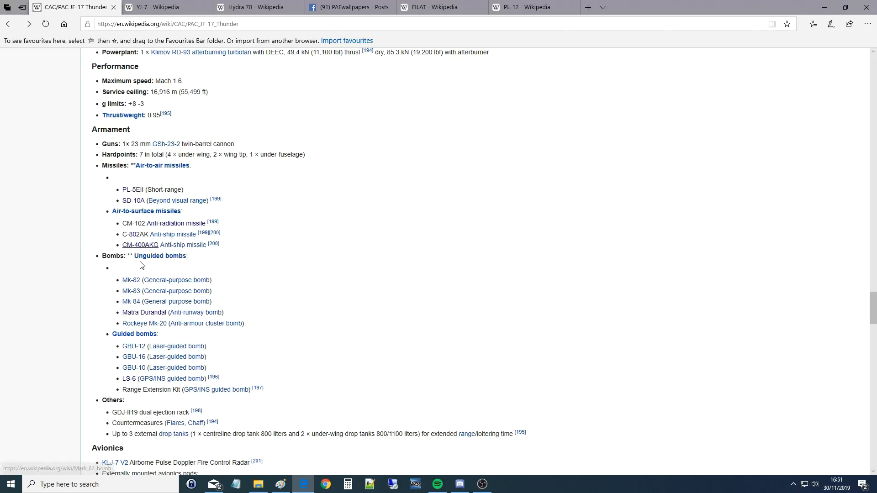
pyautogui.moveTo(146, 245)
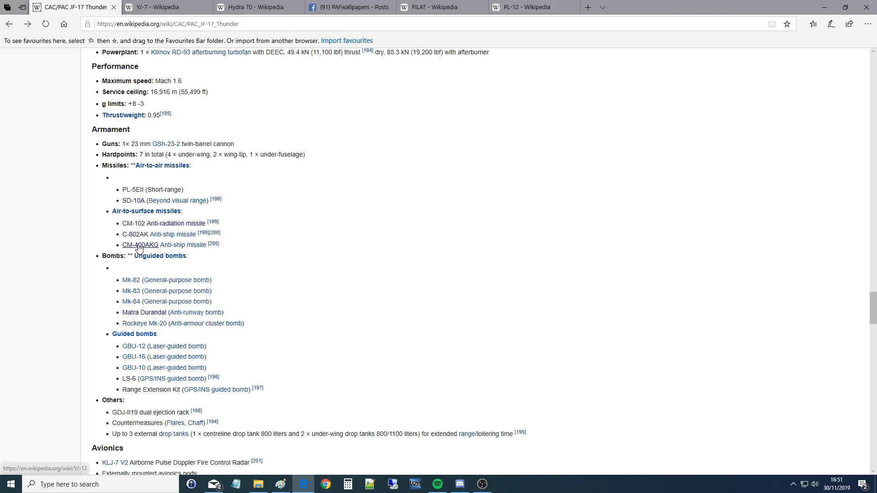
pyautogui.moveTo(104, 254)
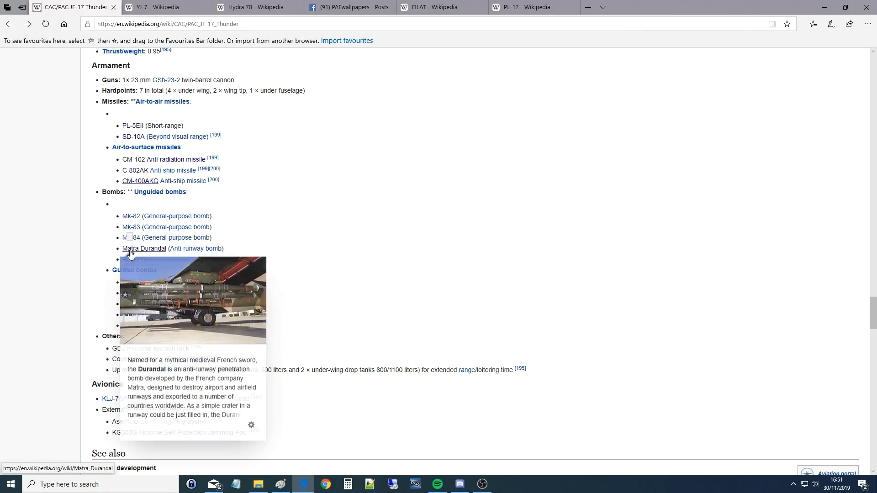
# Open the Matra Durandal article in a new window from its link's context menu
pyautogui.rightClick(144, 249)
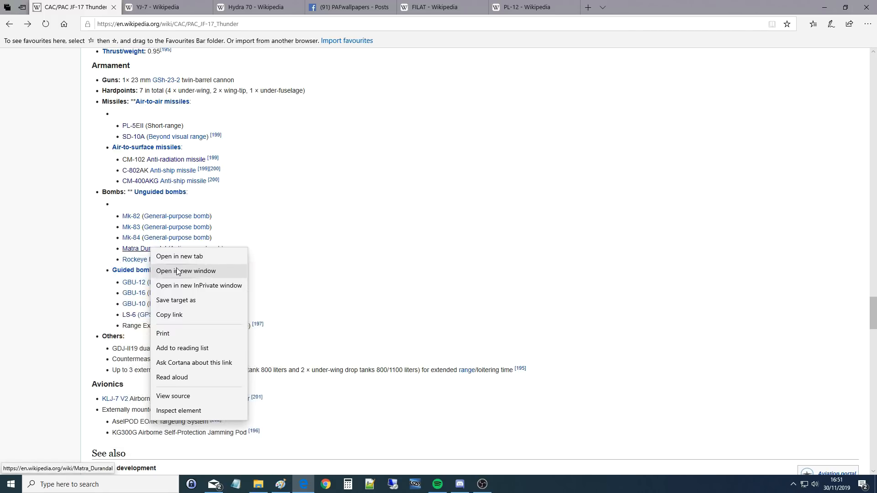
pyautogui.click(179, 256)
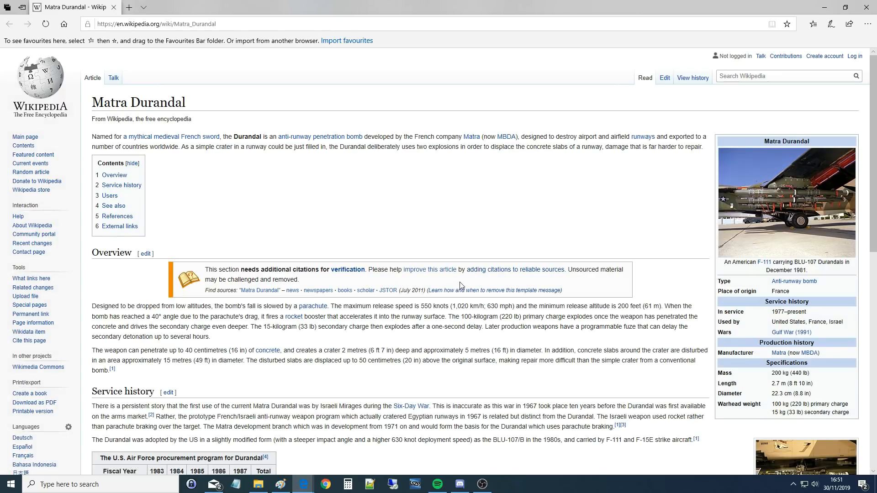
pyautogui.moveTo(470, 280)
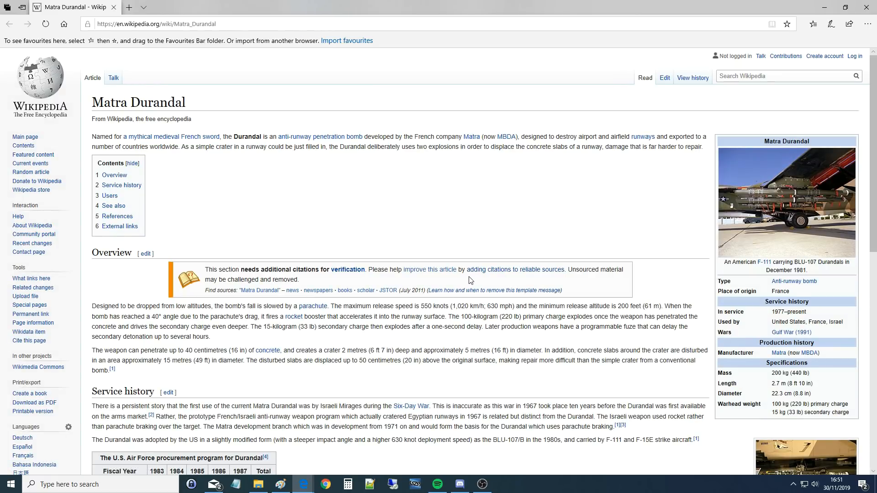
pyautogui.moveTo(508, 278)
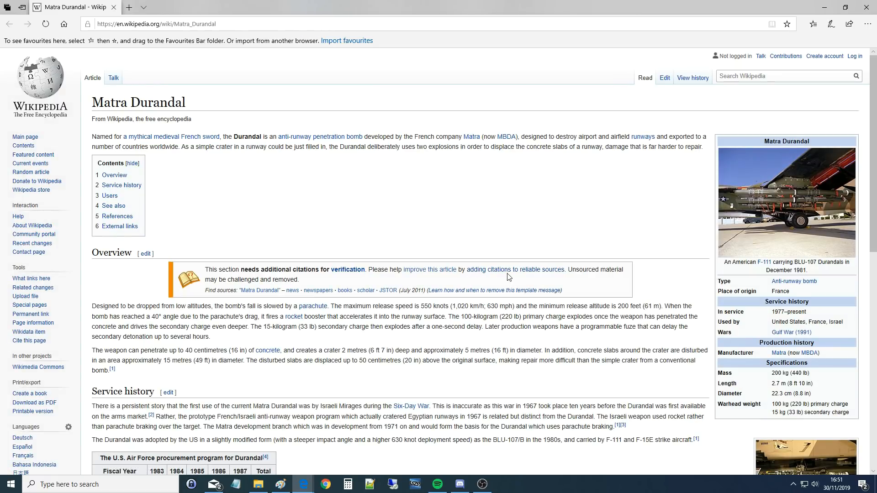
pyautogui.moveTo(742, 185)
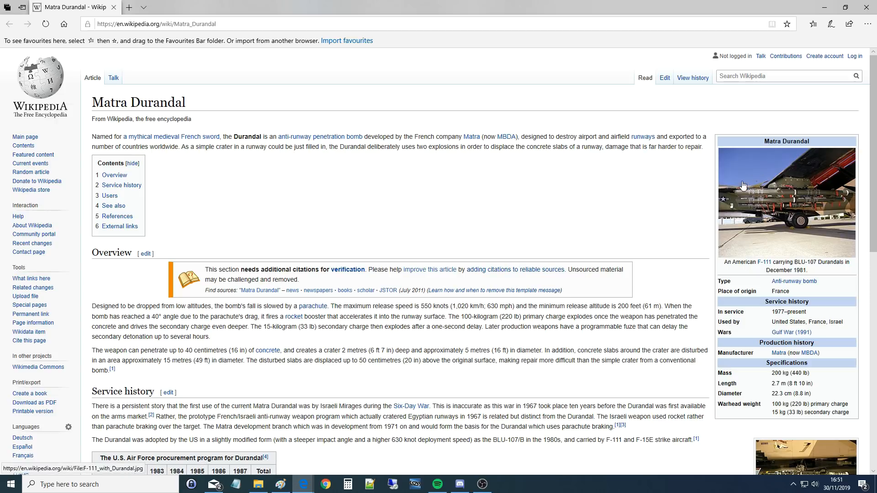
pyautogui.moveTo(555, 262)
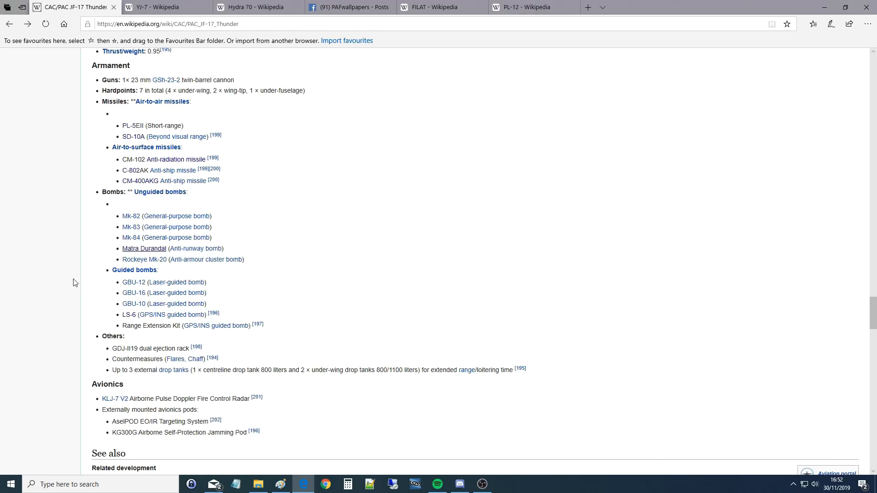
pyautogui.moveTo(83, 272)
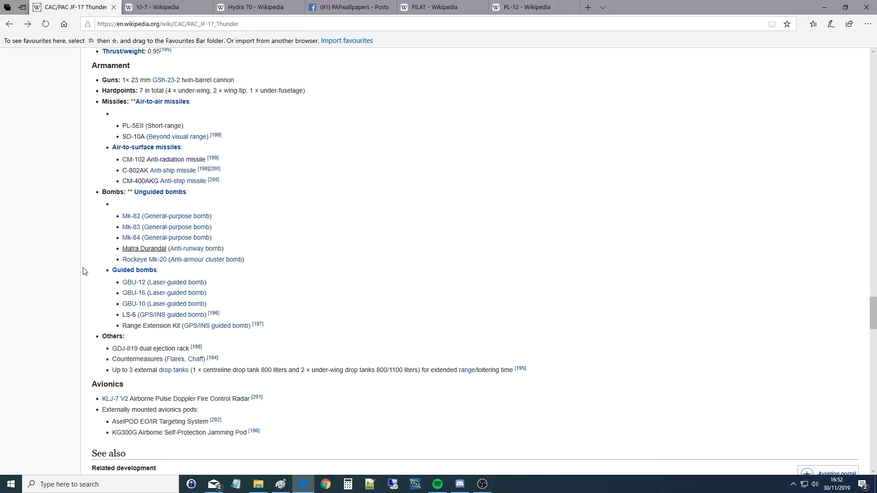
# Scroll down to the avionics list and highlight part of the KLJ-7 V2 radar description
pyautogui.scroll(-3)
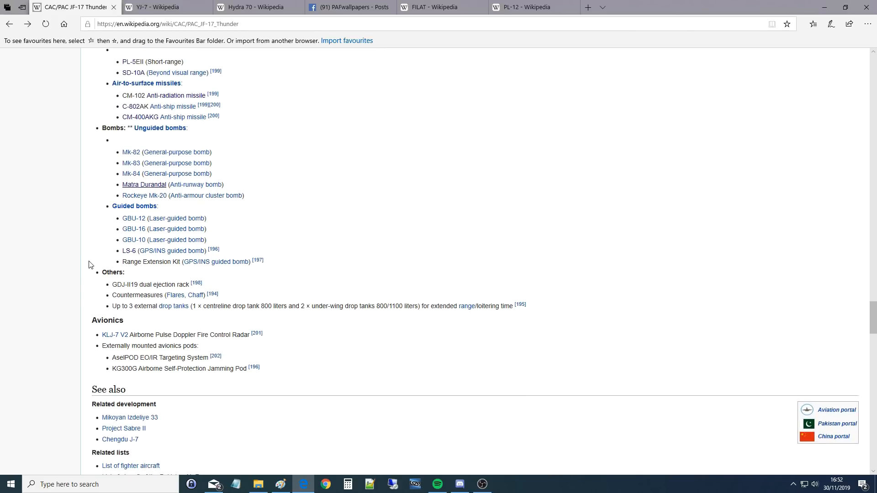
pyautogui.moveTo(125, 230)
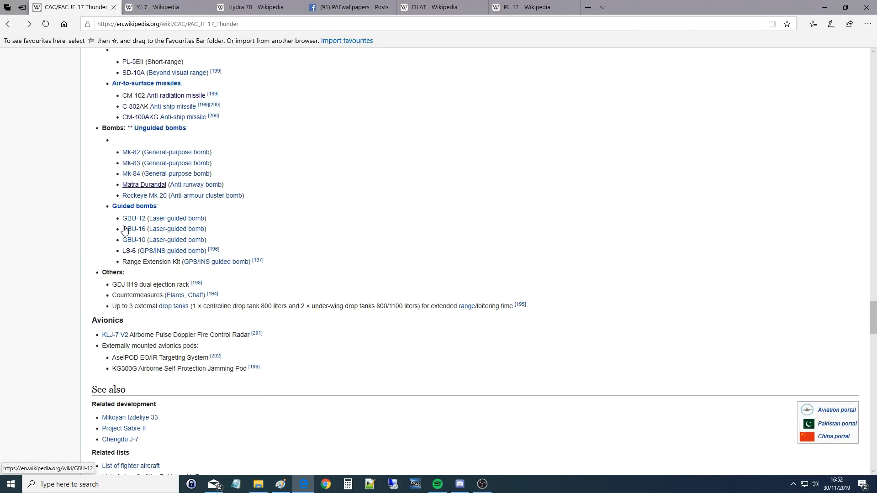
pyautogui.moveTo(122, 263)
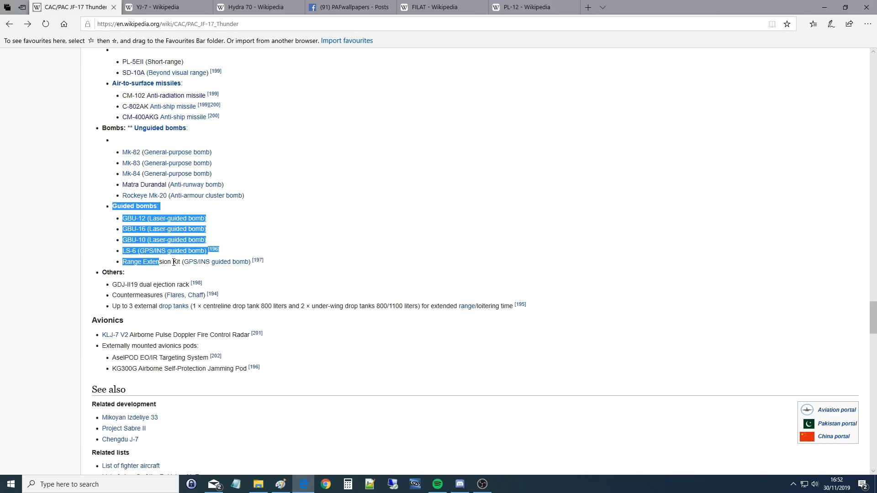
pyautogui.scroll(-3)
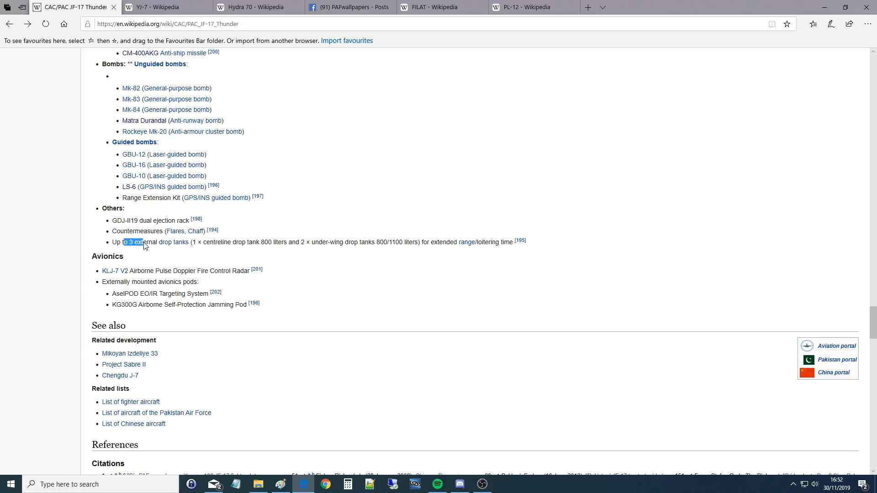
pyautogui.scroll(-3)
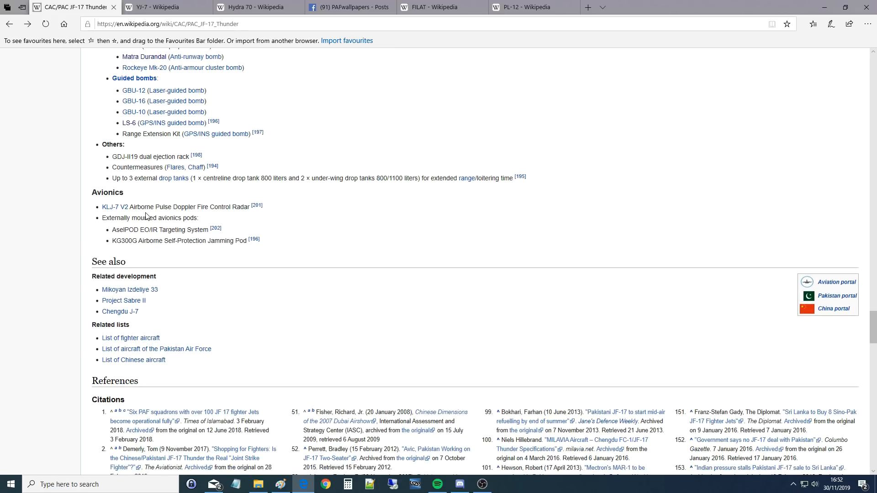
pyautogui.moveTo(147, 206); pyautogui.dragTo(224, 207)
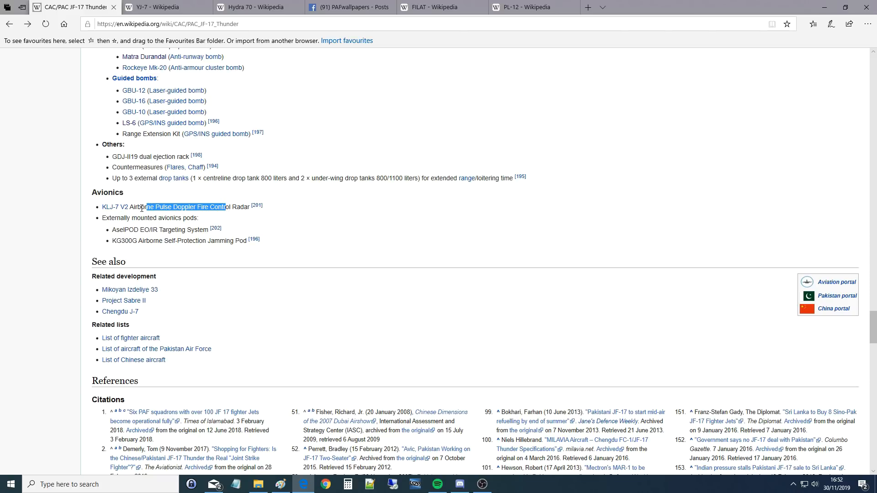
pyautogui.click(170, 210)
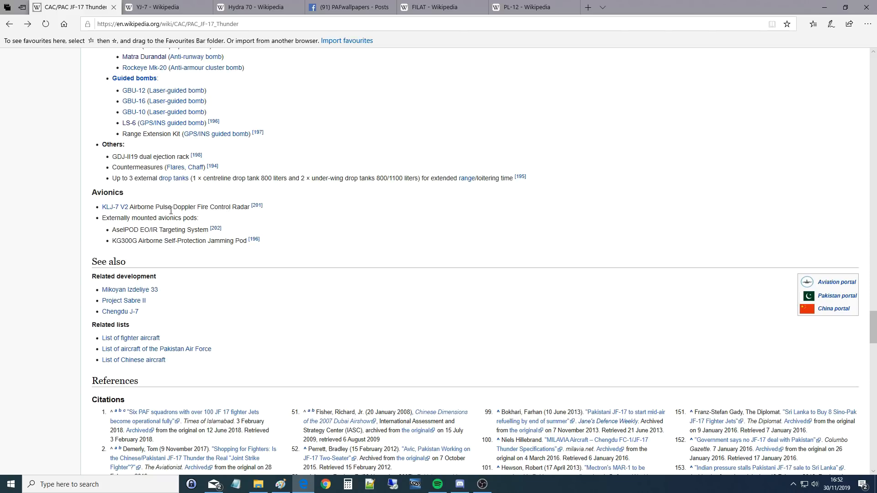
pyautogui.moveTo(169, 114)
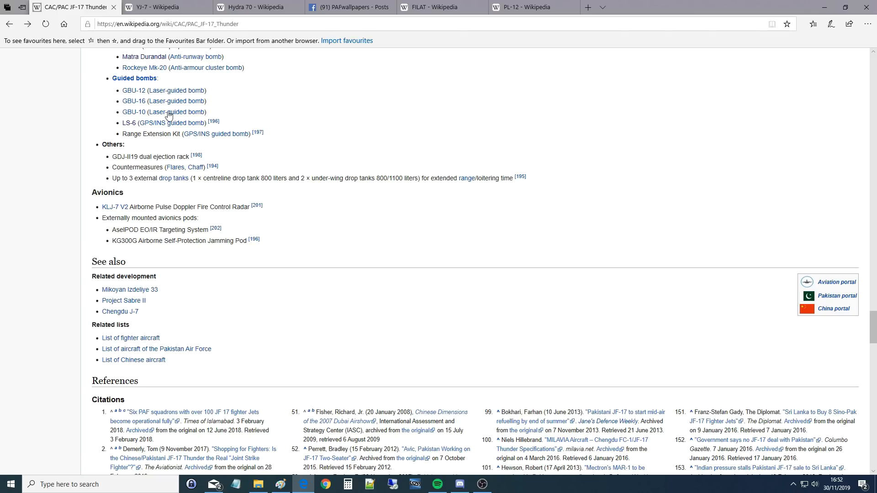
pyautogui.moveTo(172, 225)
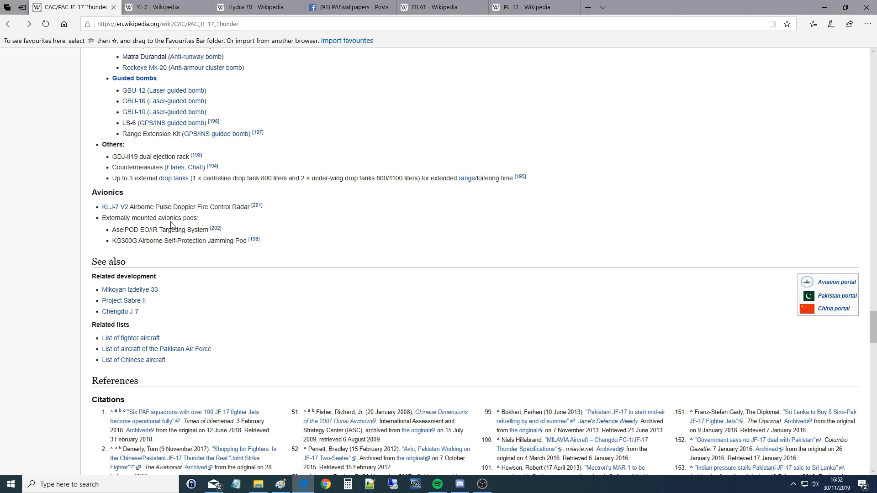
# Highlight the AselPOD targeting pod and KG300G jamming pod entries
pyautogui.doubleClick(121, 230)
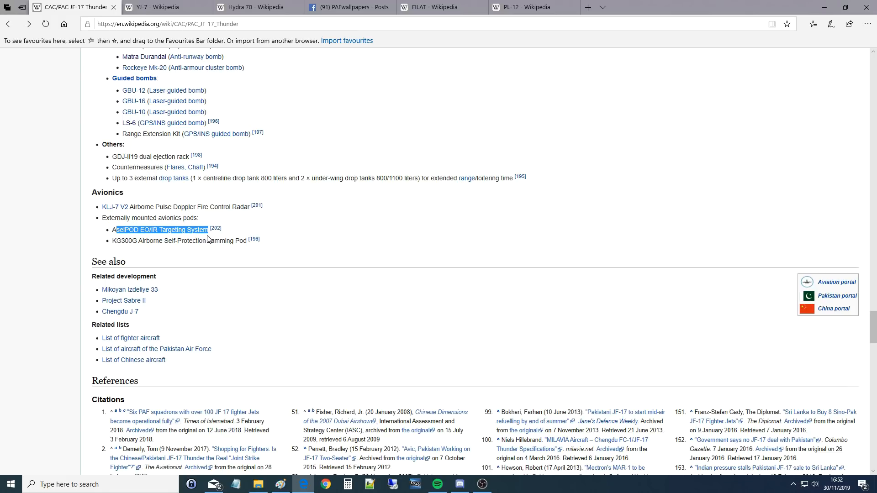
pyautogui.moveTo(170, 237)
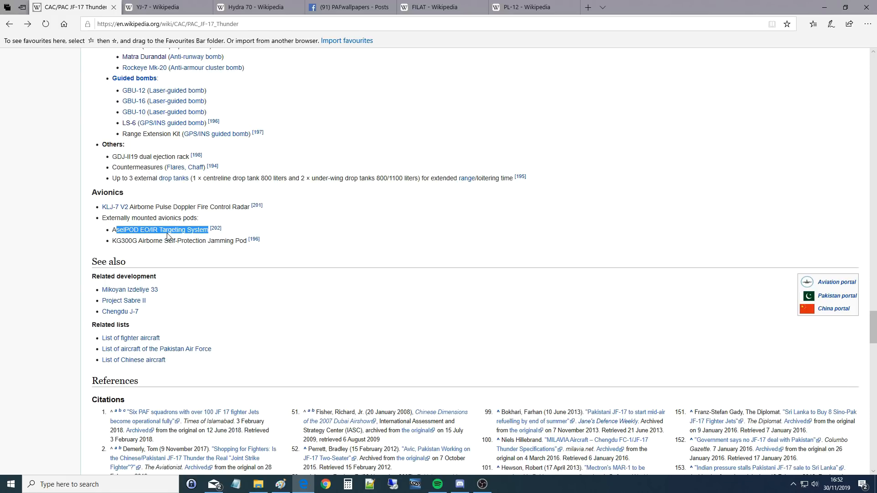
pyautogui.click(131, 251)
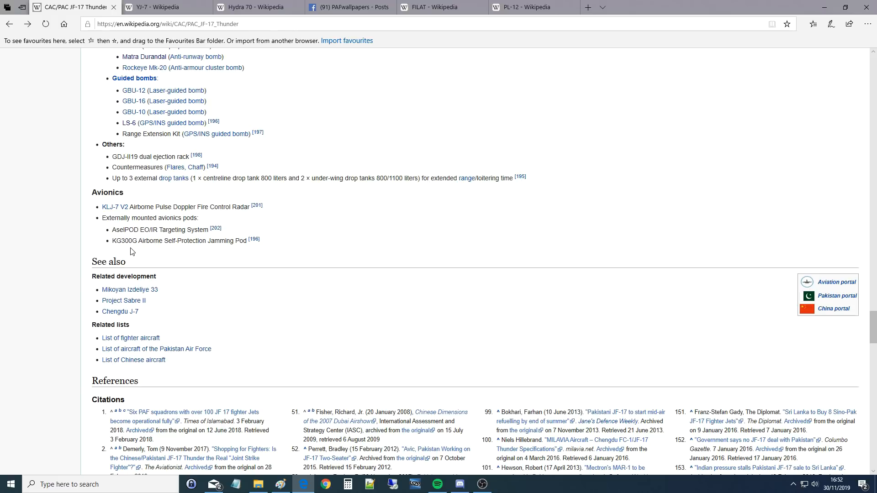
pyautogui.doubleClick(192, 241)
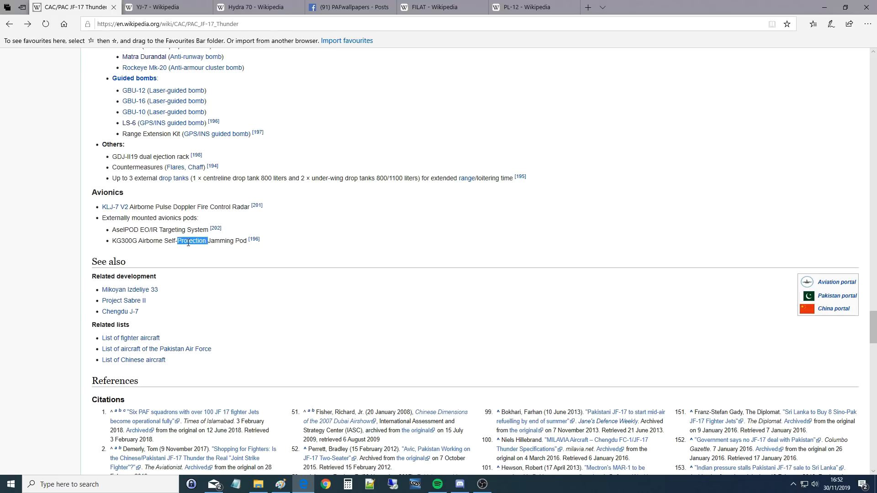
pyautogui.tripleClick(179, 241)
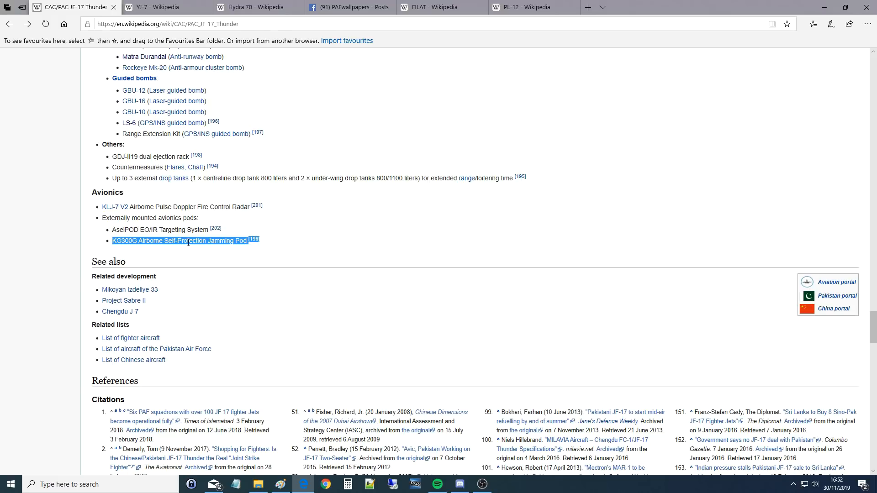
# Switch to the PL-12 article, then return to the Deka JF-17 loadout image in Paint
pyautogui.scroll(-3)
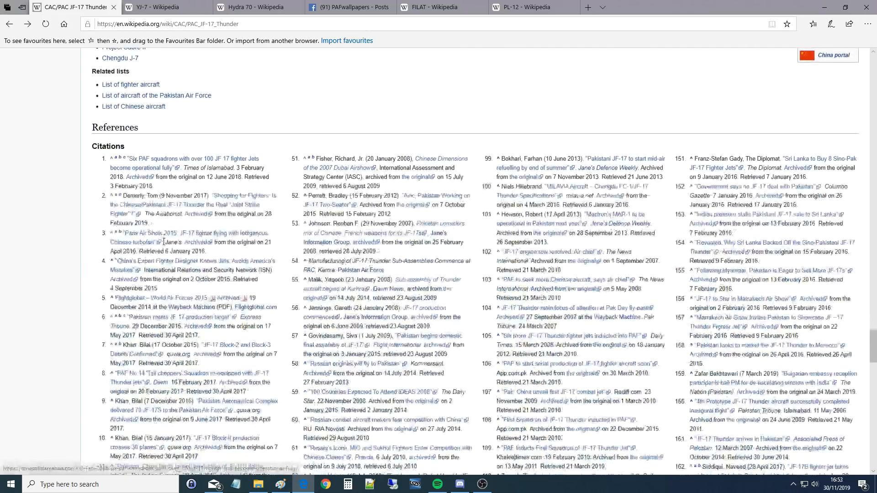
pyautogui.scroll(3)
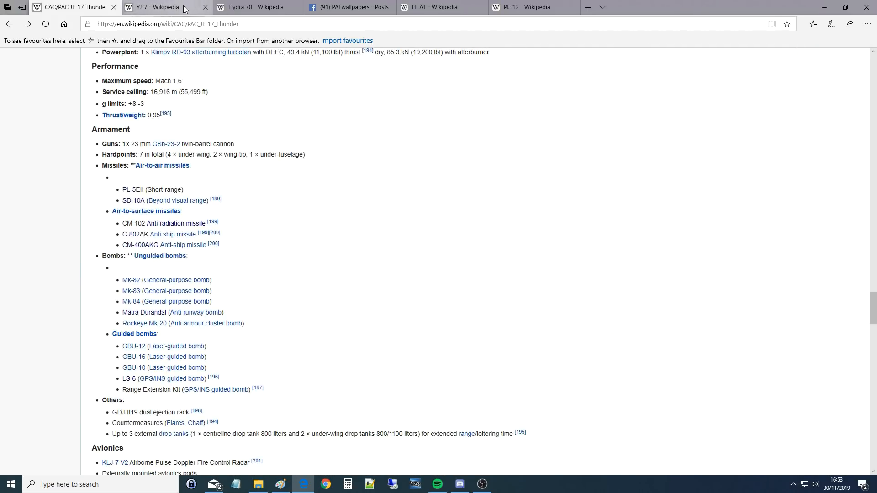
pyautogui.click(525, 7)
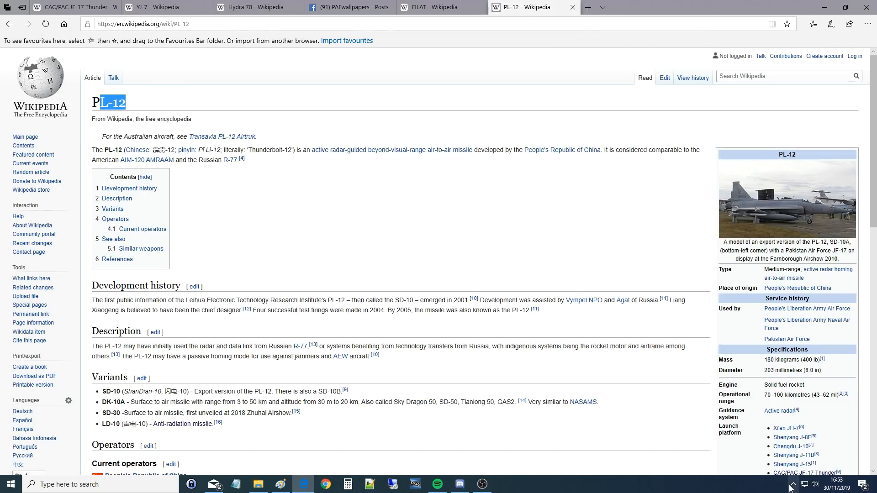
pyautogui.click(257, 485)
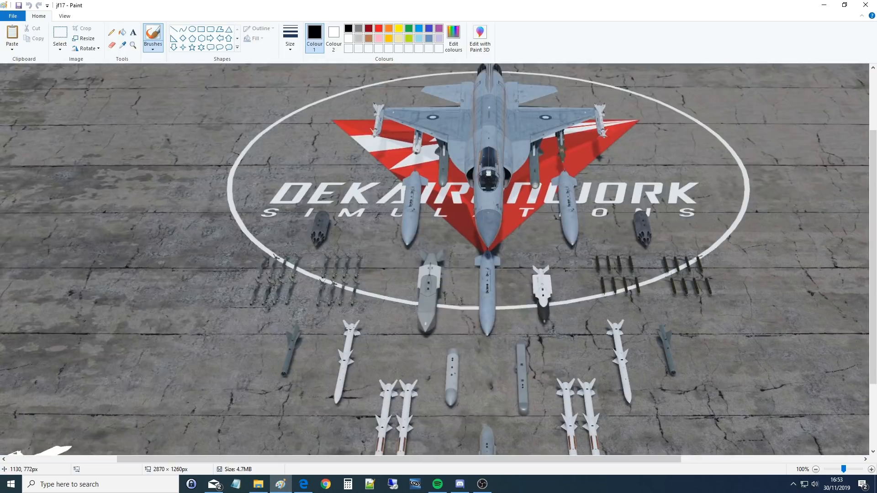
pyautogui.scroll(3)
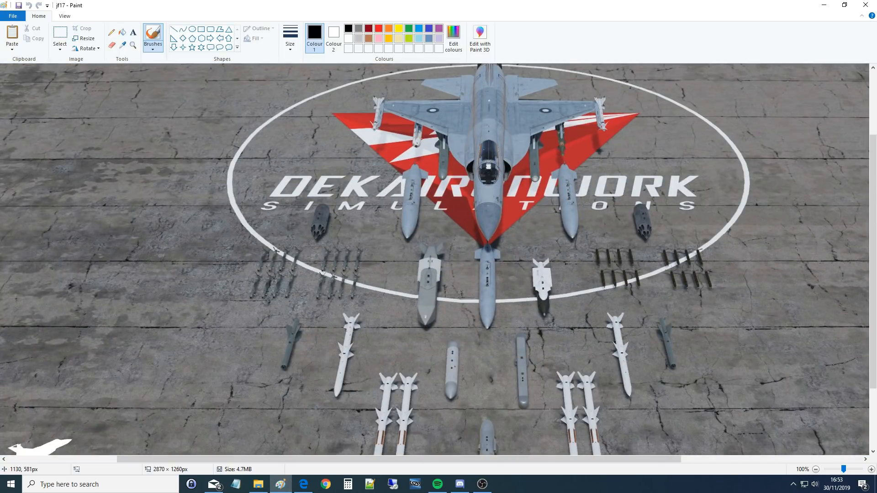
pyautogui.scroll(-3)
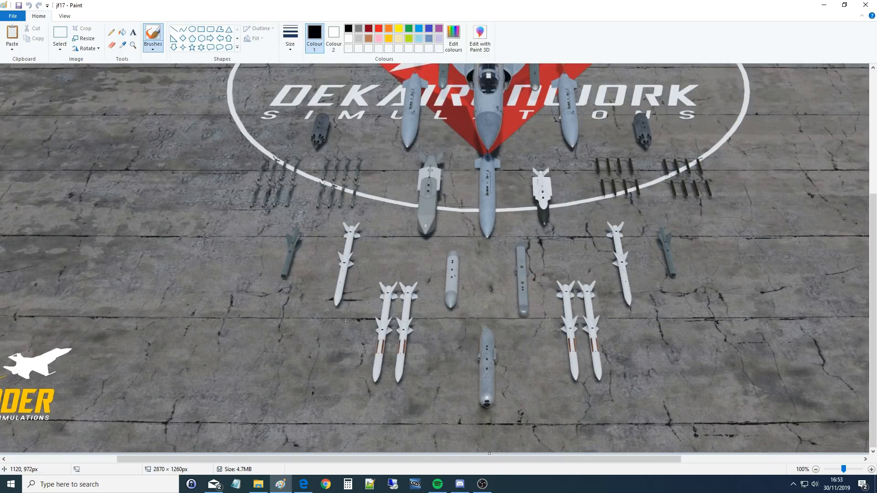
pyautogui.moveTo(346, 318)
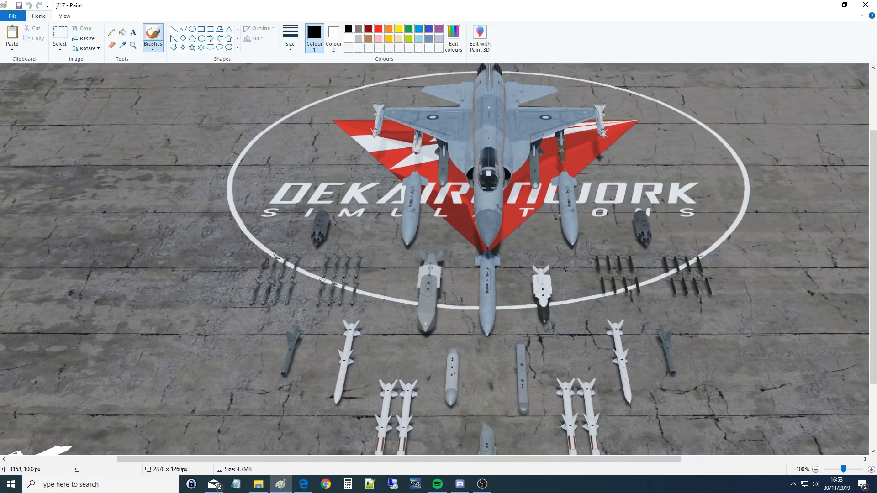
pyautogui.scroll(-3)
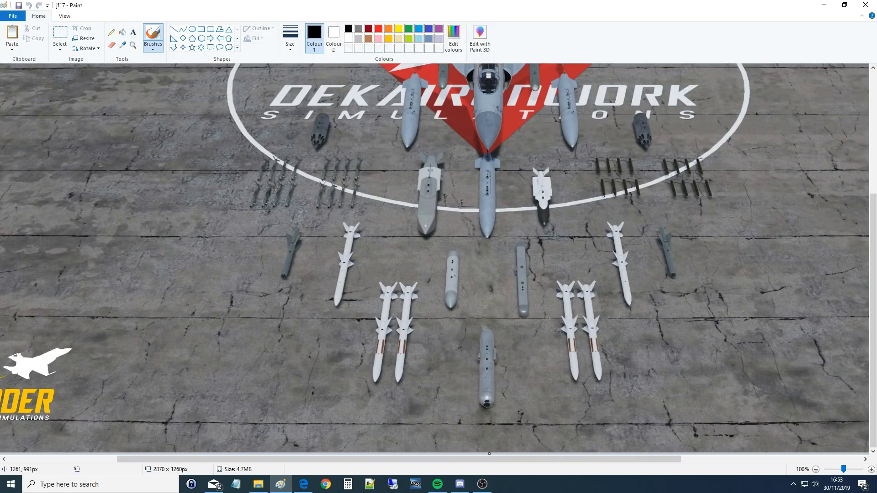
pyautogui.moveTo(5, 210)
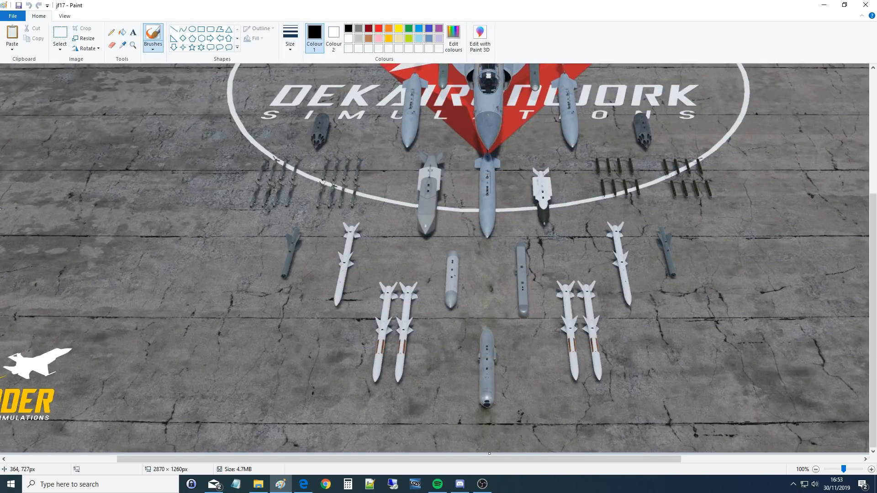
pyautogui.moveTo(760, 204)
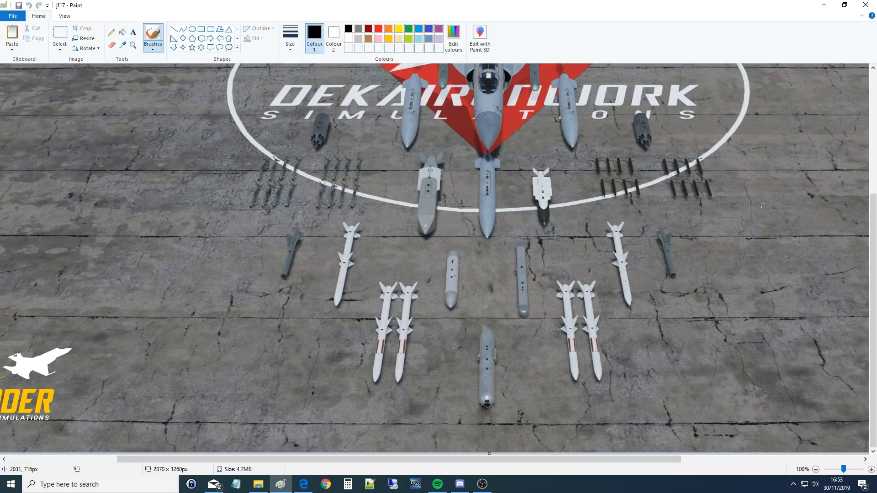
pyautogui.scroll(3)
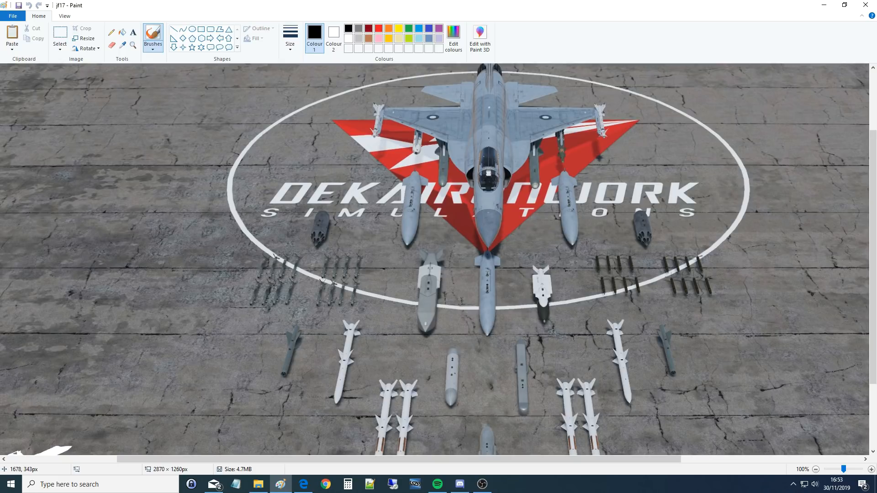
pyautogui.moveTo(568, 146)
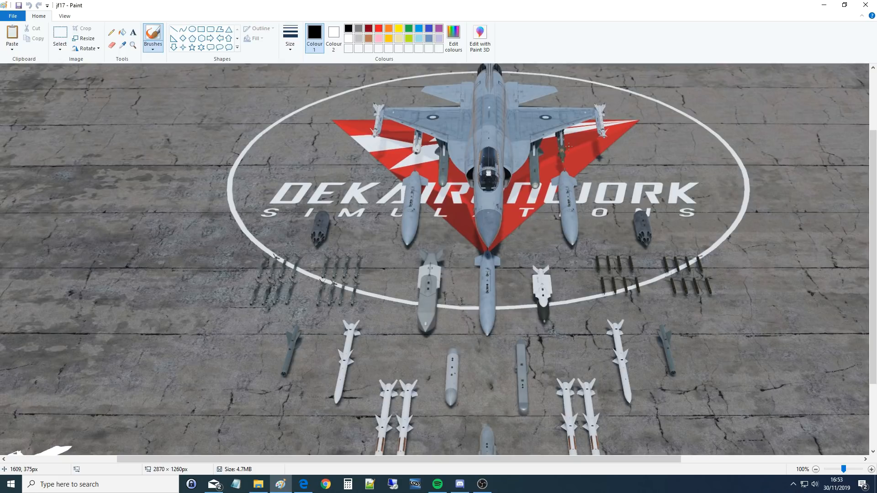
pyautogui.moveTo(548, 168)
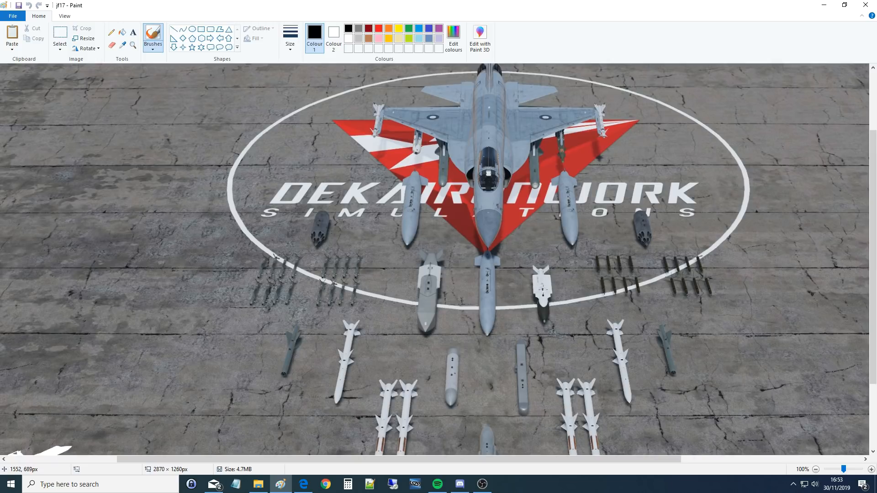
pyautogui.moveTo(641, 234)
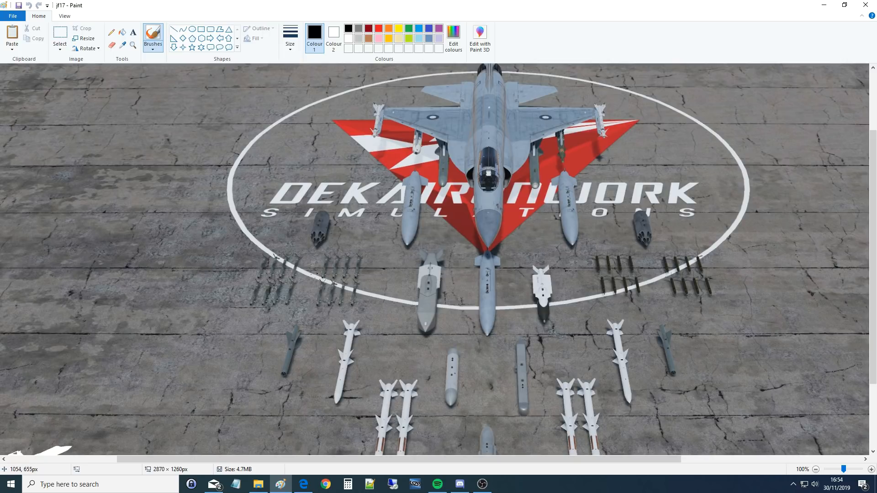
pyautogui.moveTo(314, 266)
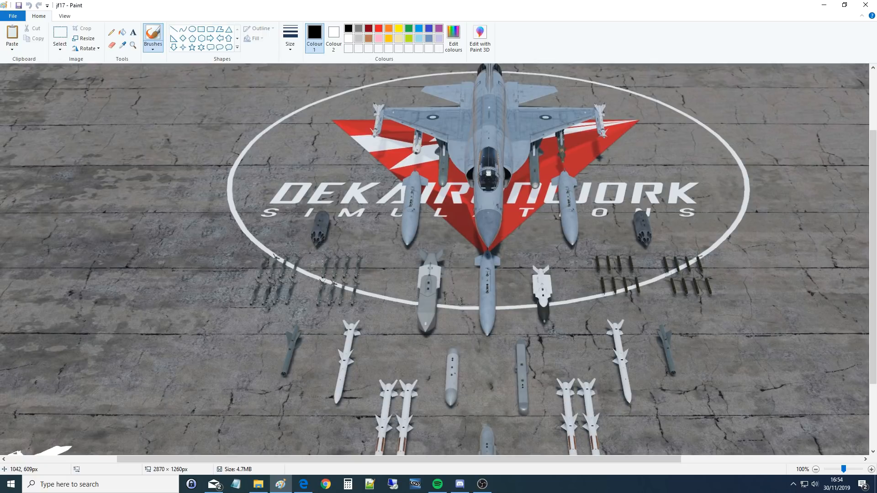
pyautogui.scroll(-3)
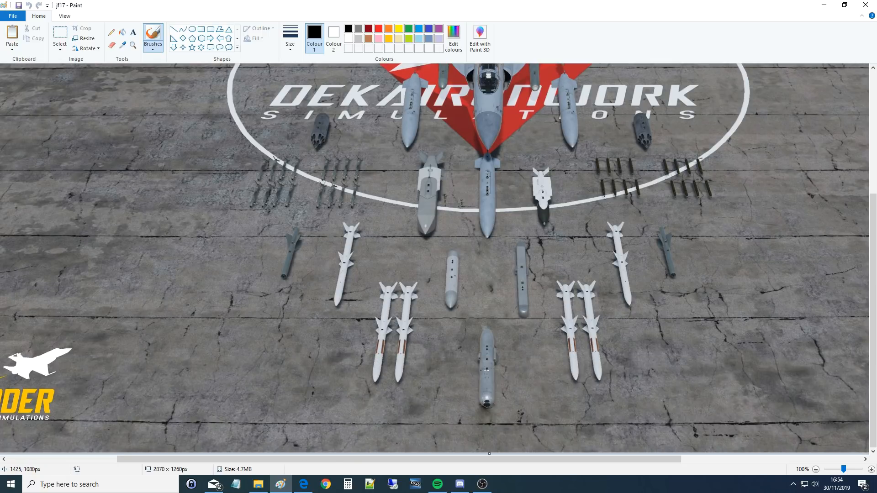
pyautogui.moveTo(482, 384)
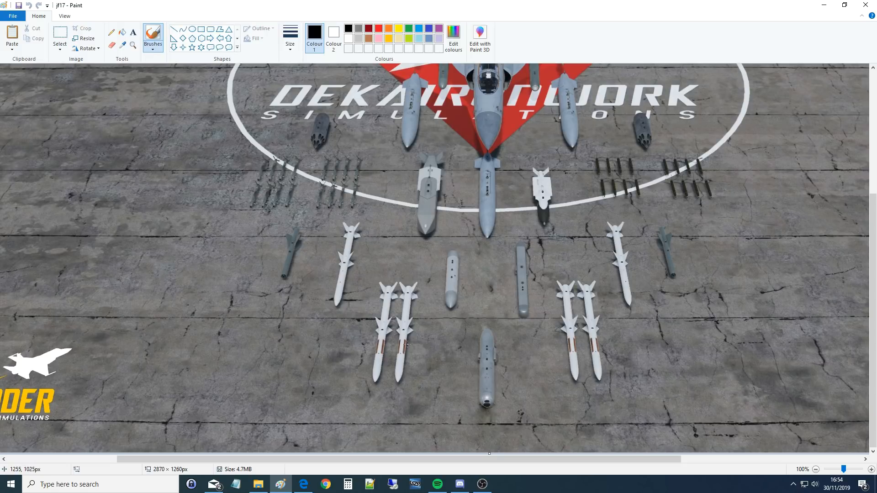
pyautogui.moveTo(395, 344)
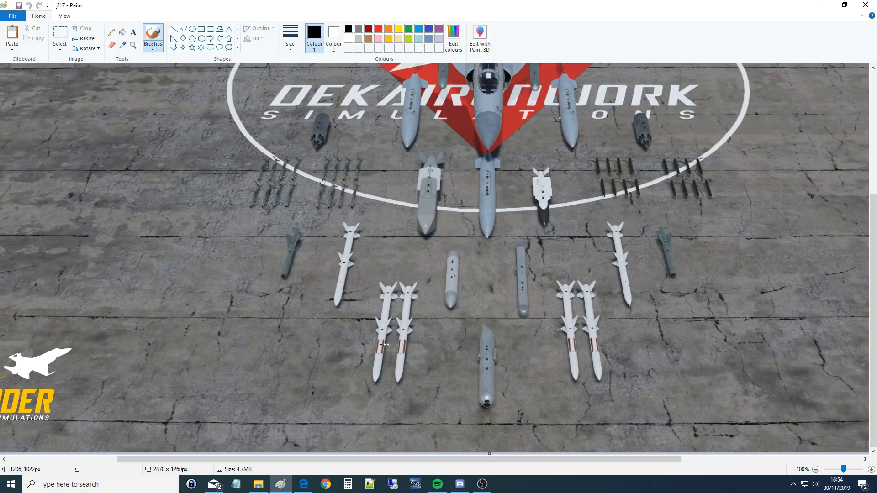
pyautogui.moveTo(364, 313)
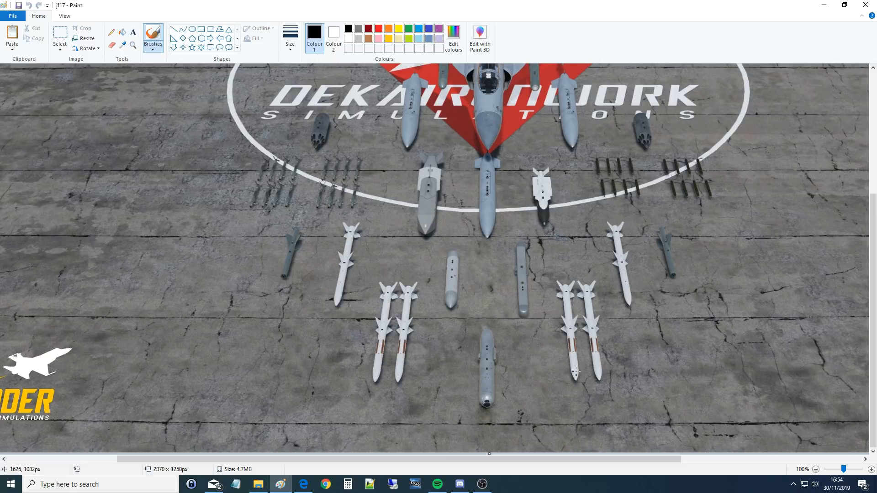
pyautogui.moveTo(330, 296)
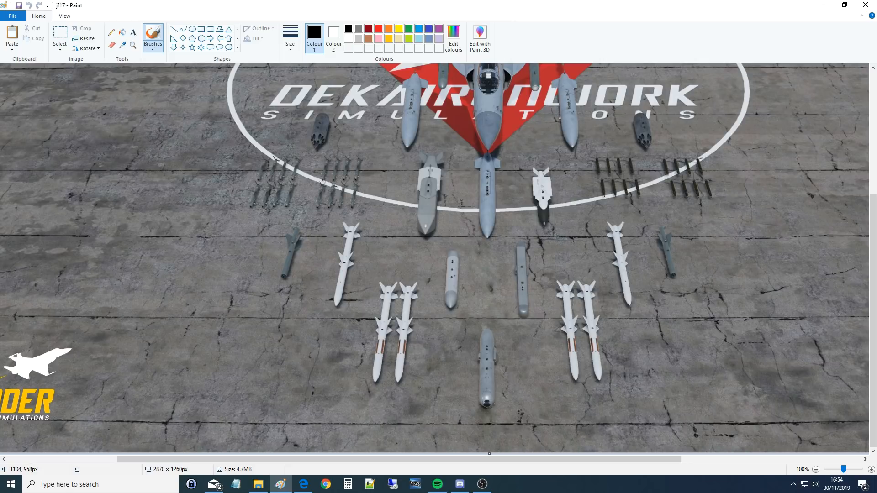
pyautogui.moveTo(338, 313)
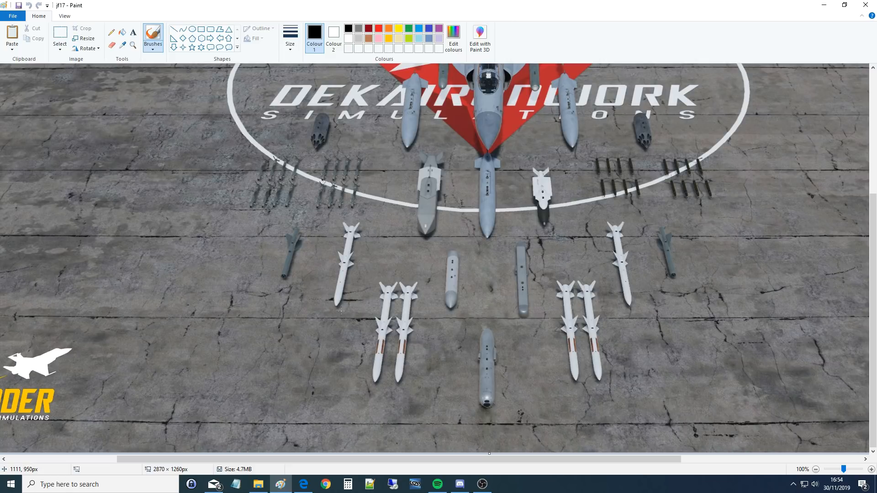
pyautogui.moveTo(375, 224)
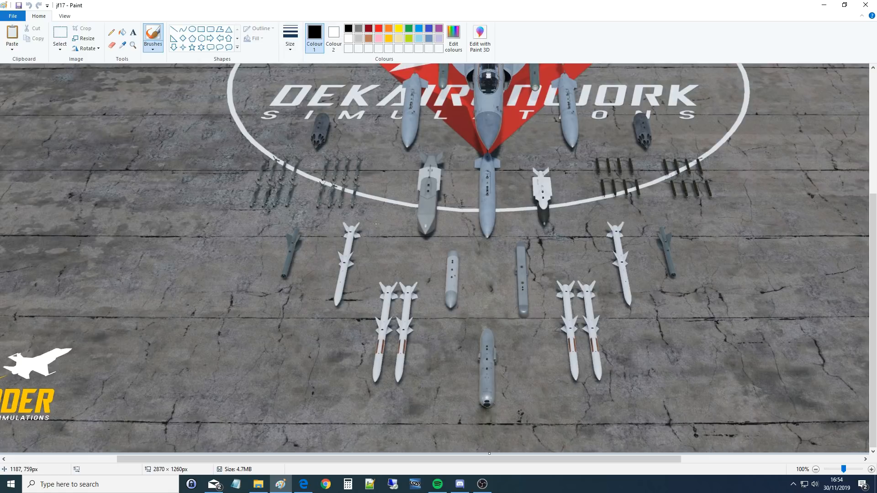
pyautogui.moveTo(348, 216)
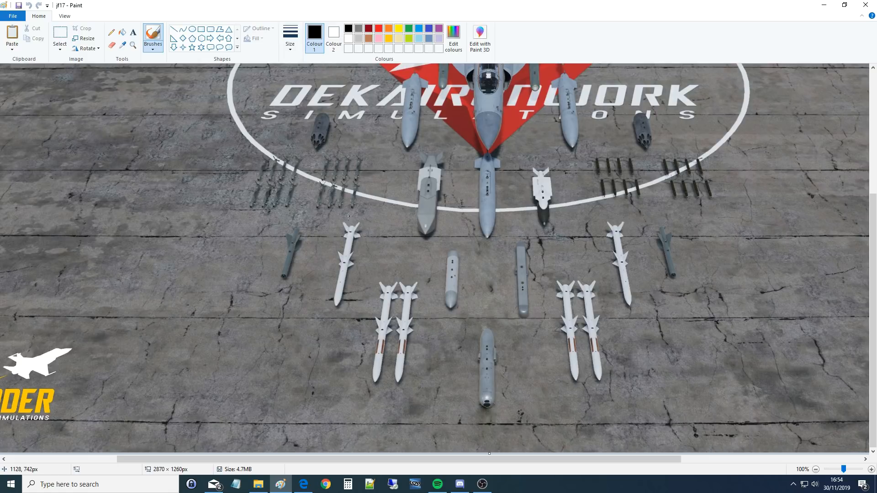
pyautogui.moveTo(361, 271)
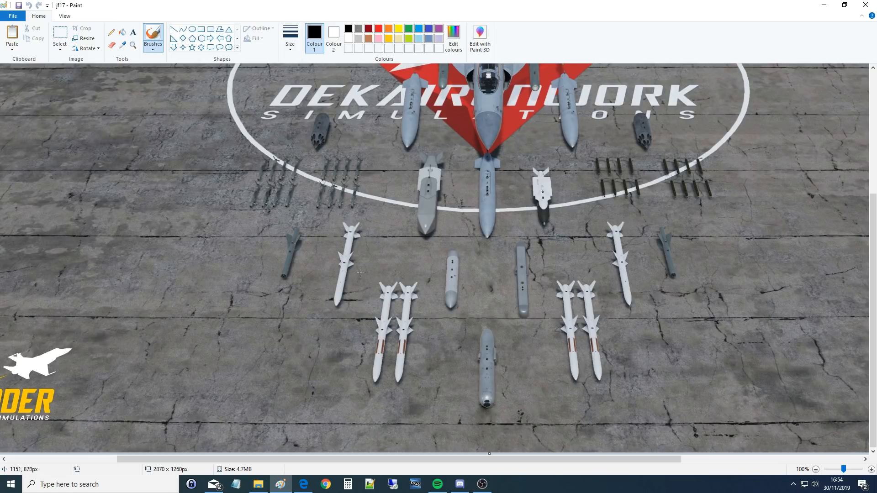
pyautogui.moveTo(677, 245)
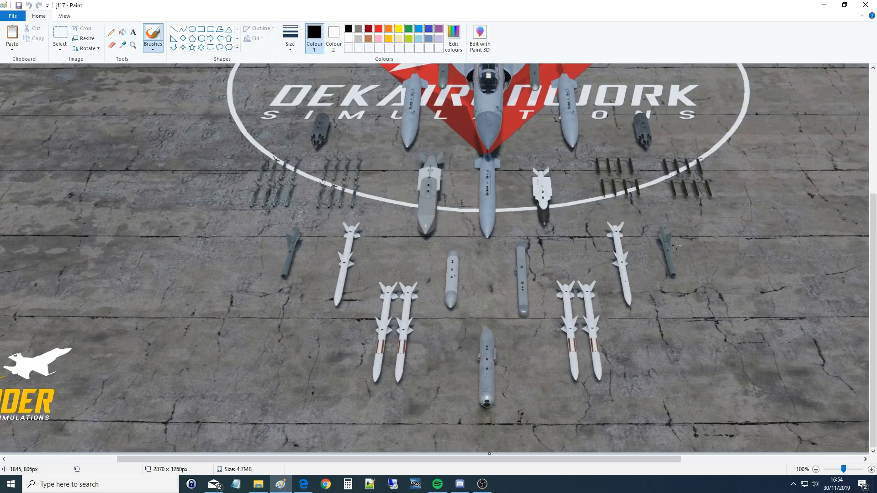
pyautogui.moveTo(266, 287)
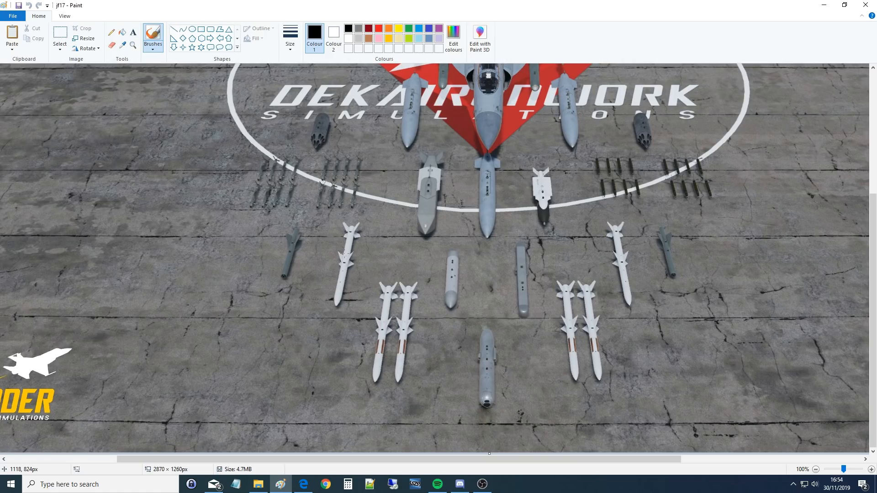
pyautogui.moveTo(458, 265)
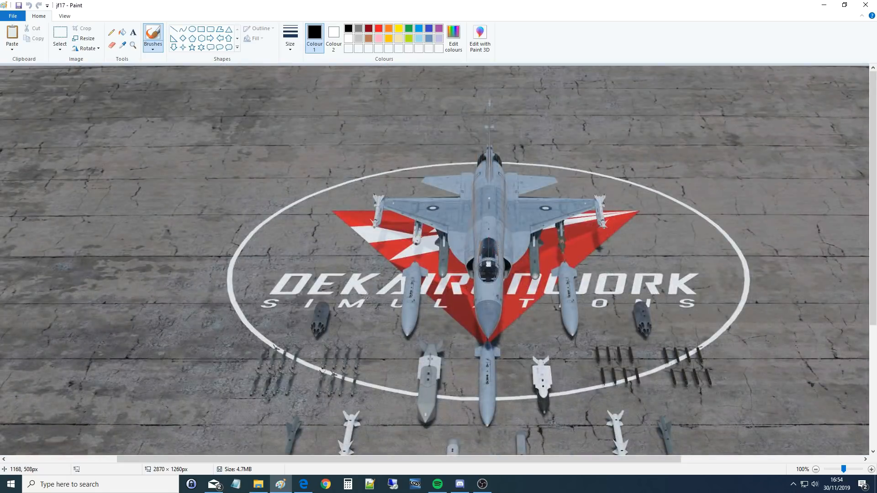
pyautogui.scroll(-3)
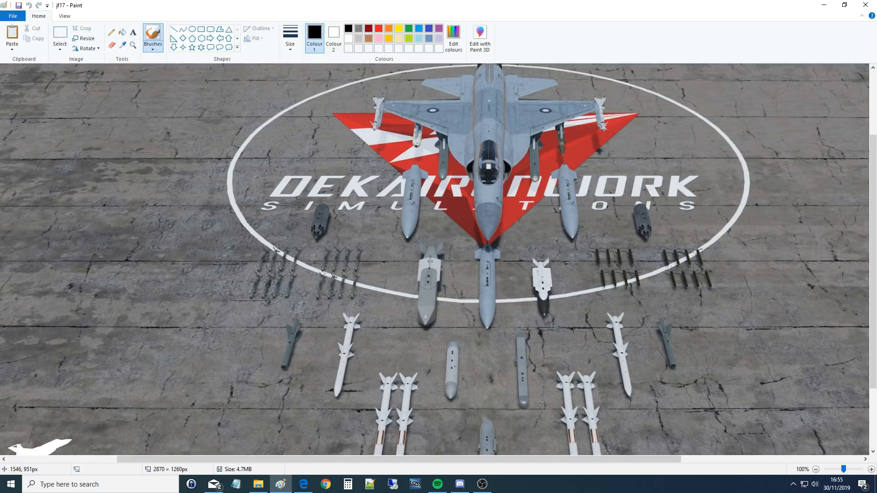
pyautogui.scroll(-3)
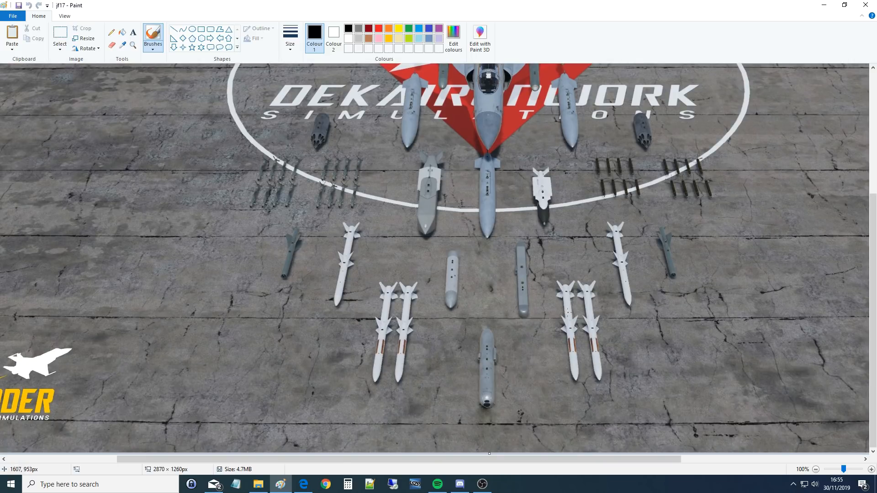
pyautogui.moveTo(515, 325)
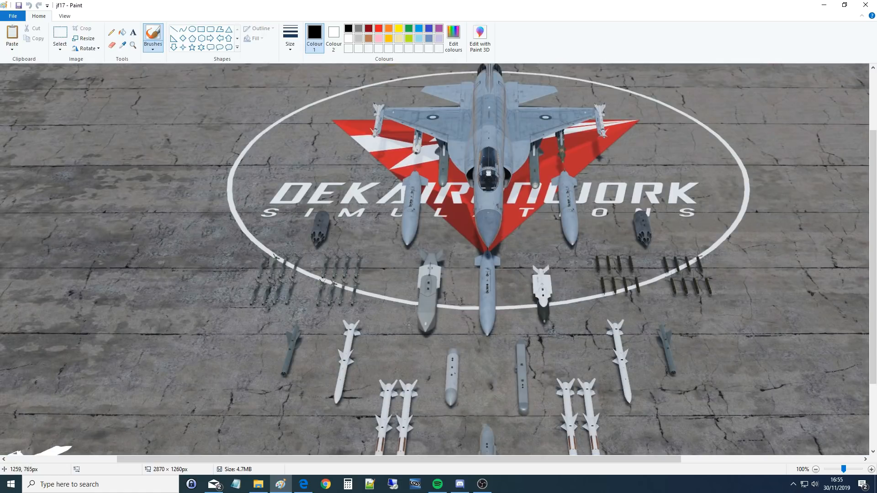
pyautogui.moveTo(456, 262)
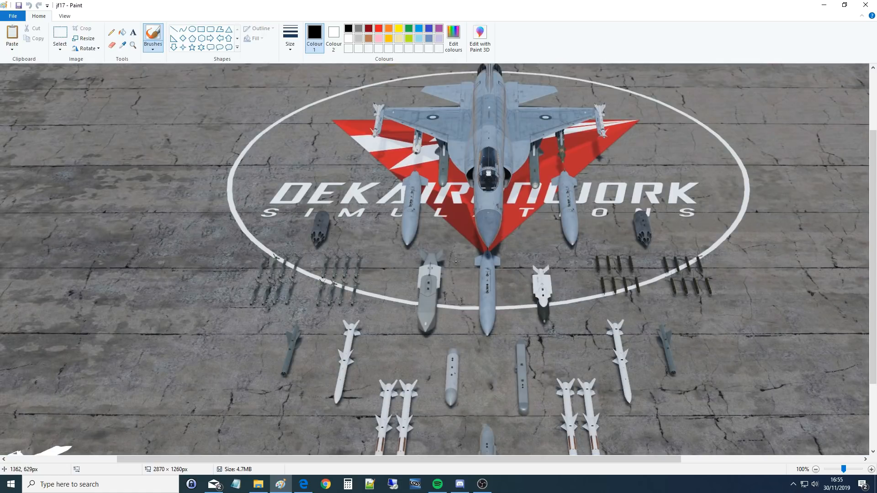
pyautogui.moveTo(413, 347)
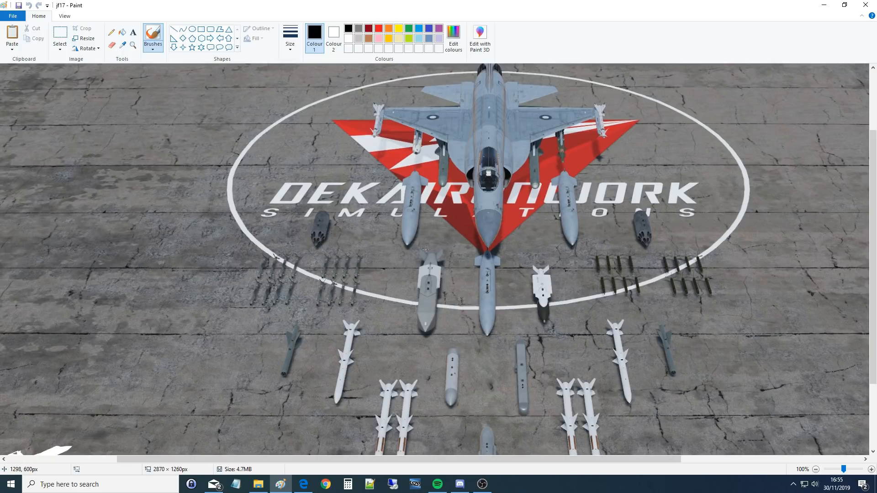
pyautogui.moveTo(421, 339)
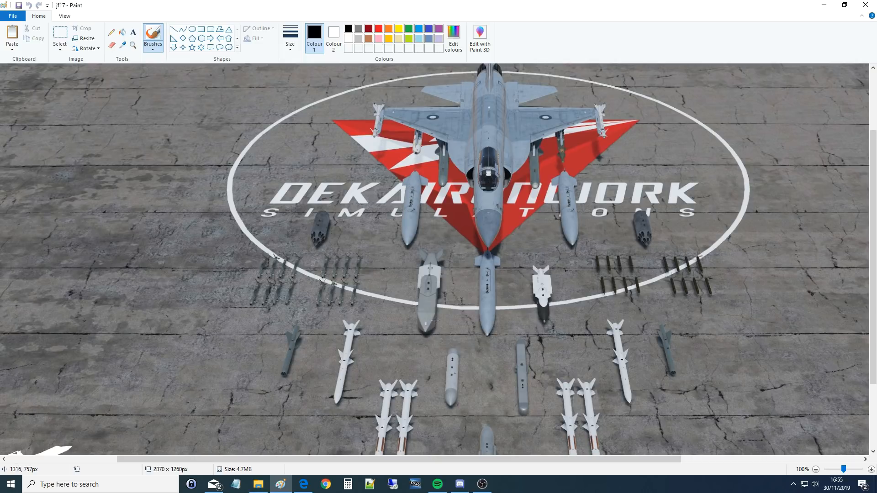
pyautogui.scroll(-3)
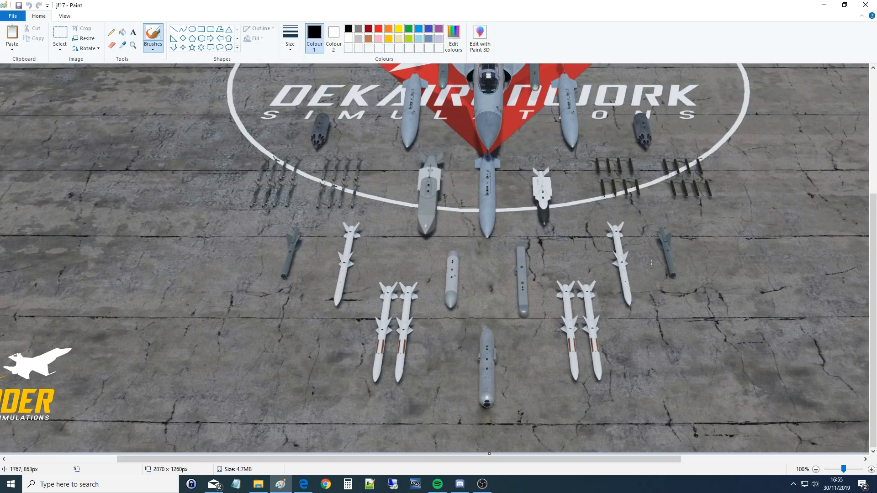
pyautogui.scroll(-3)
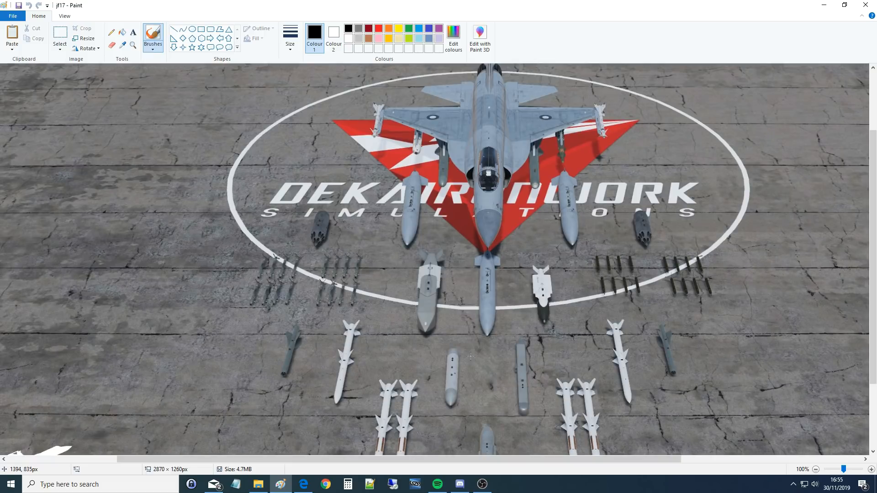
pyautogui.scroll(-3)
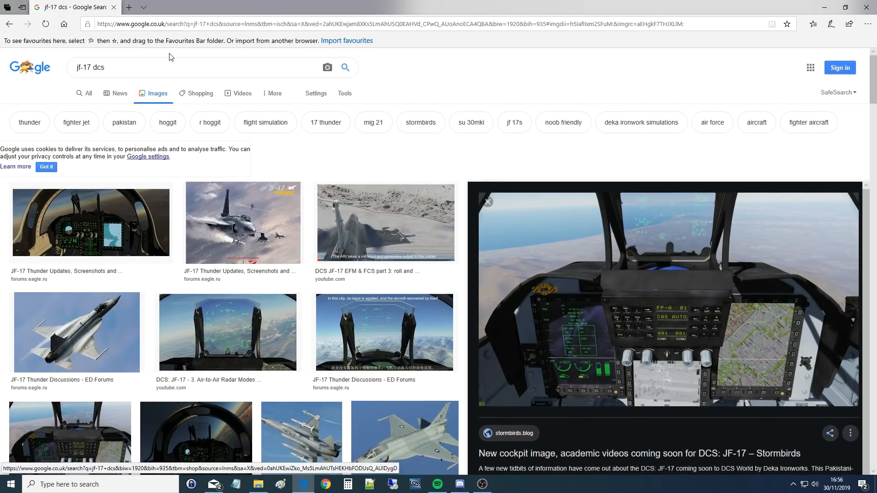
# Enlarge the ED Forums 'JF-17 Thunder Updates, Screenshots and Videos' cockpit image
pyautogui.click(90, 67)
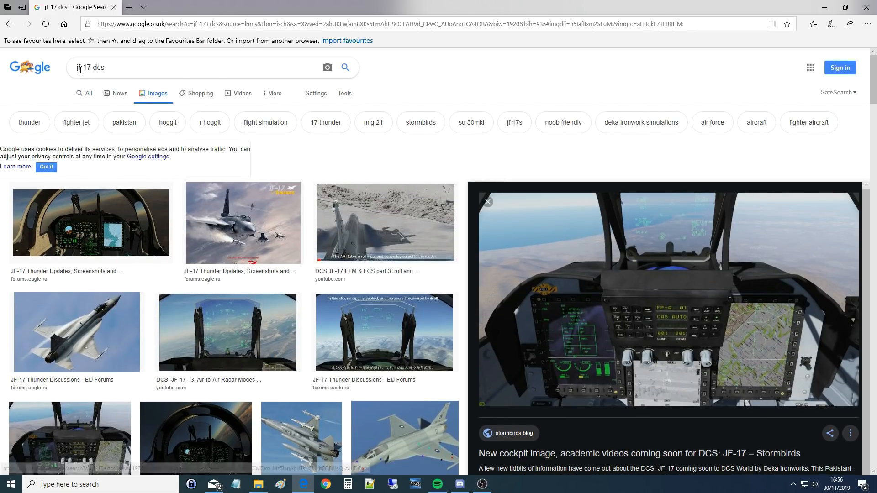
pyautogui.moveTo(393, 279)
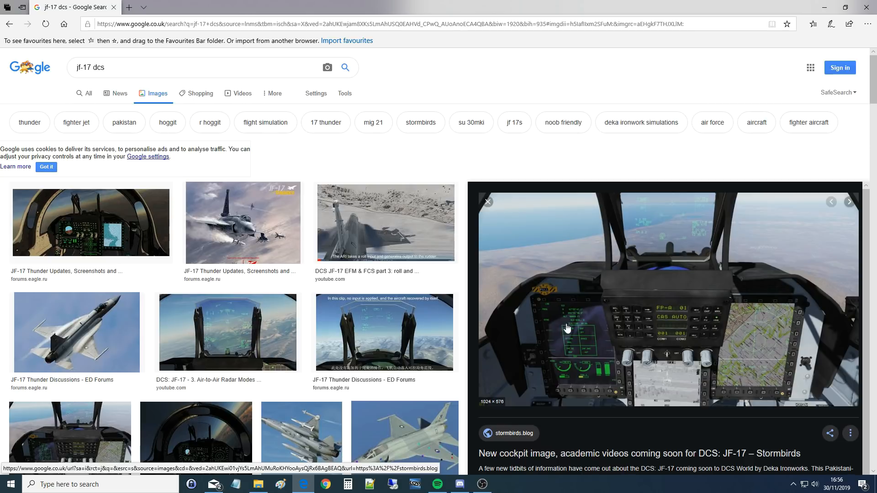
pyautogui.moveTo(723, 272)
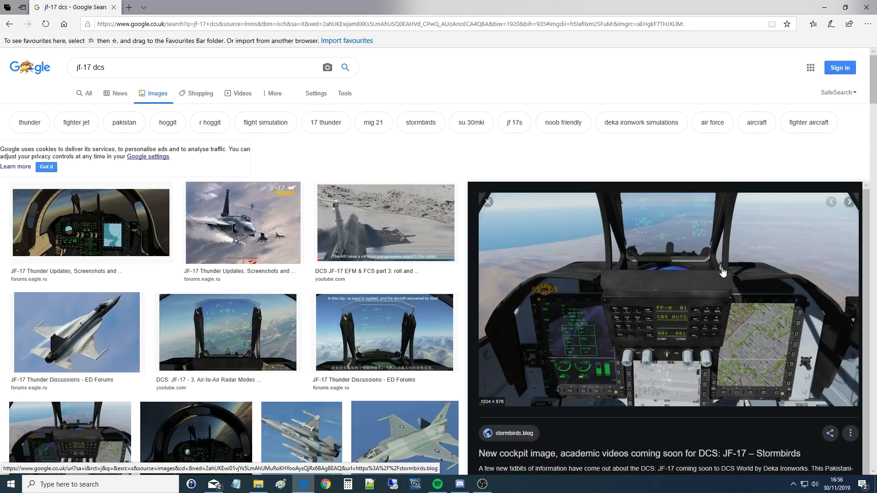
pyautogui.moveTo(762, 283)
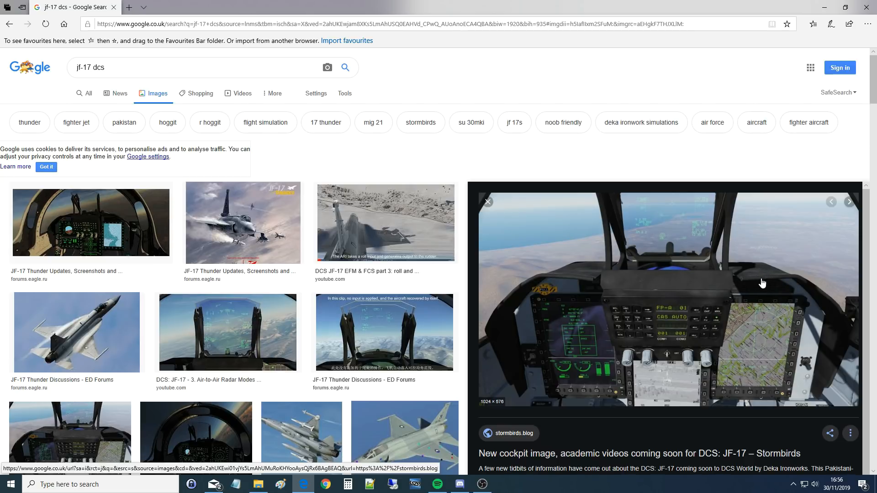
pyautogui.moveTo(654, 280)
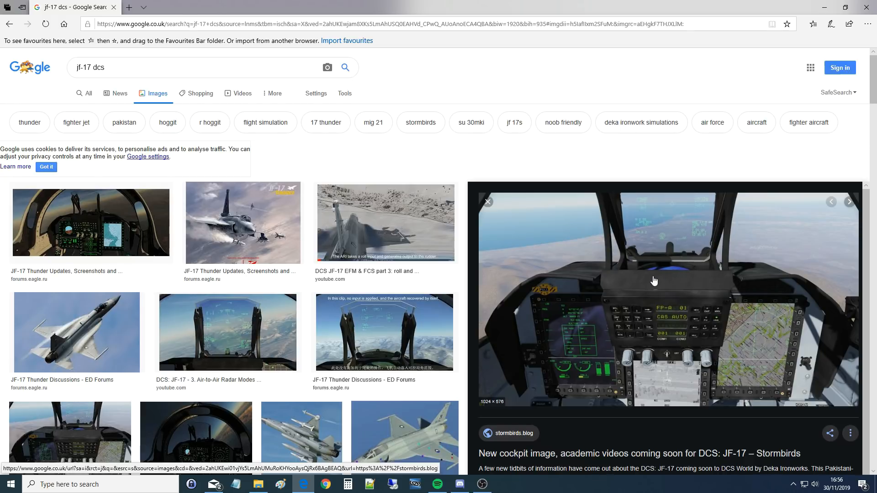
pyautogui.scroll(-3)
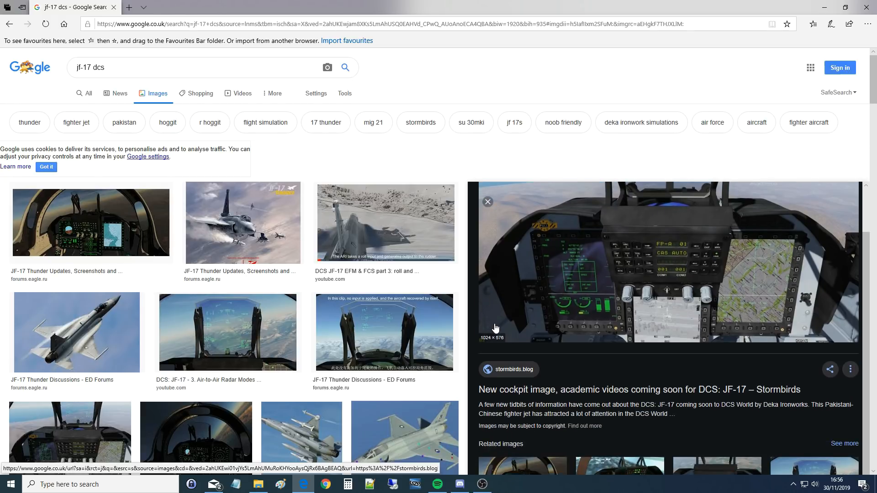
pyautogui.moveTo(465, 305)
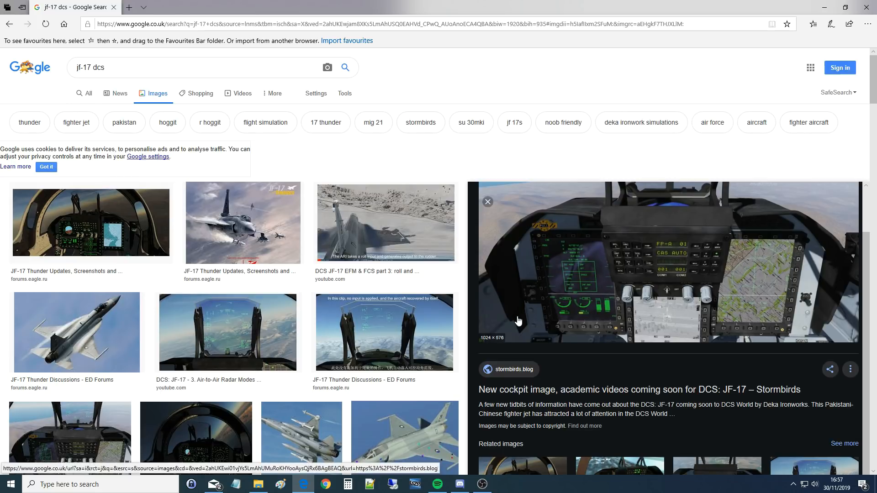
pyautogui.moveTo(402, 331)
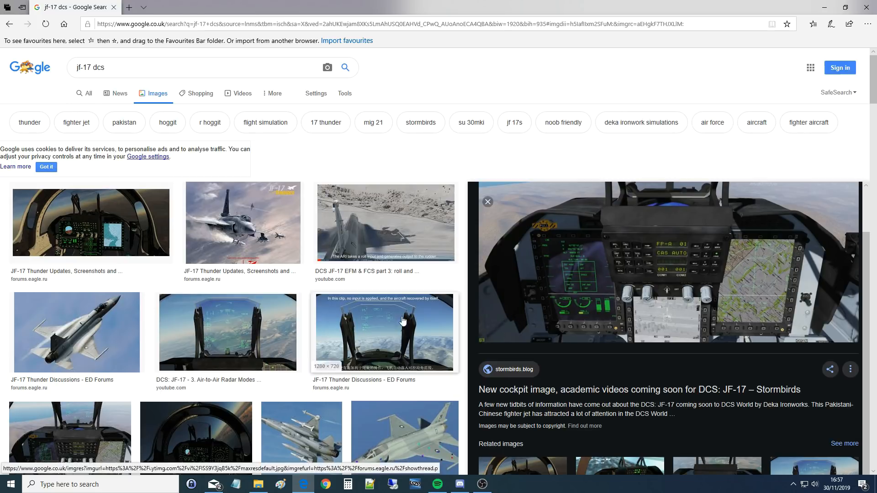
pyautogui.click(91, 222)
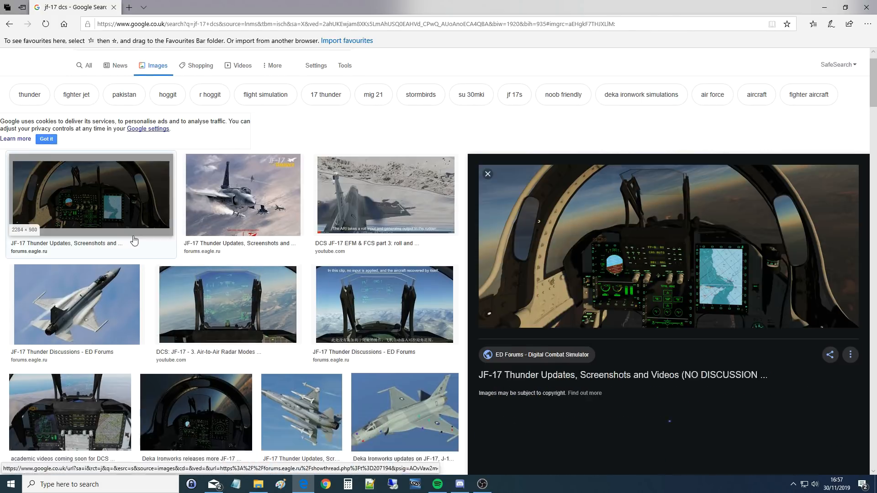
# Browse related cockpit images (JF-17's Cockpit, Deka Ironworks, DCS World Highlight), ending on 'Usage of colour in display JF-17'
pyautogui.scroll(-3)
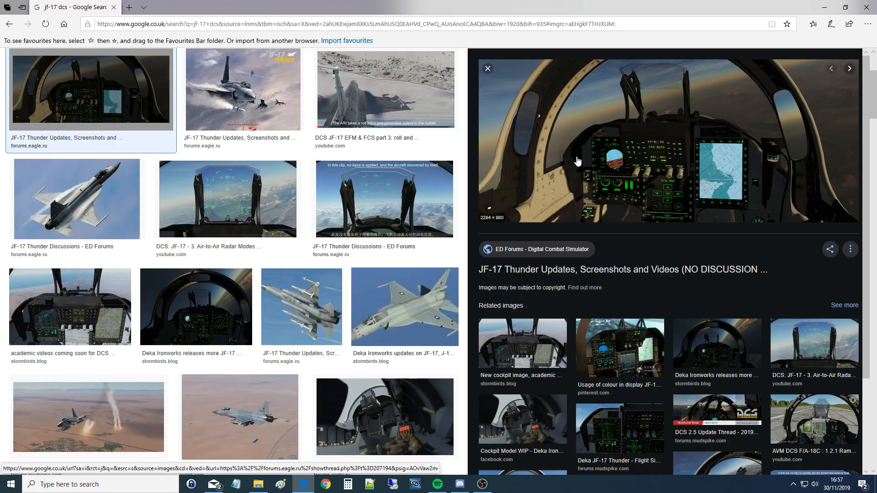
pyautogui.click(619, 347)
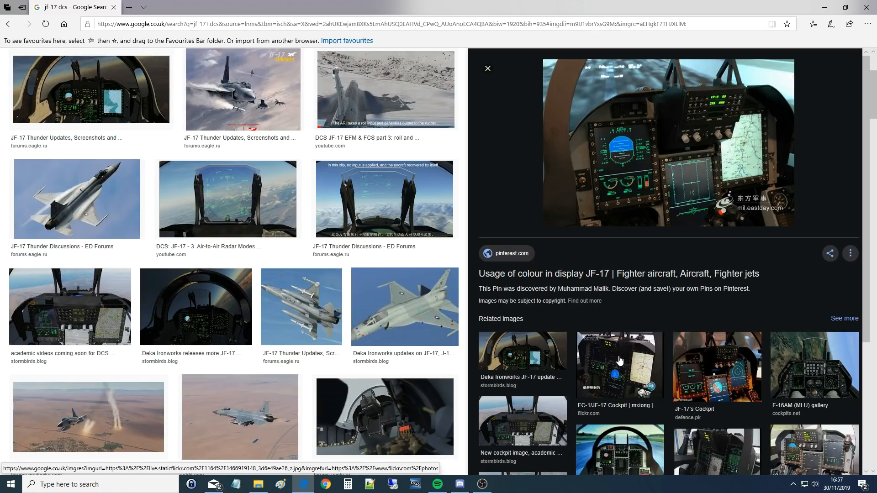
pyautogui.moveTo(700, 376)
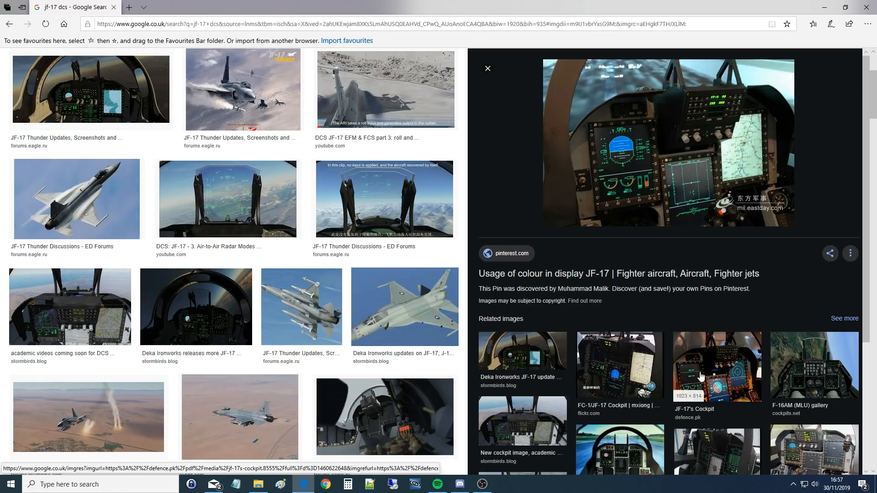
pyautogui.click(717, 366)
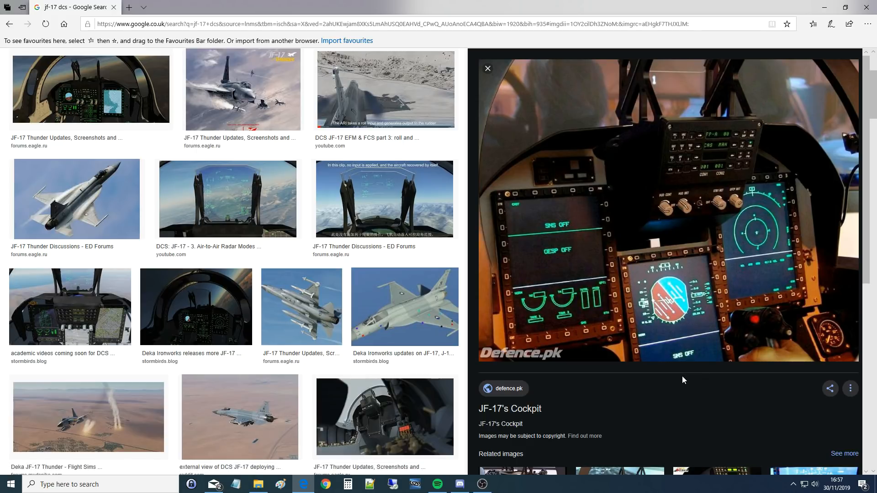
pyautogui.moveTo(556, 338)
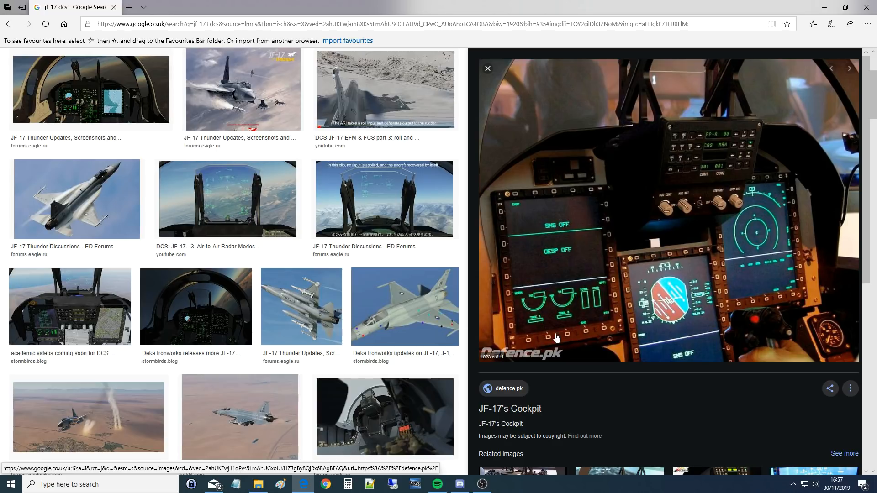
pyautogui.moveTo(204, 305)
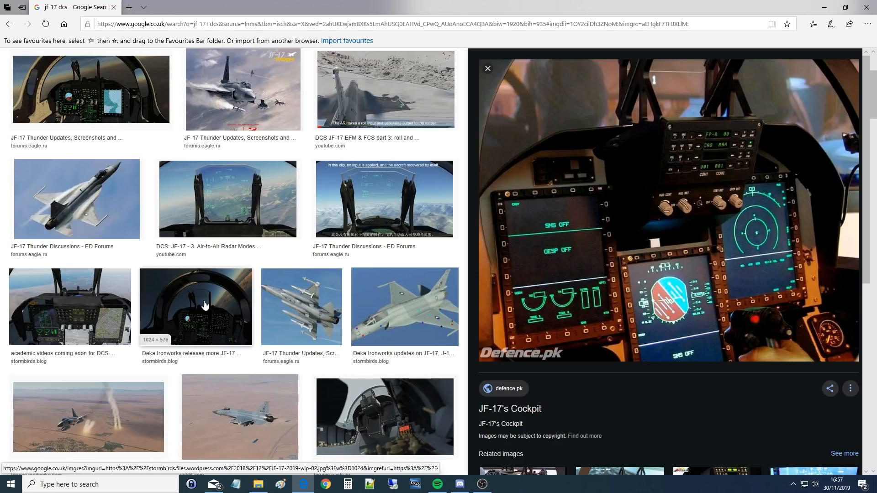
pyautogui.click(196, 306)
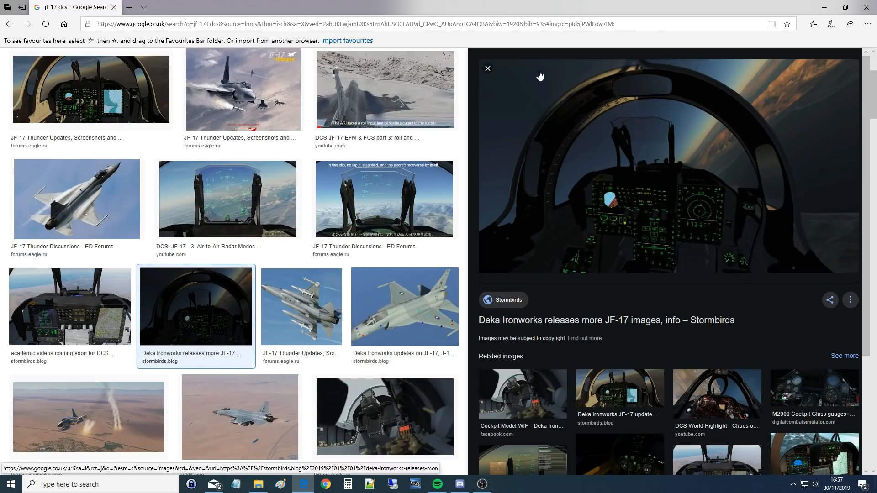
pyautogui.moveTo(581, 350)
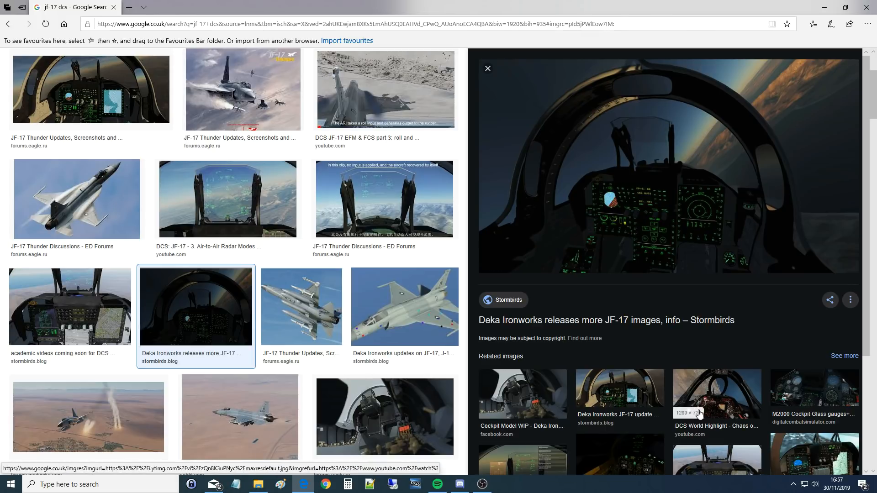
pyautogui.click(717, 394)
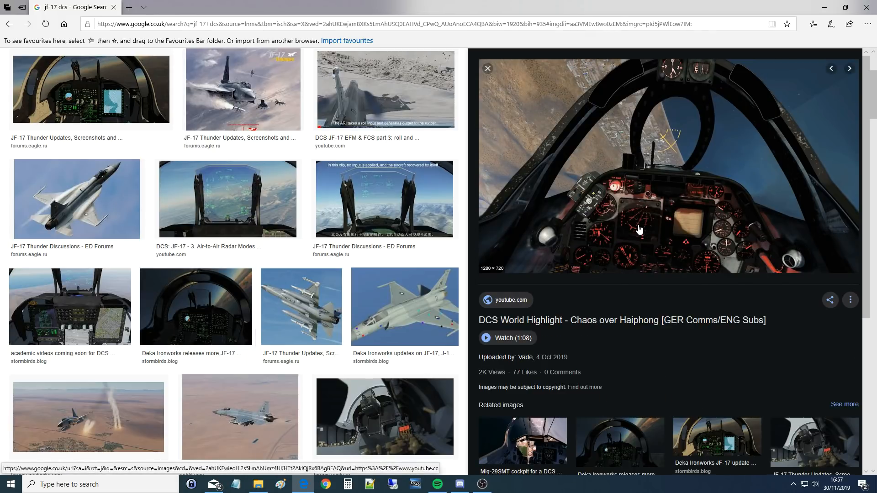
pyautogui.moveTo(603, 223)
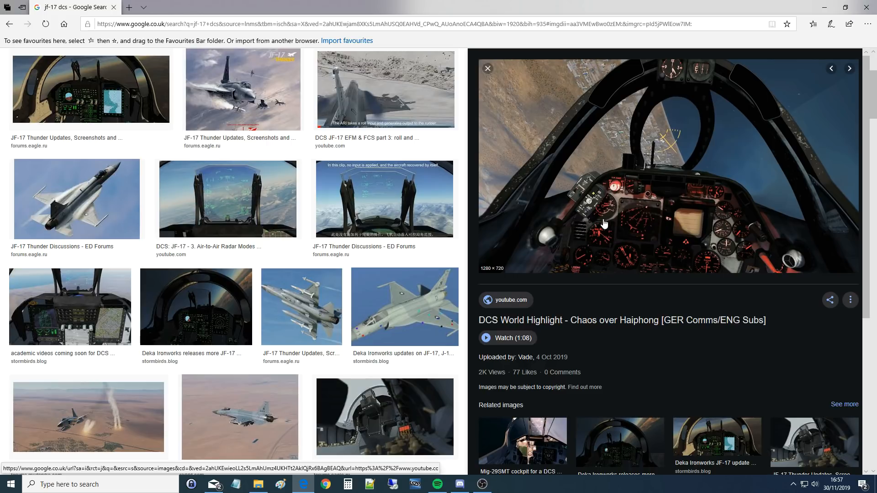
pyautogui.moveTo(688, 171)
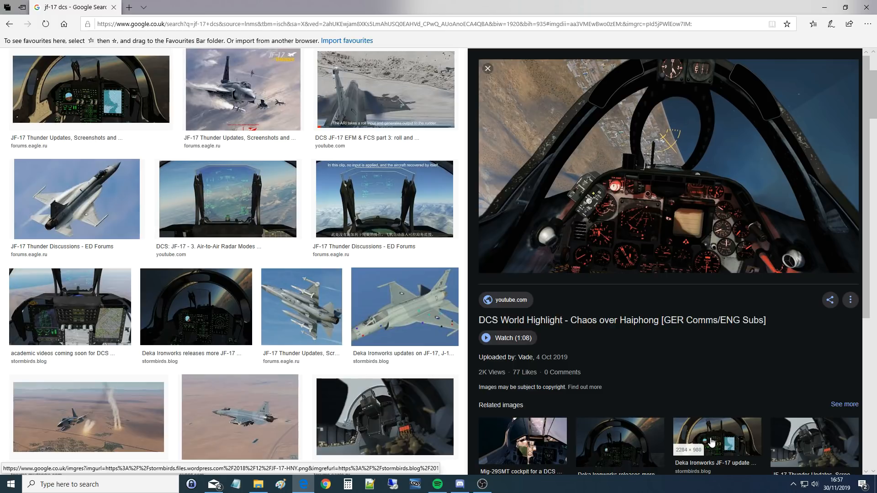
pyautogui.click(717, 441)
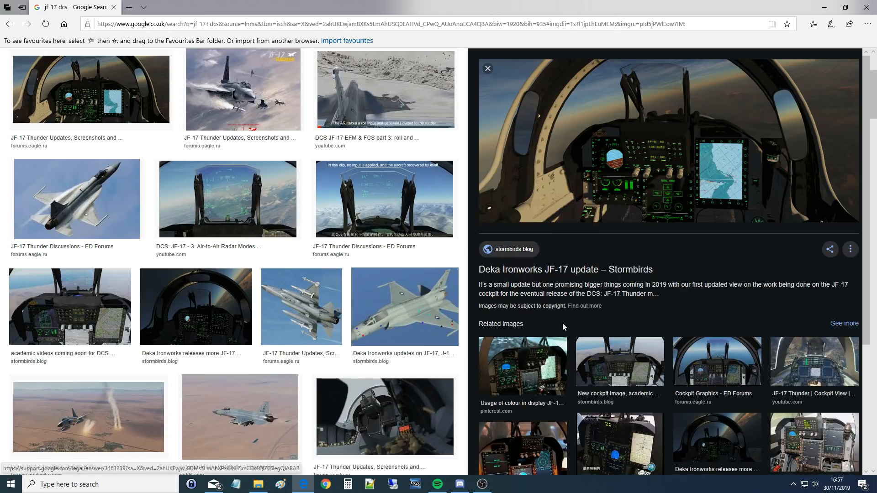
pyautogui.click(522, 366)
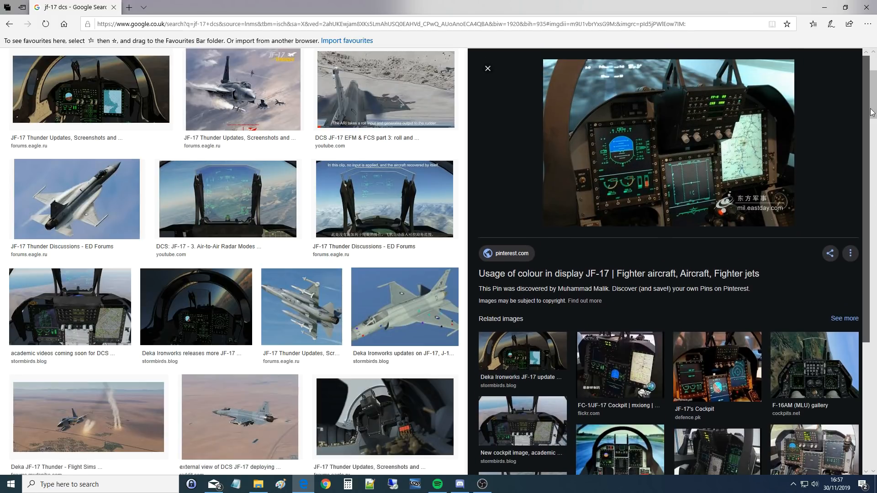
pyautogui.moveTo(652, 208)
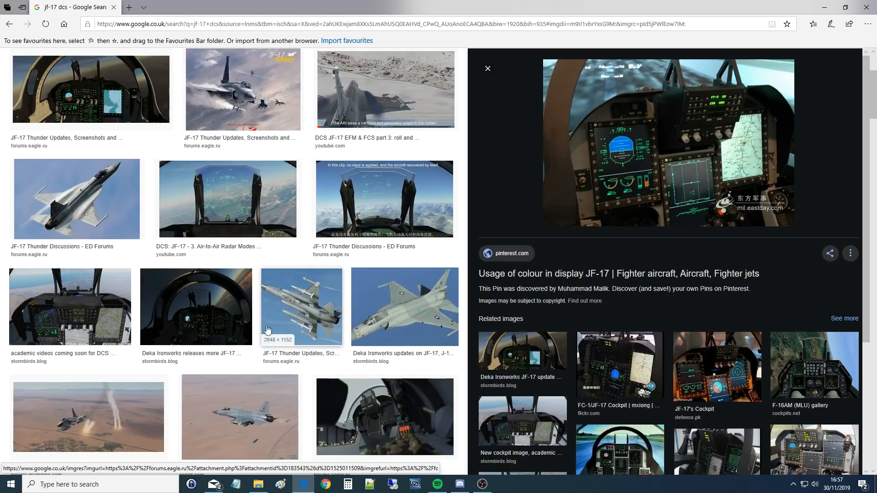
# Enlarge the Stormbirds 'New cockpit image, academic videos coming soon for DCS' shot and scroll its related images
pyautogui.click(70, 306)
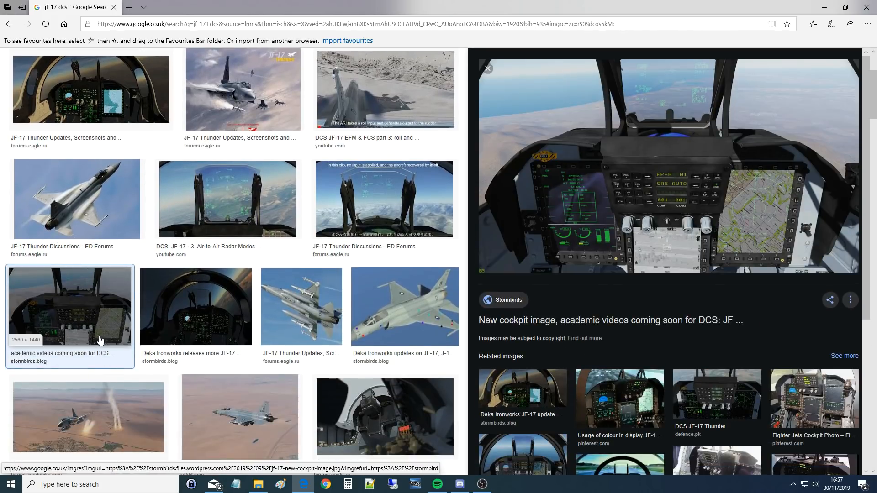
pyautogui.moveTo(539, 219)
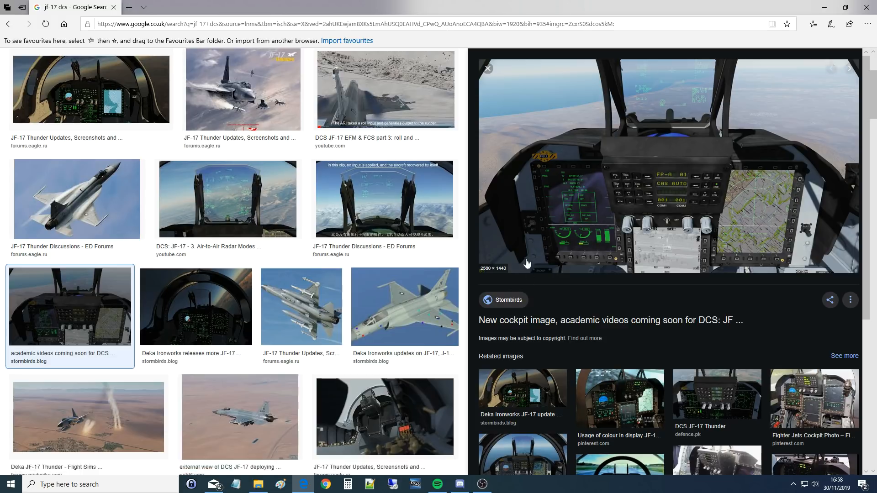
pyautogui.moveTo(526, 245)
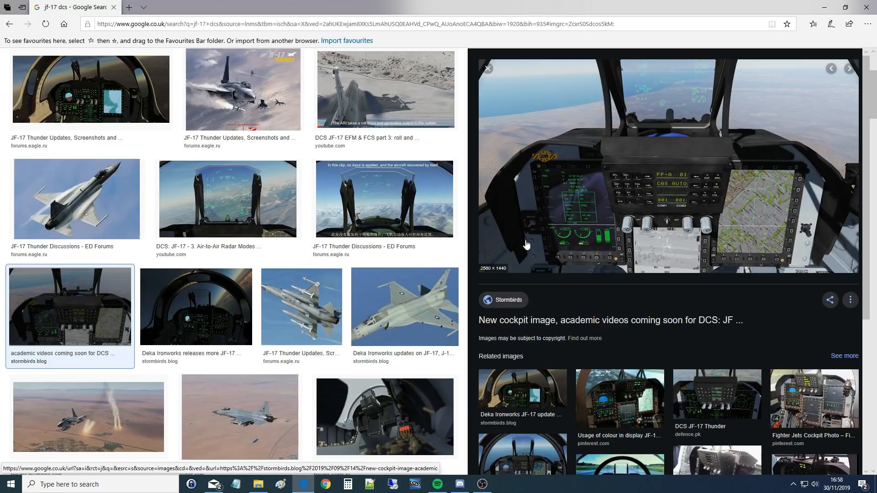
pyautogui.moveTo(693, 230)
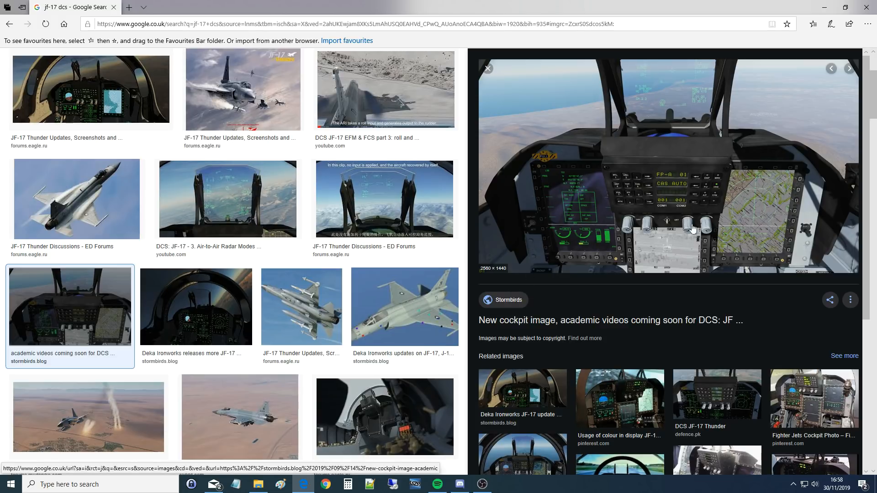
pyautogui.moveTo(775, 120)
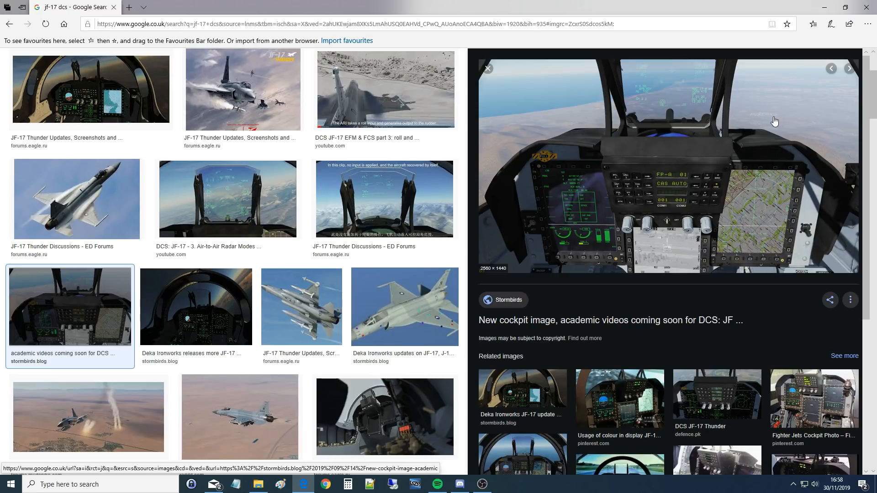
pyautogui.click(481, 484)
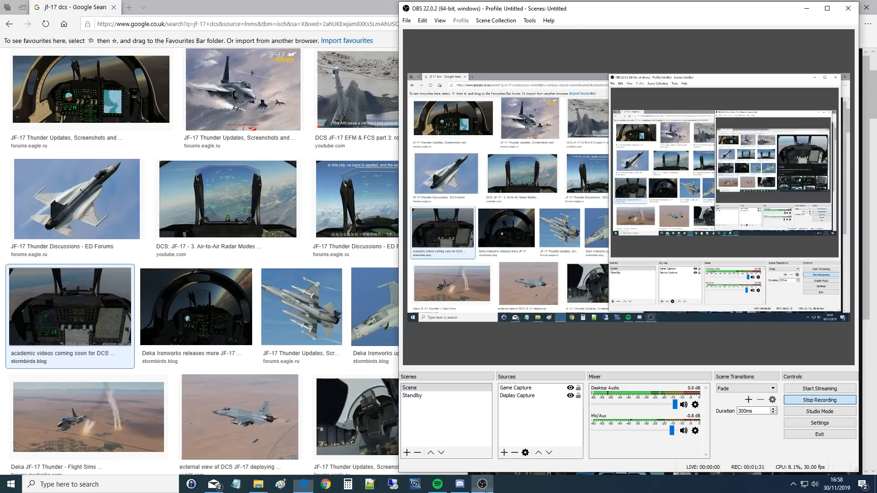
pyautogui.click(69, 307)
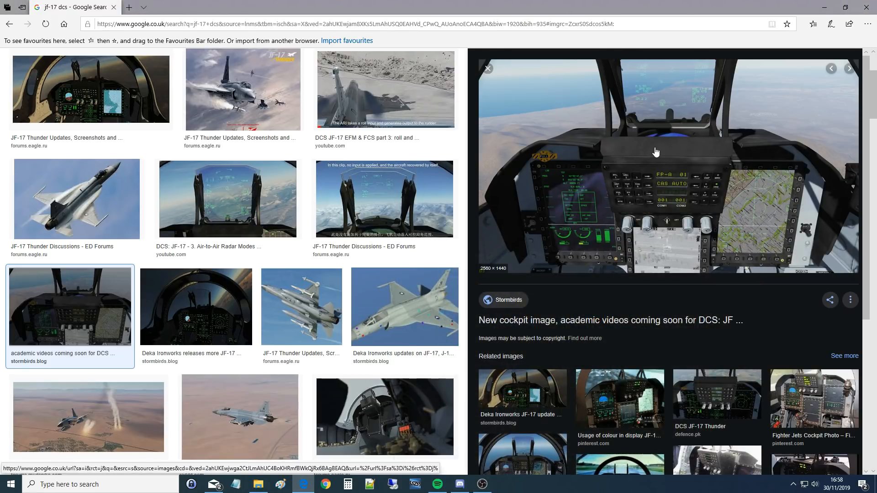
pyautogui.scroll(-3)
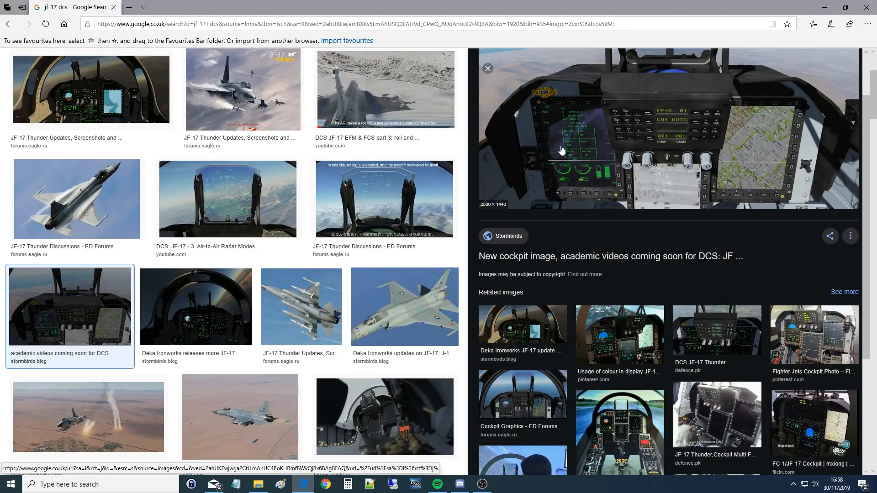
pyautogui.moveTo(562, 193)
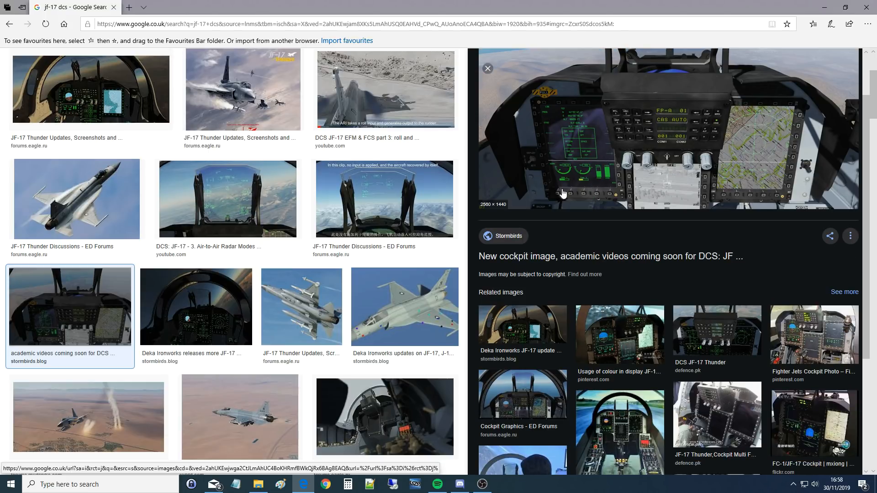
pyautogui.moveTo(628, 116)
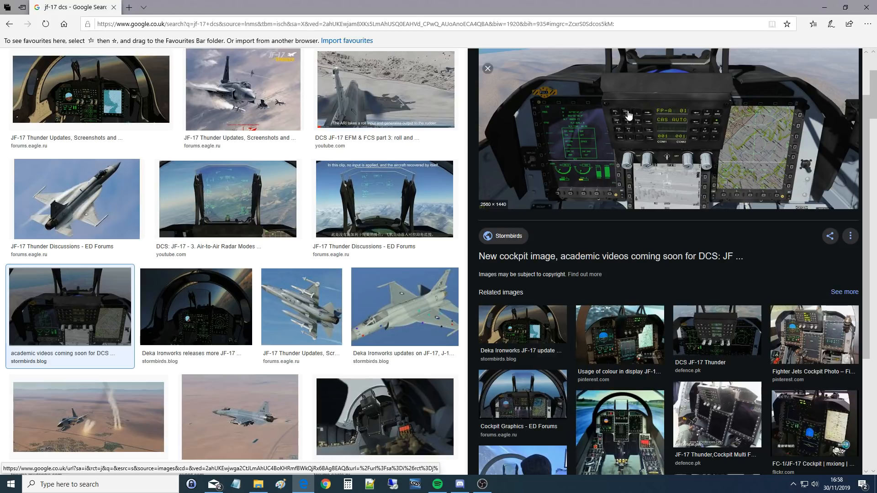
pyautogui.moveTo(625, 122)
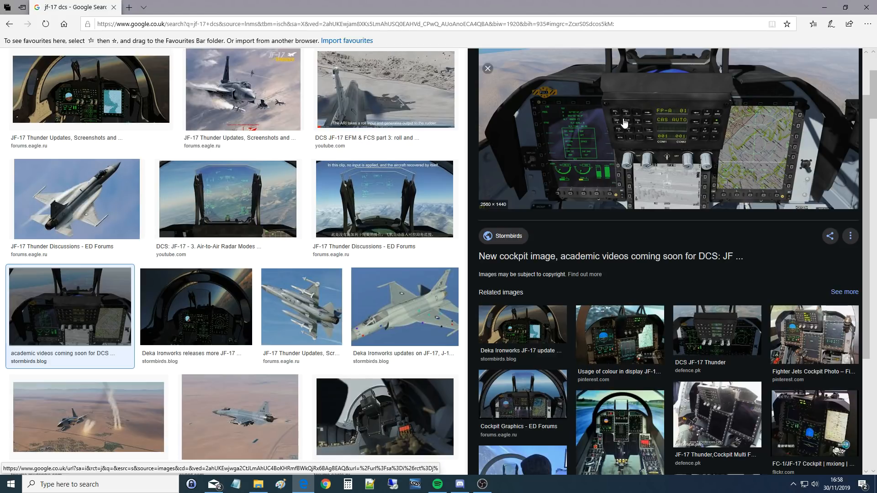
pyautogui.moveTo(431, 275)
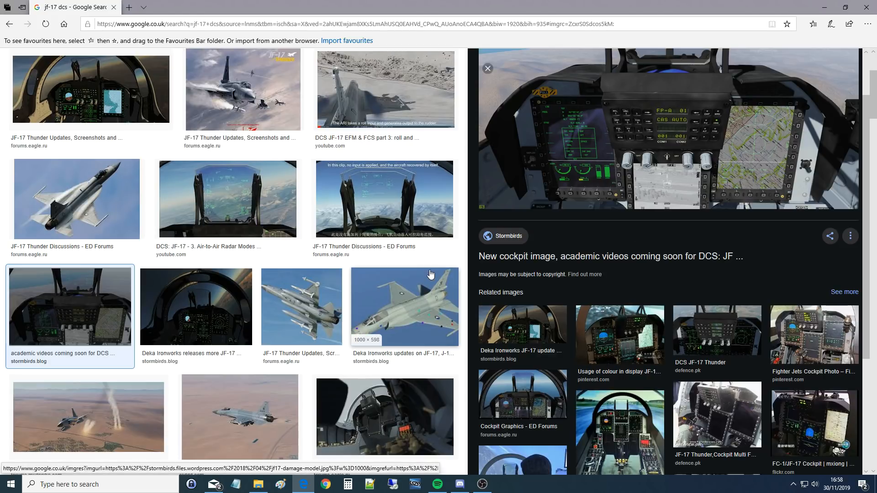
pyautogui.moveTo(663, 177)
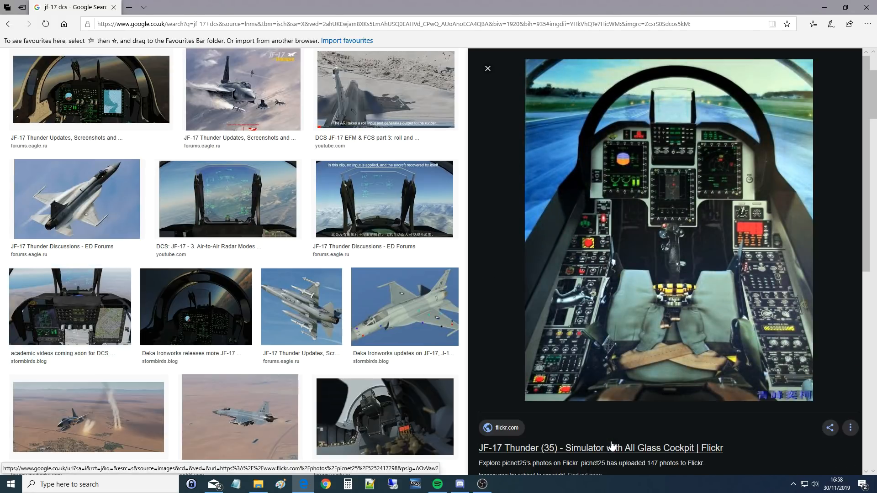
pyautogui.moveTo(686, 298)
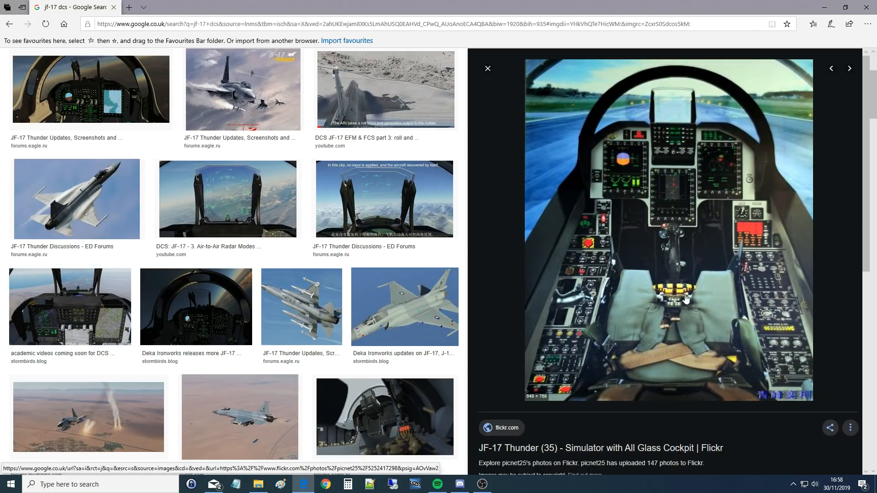
pyautogui.moveTo(571, 170)
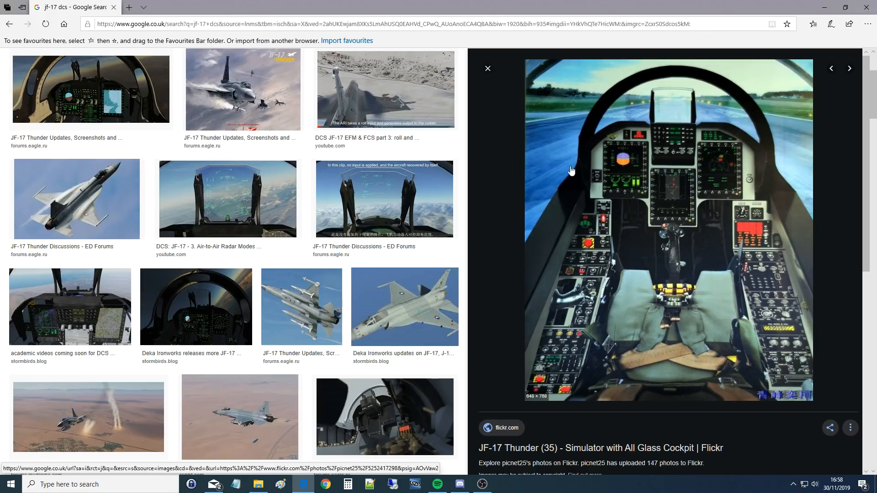
pyautogui.moveTo(531, 140)
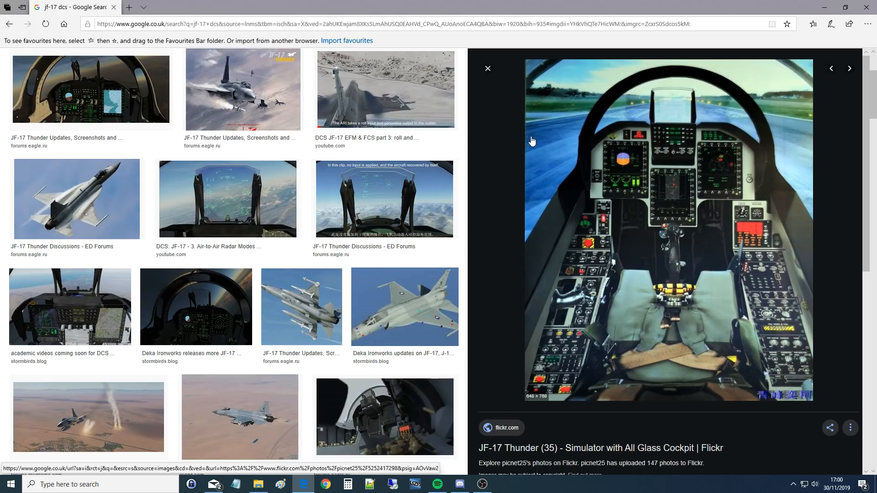
pyautogui.moveTo(681, 197)
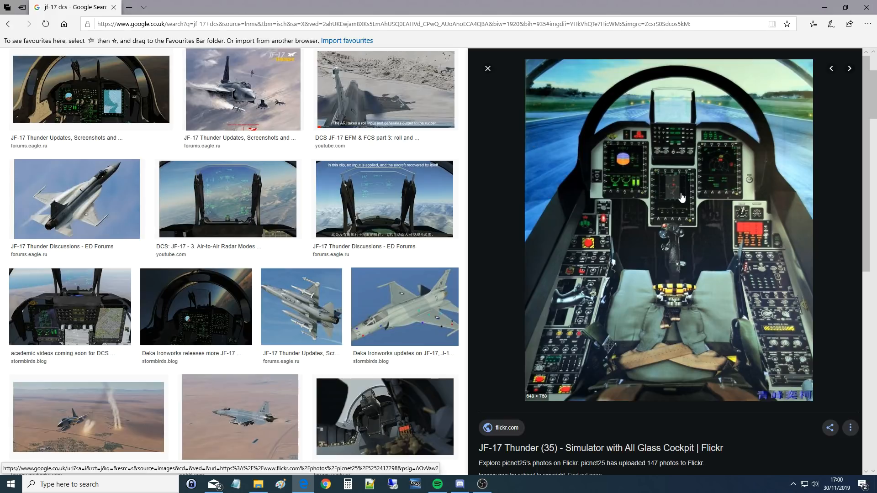
pyautogui.moveTo(573, 275)
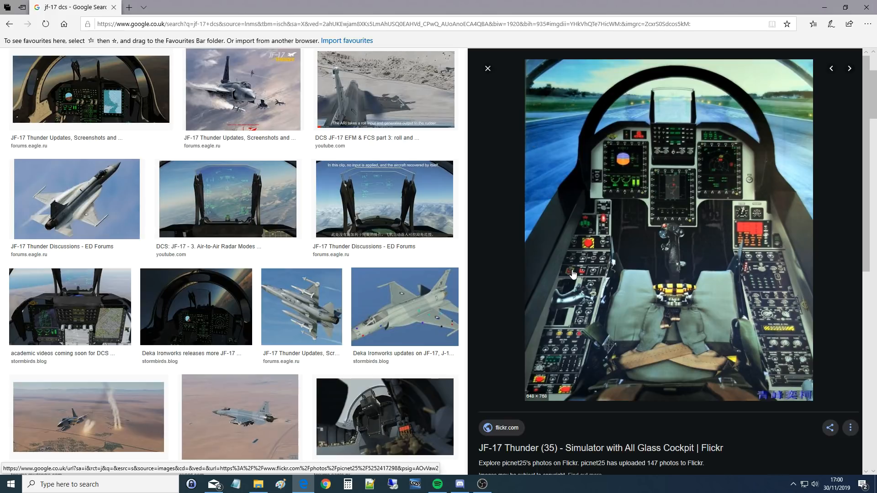
pyautogui.moveTo(626, 197)
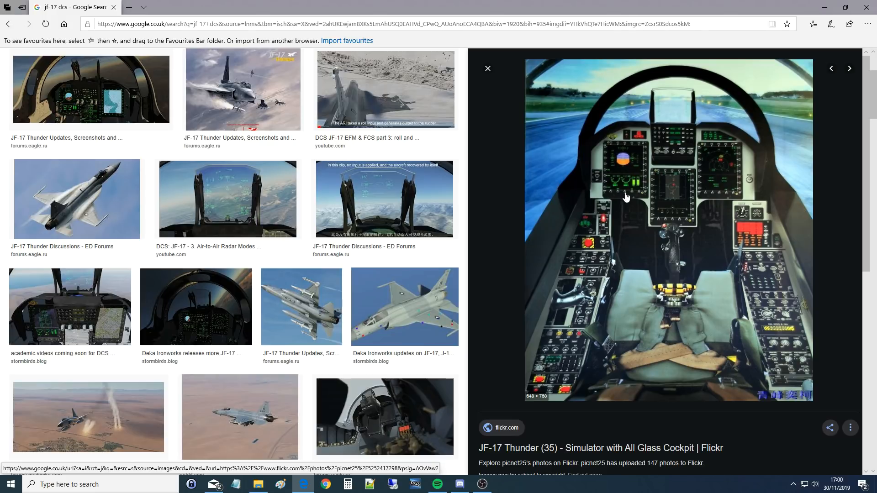
pyautogui.moveTo(710, 180)
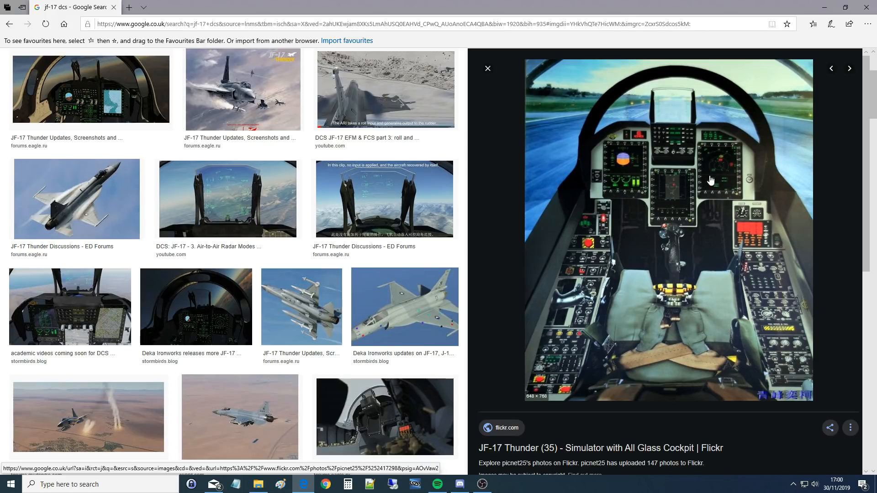
pyautogui.moveTo(718, 183)
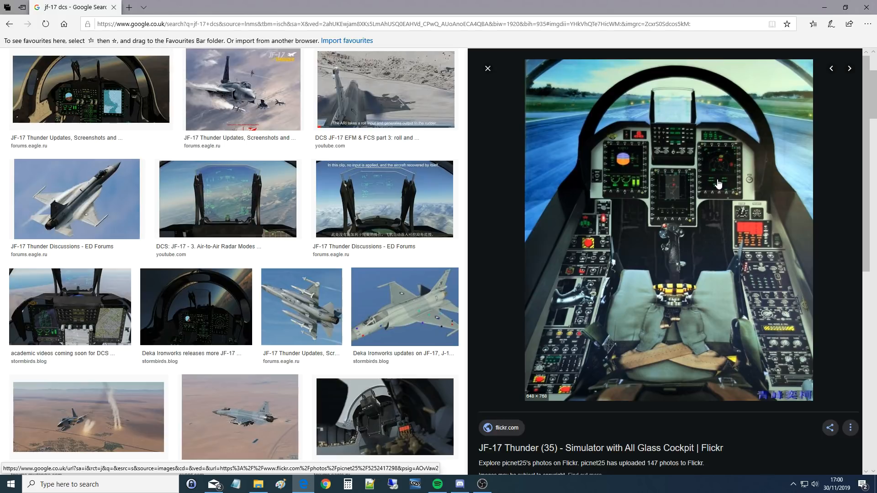
pyautogui.moveTo(713, 185)
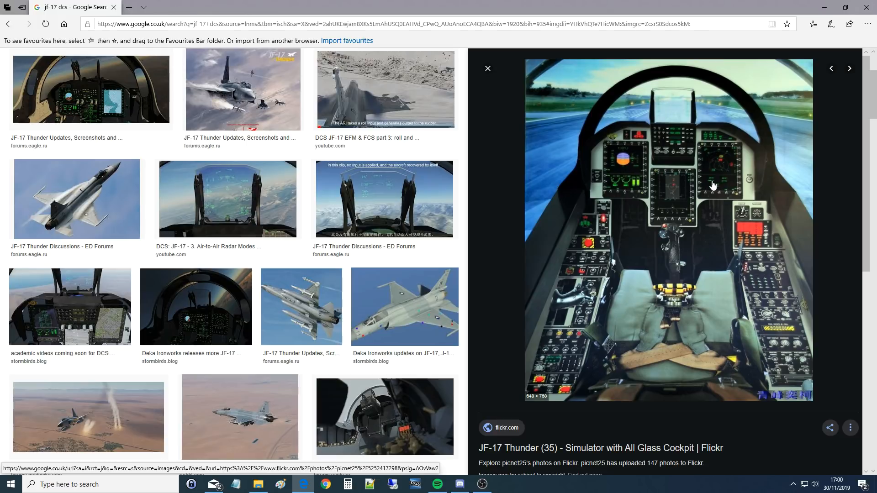
pyautogui.moveTo(721, 147)
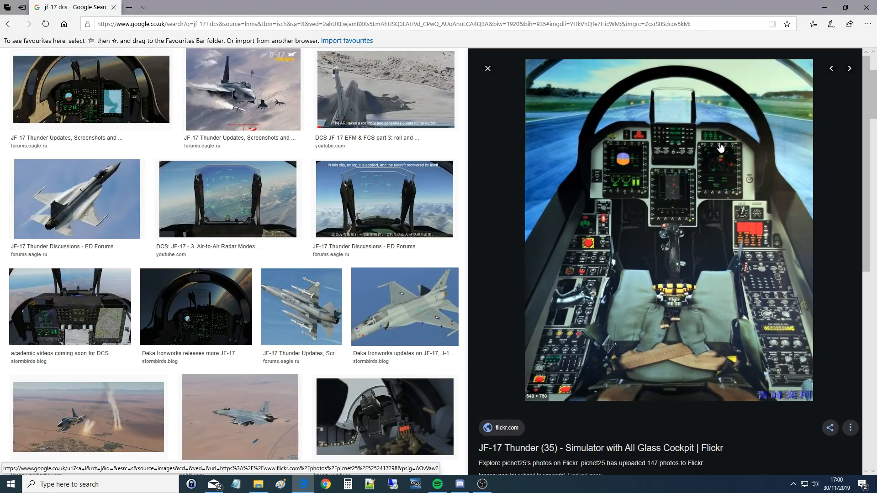
pyautogui.moveTo(690, 129)
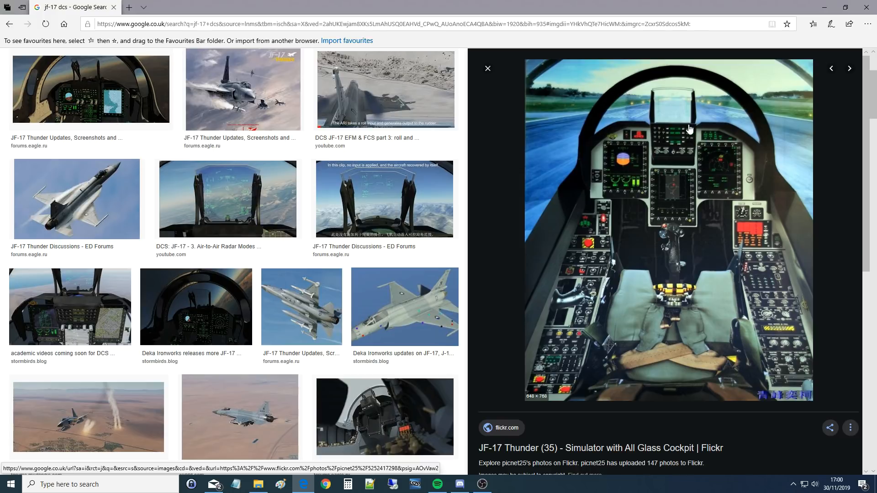
pyautogui.moveTo(660, 135)
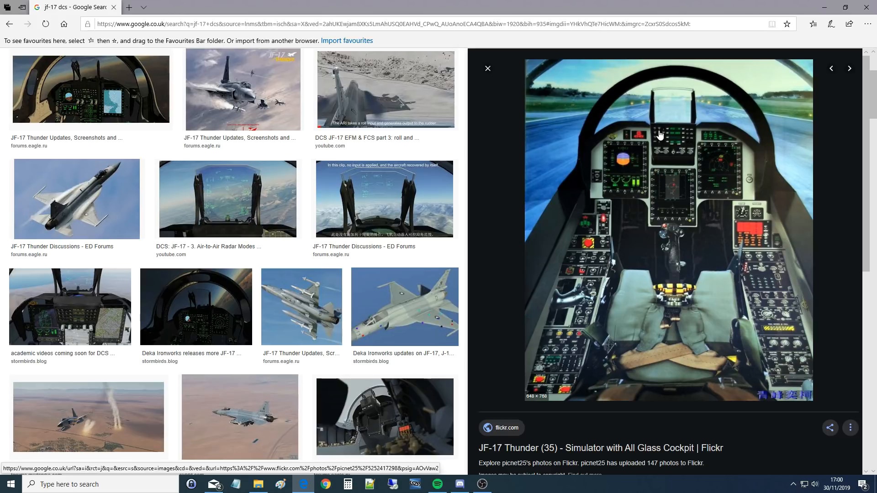
pyautogui.moveTo(720, 248)
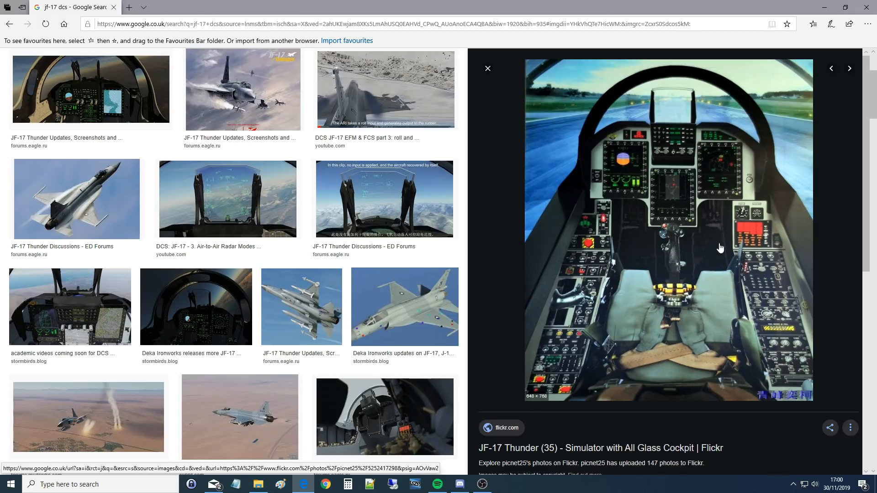
pyautogui.moveTo(760, 227)
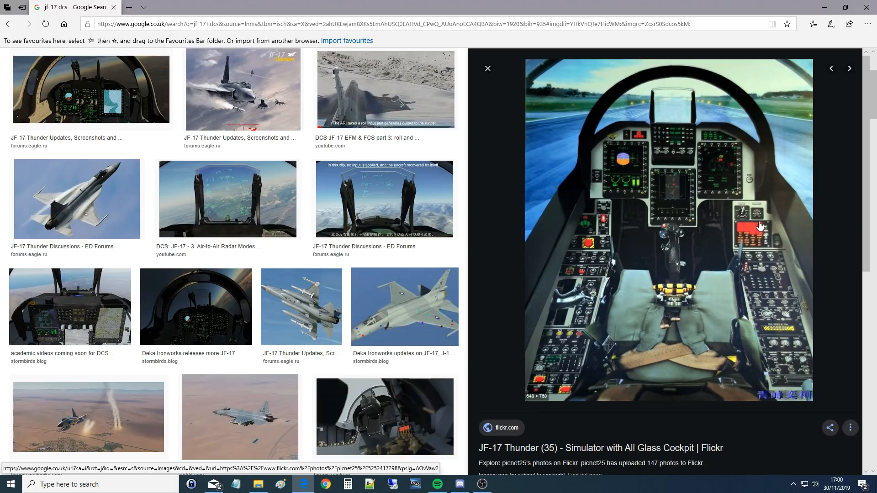
pyautogui.moveTo(755, 206)
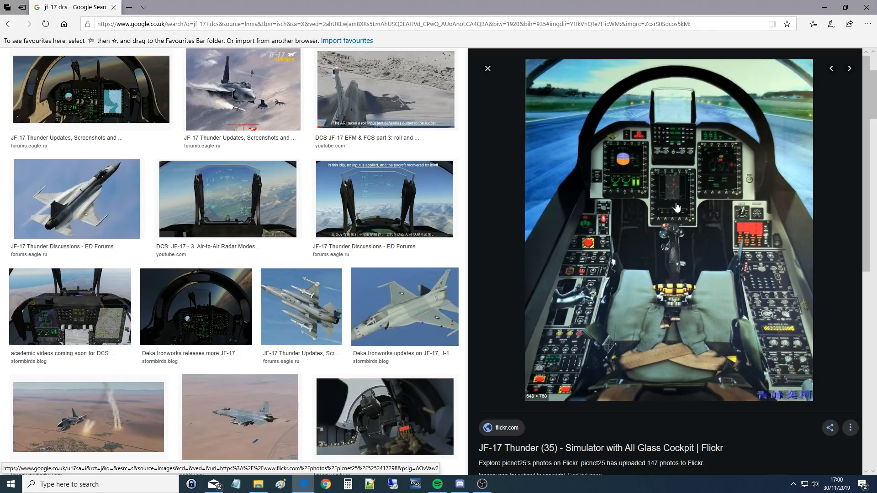
pyautogui.moveTo(673, 171)
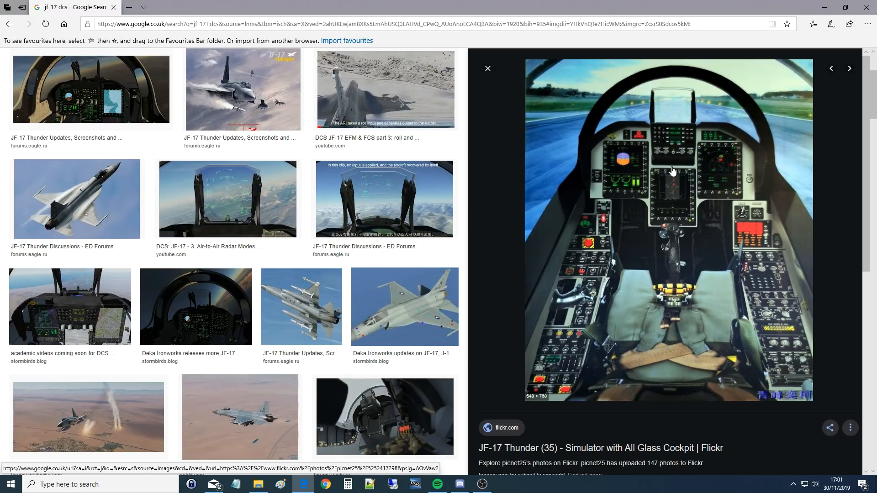
# Preview the 'DCS: JF-17 - 3. Air-to-Air Radar Modes' HUD image and scroll to its related images
pyautogui.click(227, 199)
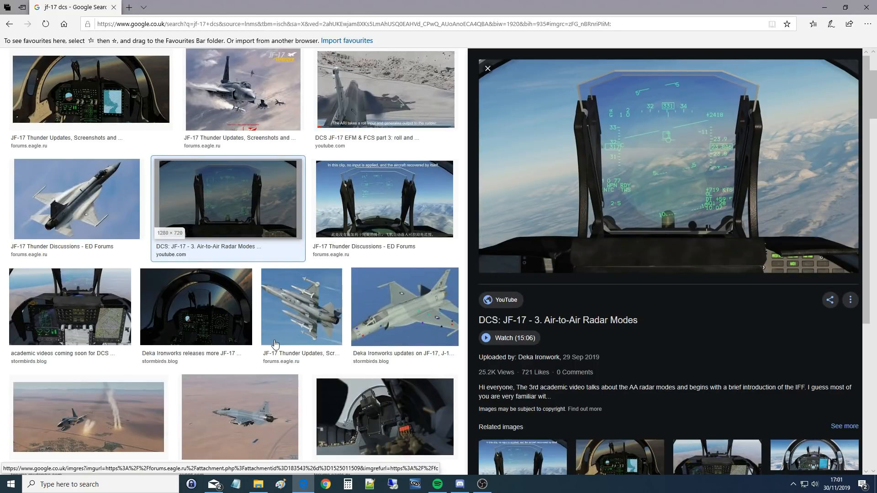
pyautogui.moveTo(269, 347)
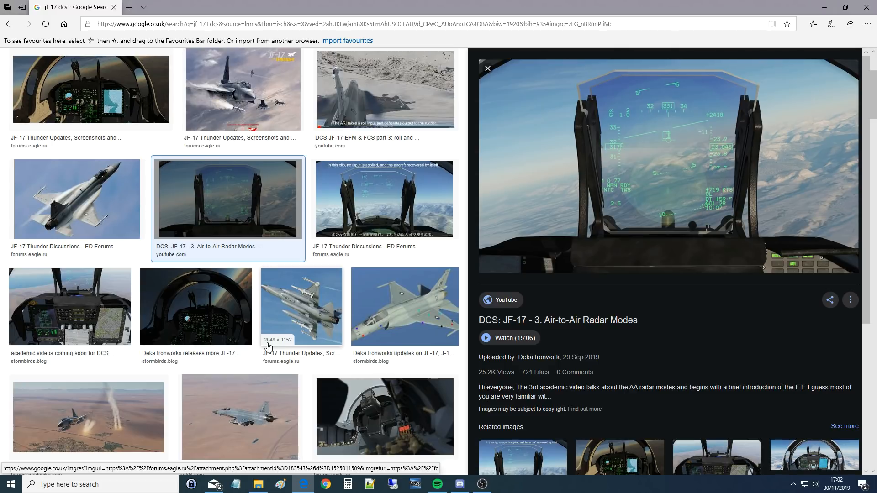
pyautogui.moveTo(256, 223)
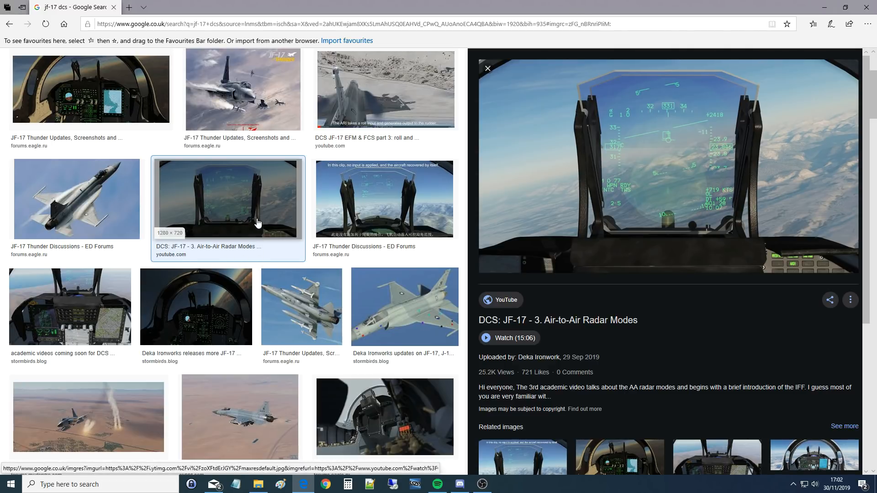
pyautogui.scroll(-3)
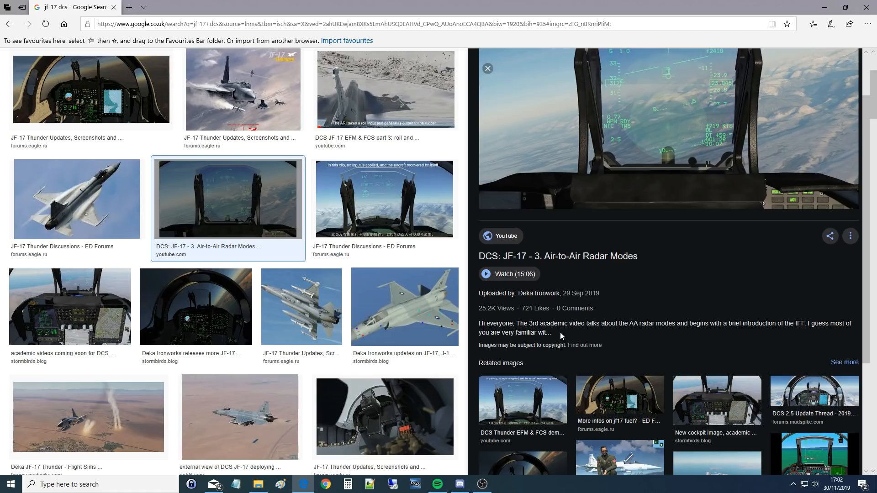
pyautogui.scroll(-3)
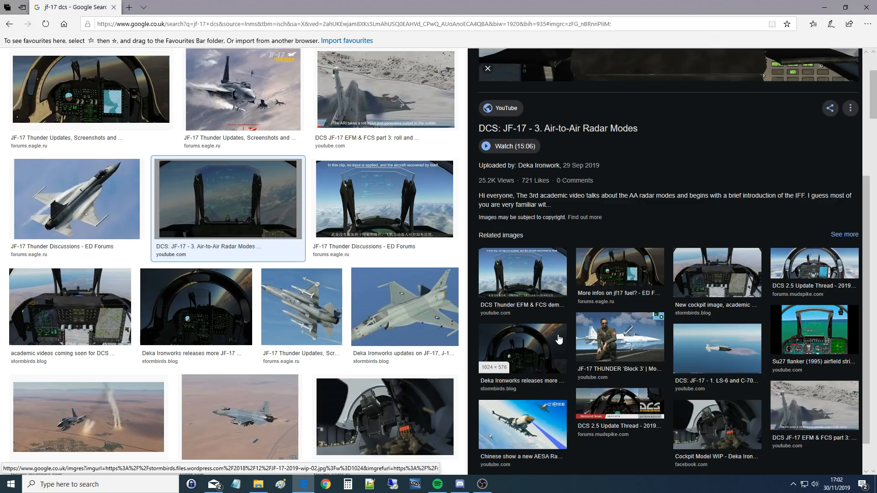
pyautogui.moveTo(404, 369)
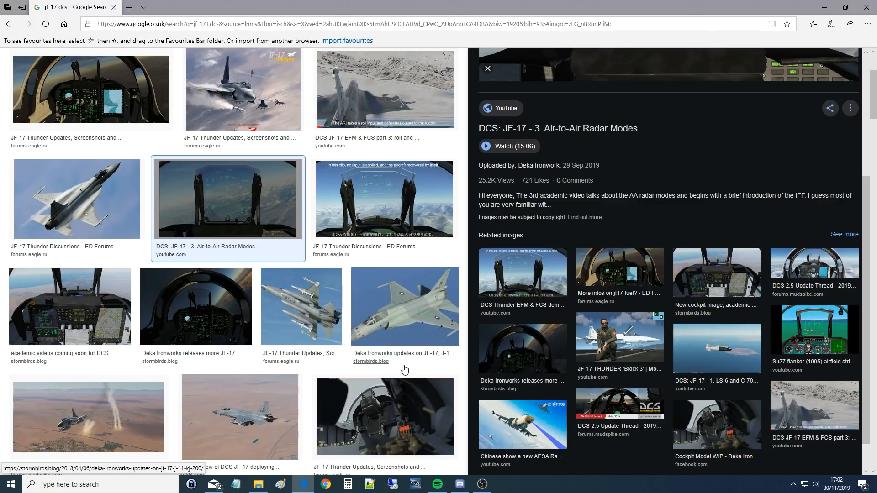
pyautogui.scroll(3)
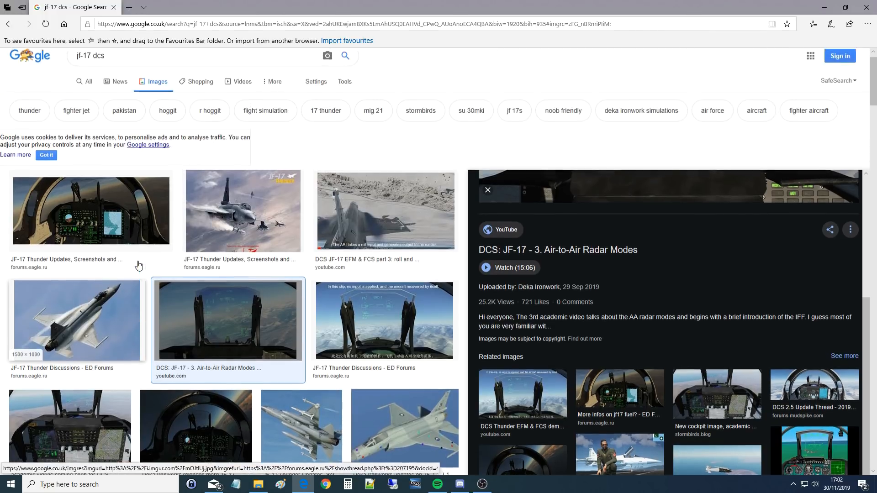
pyautogui.scroll(-3)
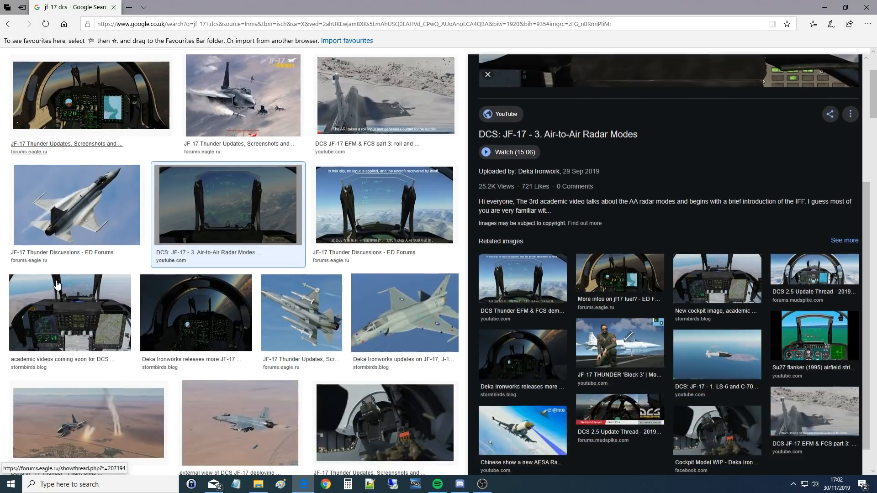
pyautogui.scroll(3)
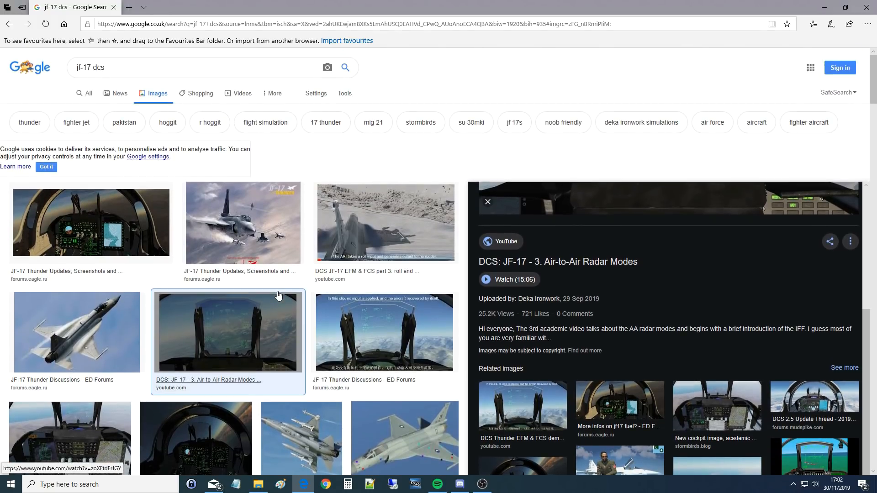
pyautogui.moveTo(315, 157)
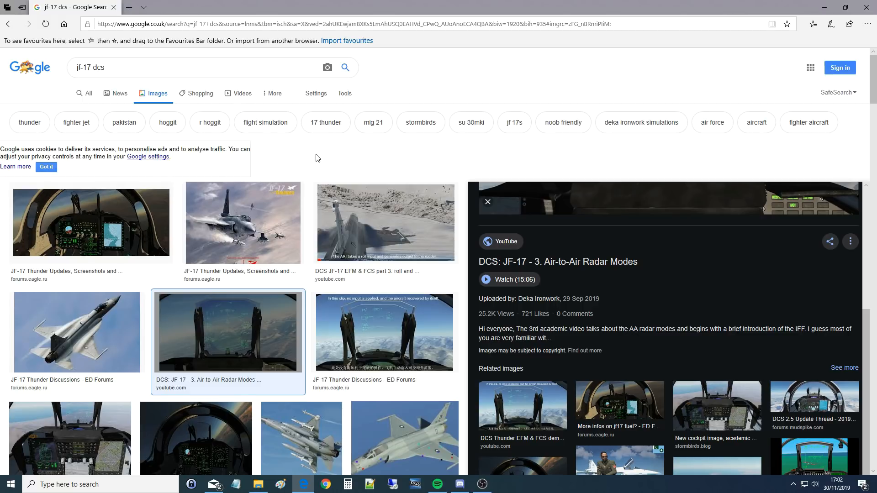
pyautogui.scroll(-3)
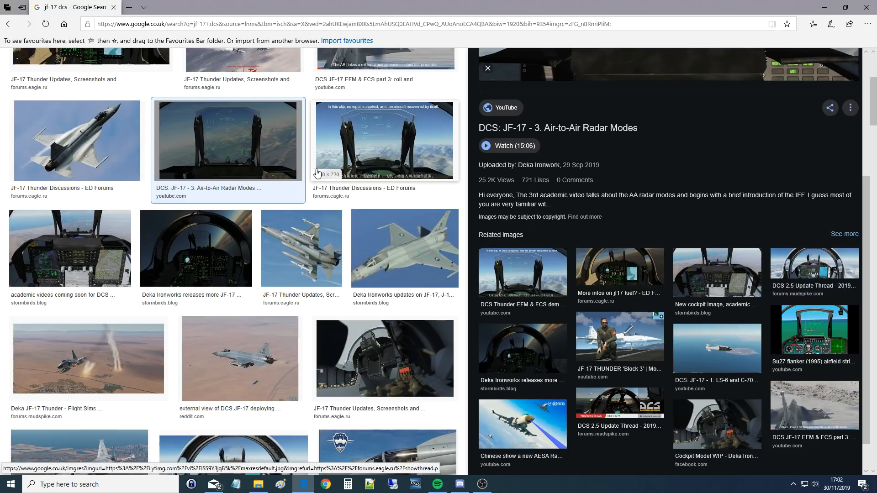
pyautogui.scroll(-3)
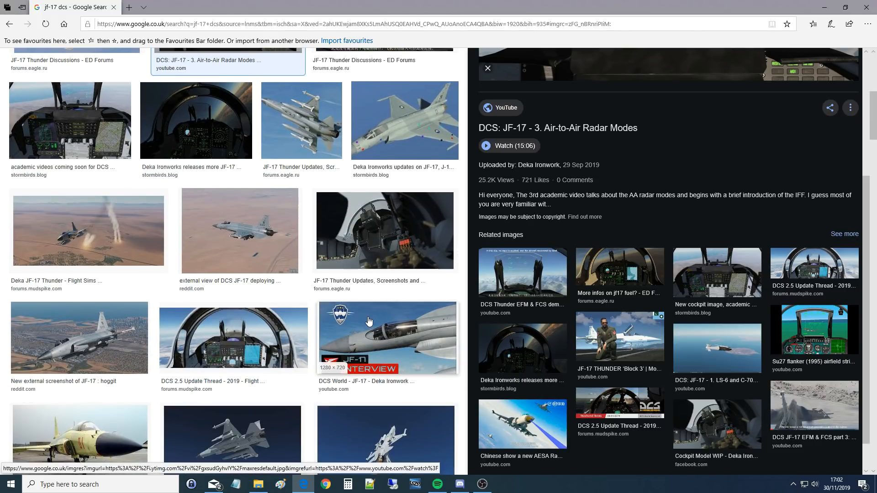